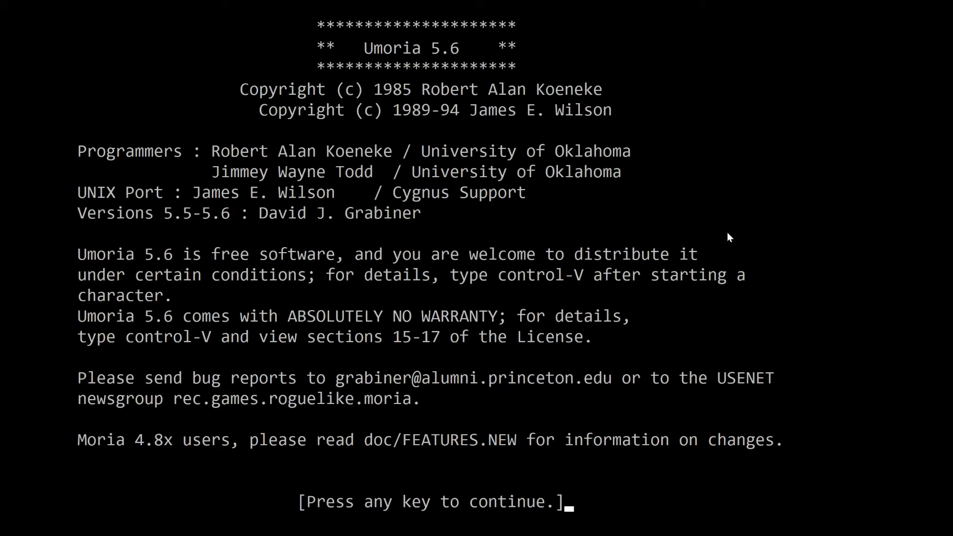
- Continue past the title screen into the Paladin's dungeon at 1600 feet
key("space")
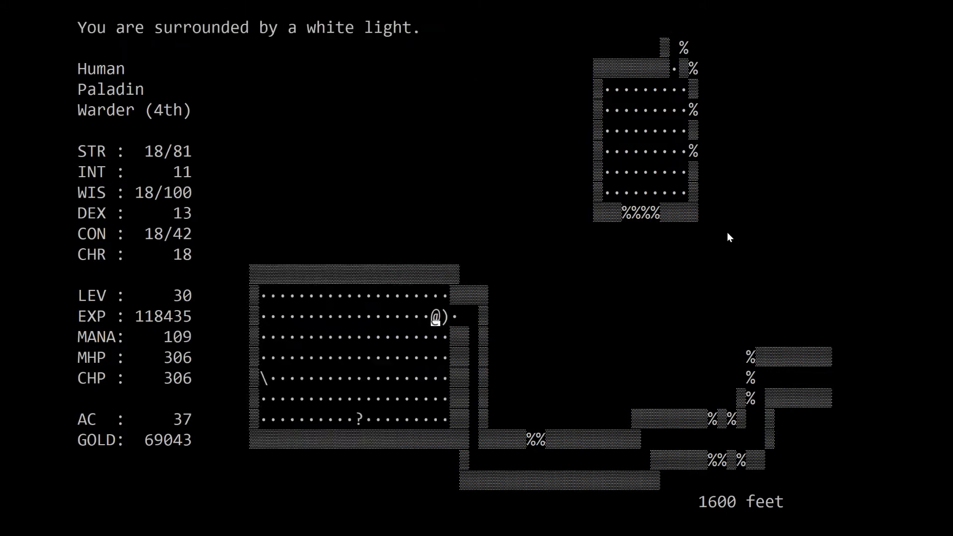
- Cross the starting room past the scroll and weapon and head out into the eastern corridor
key("Down")
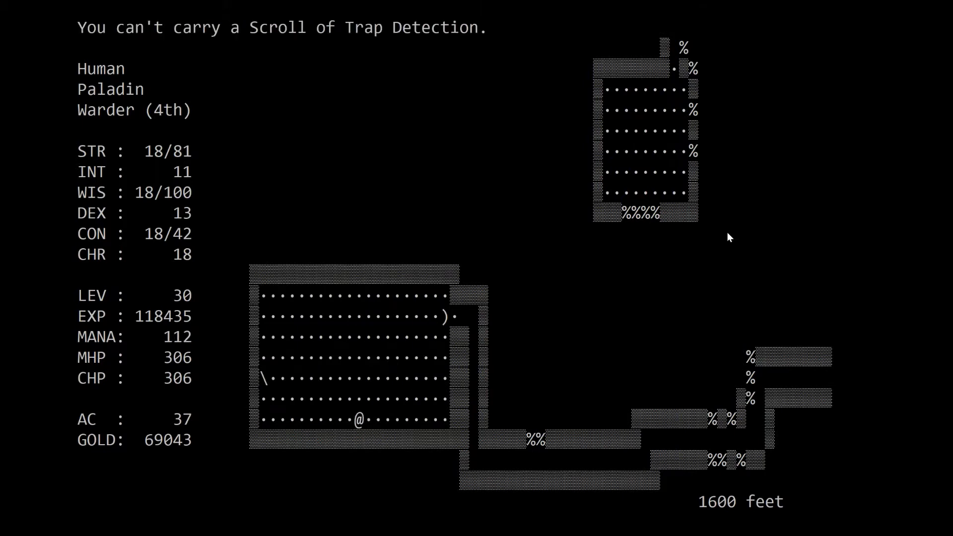
key("up")
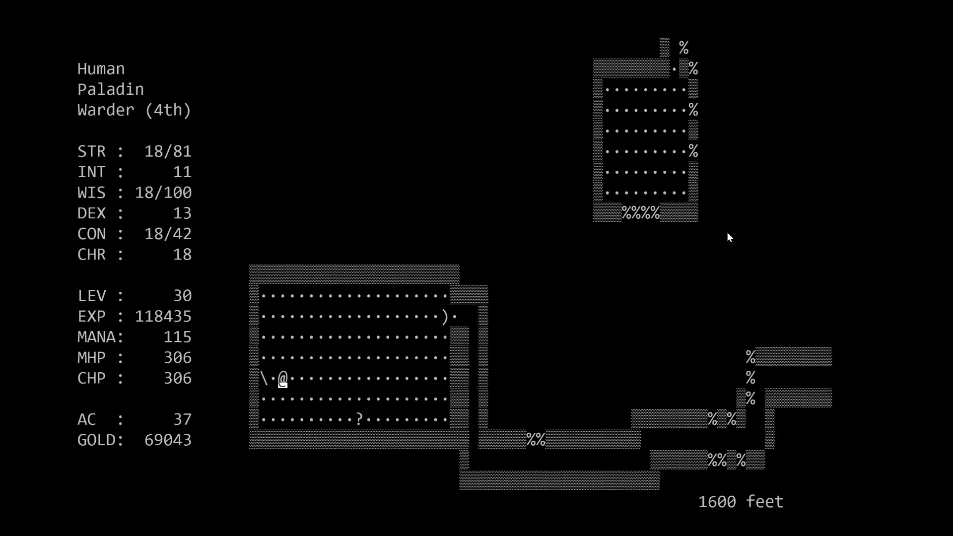
key("Up")
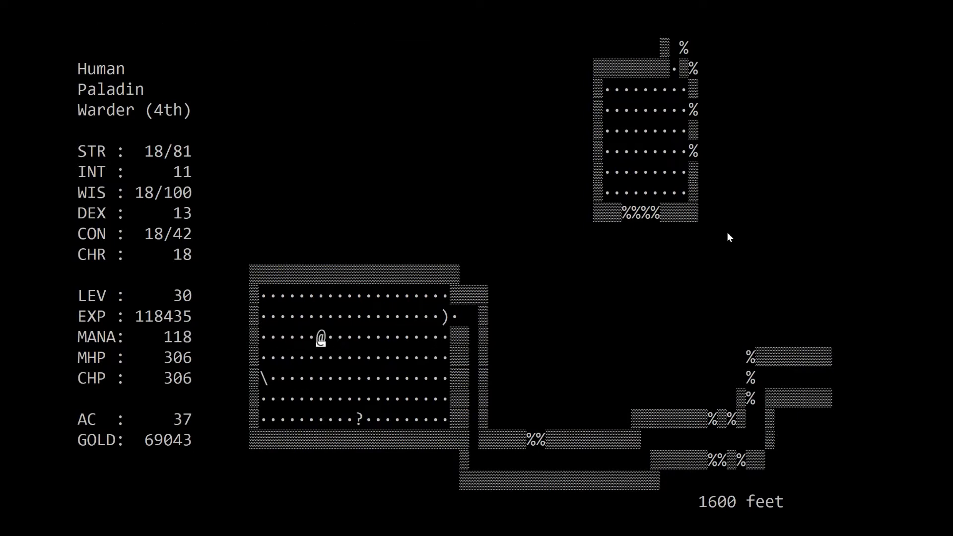
key("Right")
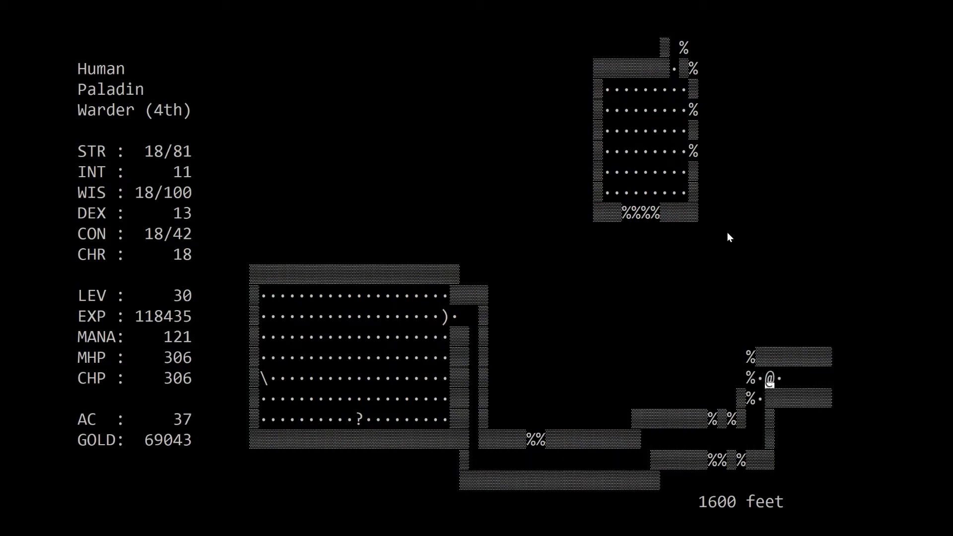
key("Left")
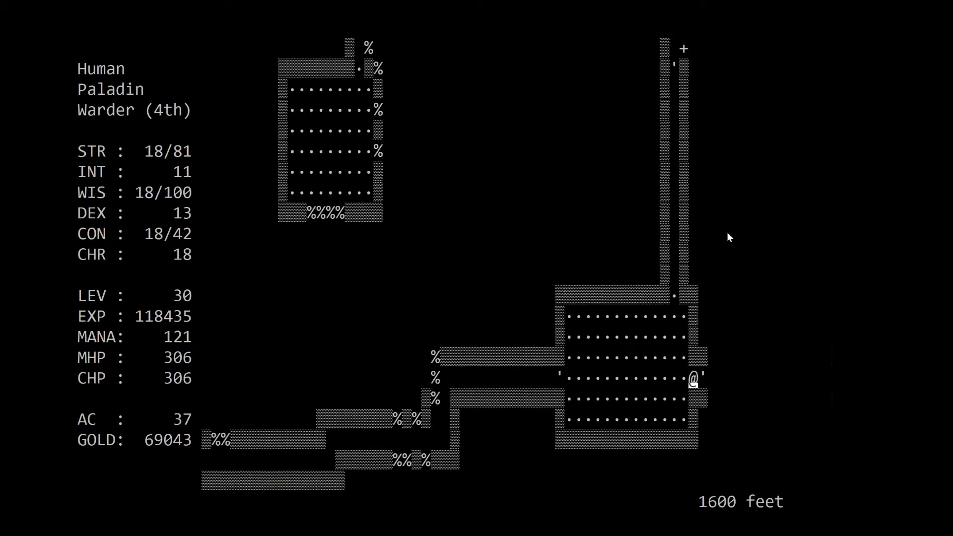
key("Right")
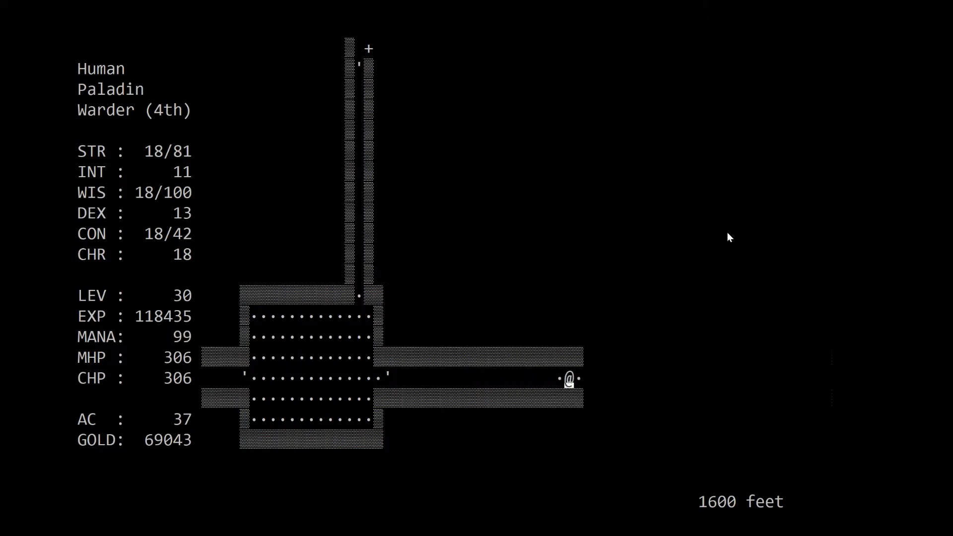
- Follow the corridor east, probing the south and north passages at the junction
key("Right")
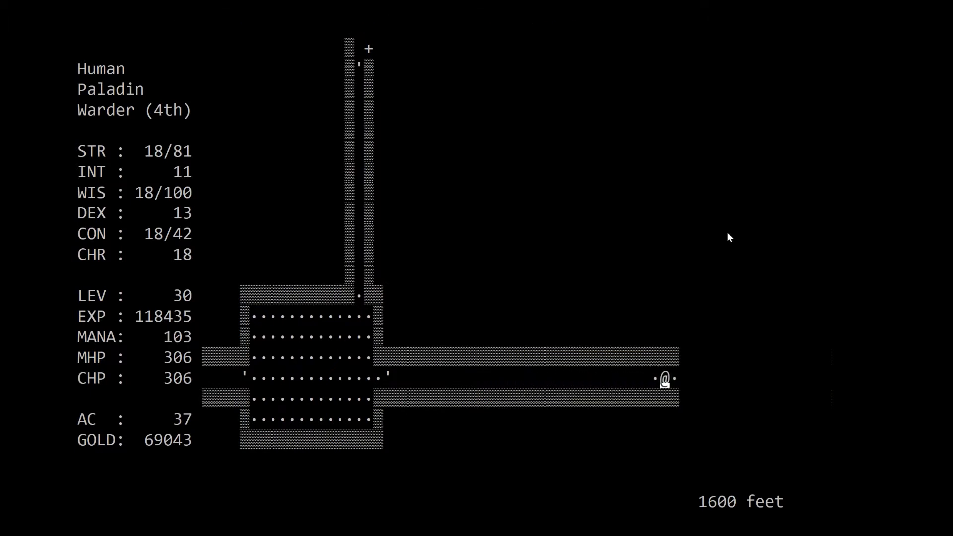
key("Right")
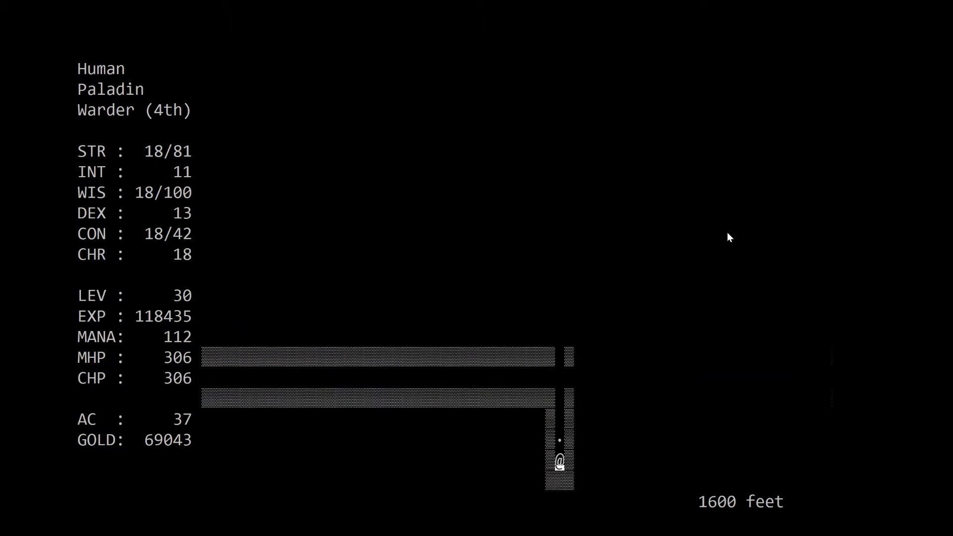
key("up")
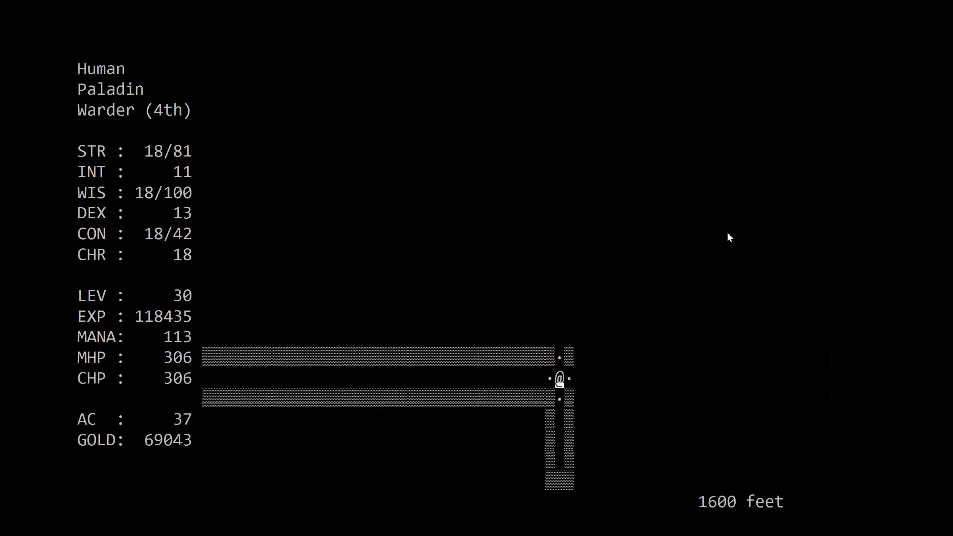
key("p")
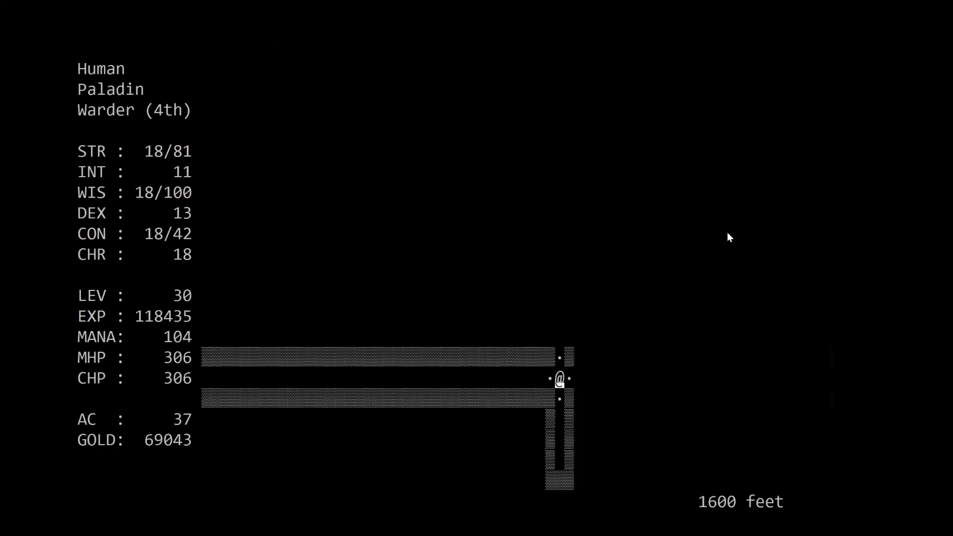
key("up")
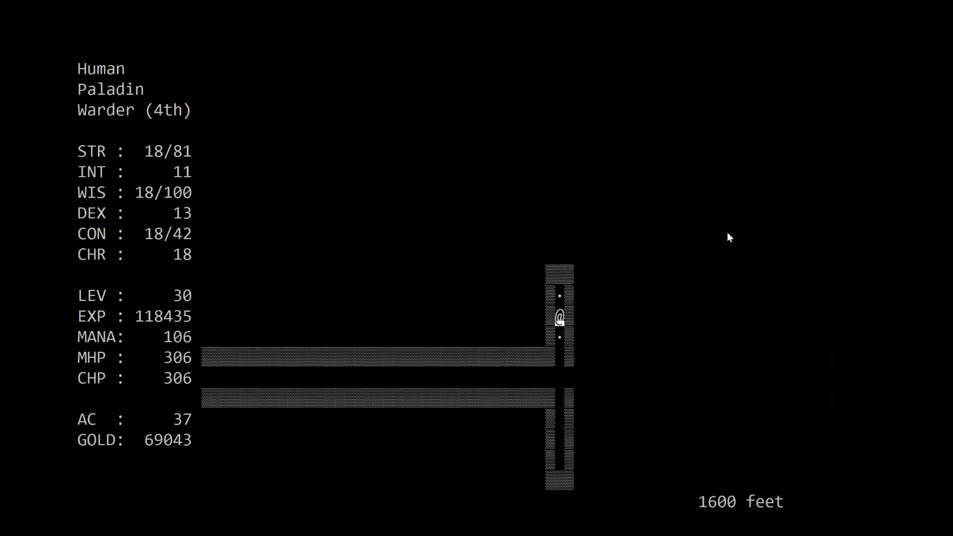
key("Right")
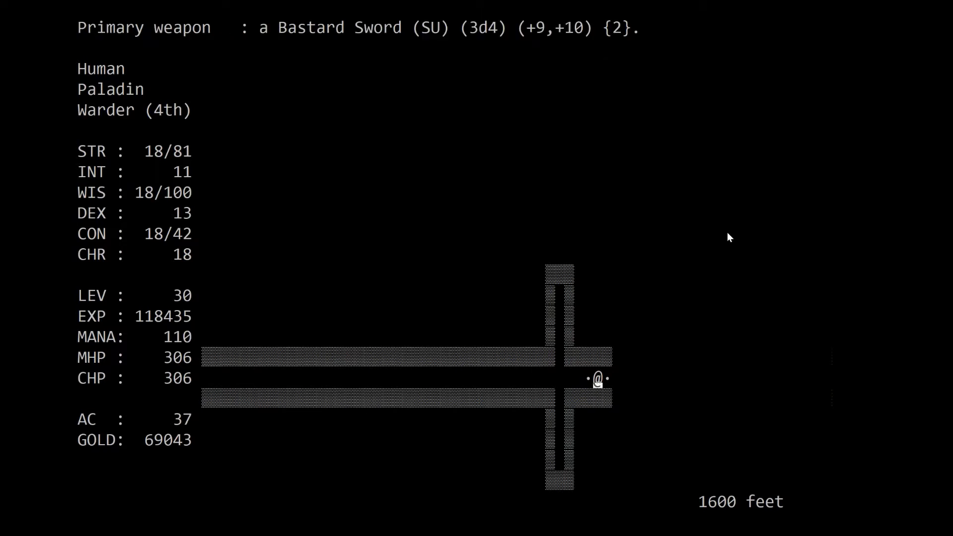
- Walk east to the corridor's end and follow it as it bends north
key("Right")
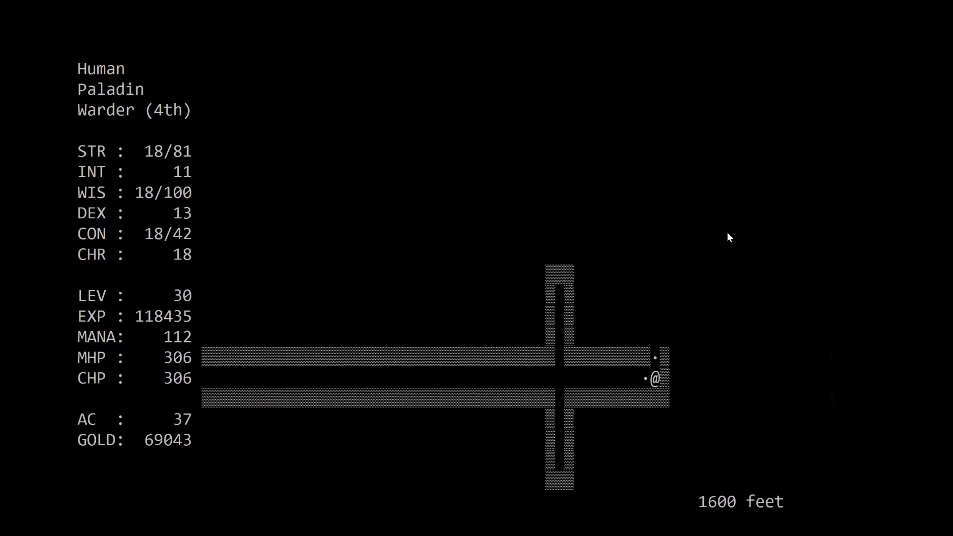
key("up")
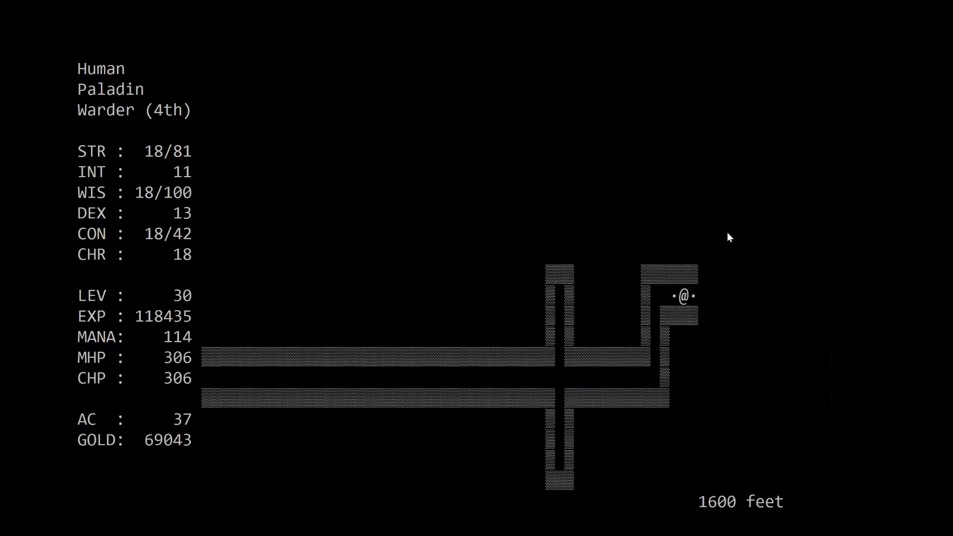
key("up")
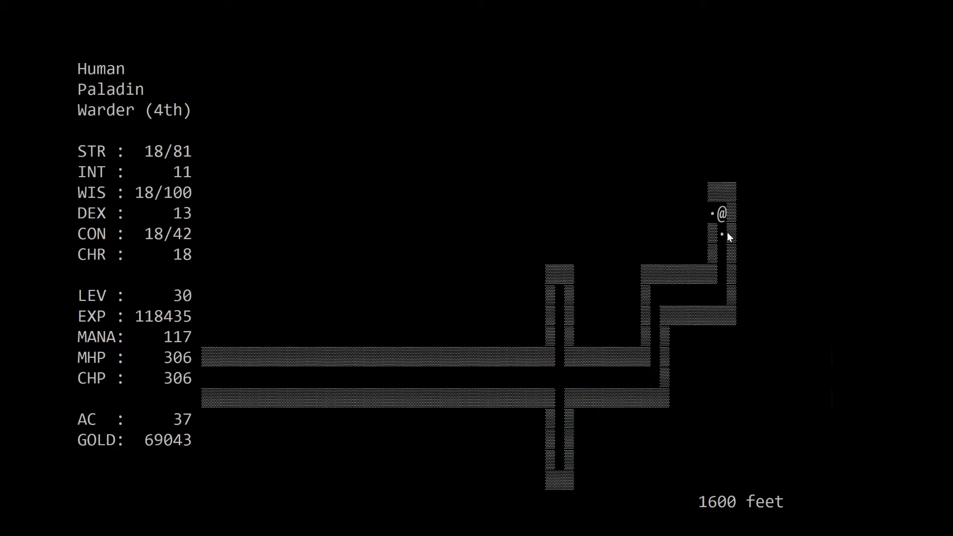
- Kill the Iron Golem blocking the corridor, review equipment, then walk north into the room
key("Left")
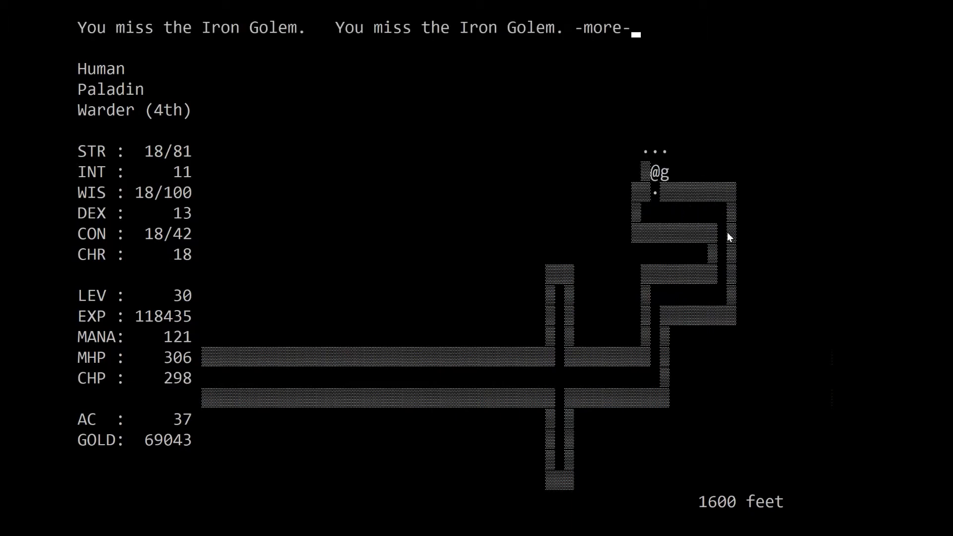
key("space")
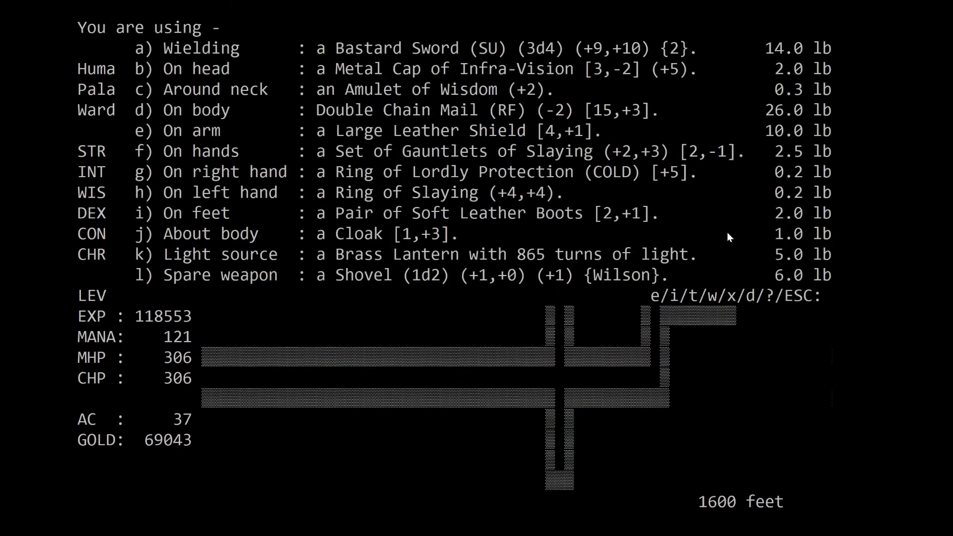
key("Escape")
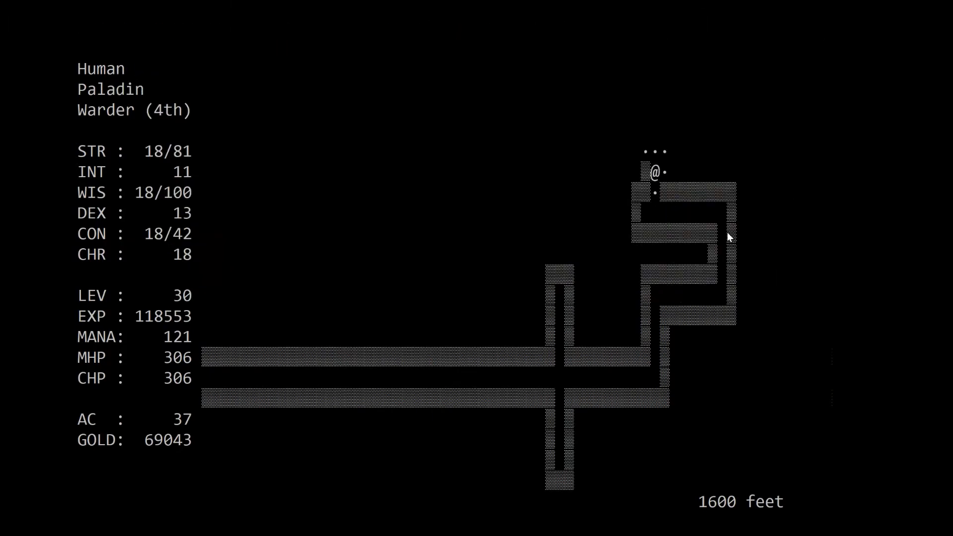
key("up")
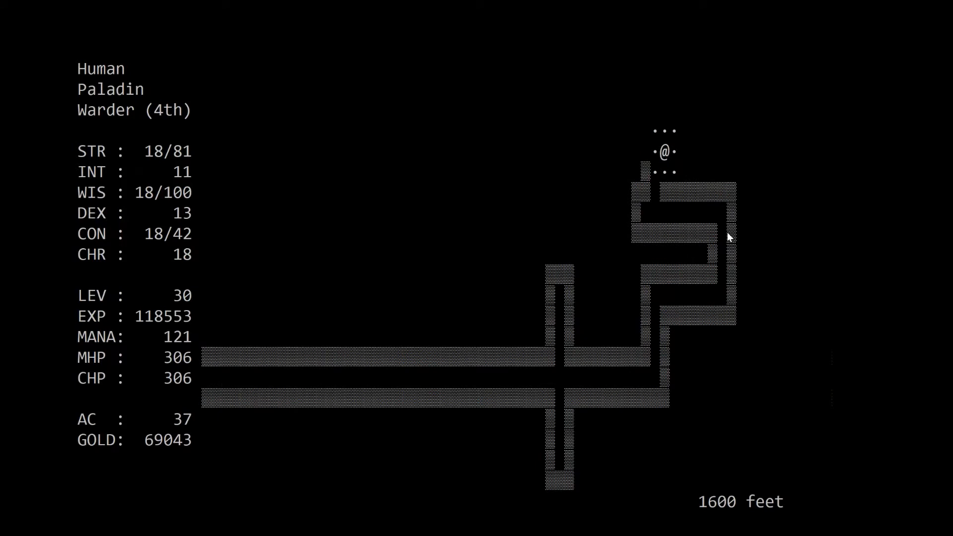
key("p")
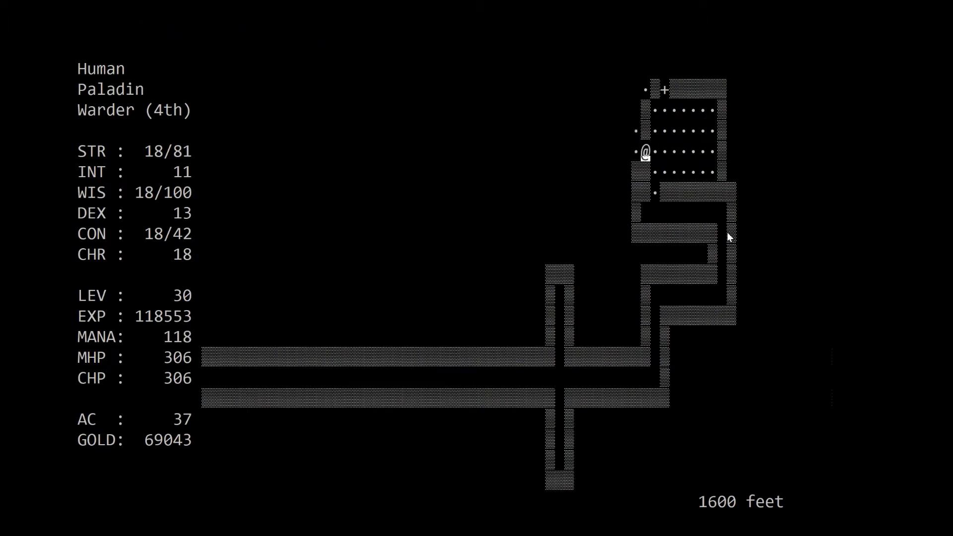
- Advance north into the upper caverns and slay the Iron Golem there
key("up")
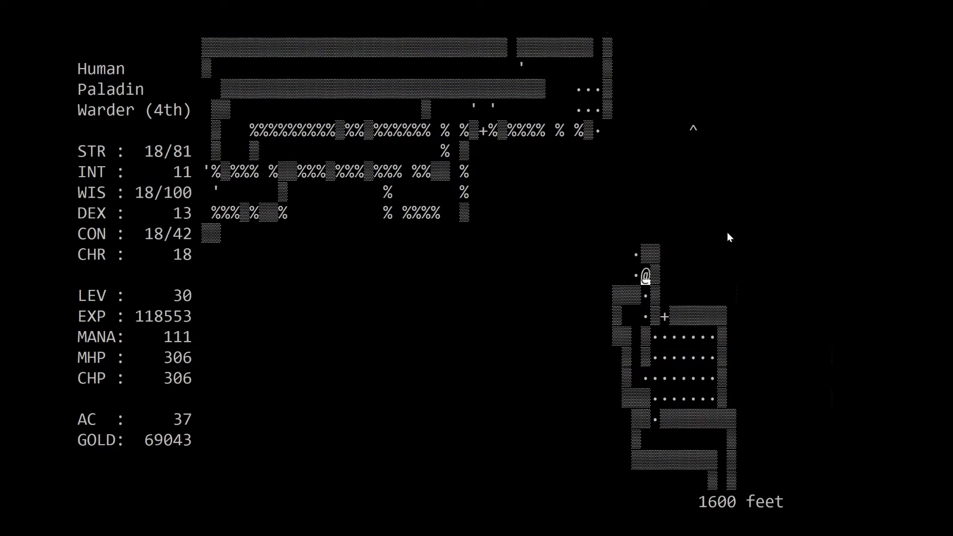
key("up")
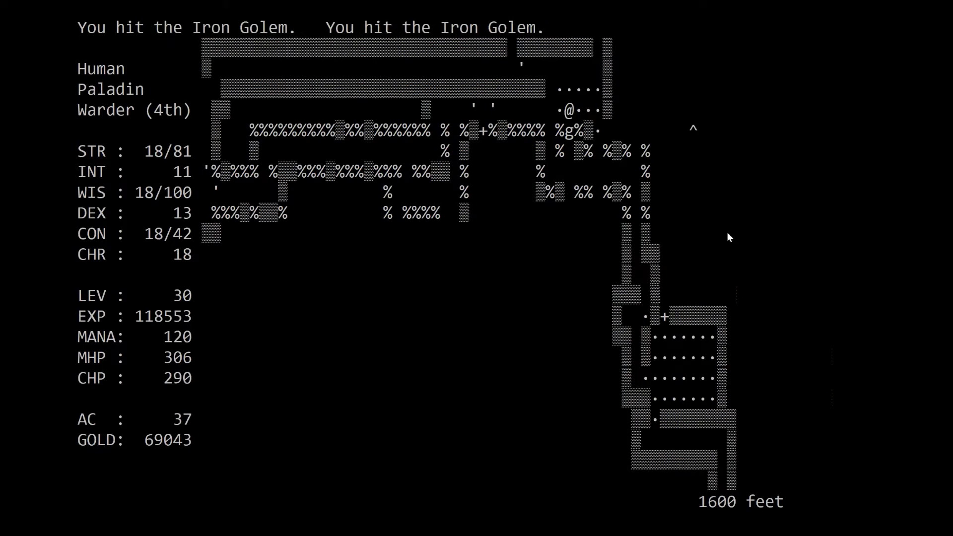
key("up")
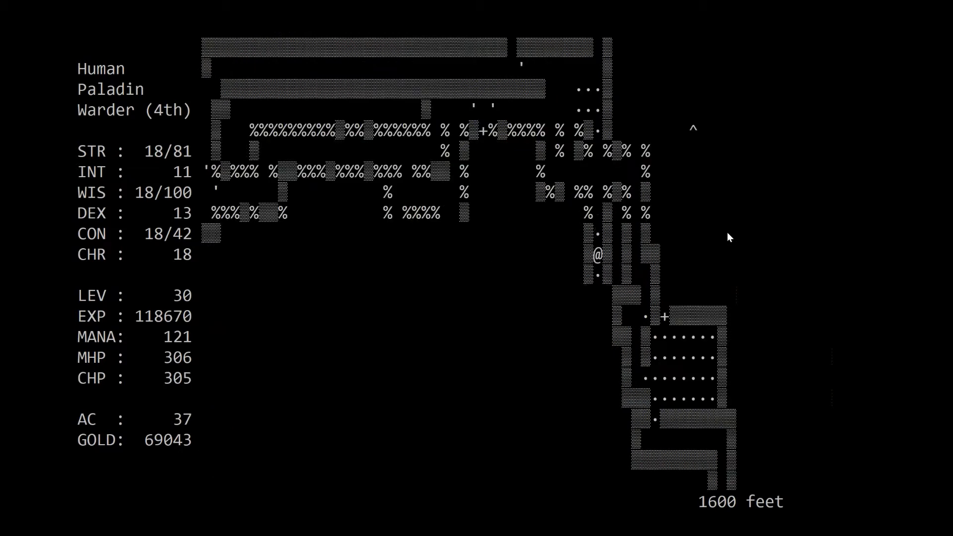
key("up")
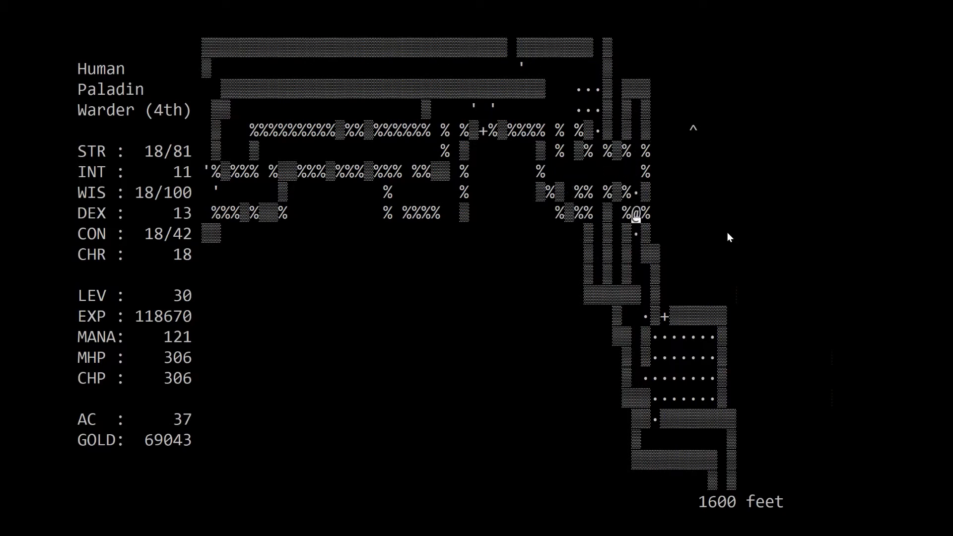
- Kill the Killer Red Beetle and walk north out of the room
key("Down")
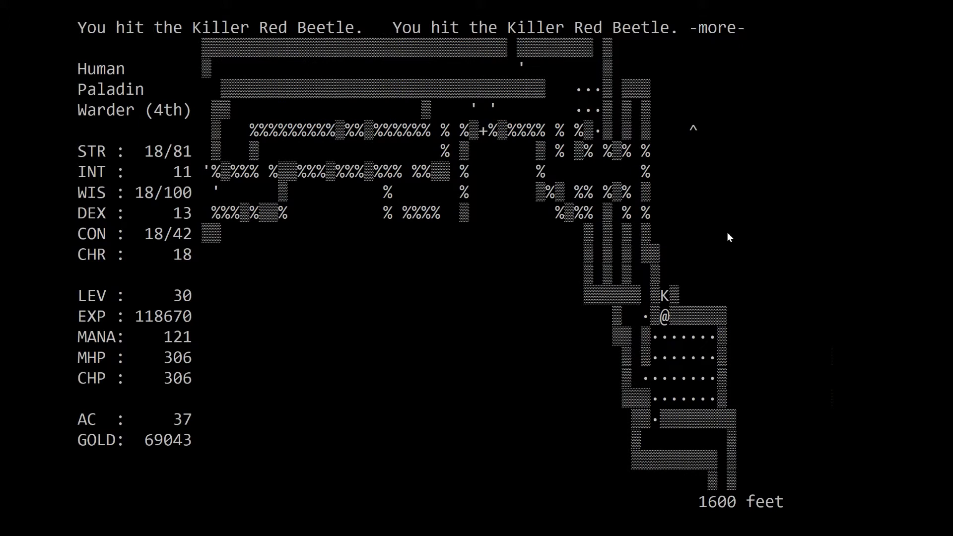
key("space")
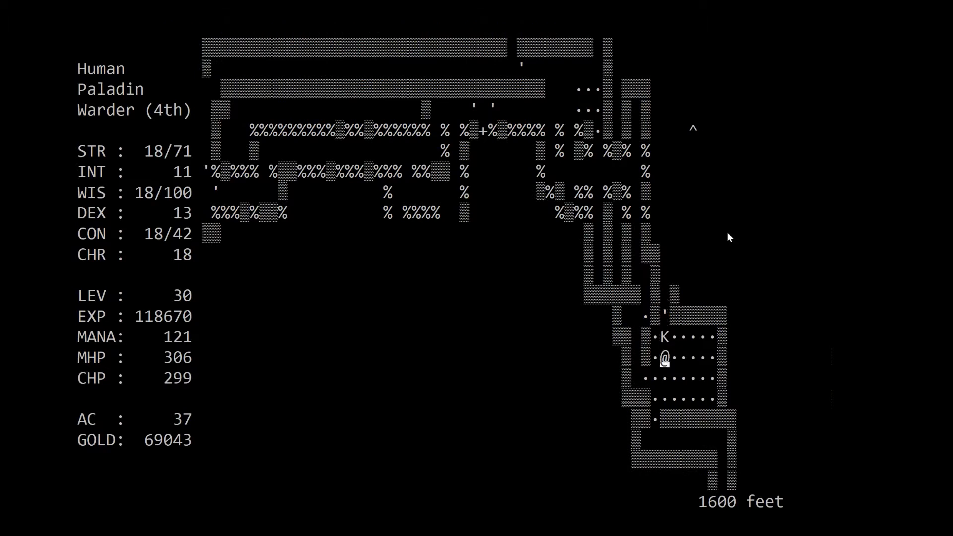
key("down")
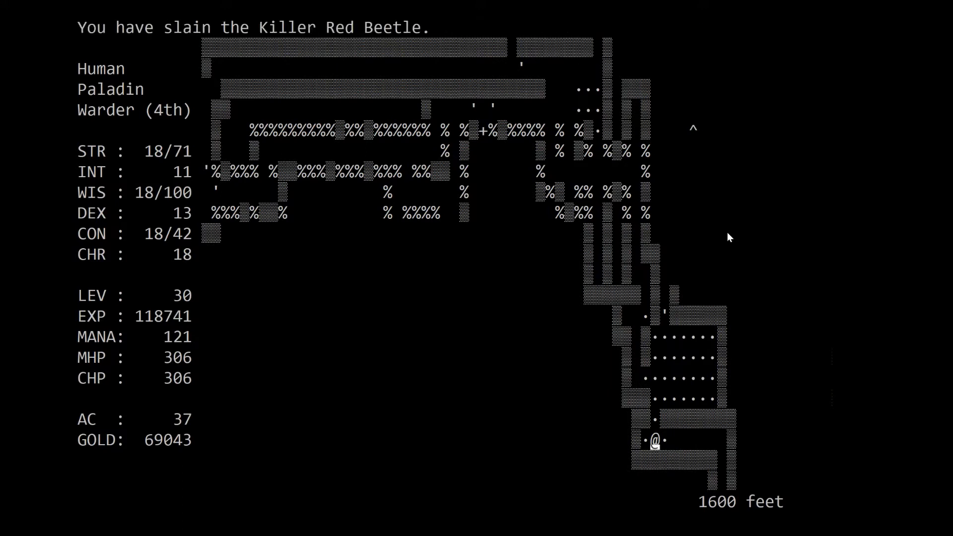
key("up")
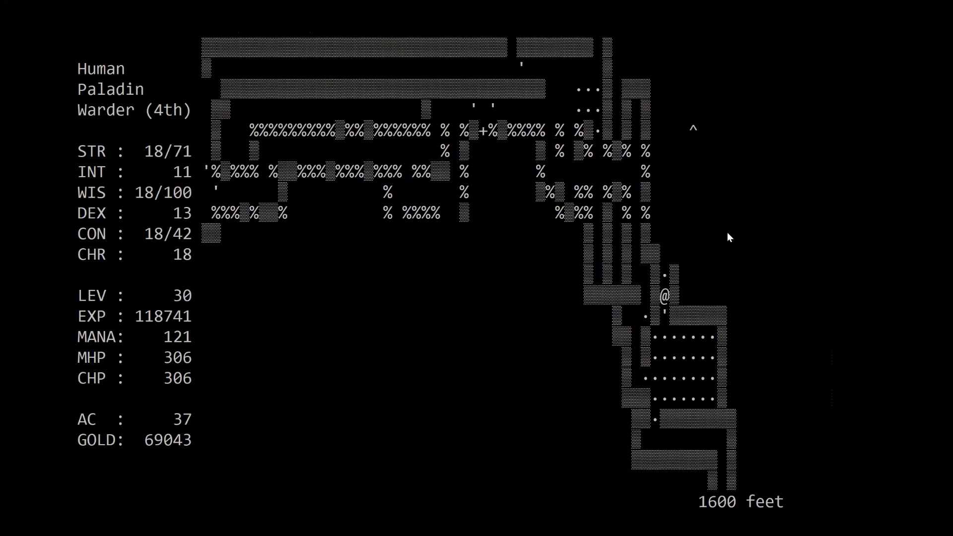
- Check the level map, then run northwest into the rubble passages and slay the Water Spirit
key("up")
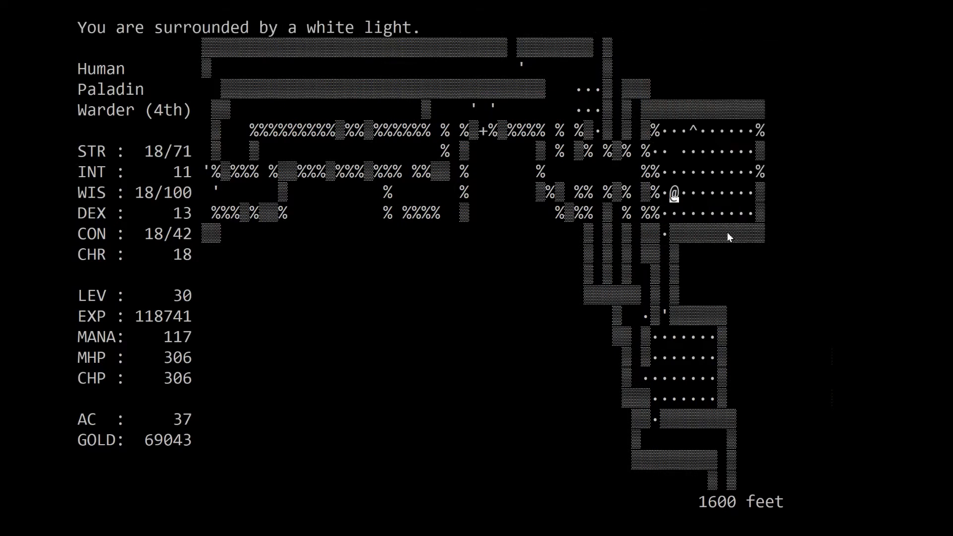
key("Down")
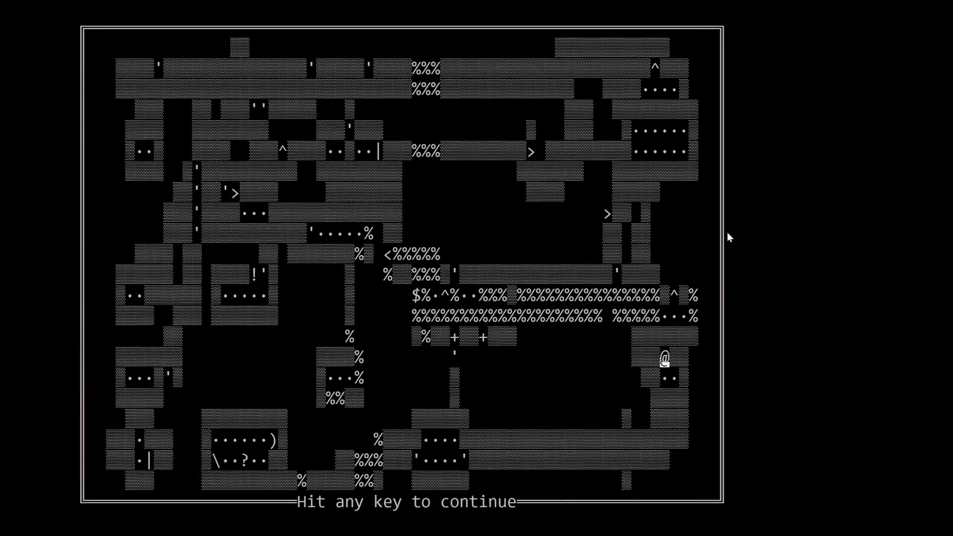
key("space")
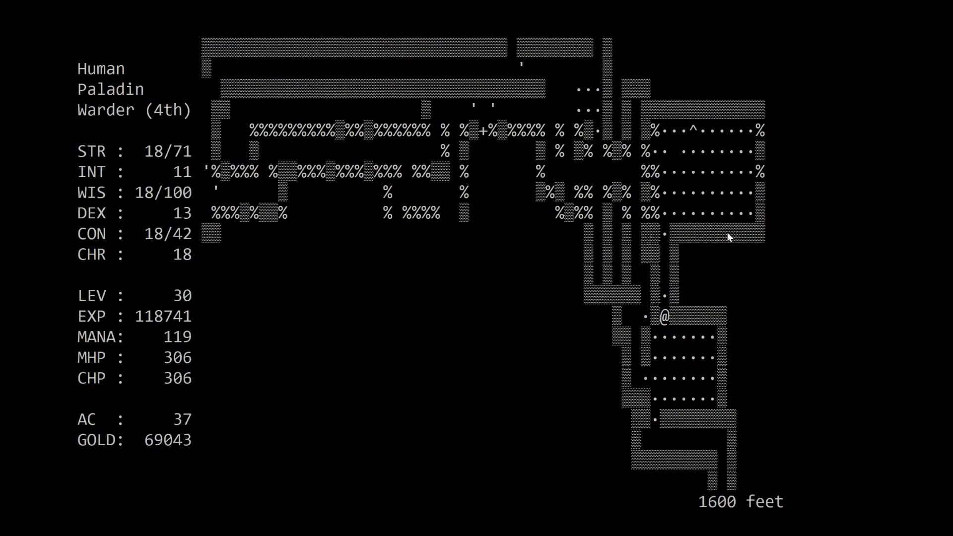
key("Down")
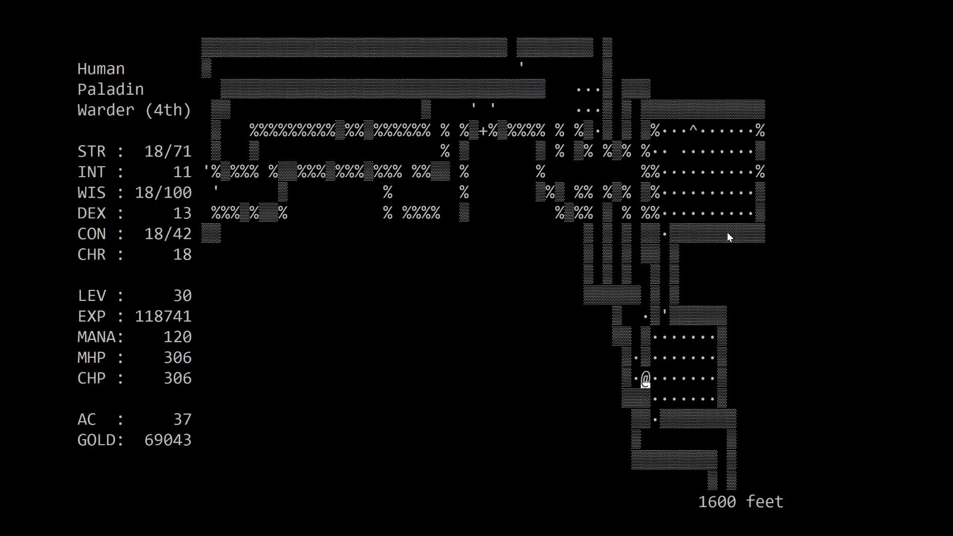
key("up")
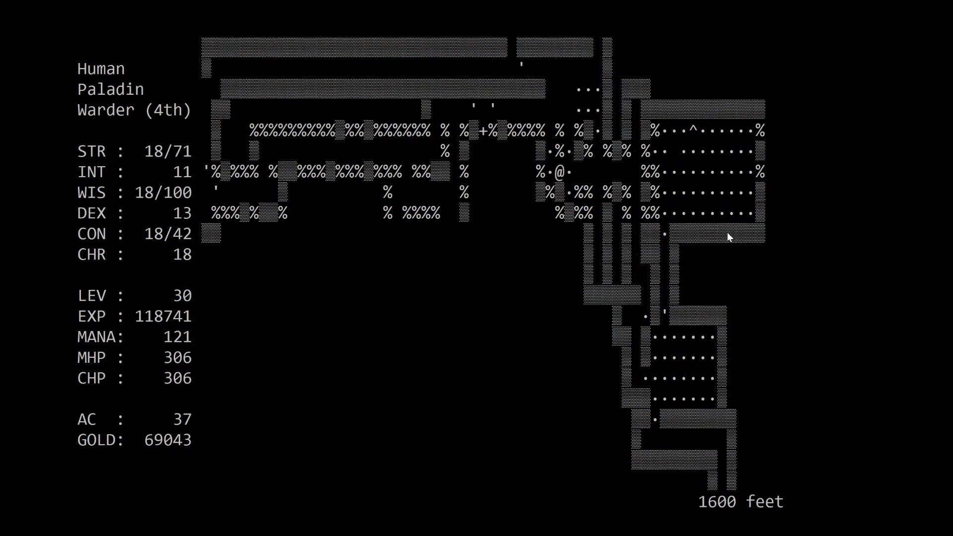
key("up")
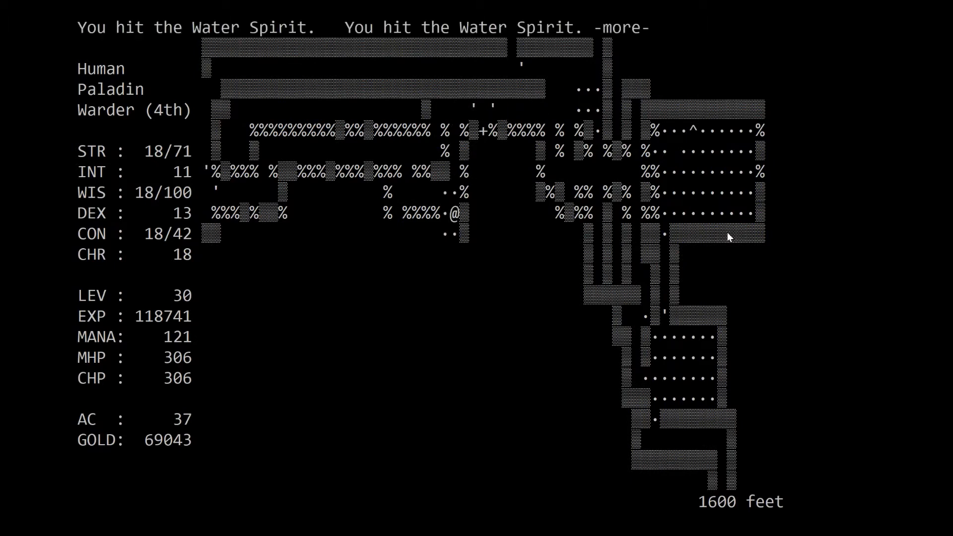
key("space")
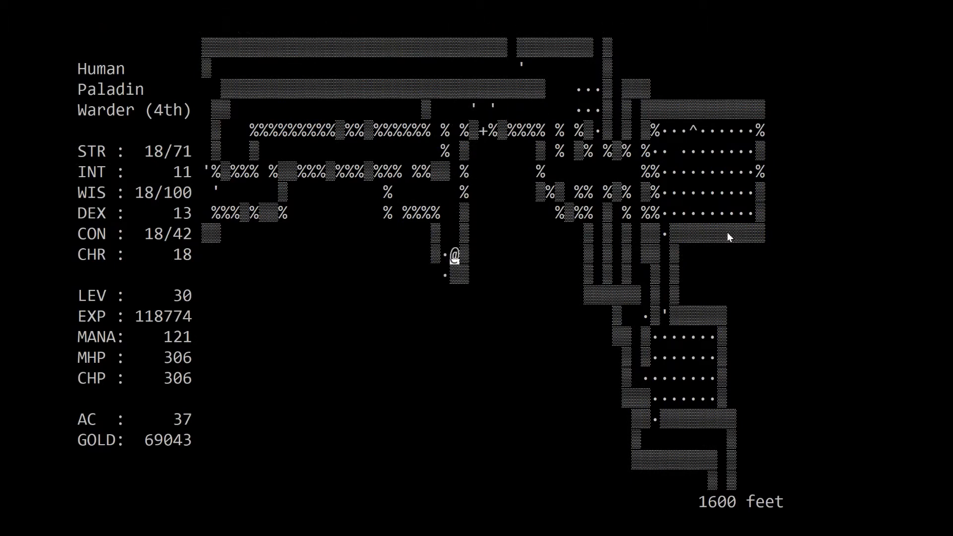
- Probe the northern rubble branch, return to the bend and head west toward the large room
key("Down")
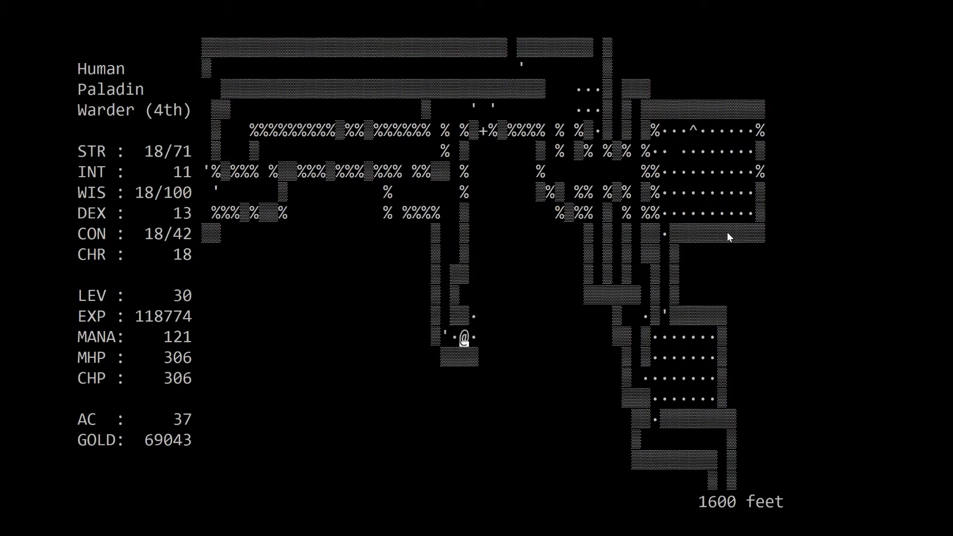
key("up")
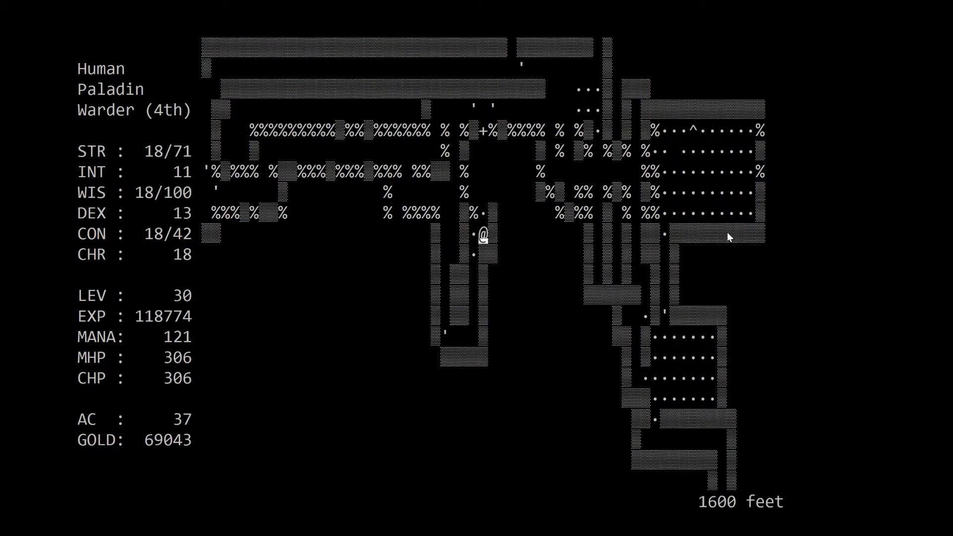
key("up")
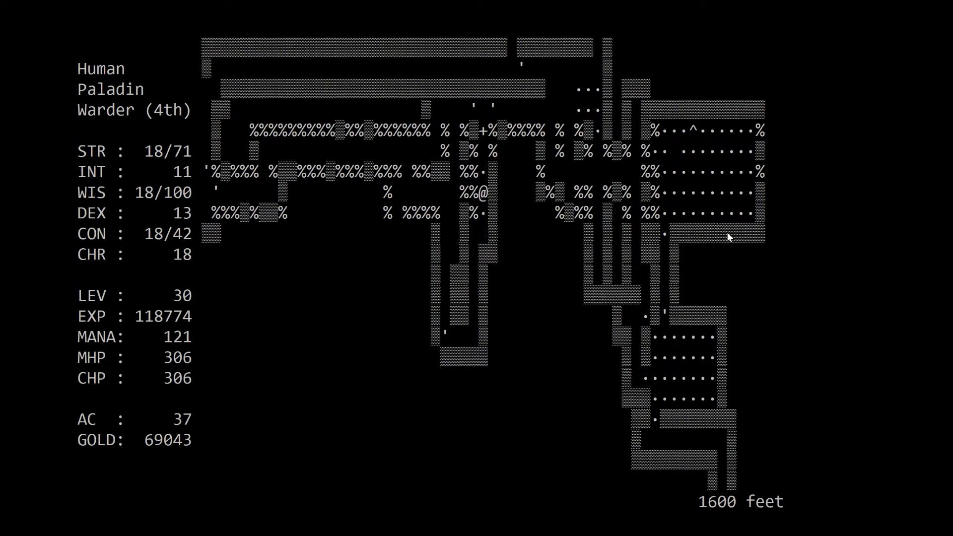
key("Down")
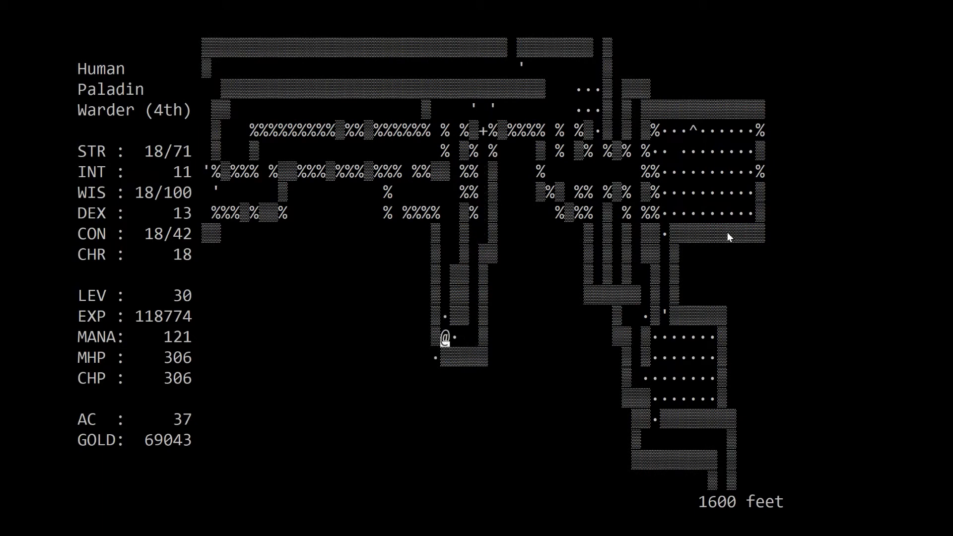
key("p")
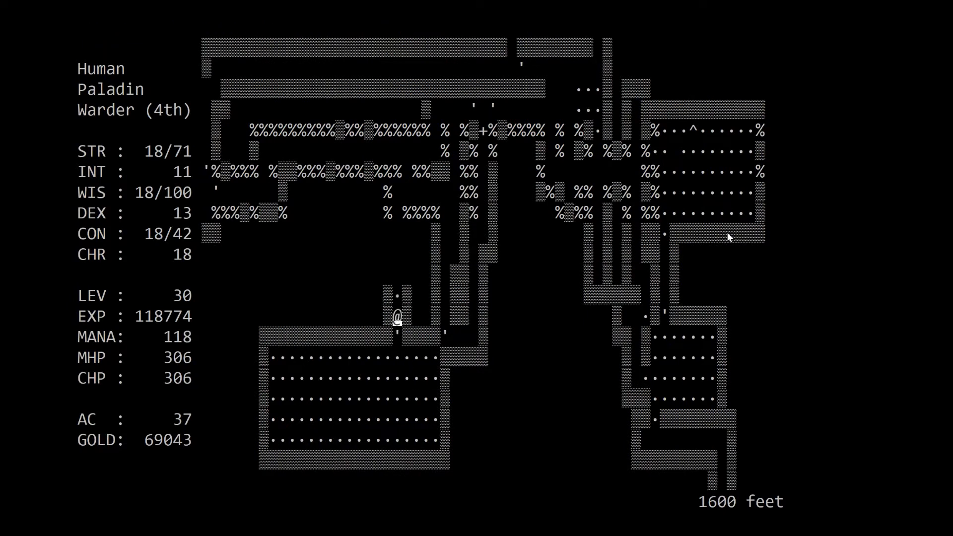
- Travel west along the rubble passage, stepping past the sword left behind
key("up")
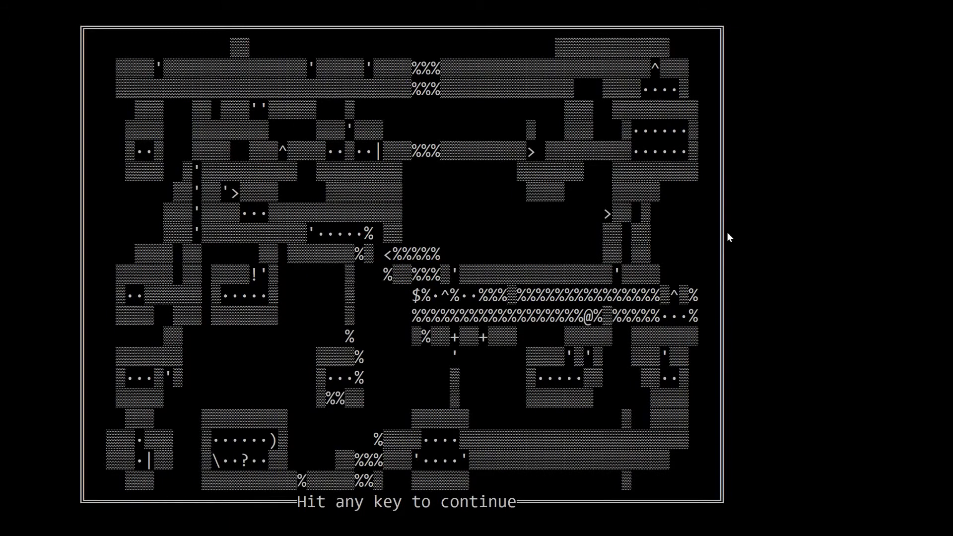
key("space")
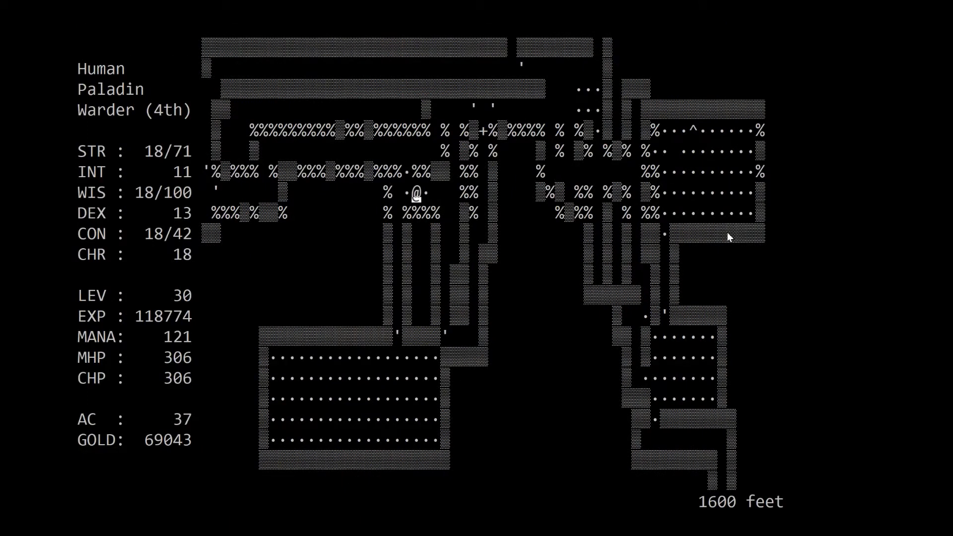
key("up")
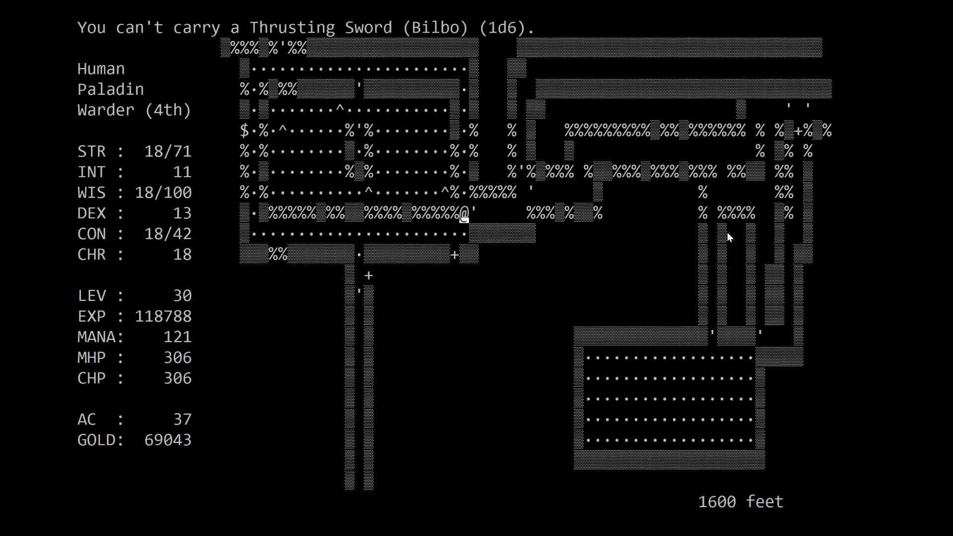
key("Down")
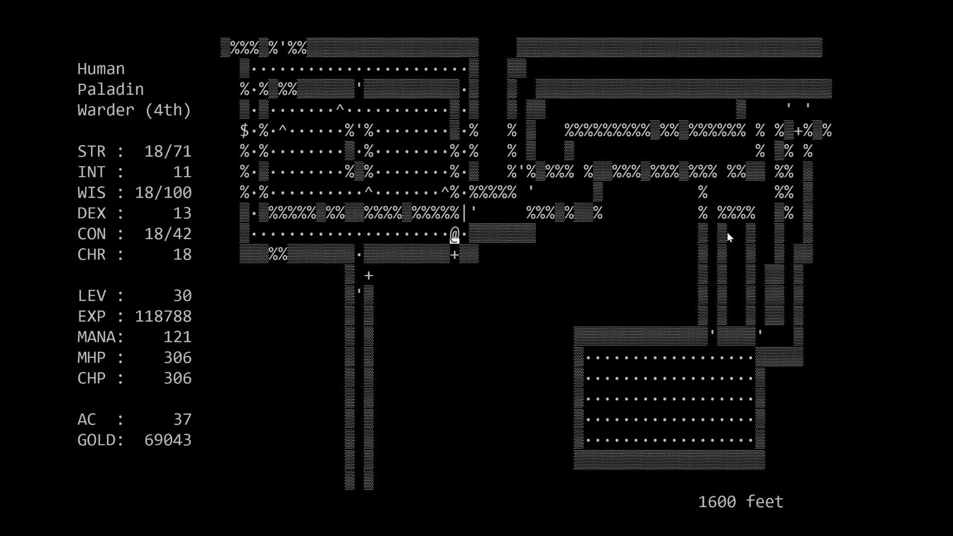
key("Down")
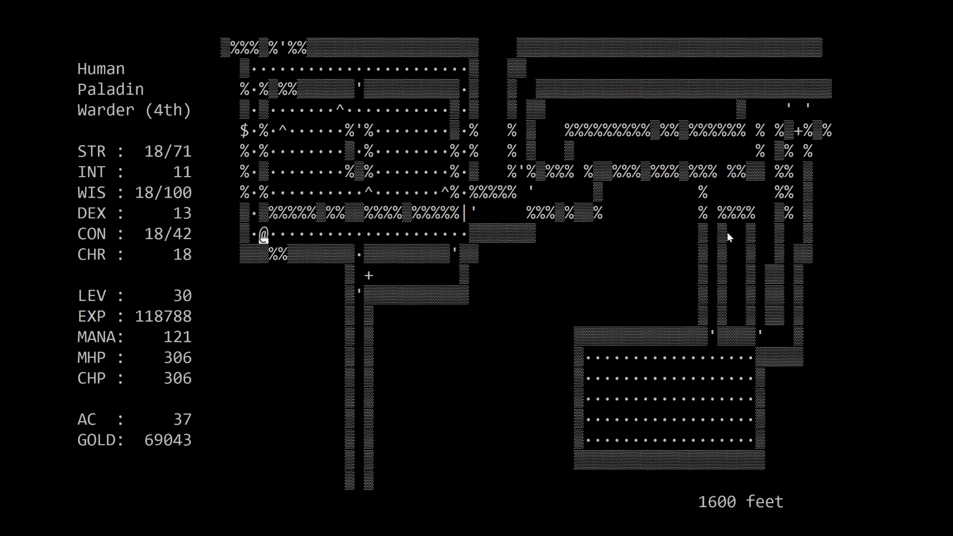
- Collect the gold in the upper room and climb up to the 1550 ft level
key("up")
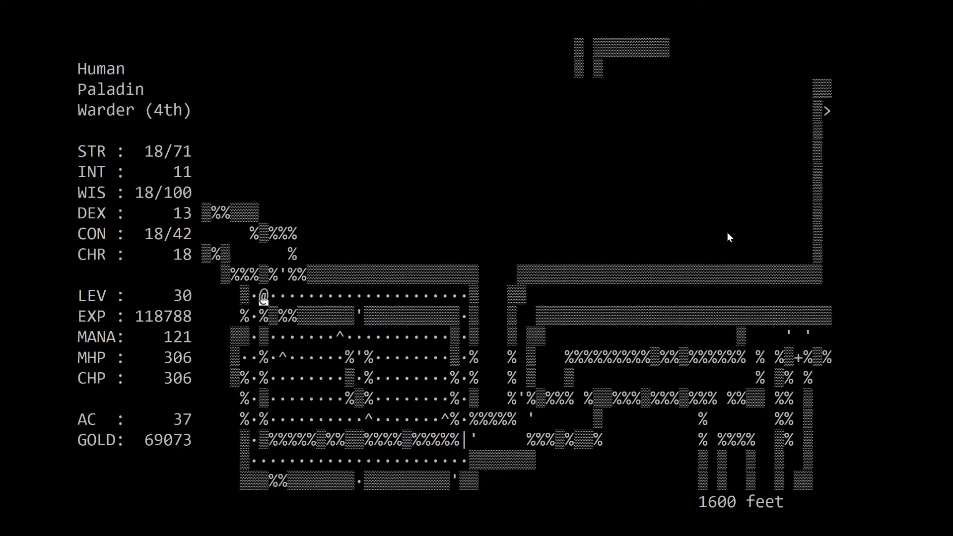
key("up")
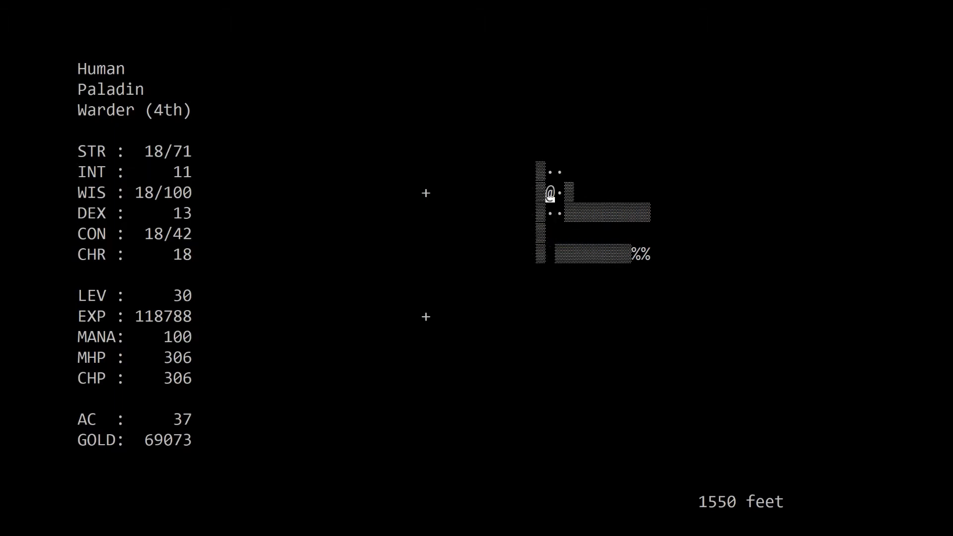
- Walk the long corridor and fight the Giant Red Dragon Fly through its fire breath
key("up")
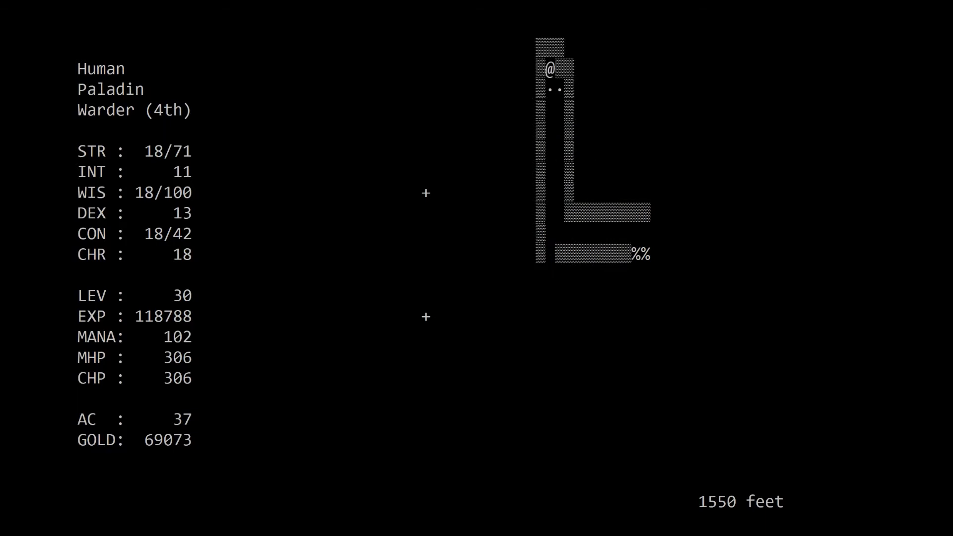
key("down")
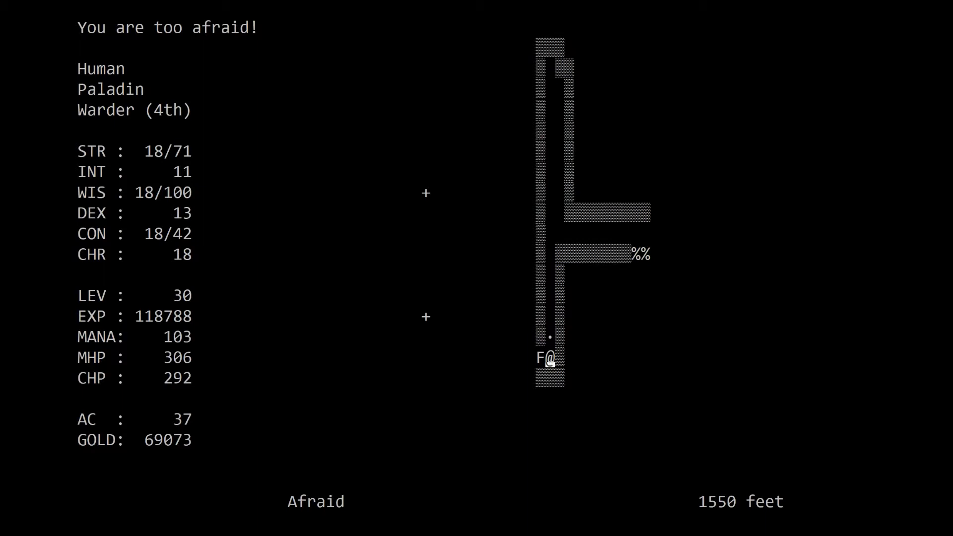
key("p")
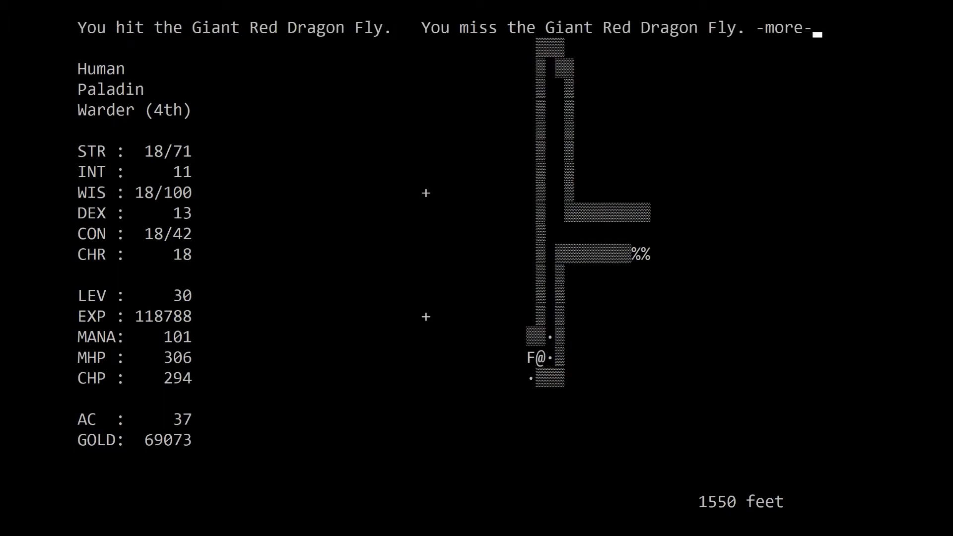
key("space")
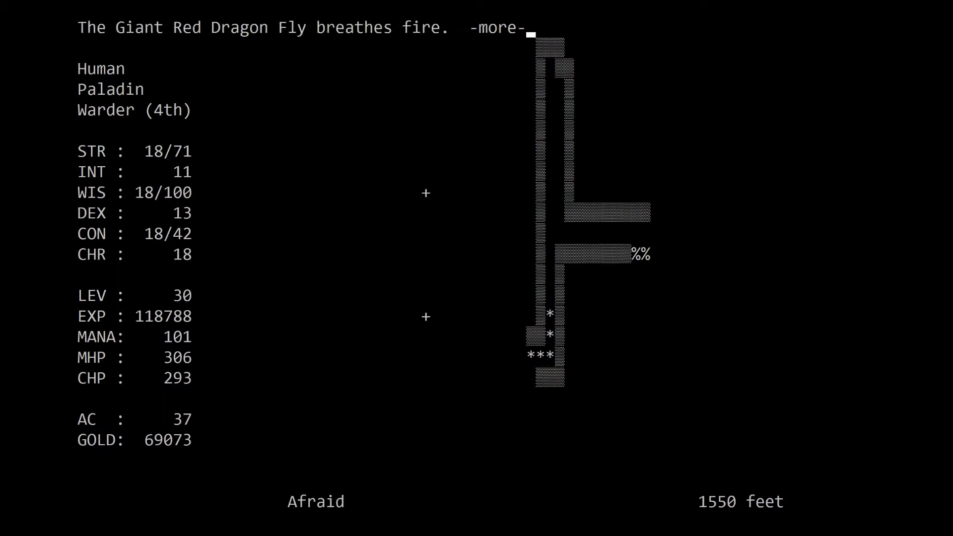
key("space")
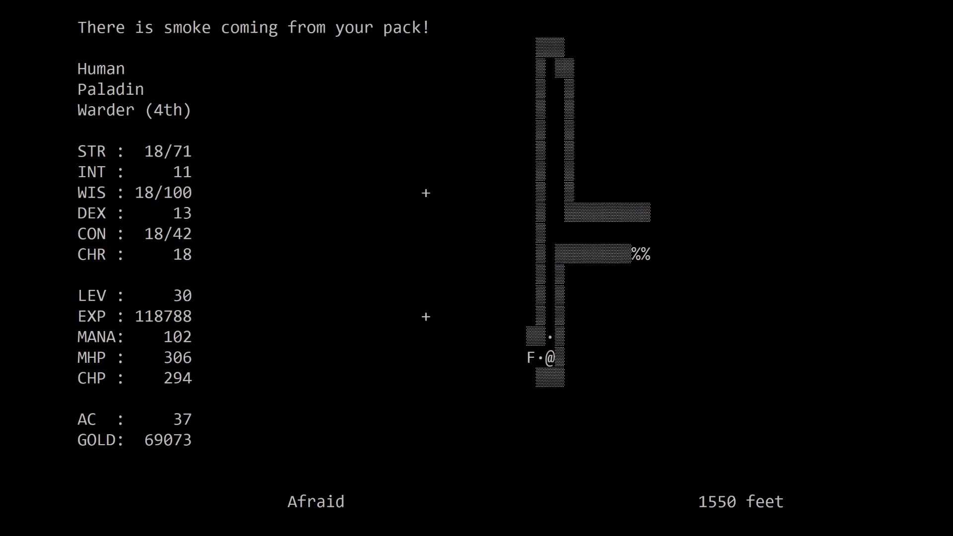
mouse_move(550, 358)
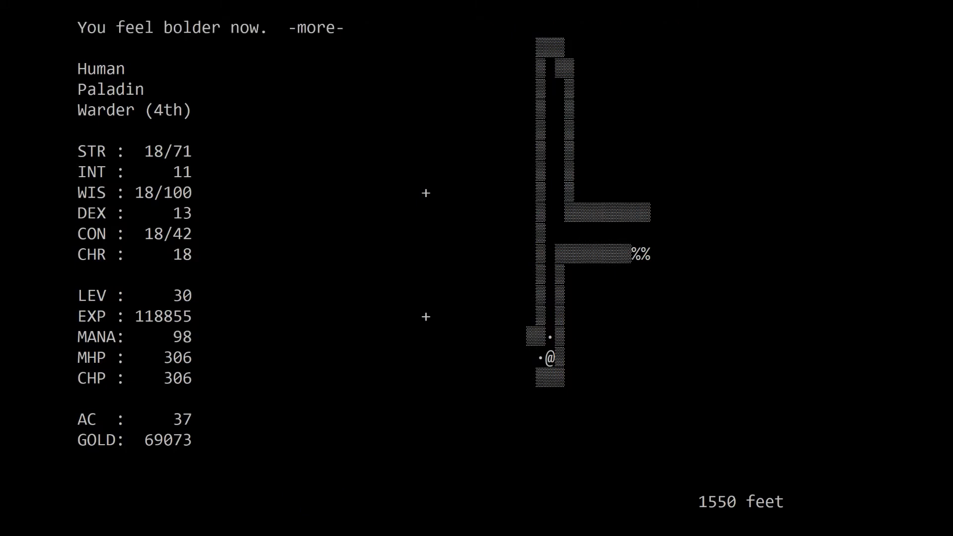
- Attempt a prayer, then review everything carried in the pack after the fire attack
key("space")
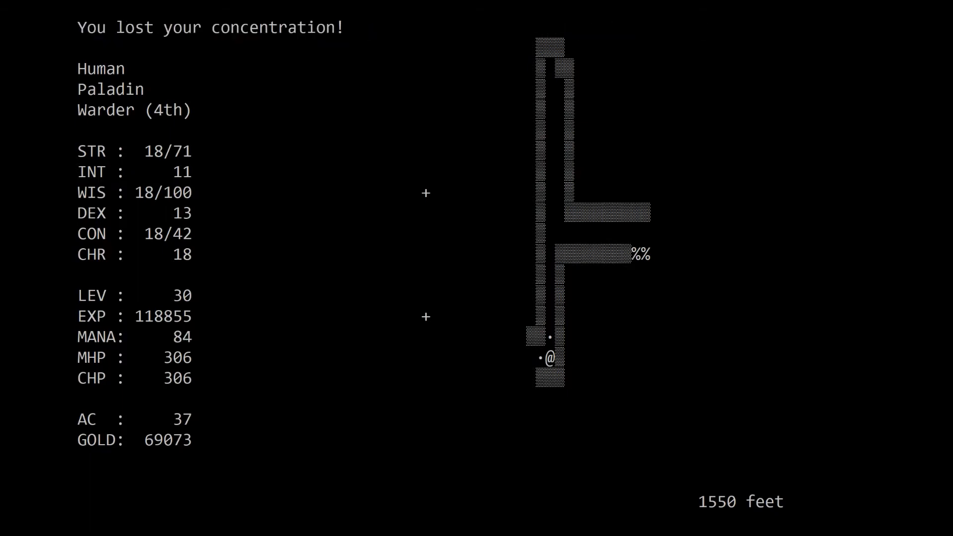
key("i")
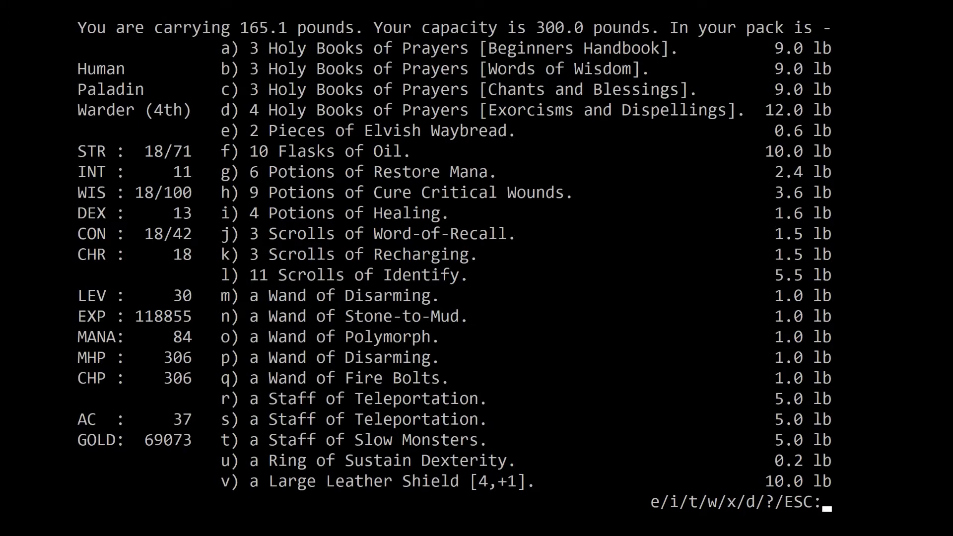
key("Escape")
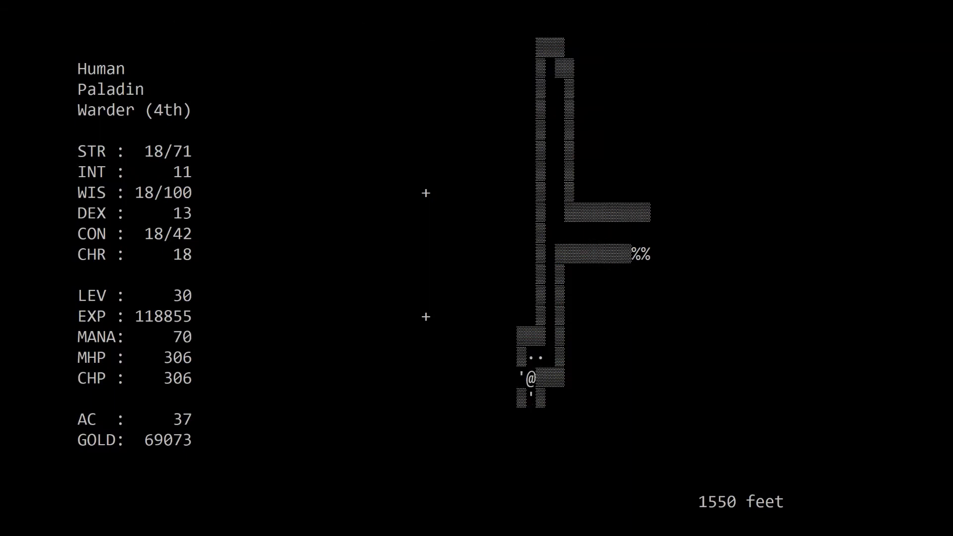
- Head northwest and north into the upper-left room and light it whole with a prayer
key("Left")
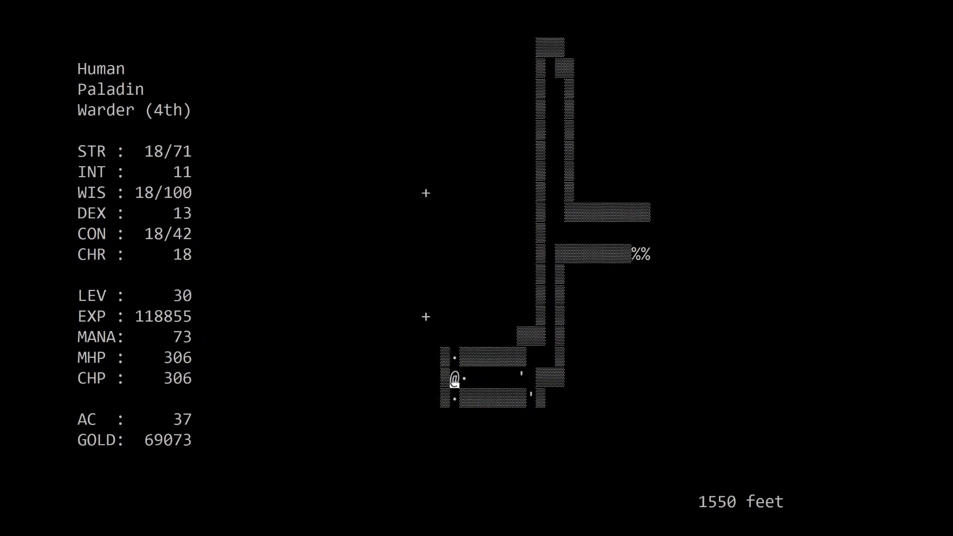
key("up")
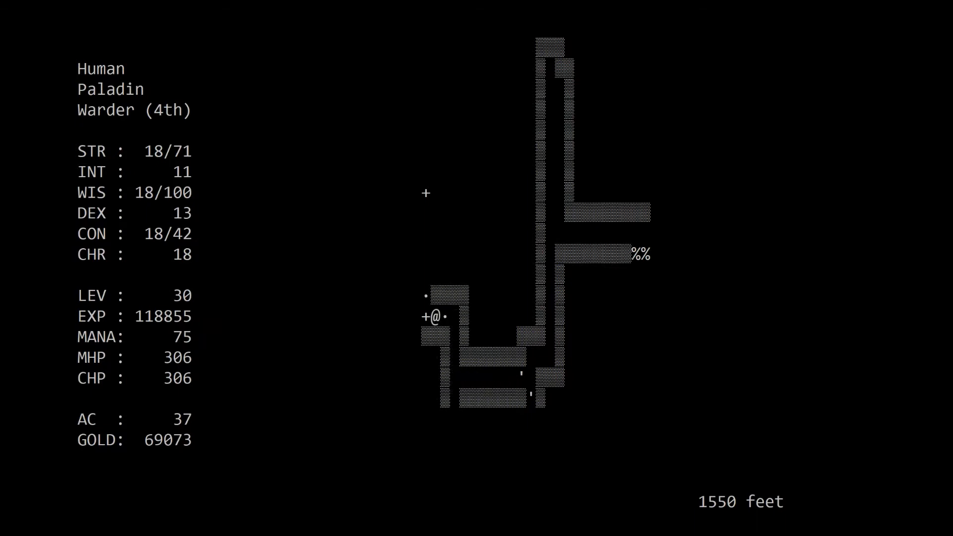
key("up")
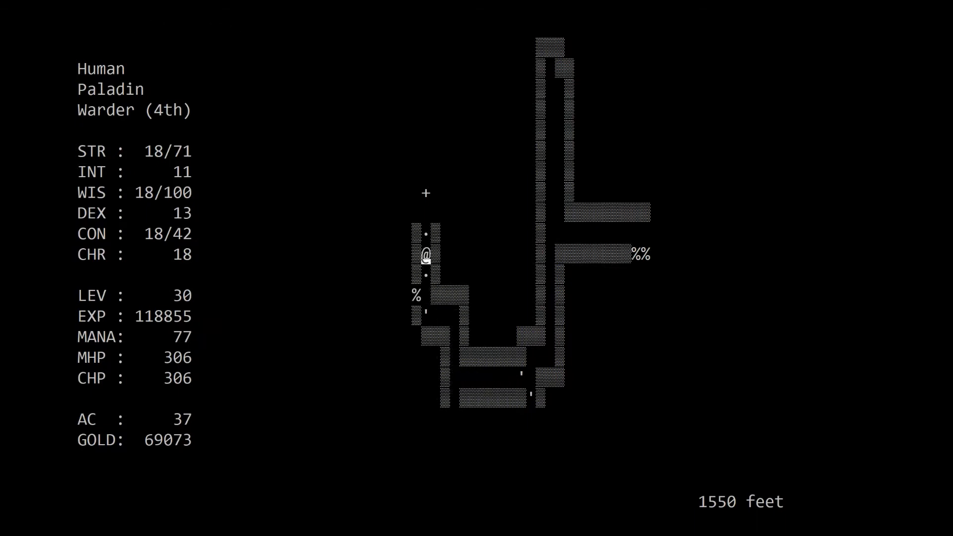
key("up")
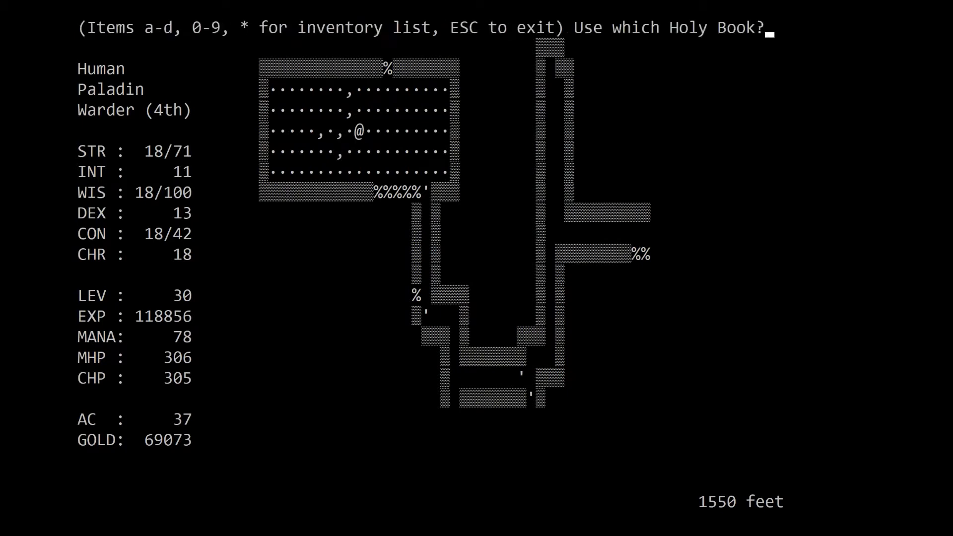
key("a")
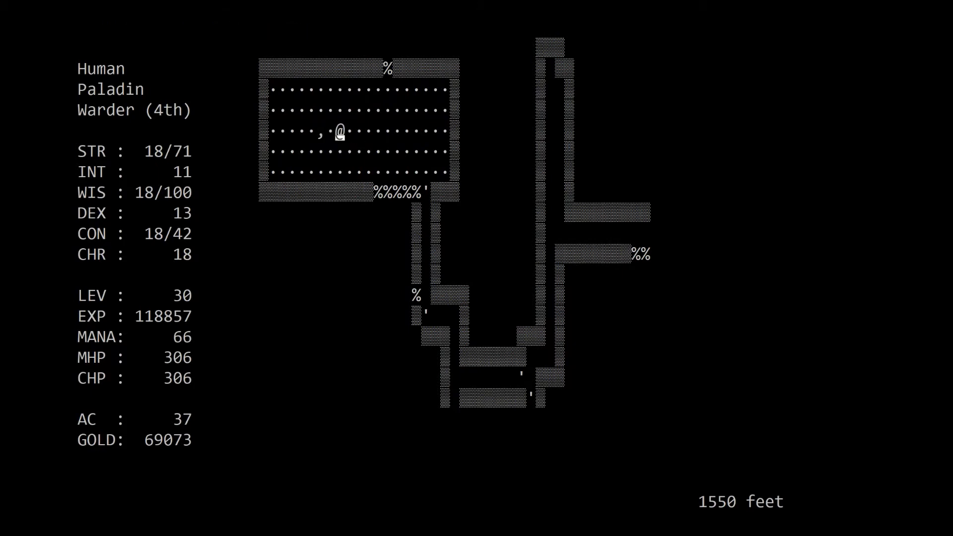
- Check the pack, then walk back south and light the lower room
key("d")
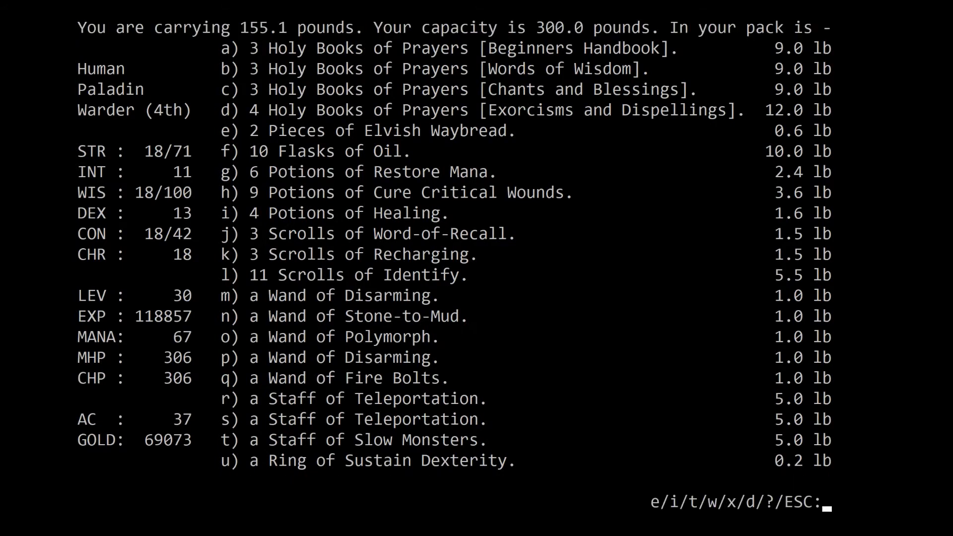
key("e")
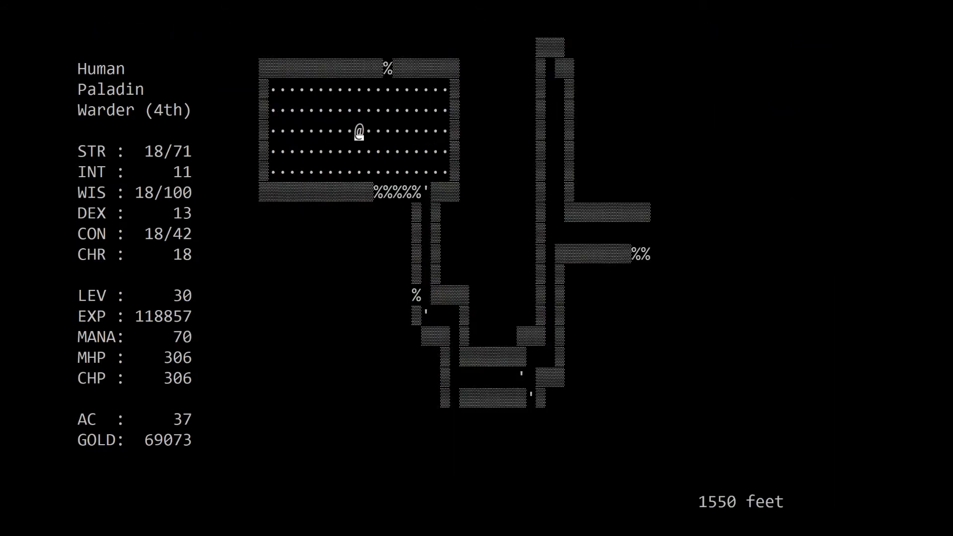
key("Down")
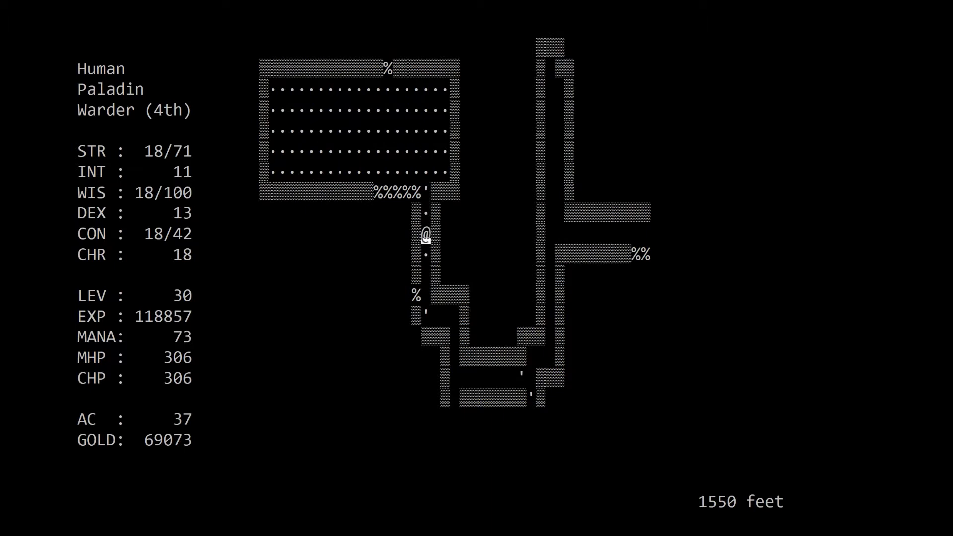
key("Down")
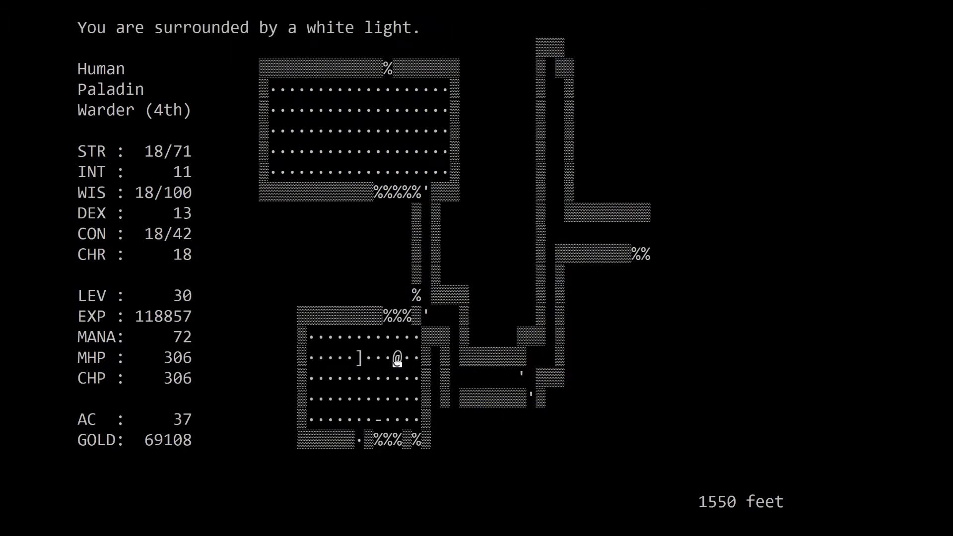
- Leave the lower room south with a detection prayer and slay the Grey Icky-Thing below
key("h")
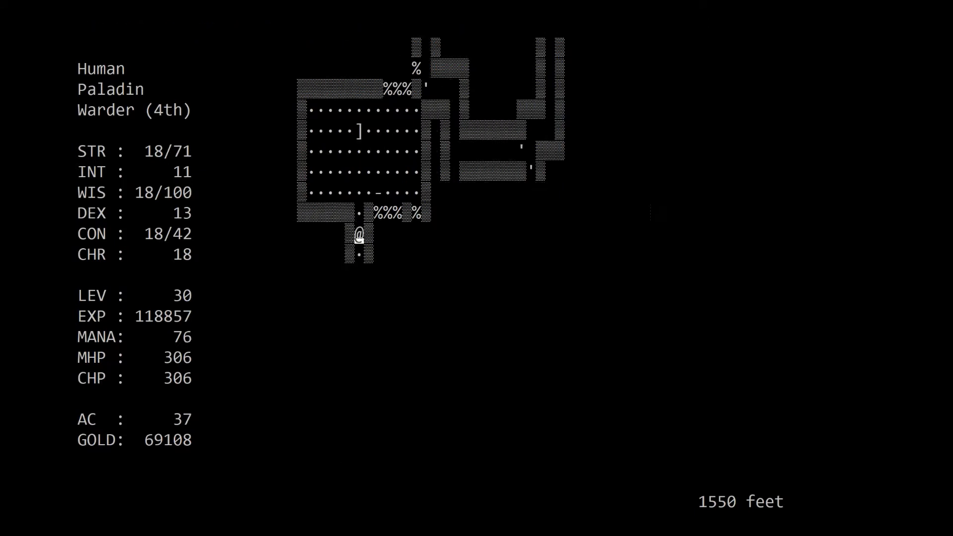
key("Down")
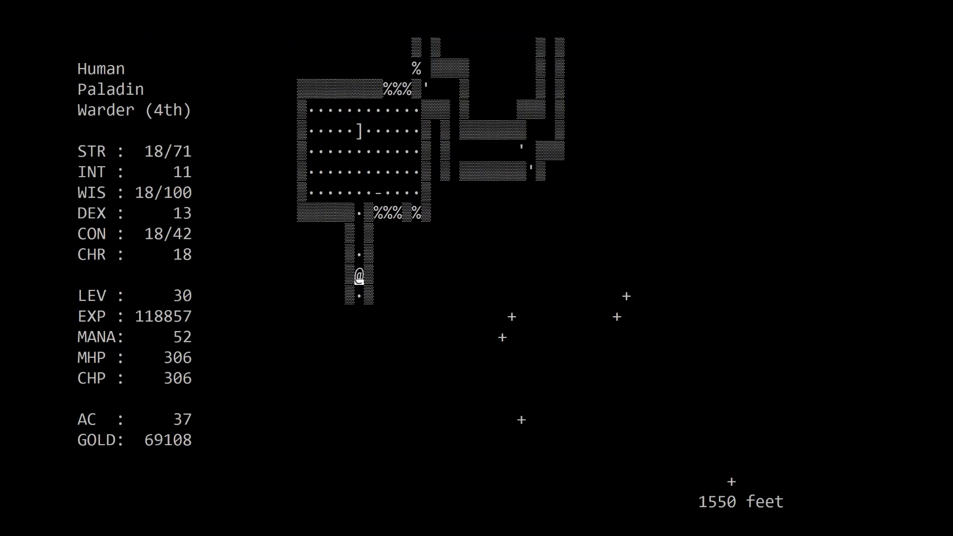
key("Down")
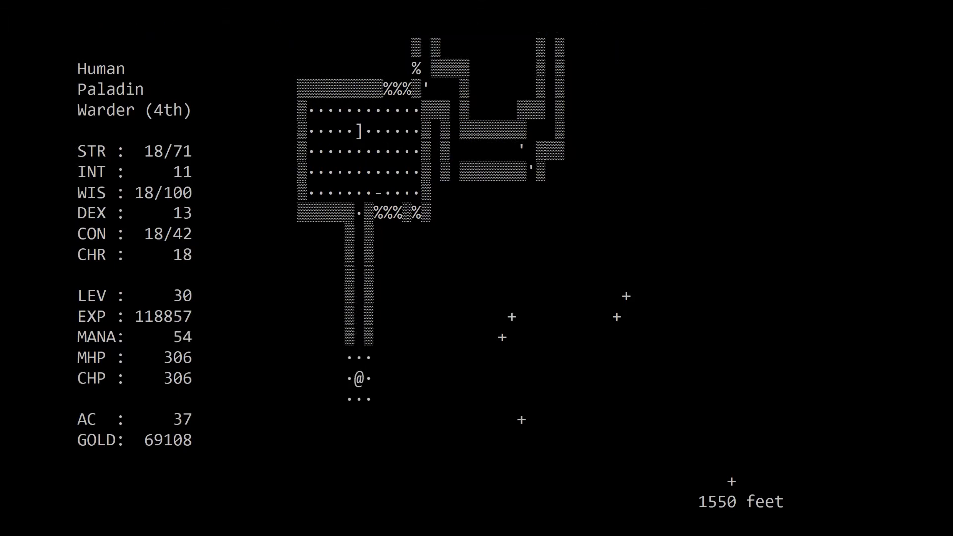
key("Down")
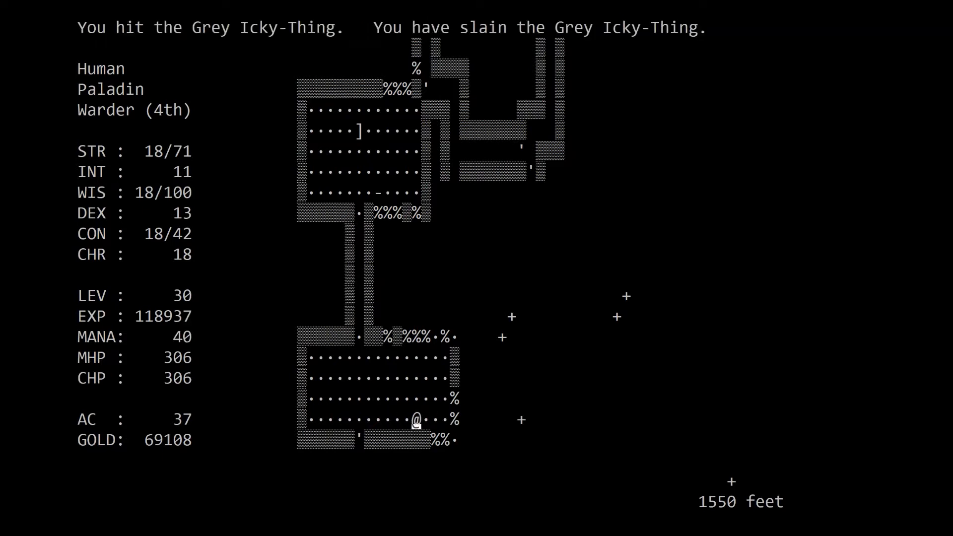
- Head east and north through the passages, lighting the junction and revealing the northeast room
key("up")
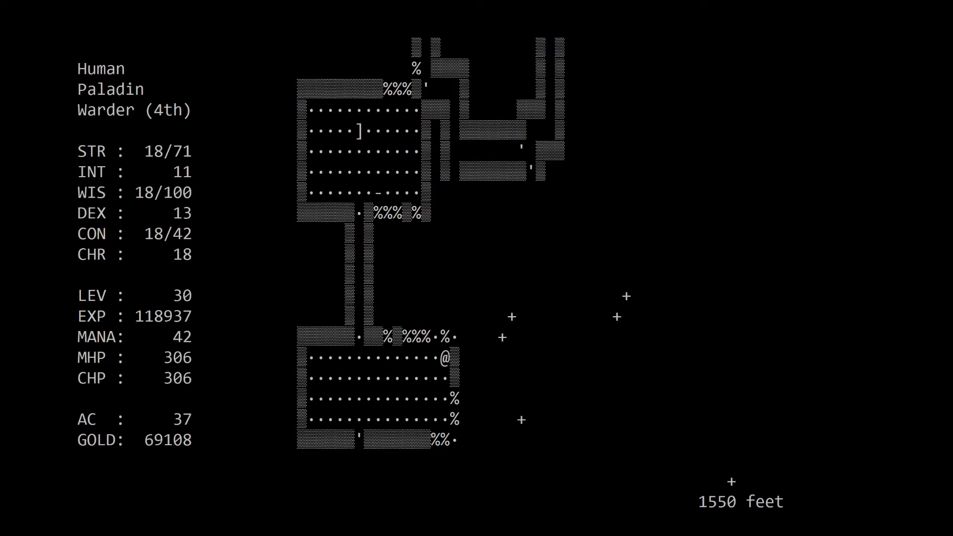
key("Up")
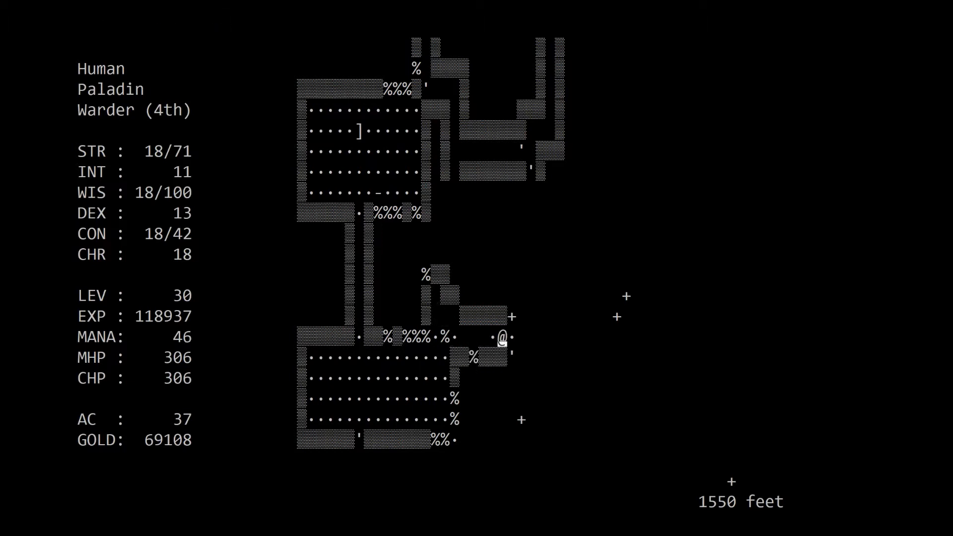
key("up")
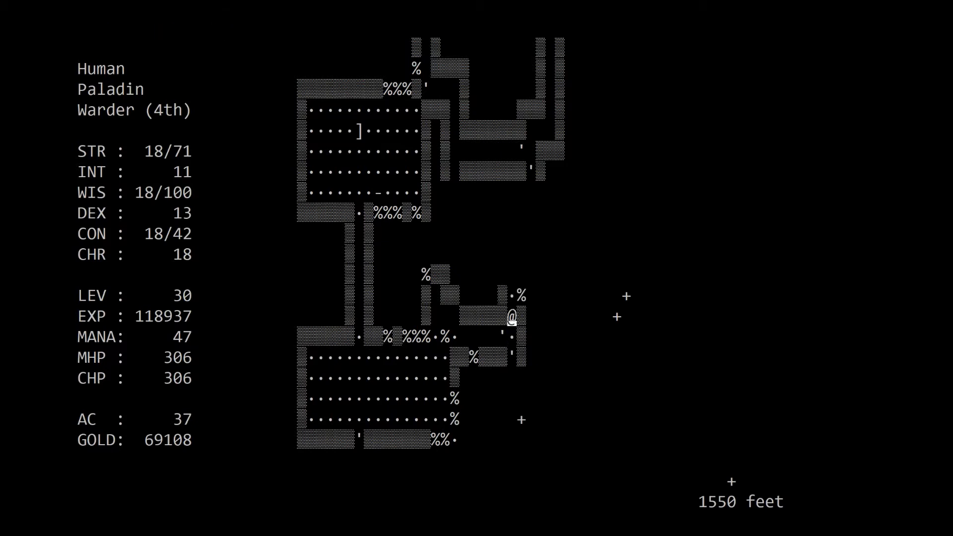
key("up")
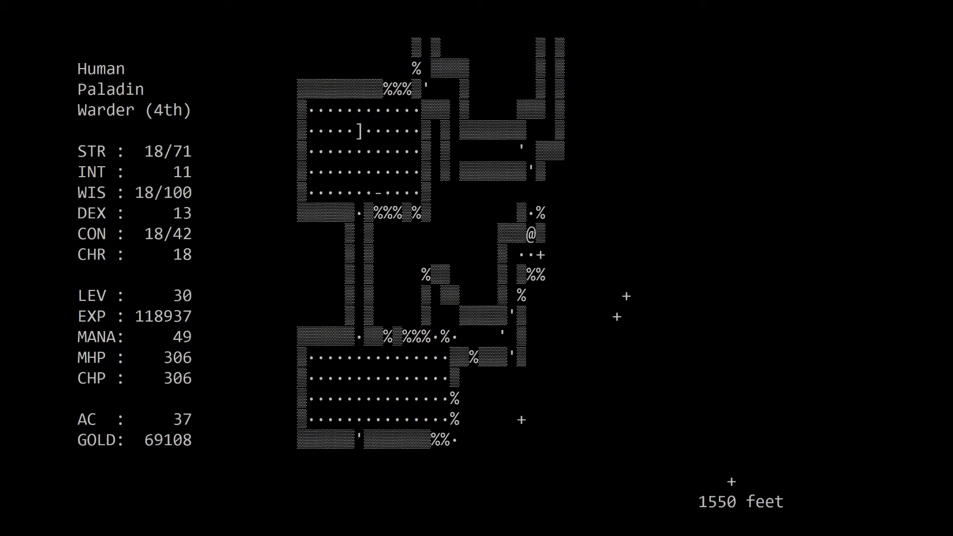
key("Down")
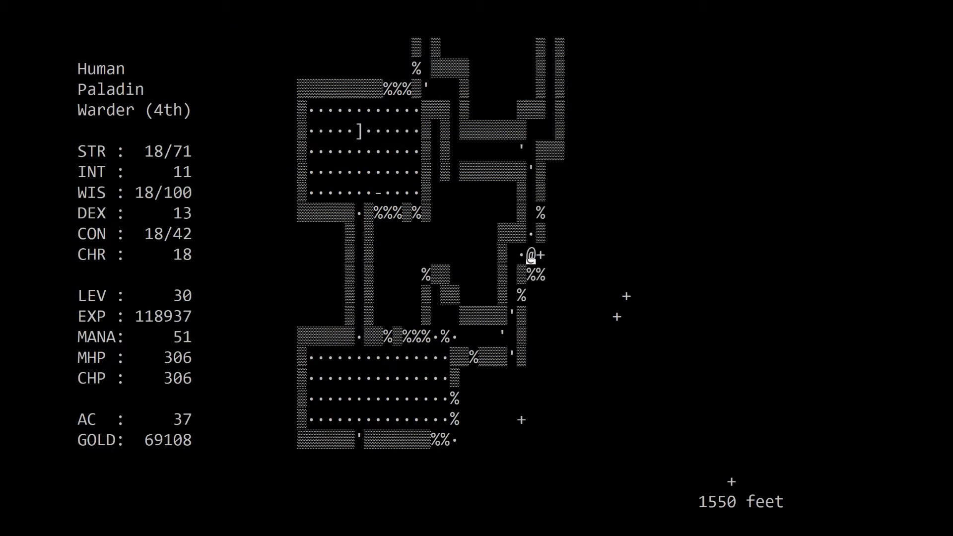
key("Right")
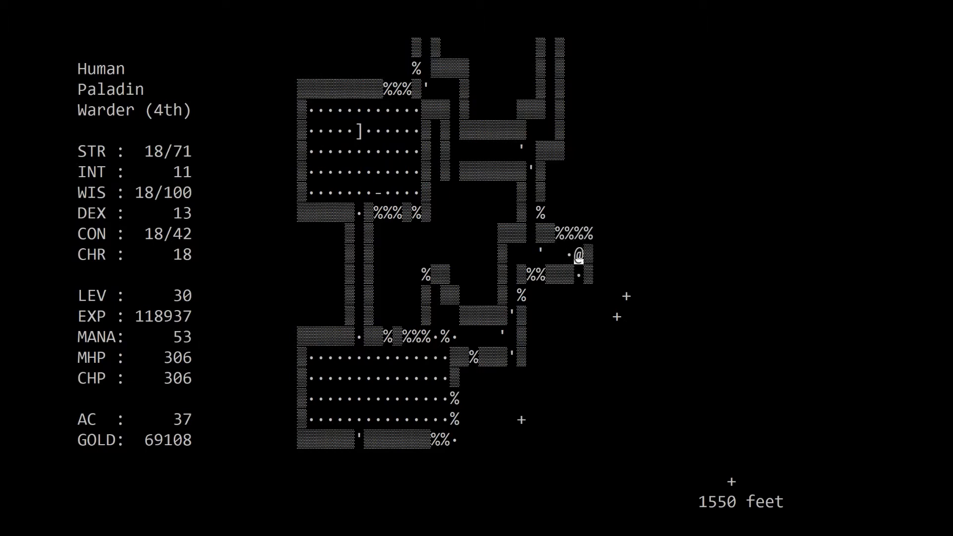
key("Down")
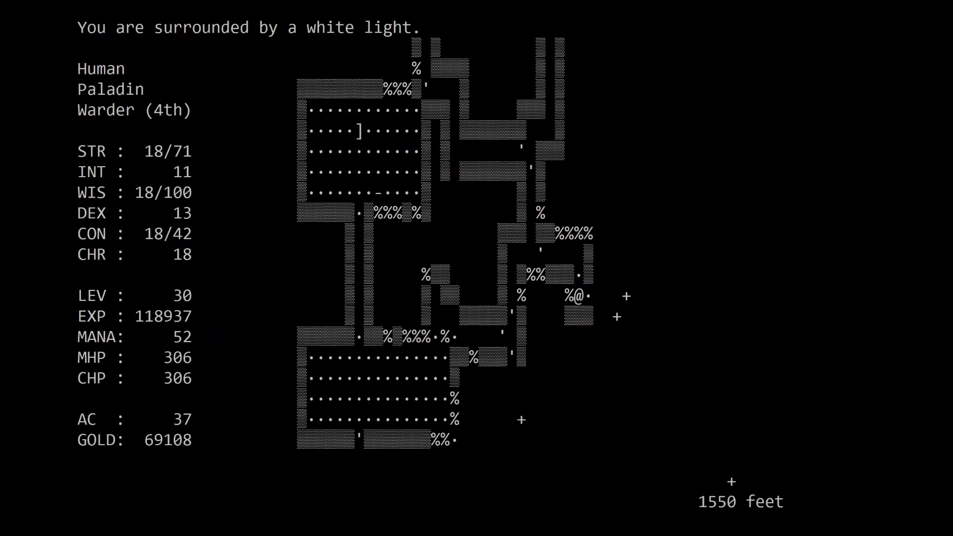
key("Right")
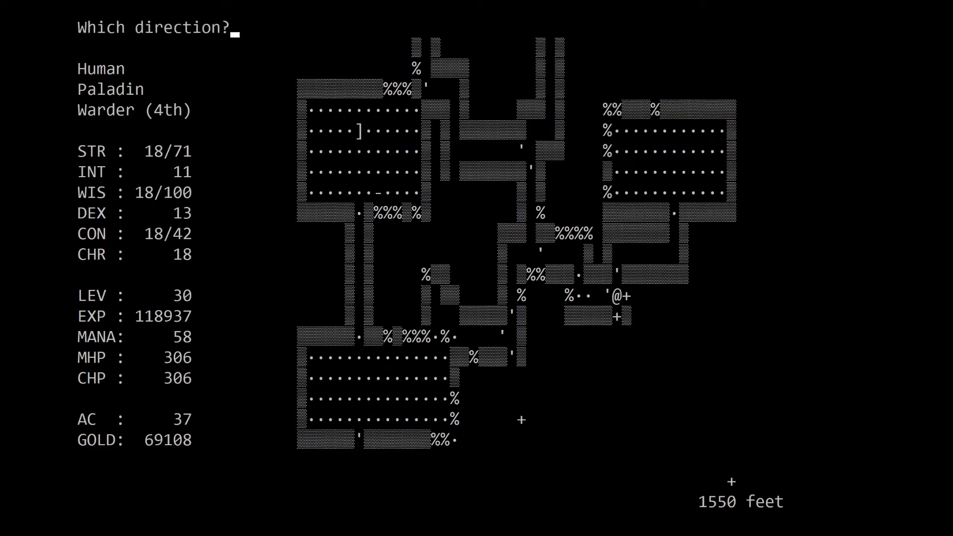
- Fight south down the passage, killing the Violet Mold and then the Quylthulg to the west
key("down")
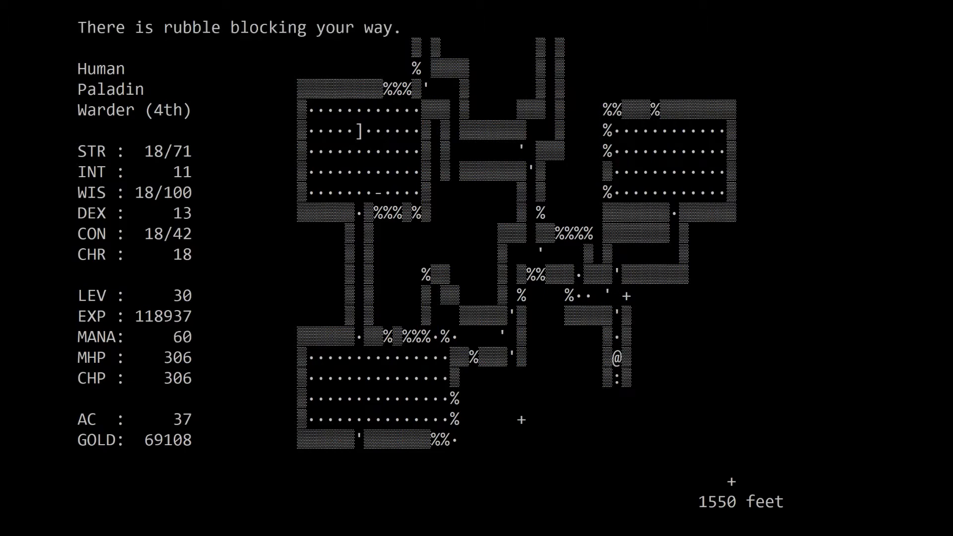
key("Down")
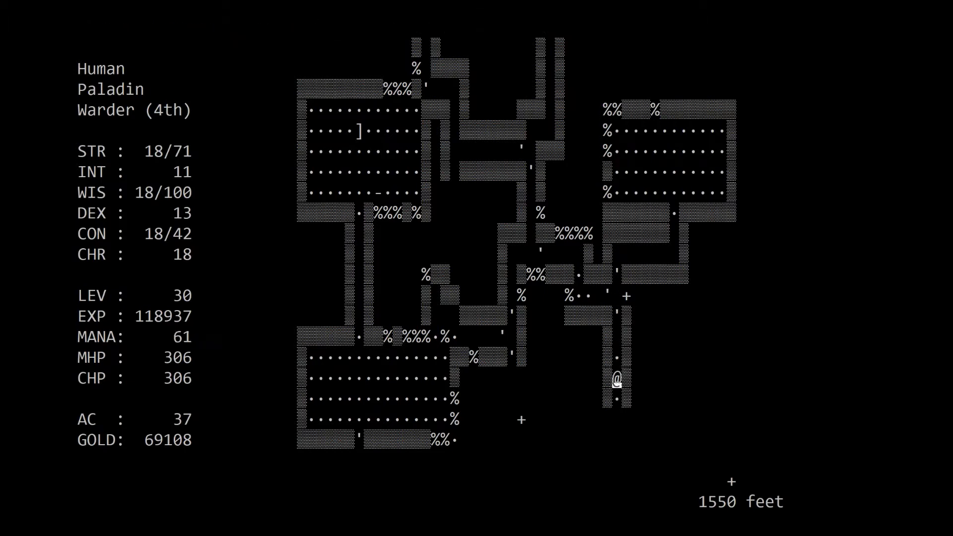
key("Down")
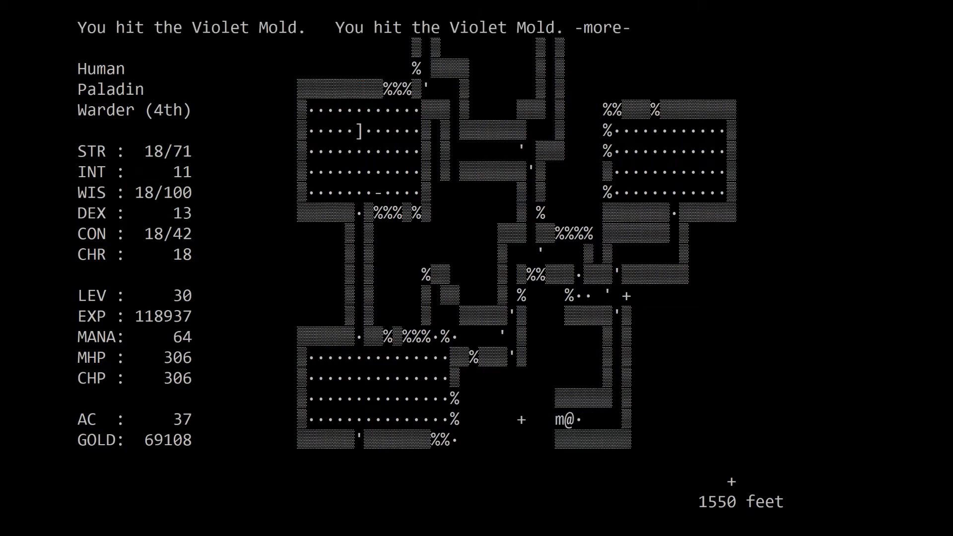
key("space")
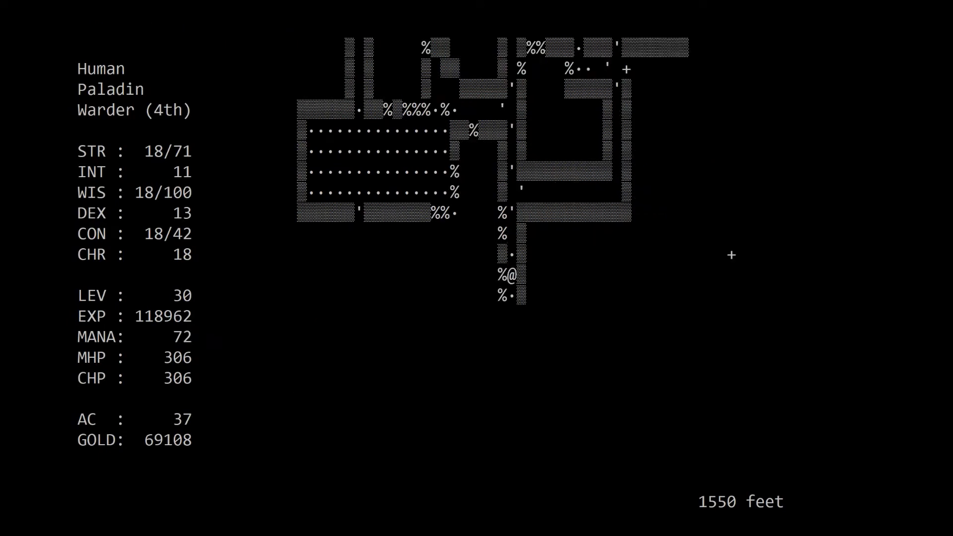
key("Down")
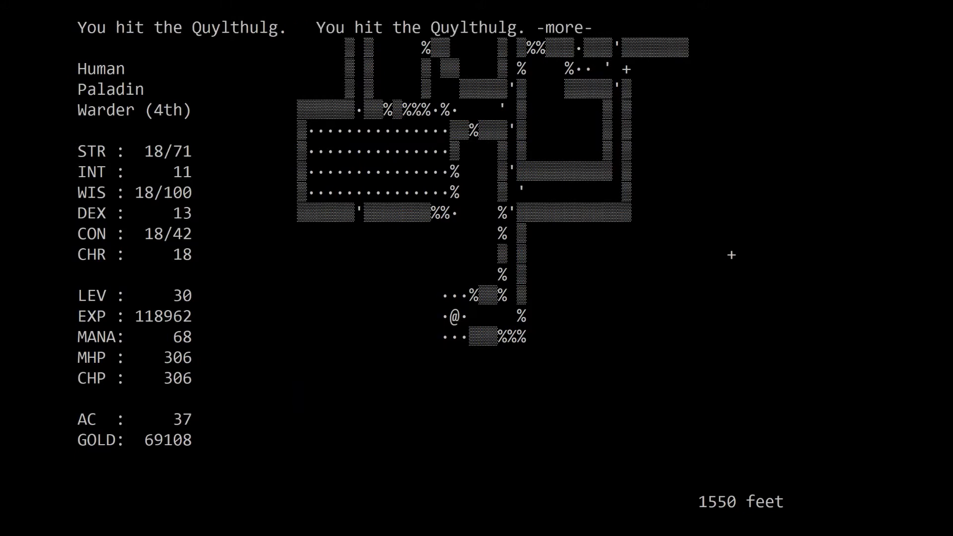
key("space")
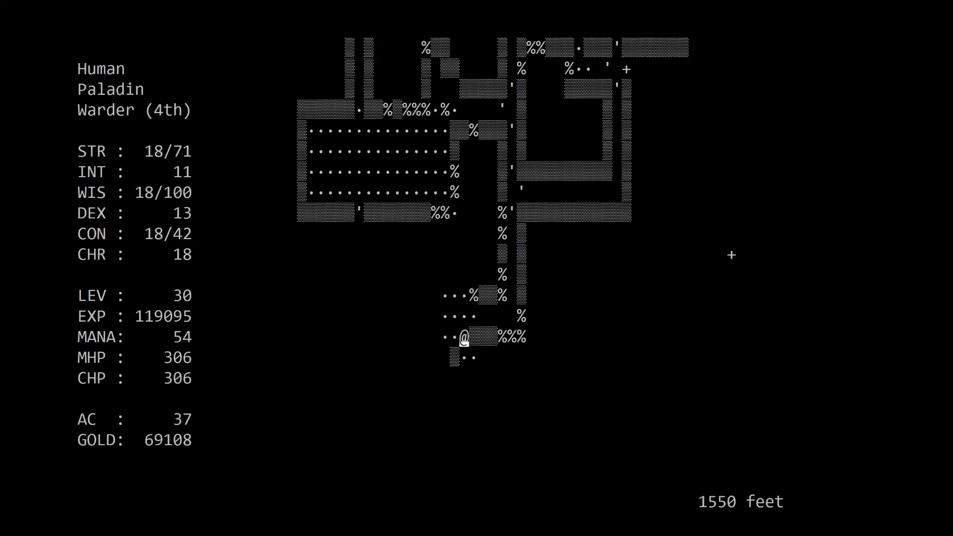
- Scout the open cave to the north and the narrow southwest passage, then recite a prayer
key("up")
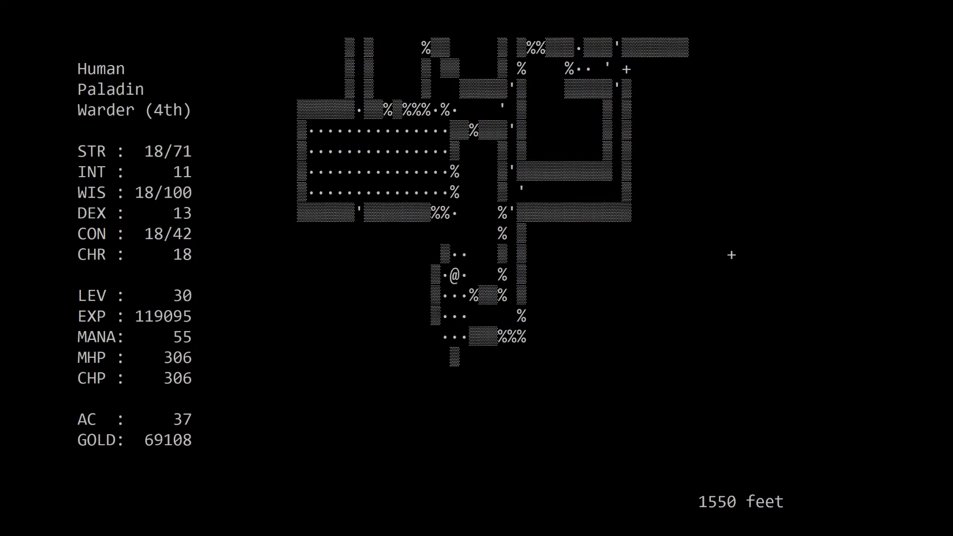
key("up")
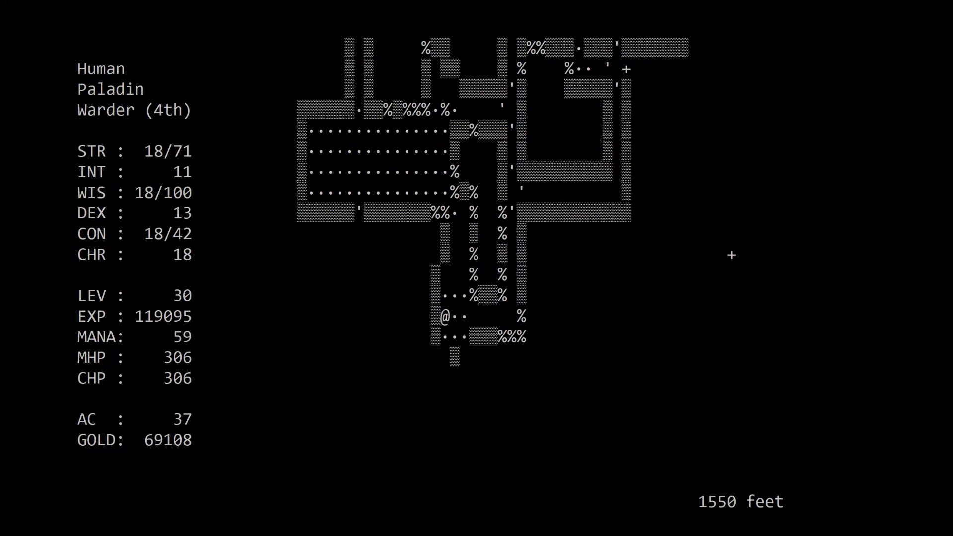
key("Down")
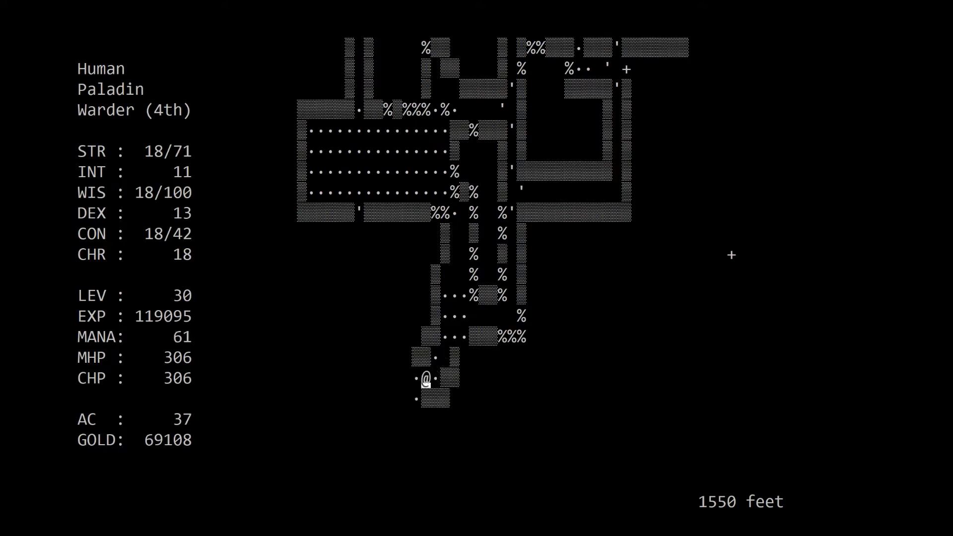
key("down")
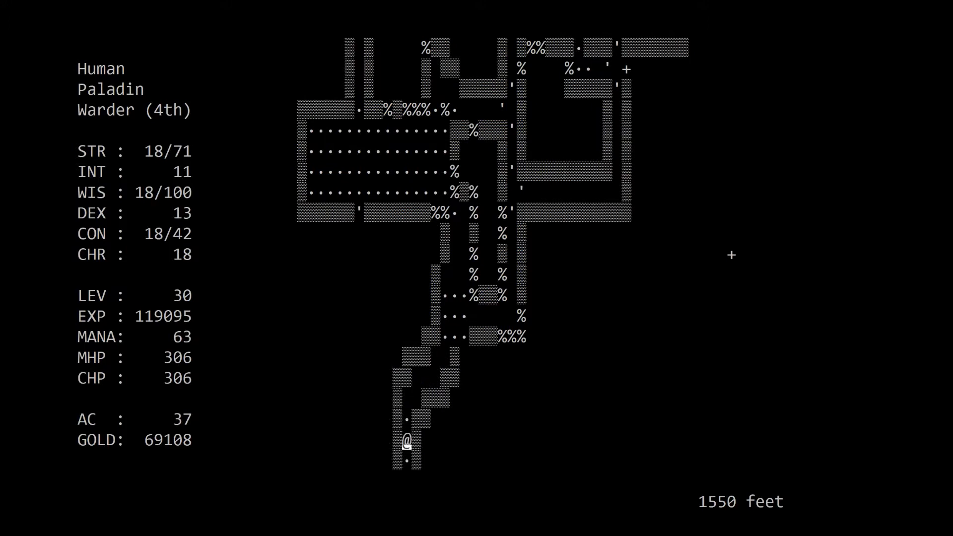
key("up")
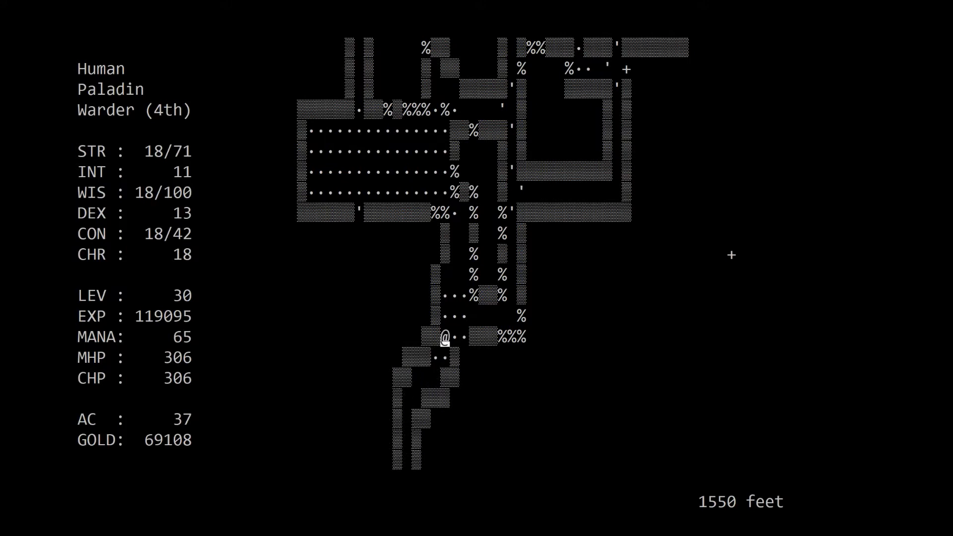
key("p")
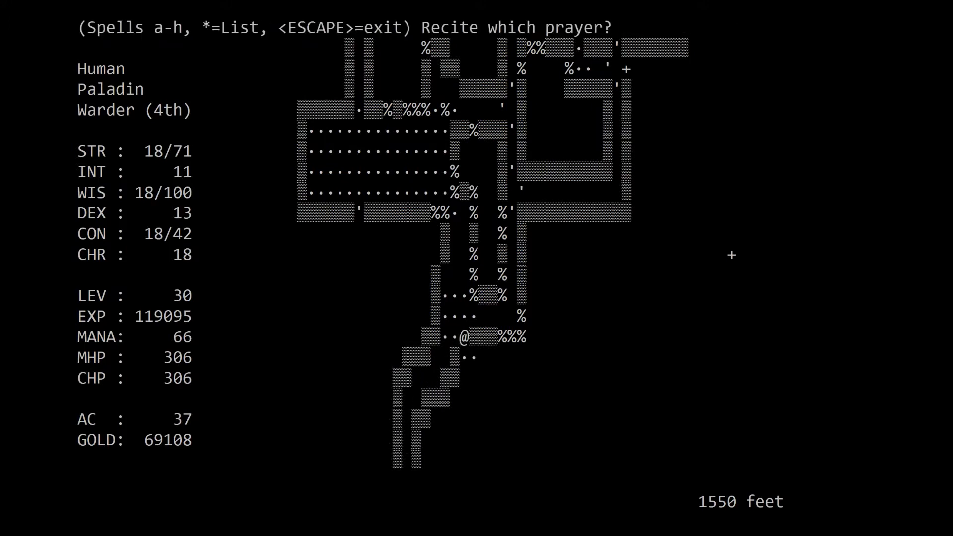
key("a")
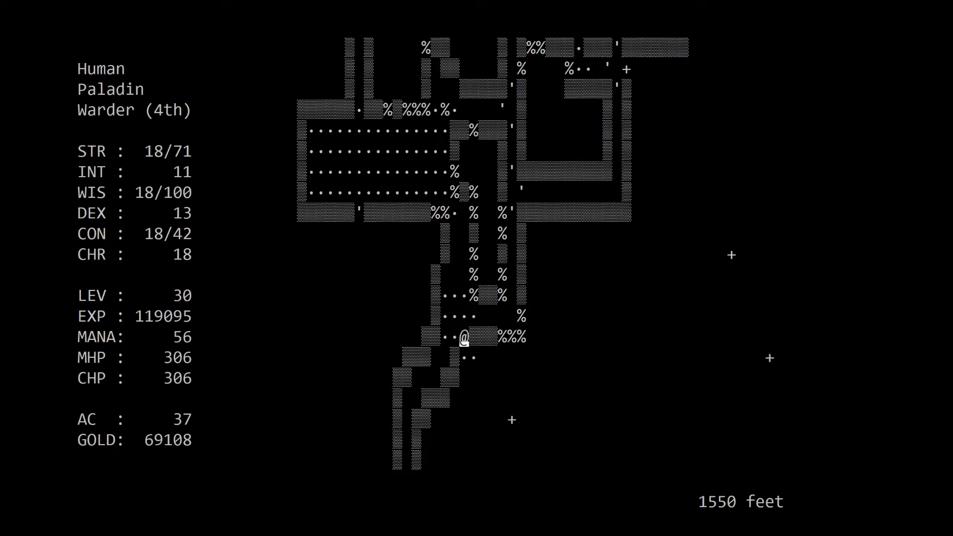
- Slay the Giant Black Louse, dig away the blocking rubble and enter the large southern room
key("Down")
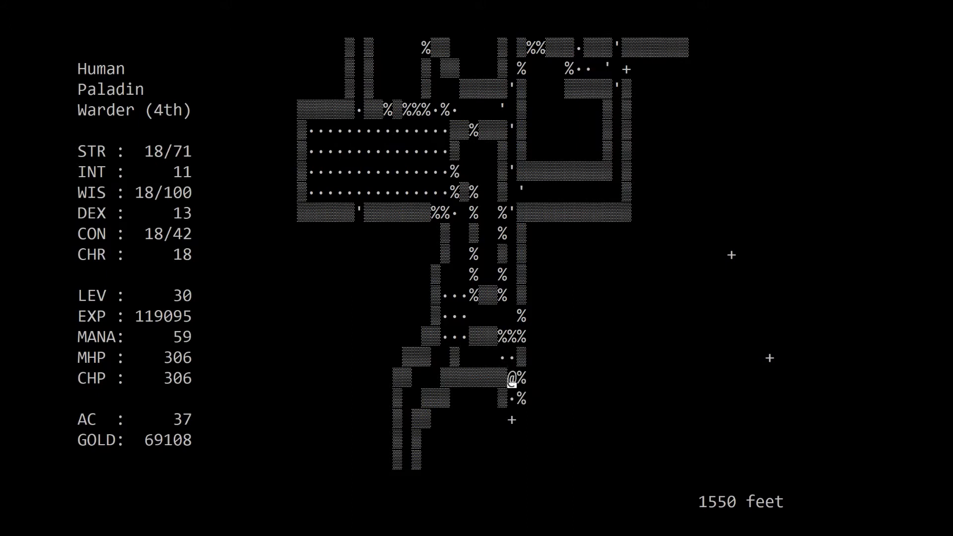
key("Down")
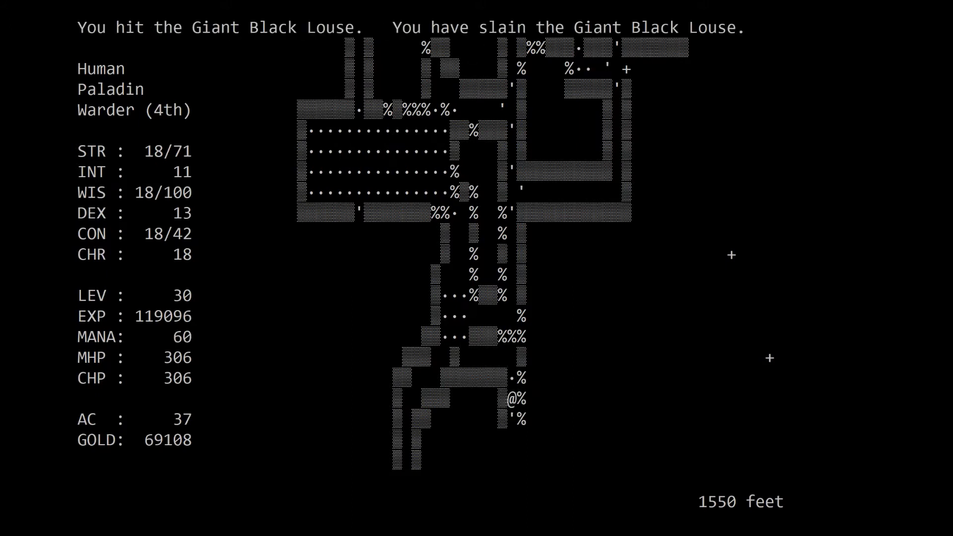
key("Down")
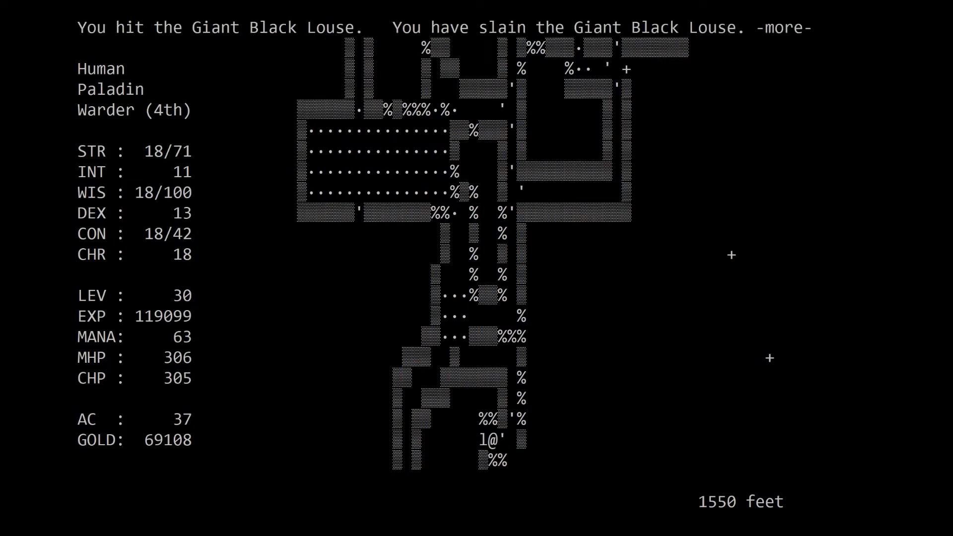
key("space")
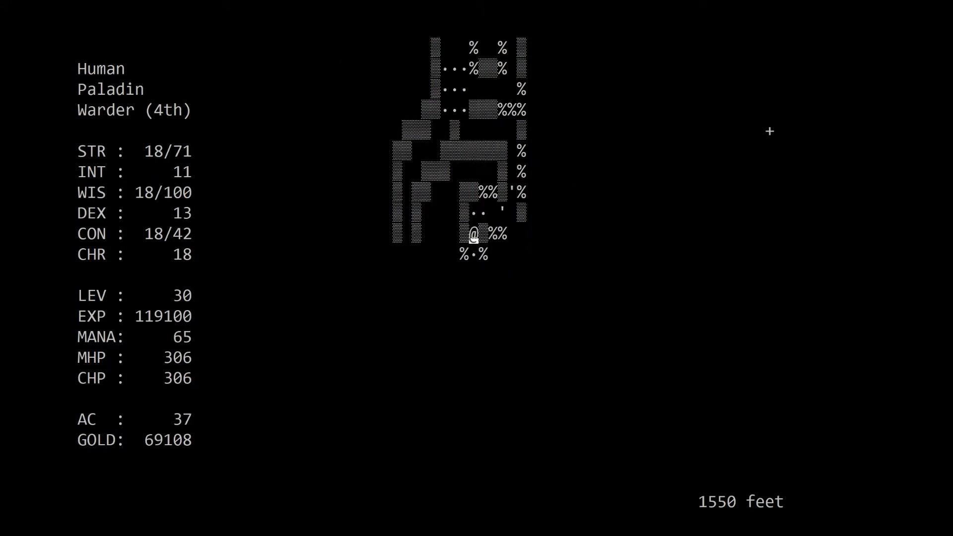
key("Right")
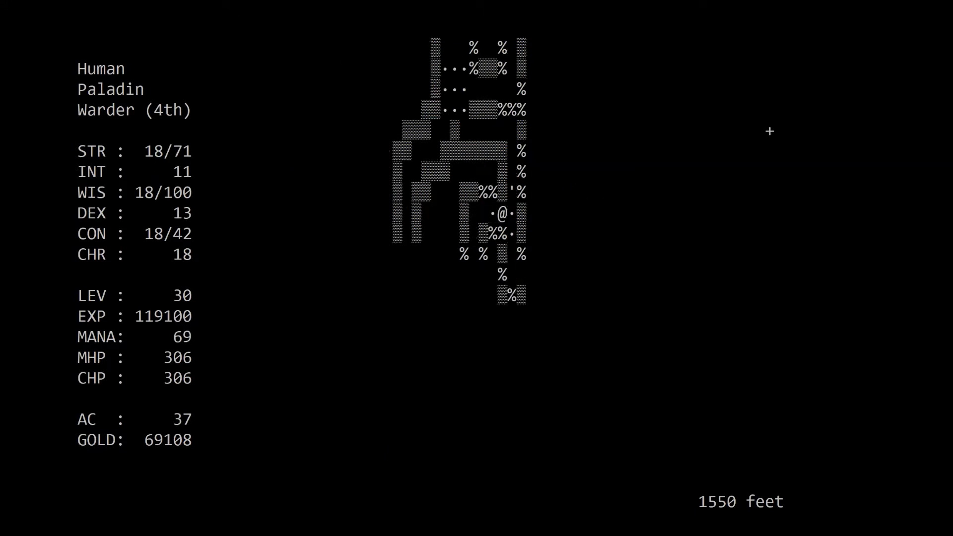
key("Down")
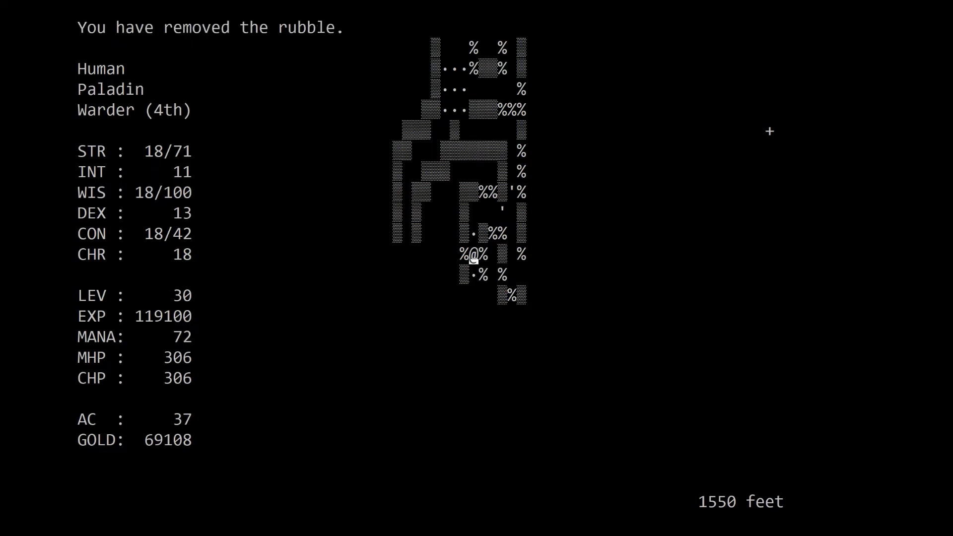
key("Down")
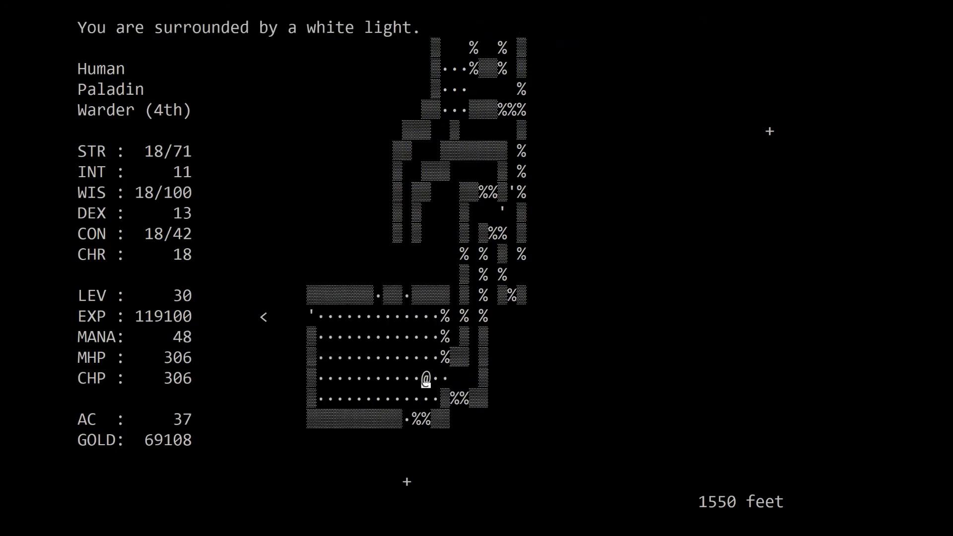
- Cross the lit room west to the doors beside the up staircase
key("up")
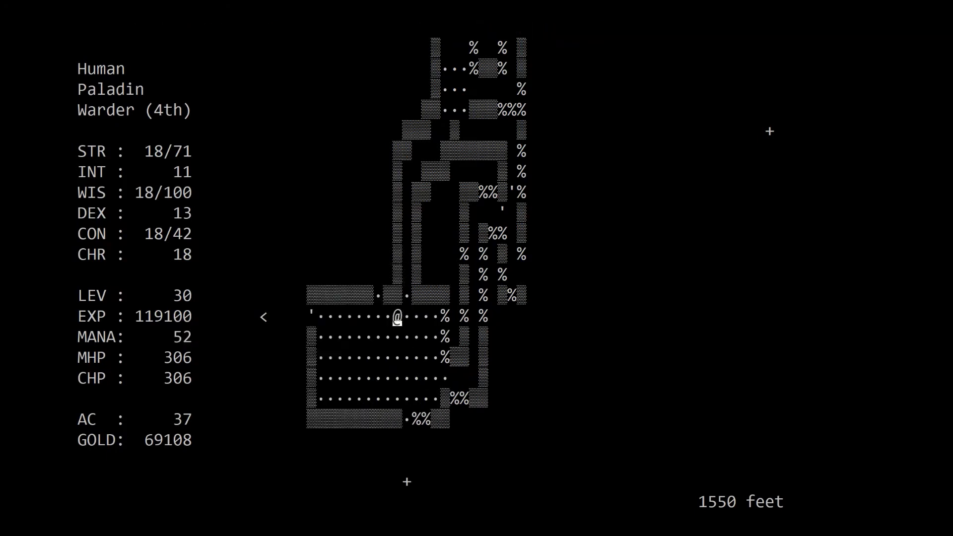
key("up")
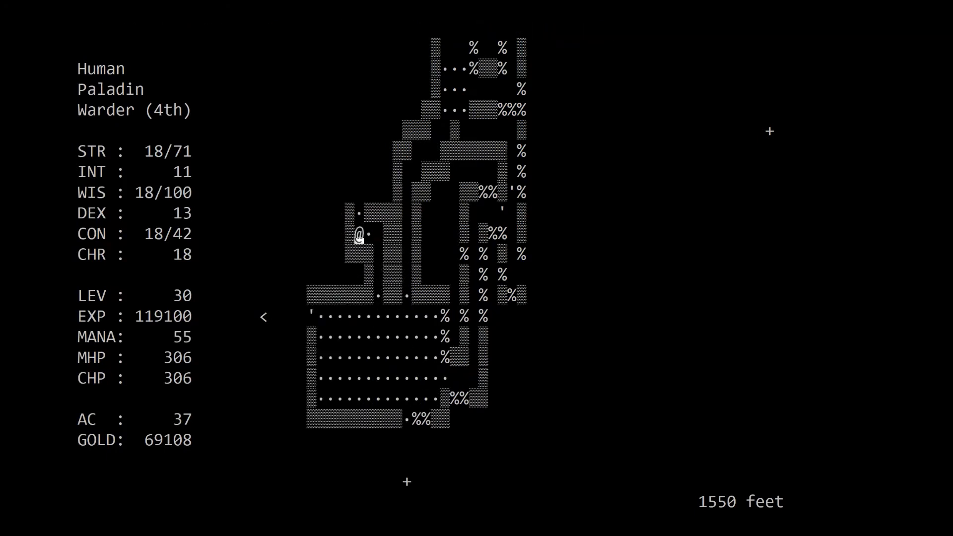
key("up")
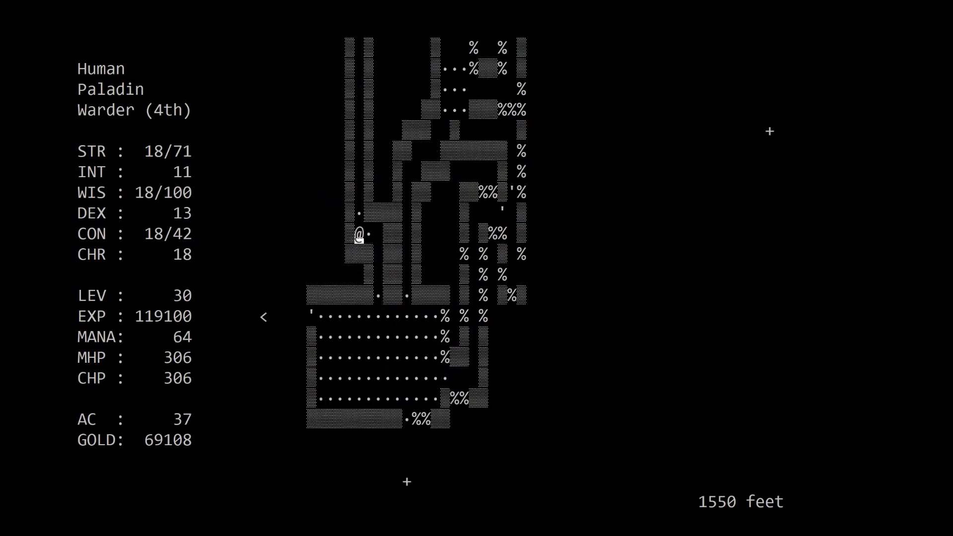
key("down")
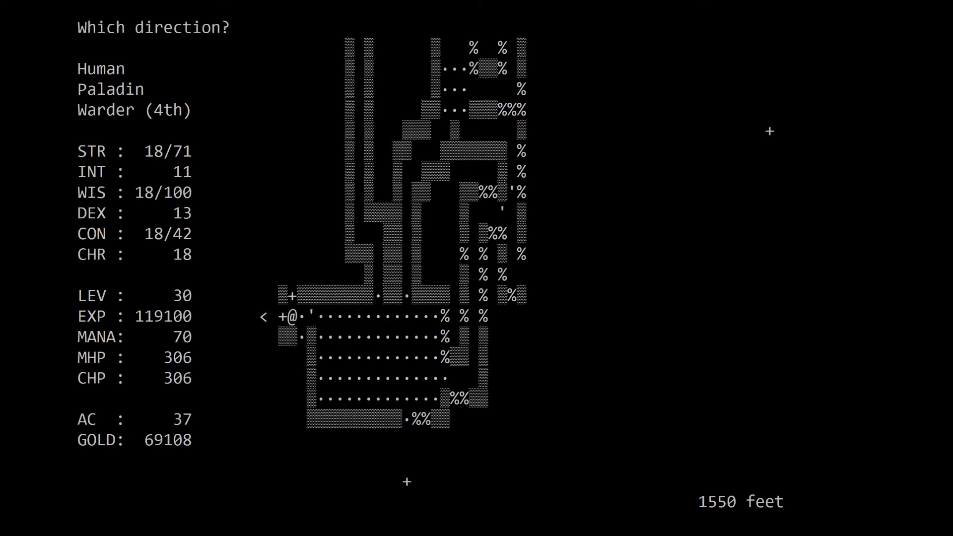
- Run north up the long corridor, slay the Berzerker and continue west
key("up")
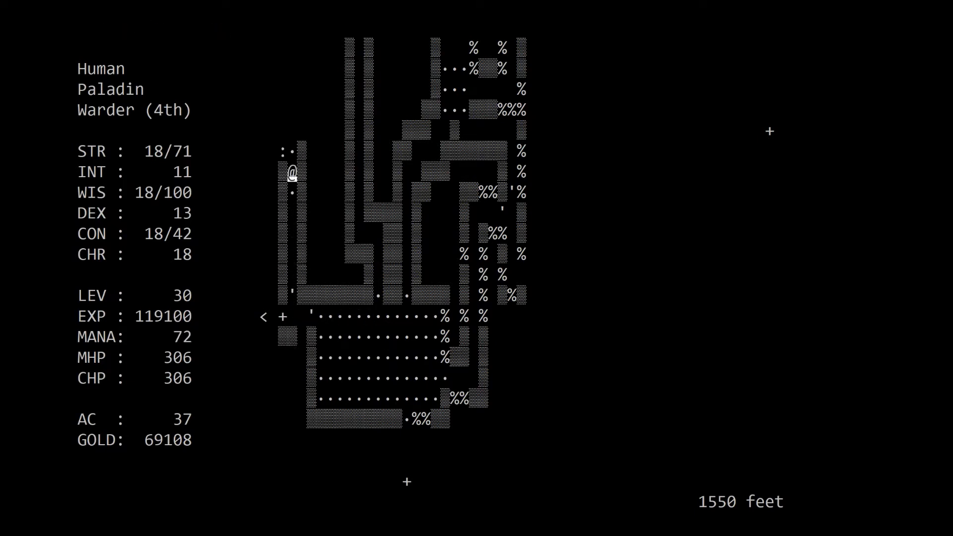
key("up")
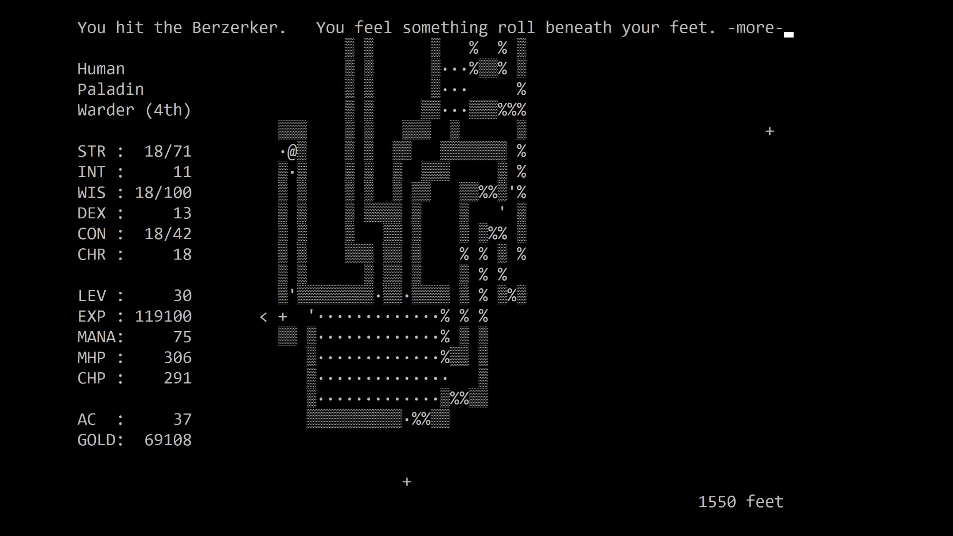
key("space")
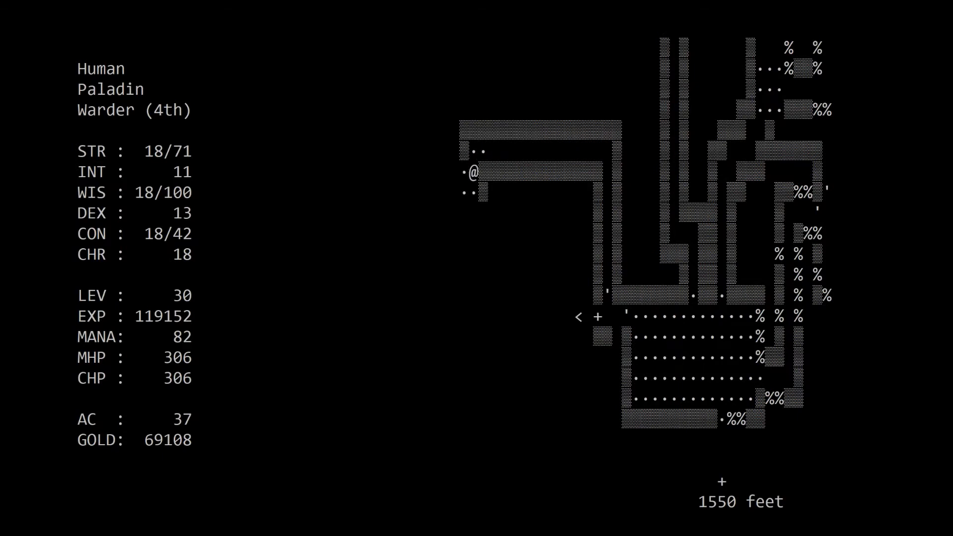
- Pray to reveal the down staircase and head west toward it, checking the lamp oil
key("p")
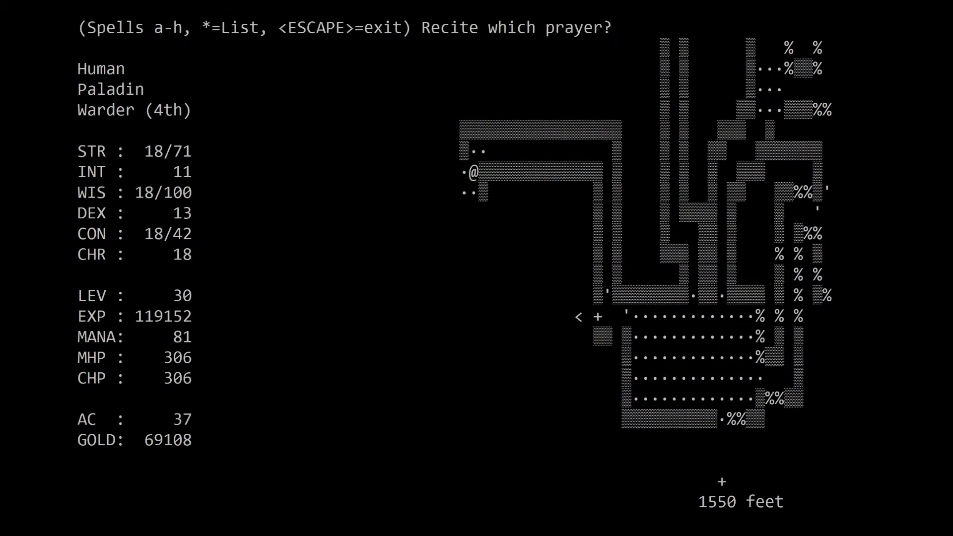
key("a")
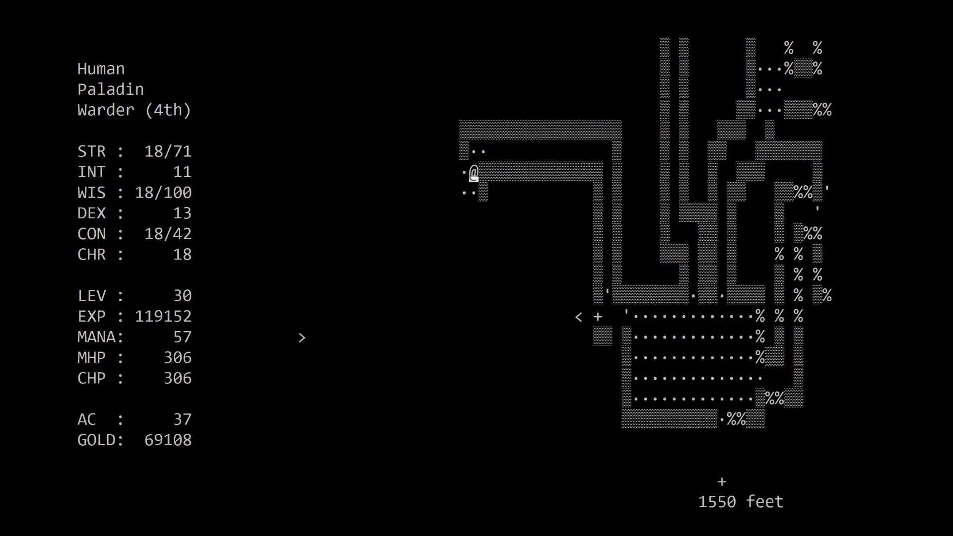
key("Left")
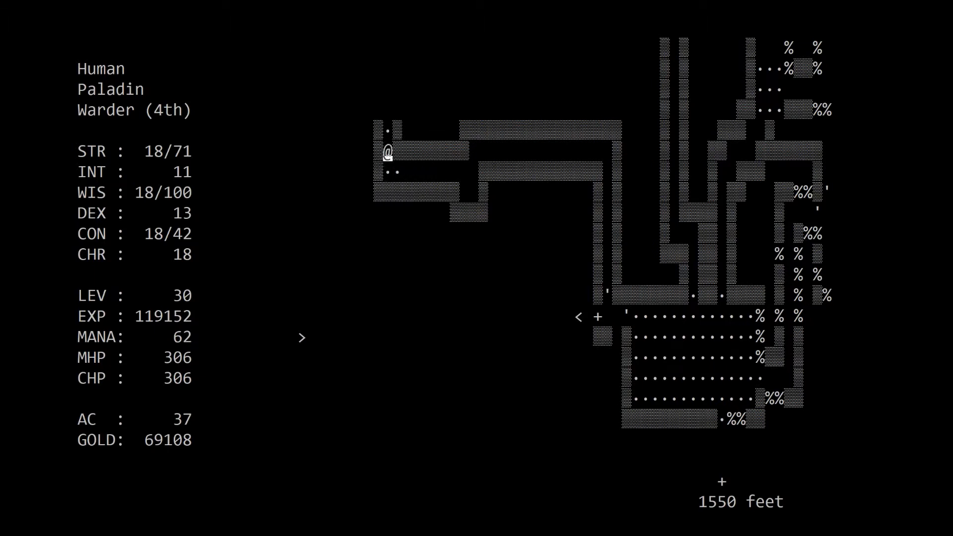
key("Down")
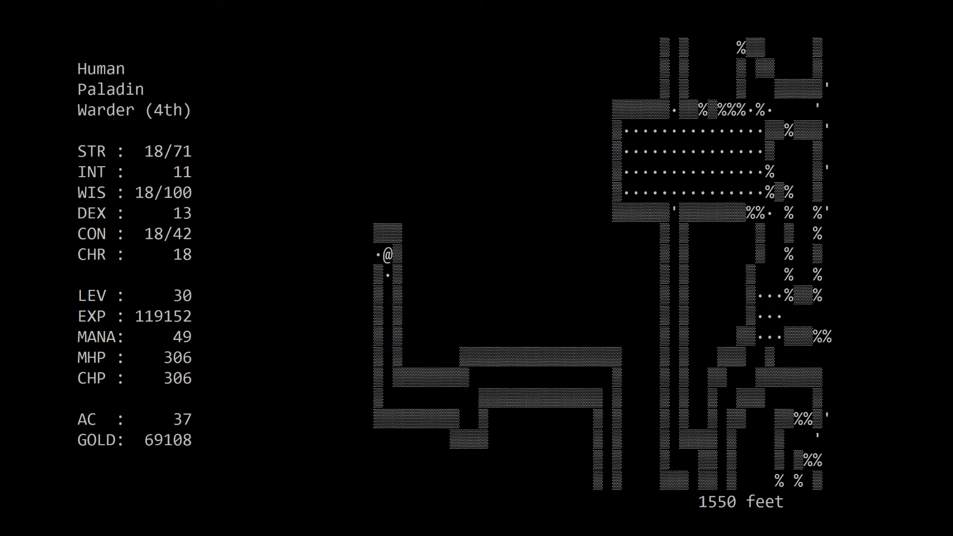
key("p")
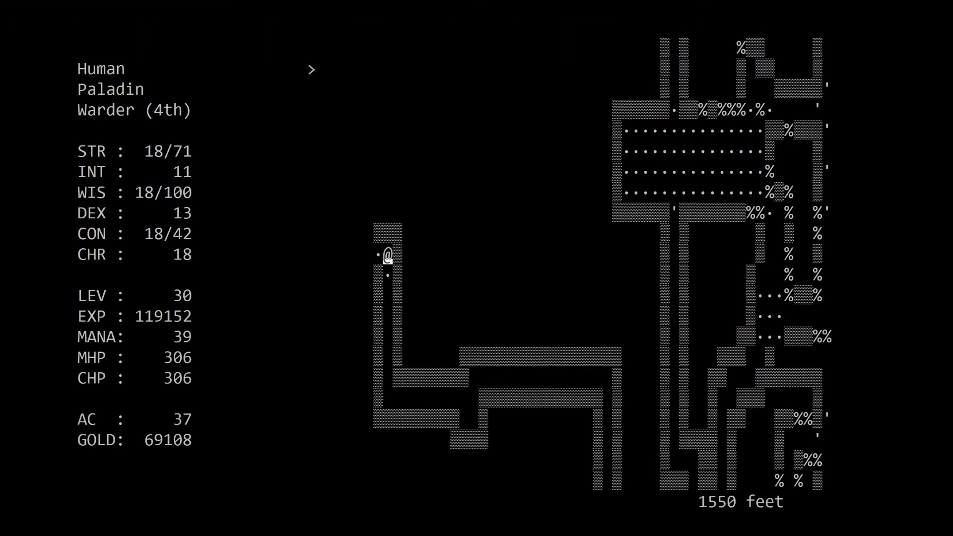
key("Left")
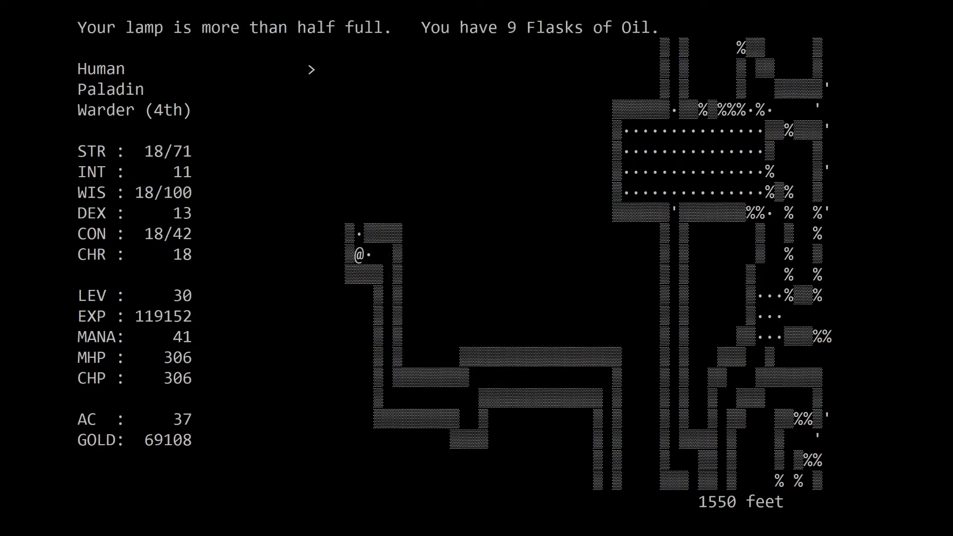
- Slay the Giant Black Ant Lion in the room, then trade blows with the Iron Golem at its south exit
key("Up")
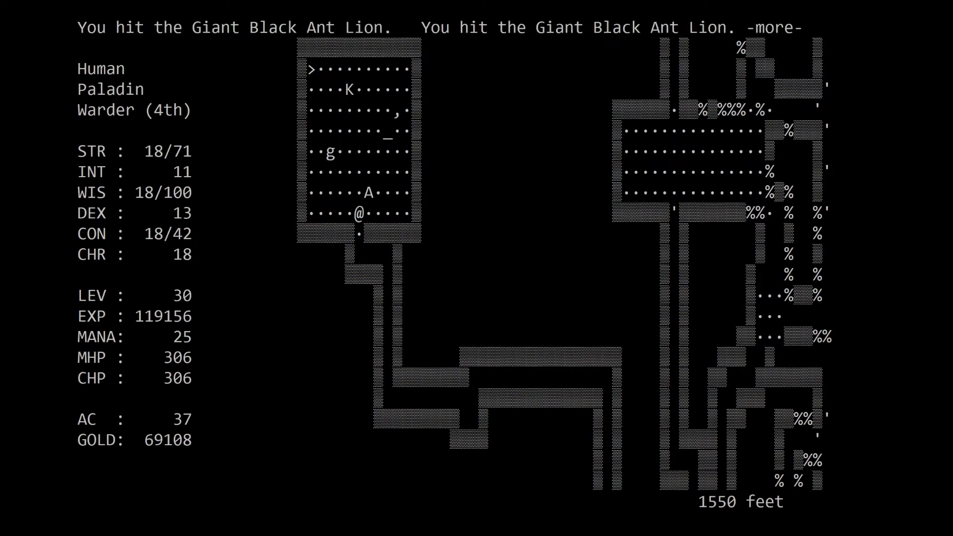
key("space")
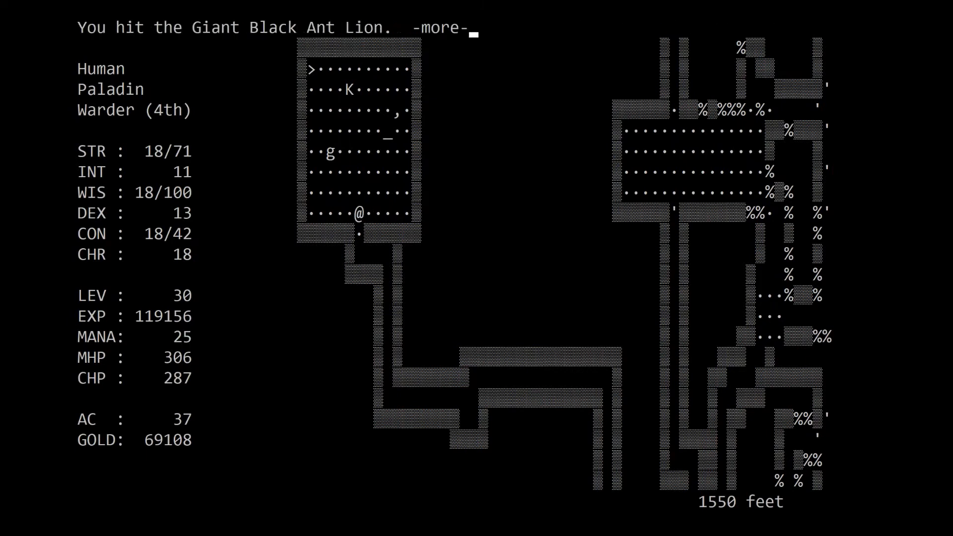
key("space")
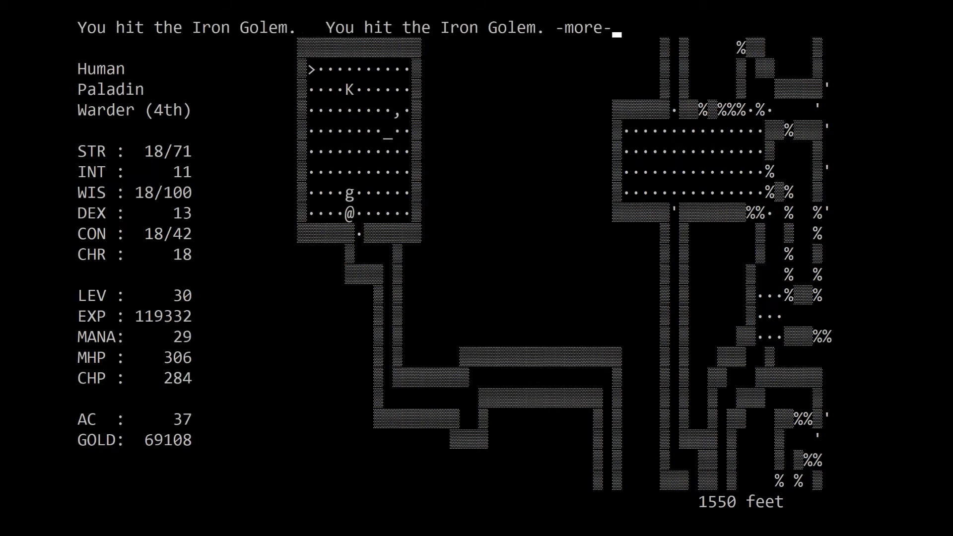
key("space")
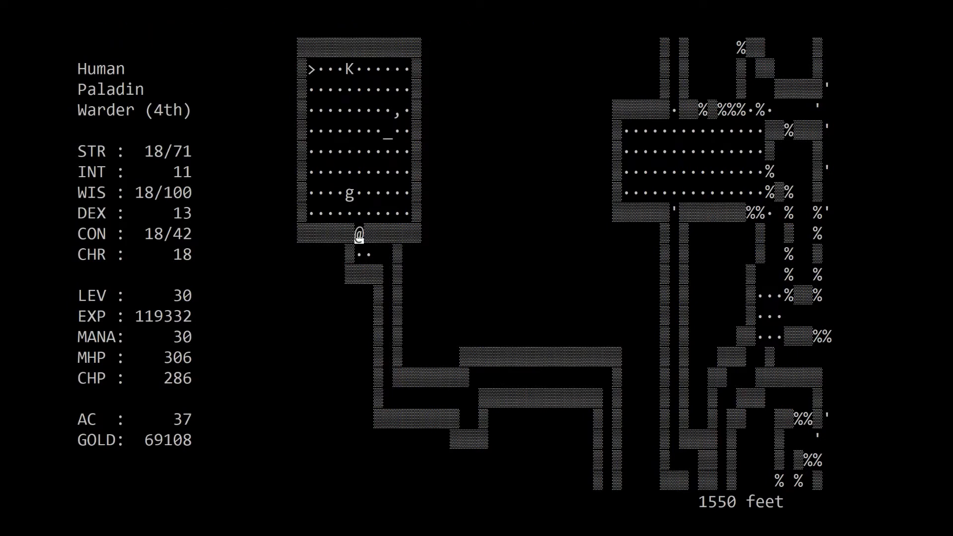
key("up")
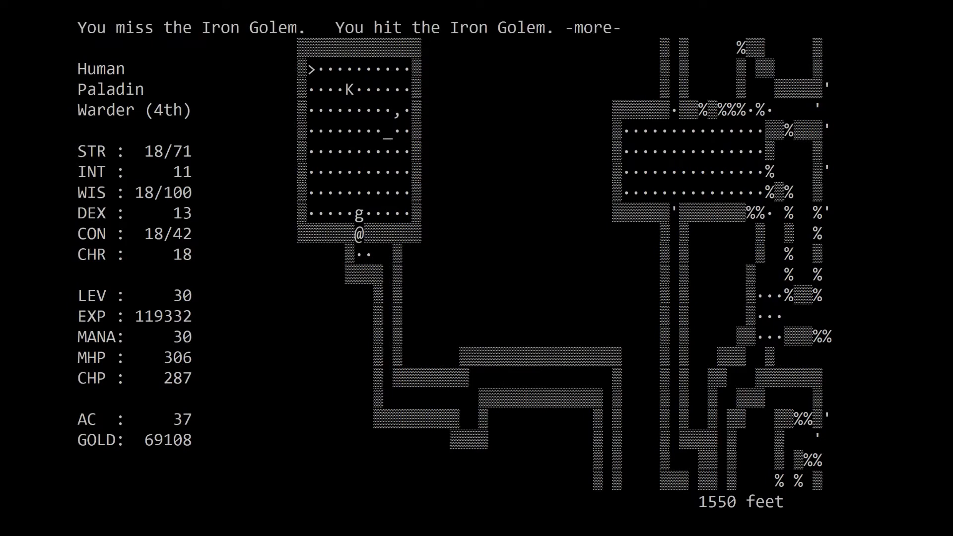
key("space")
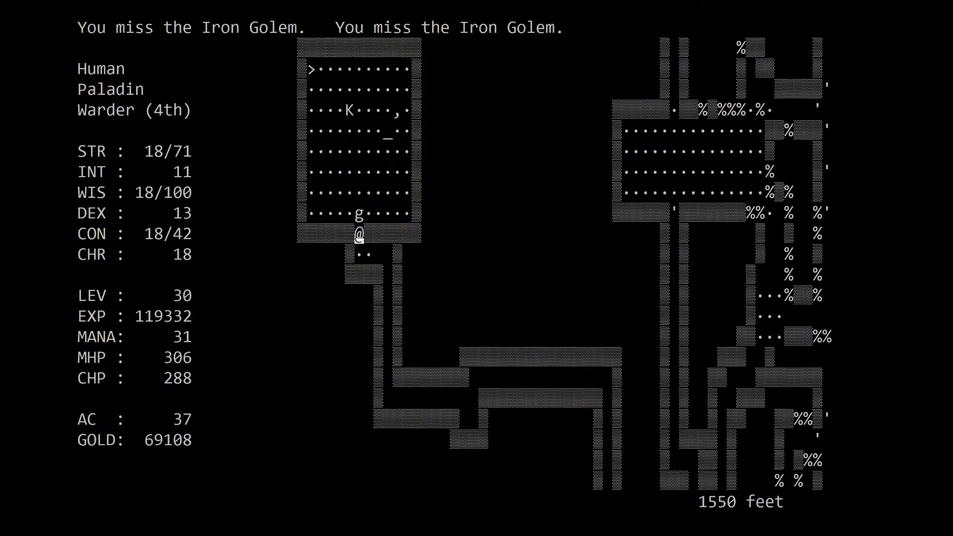
key("Down")
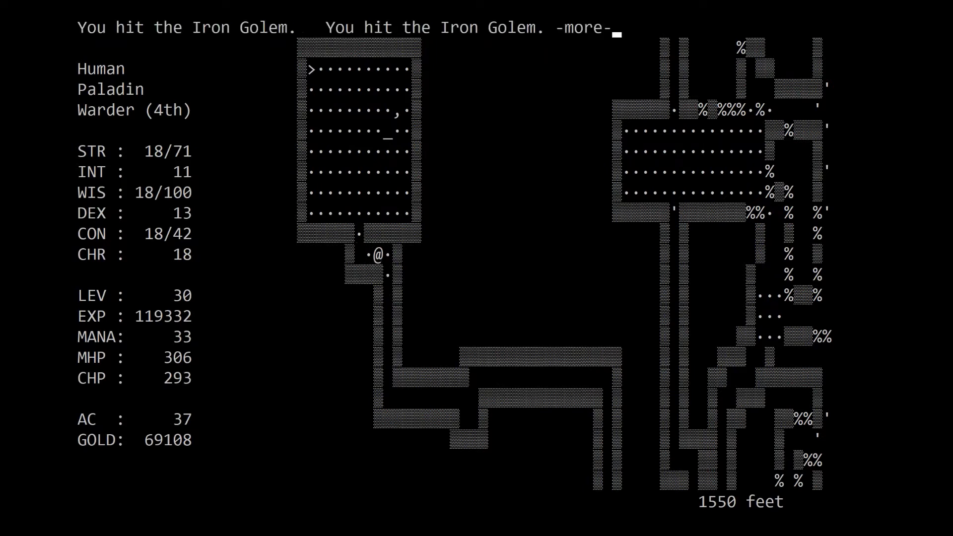
- Finish the creature at the doorway, sweep down through the room and leave by the bottom exit
key("space")
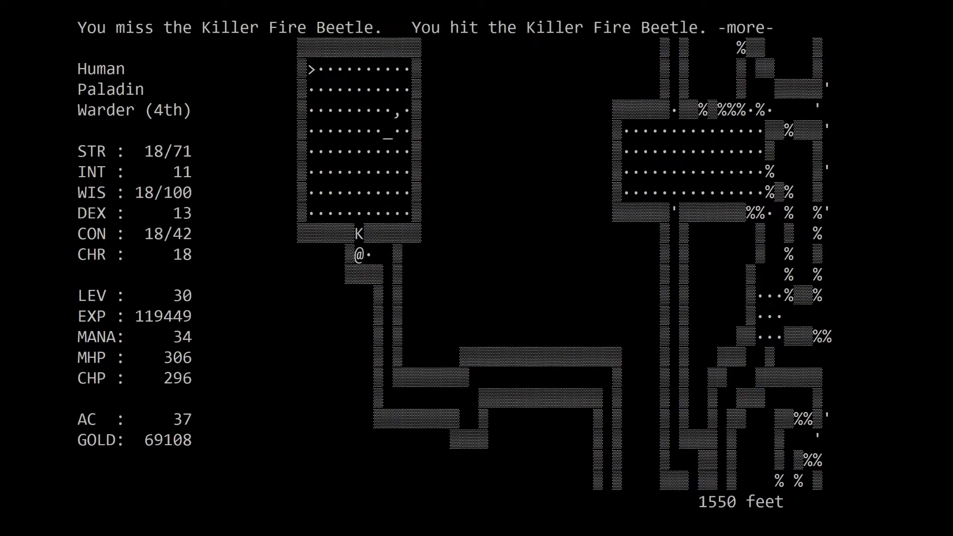
key("space")
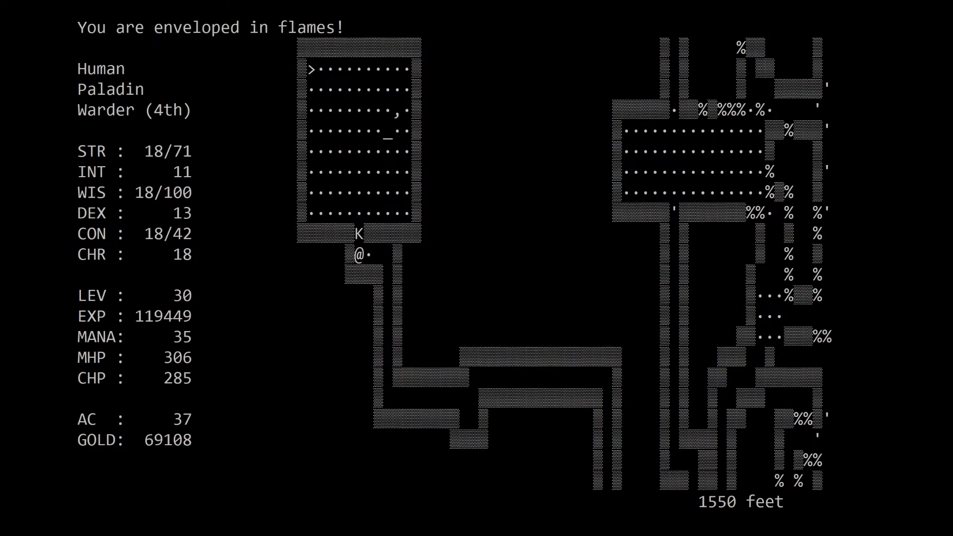
key("up")
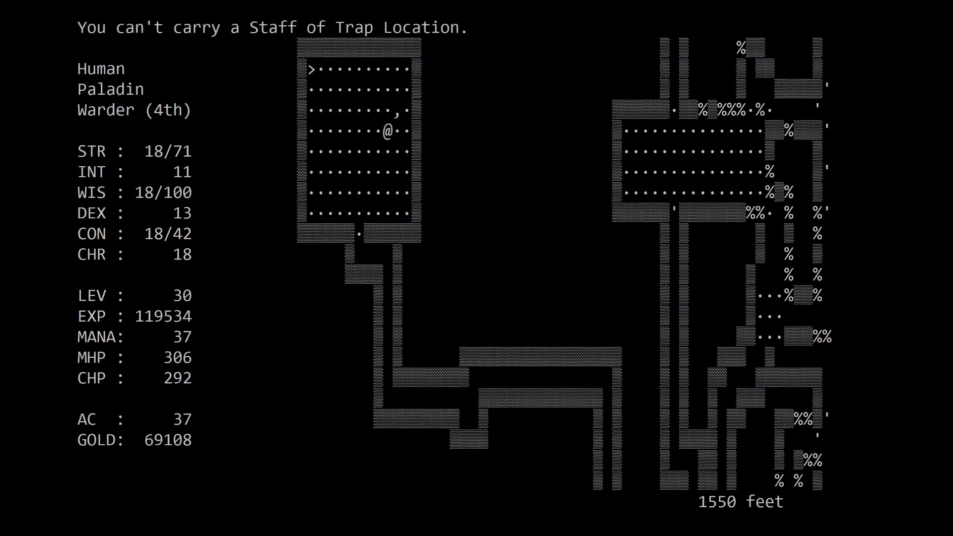
key("down")
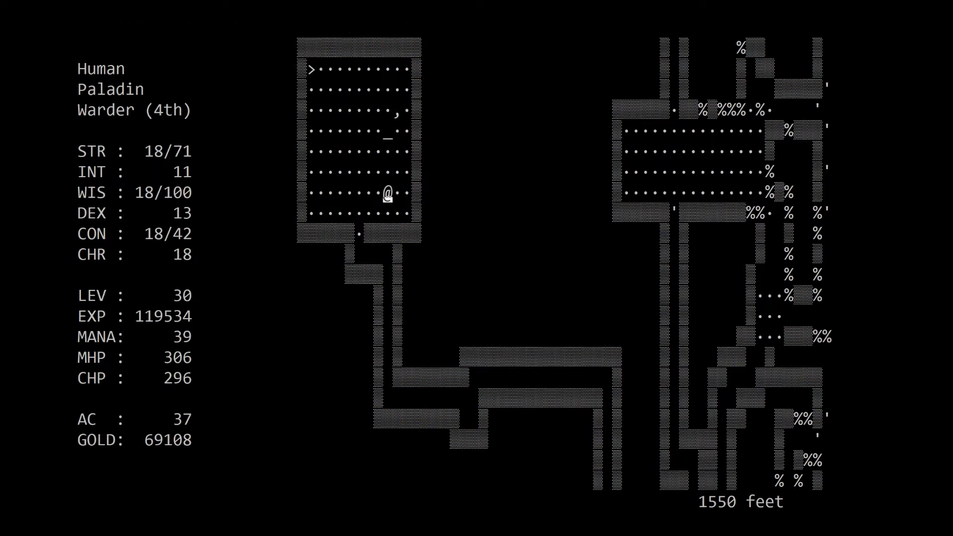
key("Down")
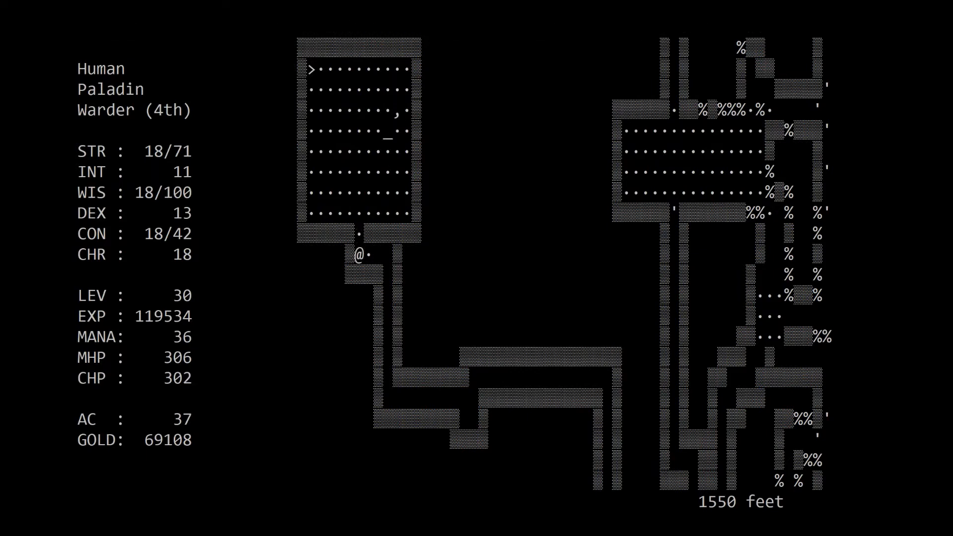
- Follow the corridor south into a new map section and enter the room below
key("down")
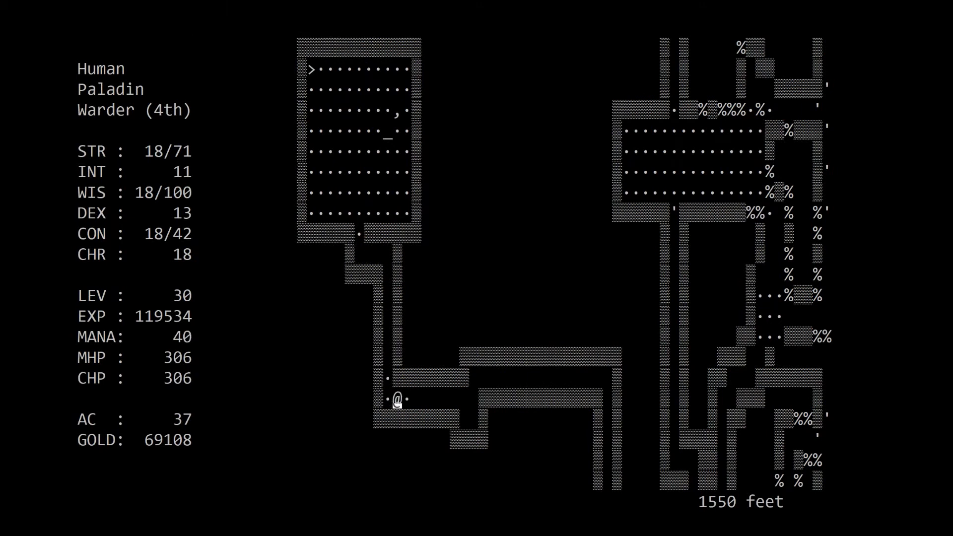
key("Right")
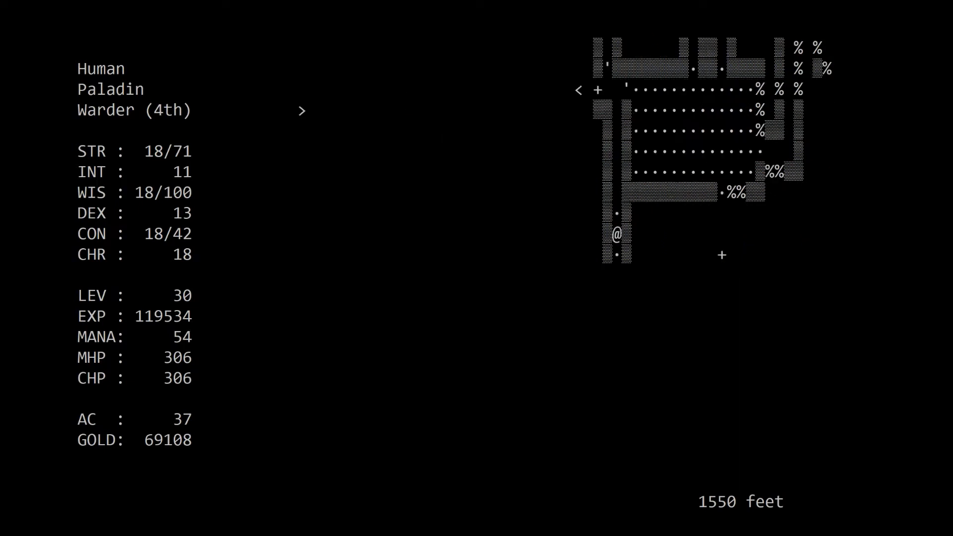
key("down")
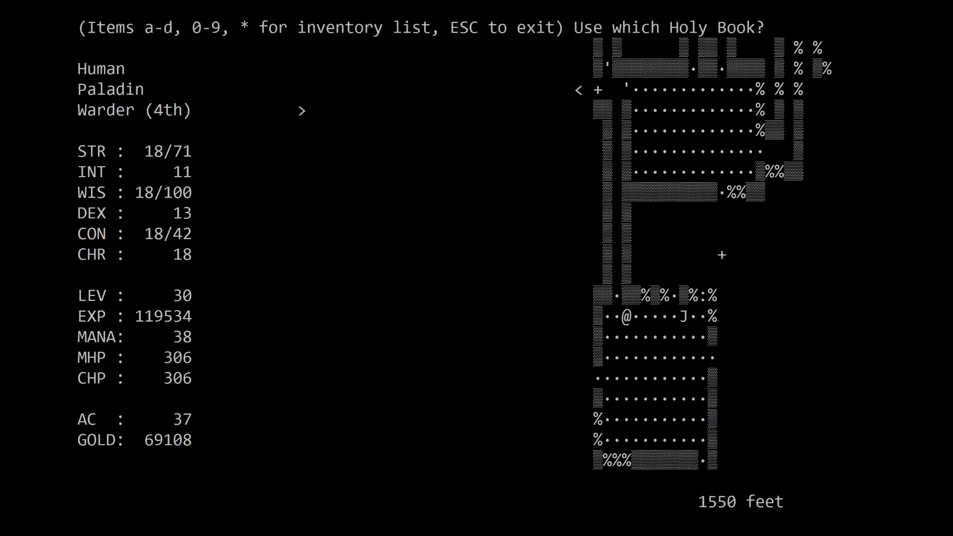
- Decline the over-mana prayer, rest, then kill the J with two Black Sphere prayers
key("a")
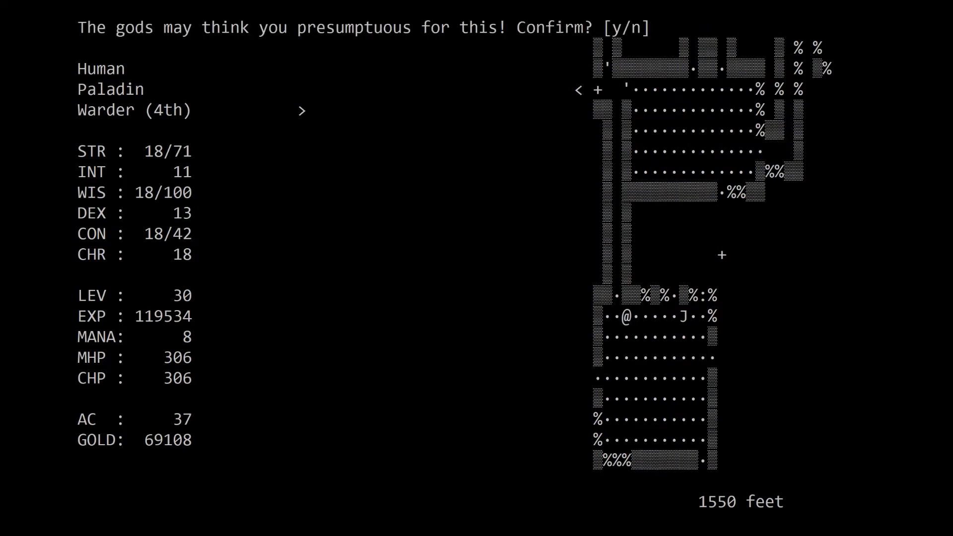
key("n")
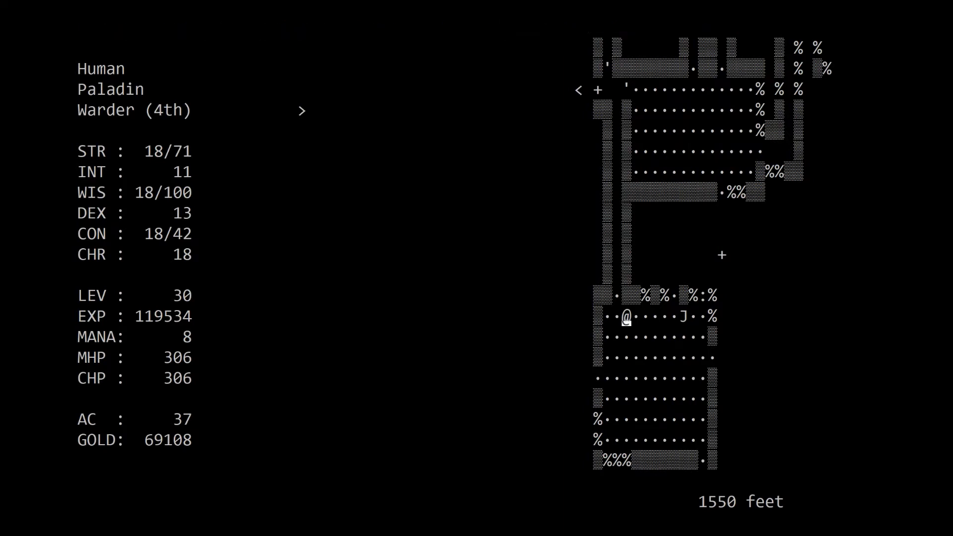
key("up")
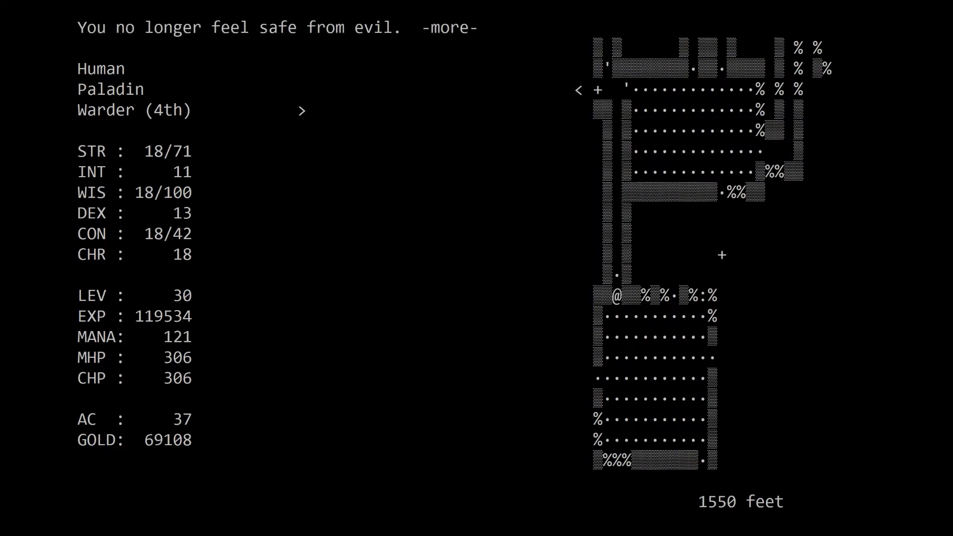
key("space")
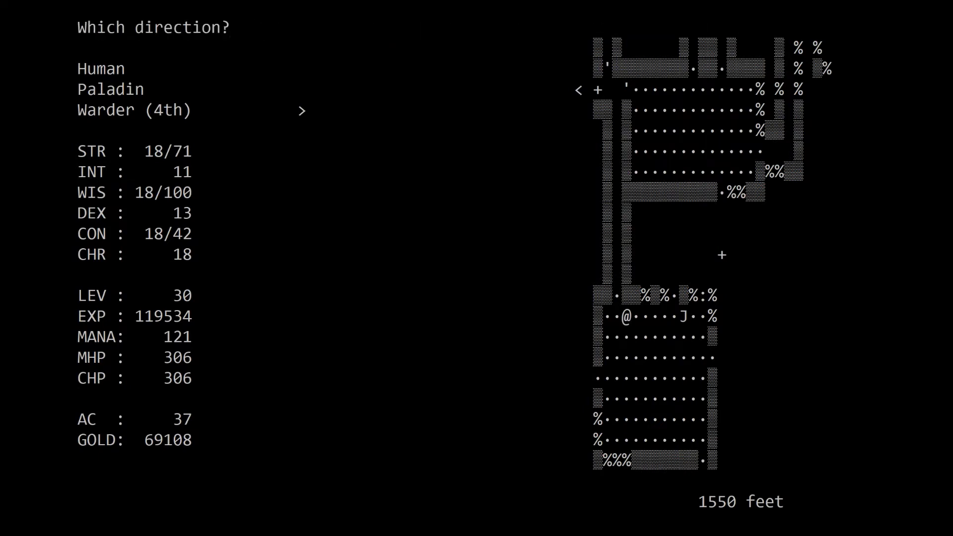
key("p")
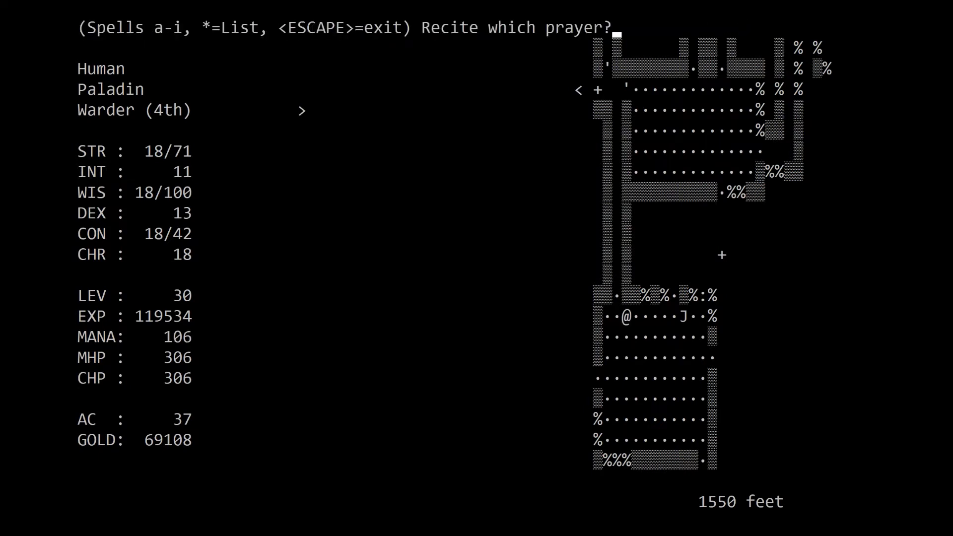
key("a")
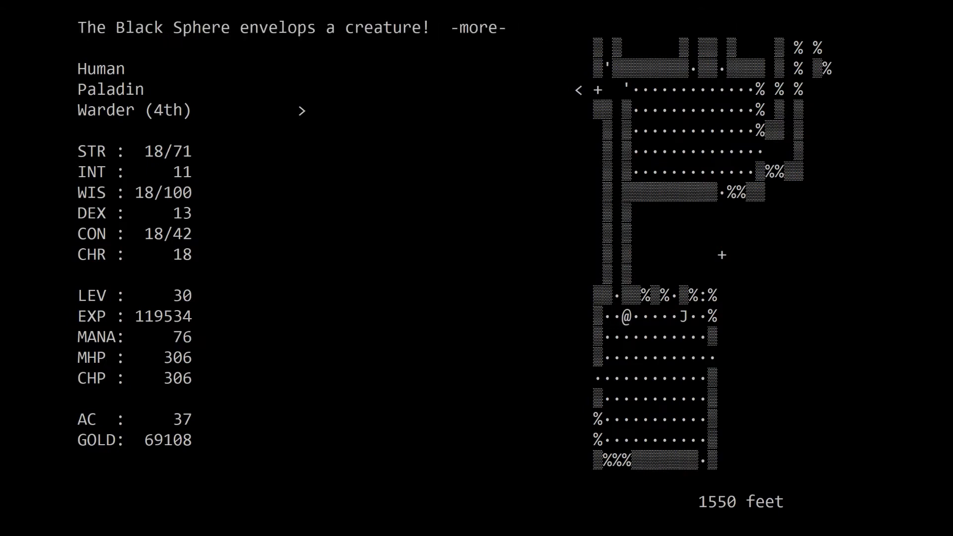
key("space")
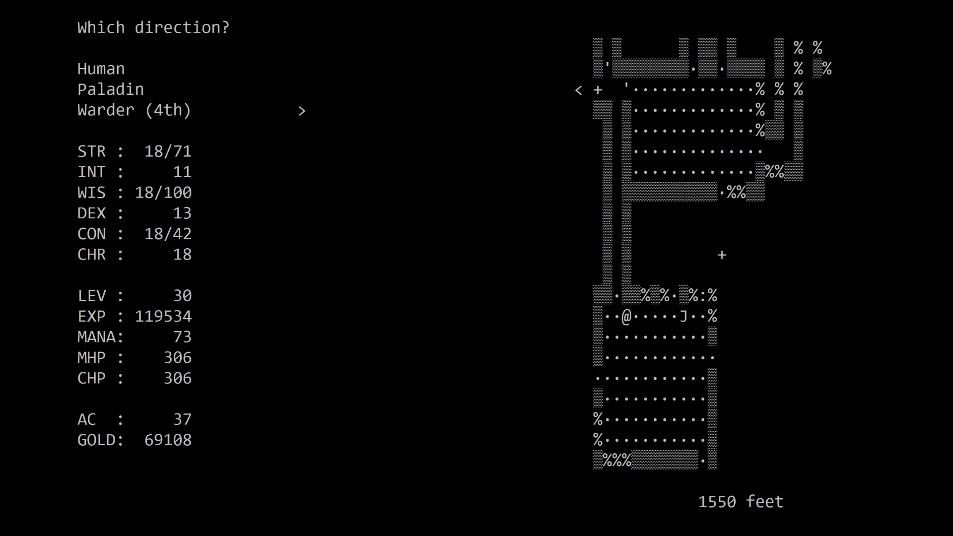
key("p")
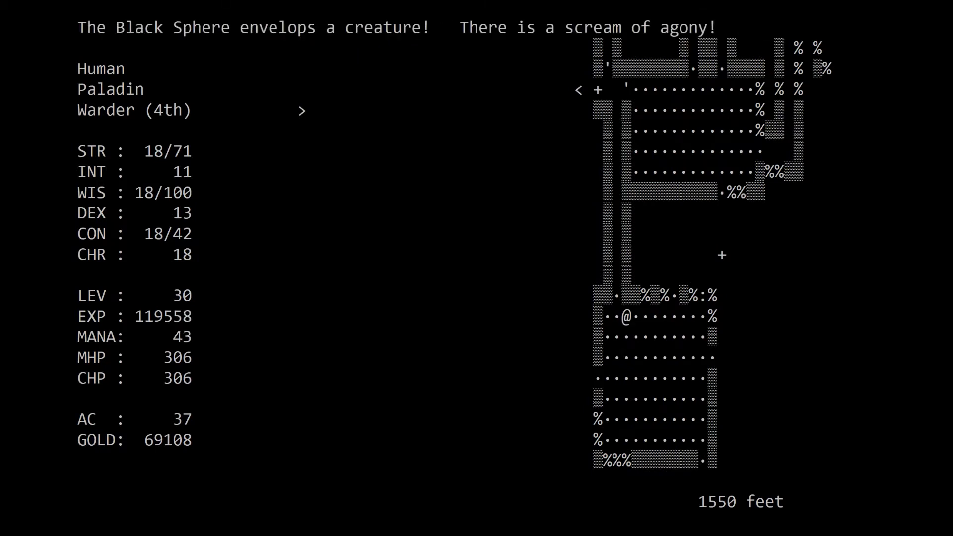
- Kill the Hobgoblin in melee, check the item below, then follow the corridor west and north
key("R")
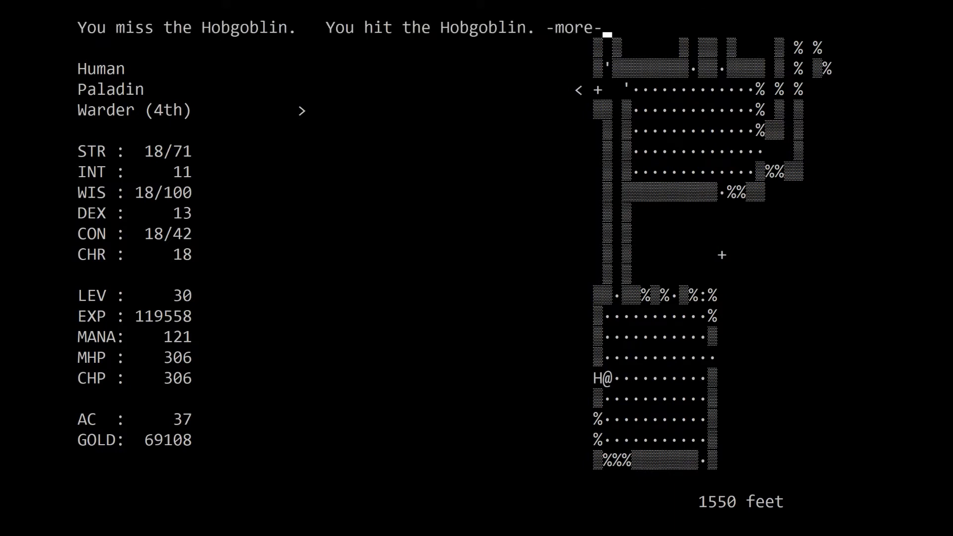
key("space")
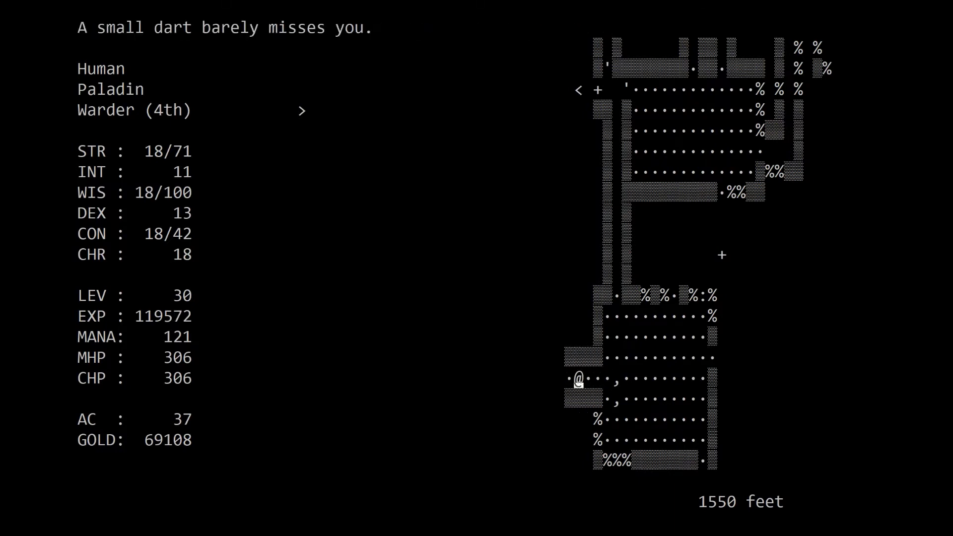
key("Down")
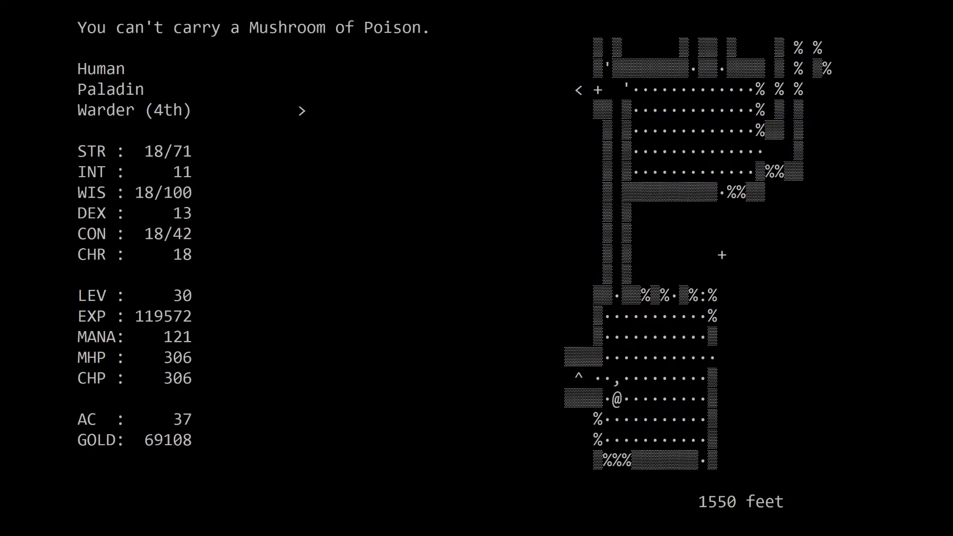
key("Up")
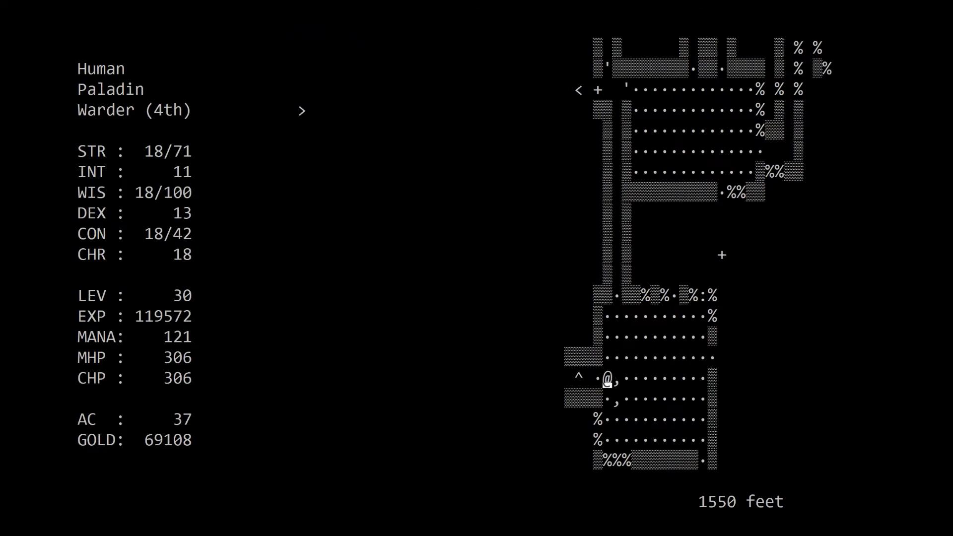
key("T")
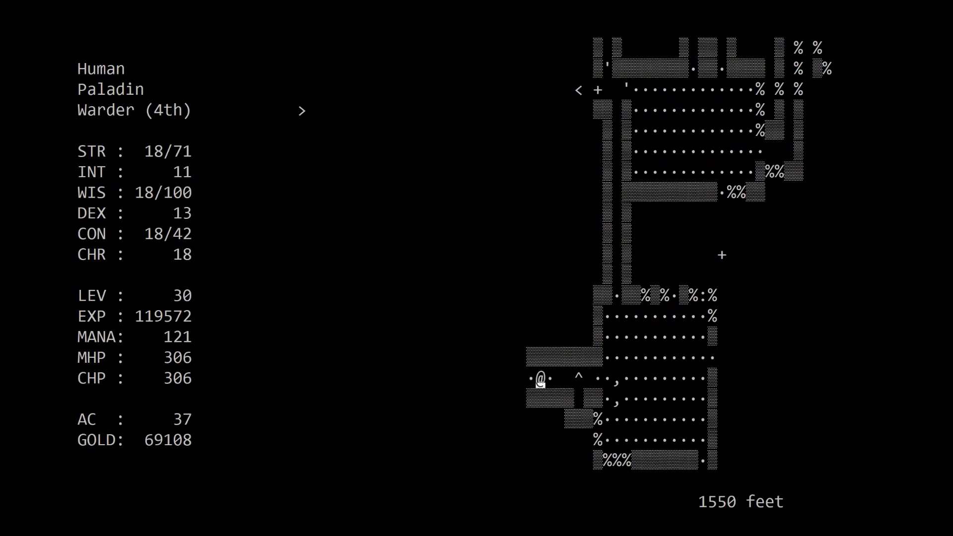
key("Left")
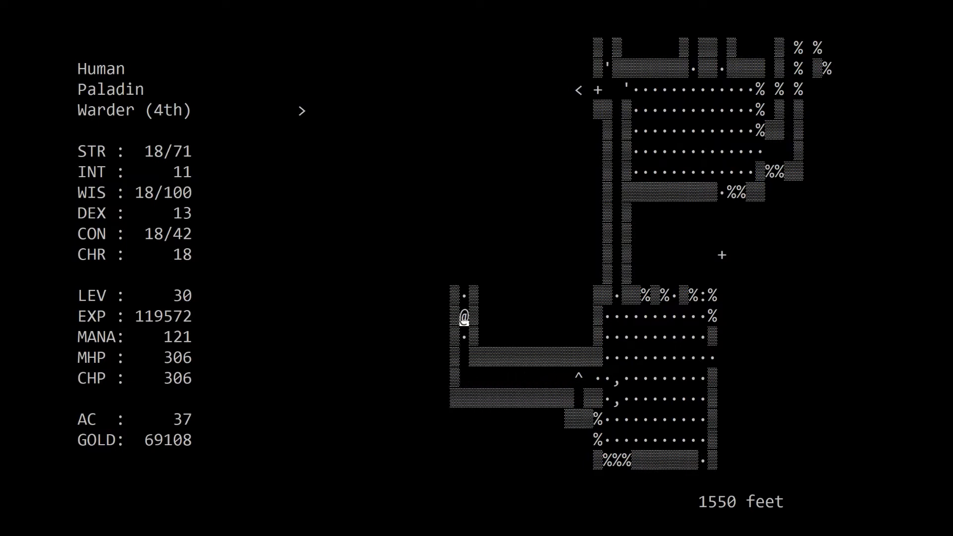
key("up")
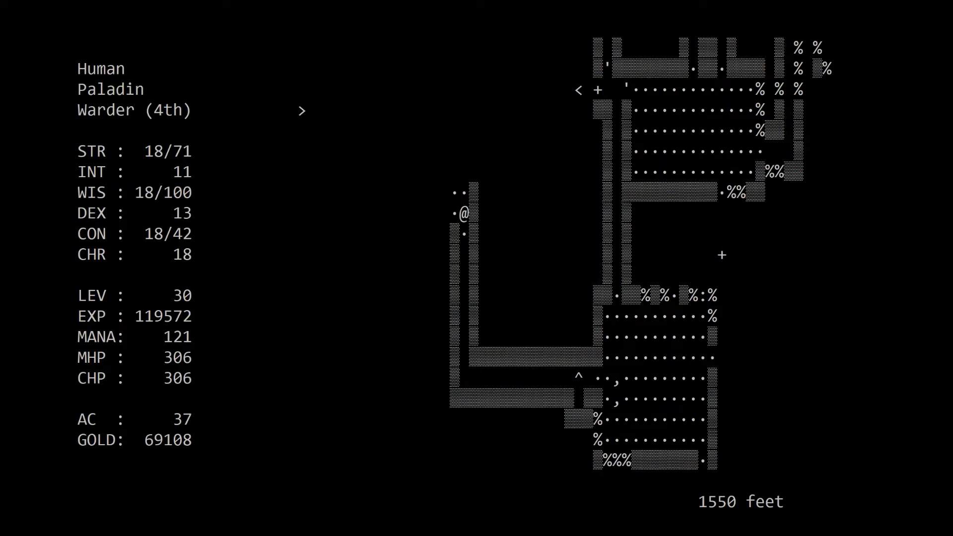
- Kill the kobold and then the mold in the western room with Black Sphere prayers
key("u")
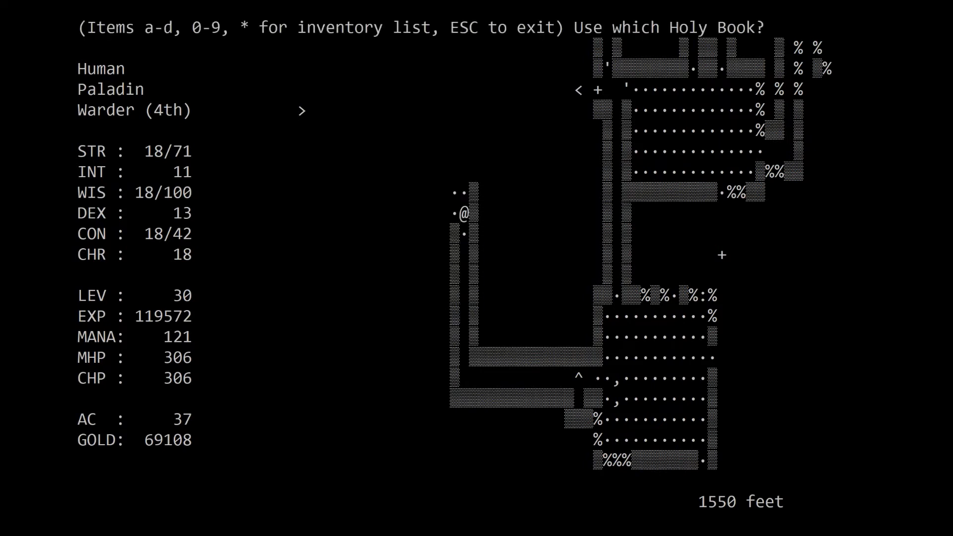
key("a")
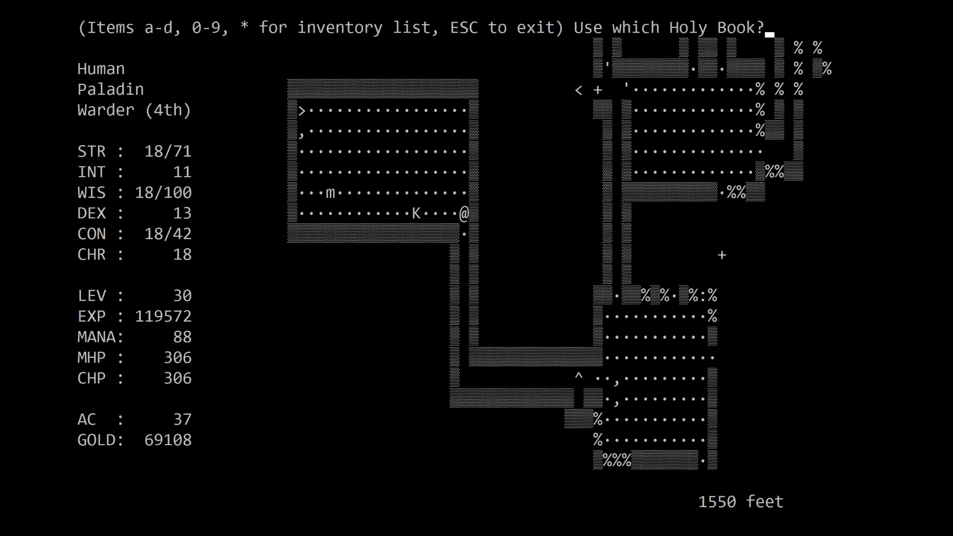
key("a")
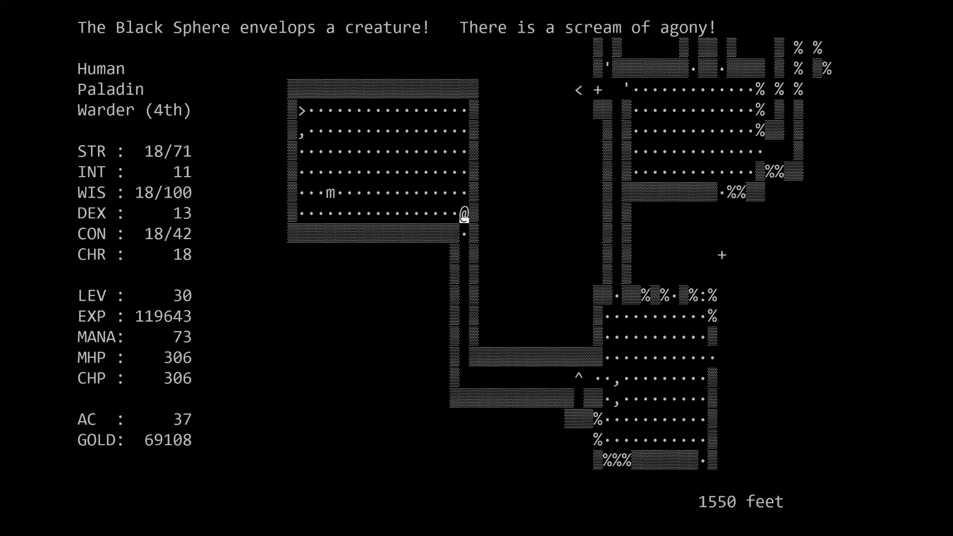
key("p")
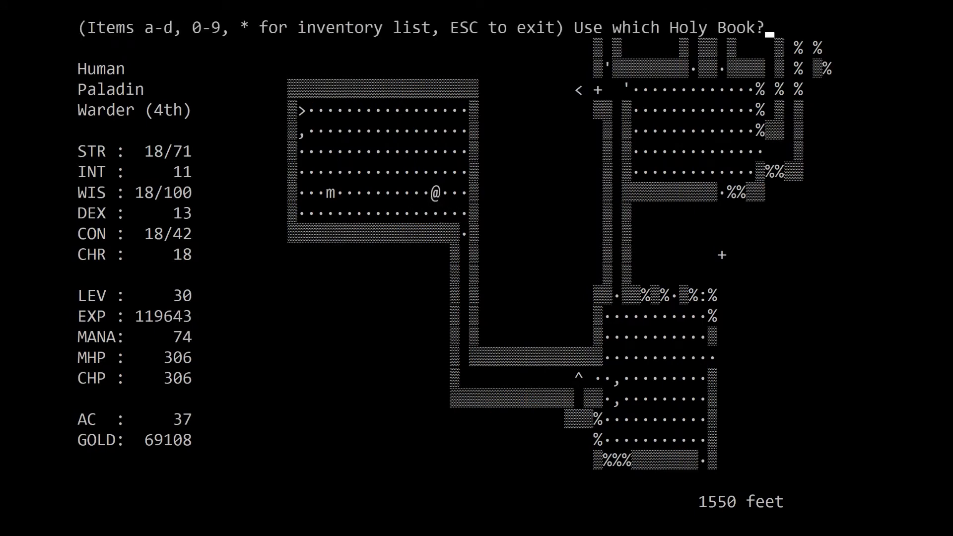
key("a")
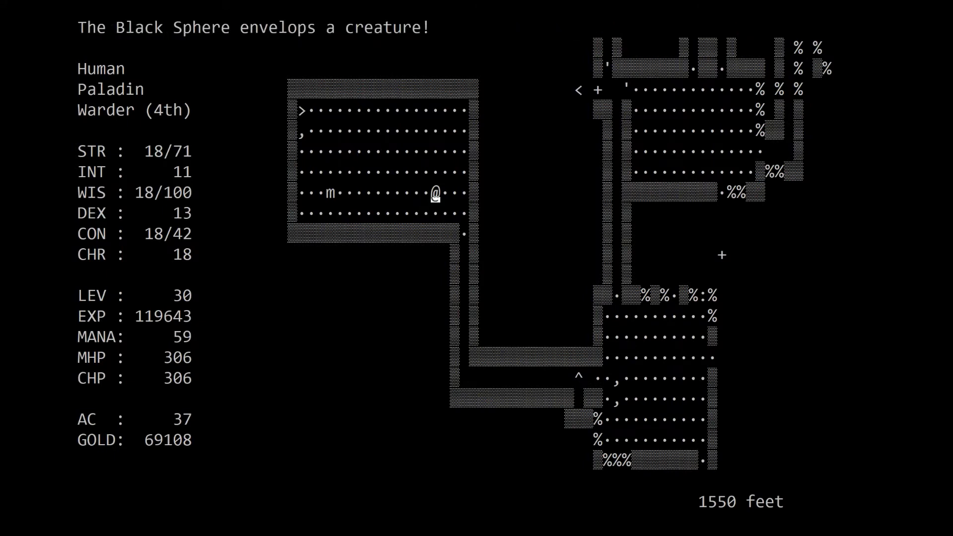
key("p")
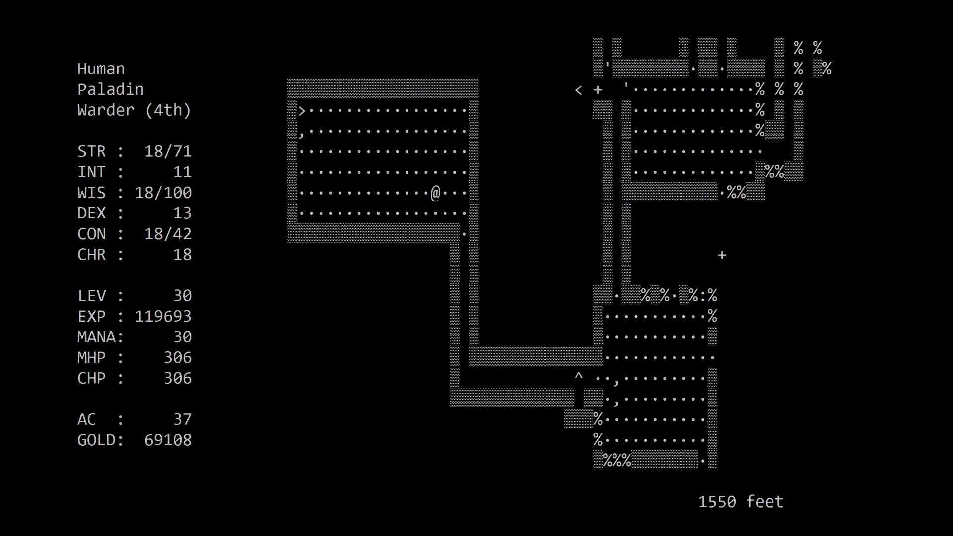
- Walk to the item in the room's corner and leave back down the corridor
key("up")
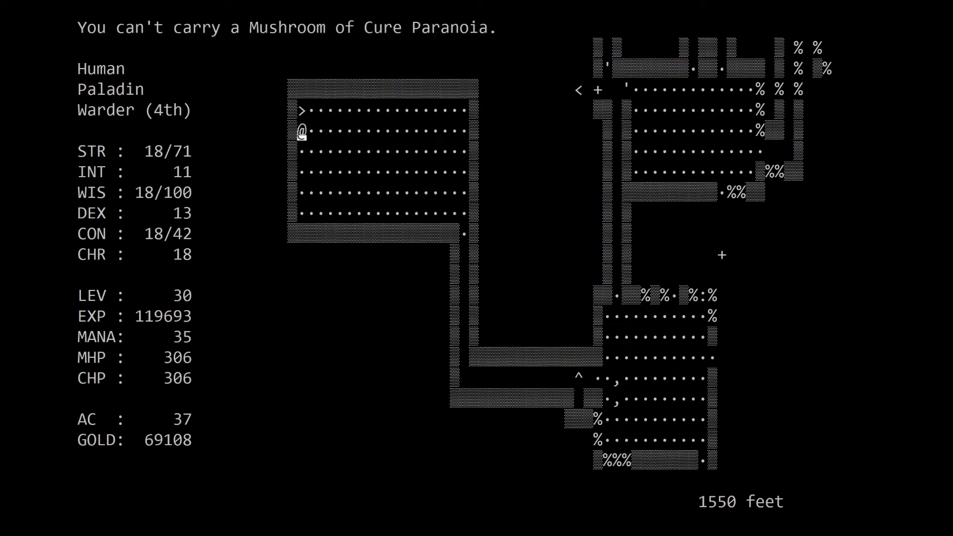
key("Right")
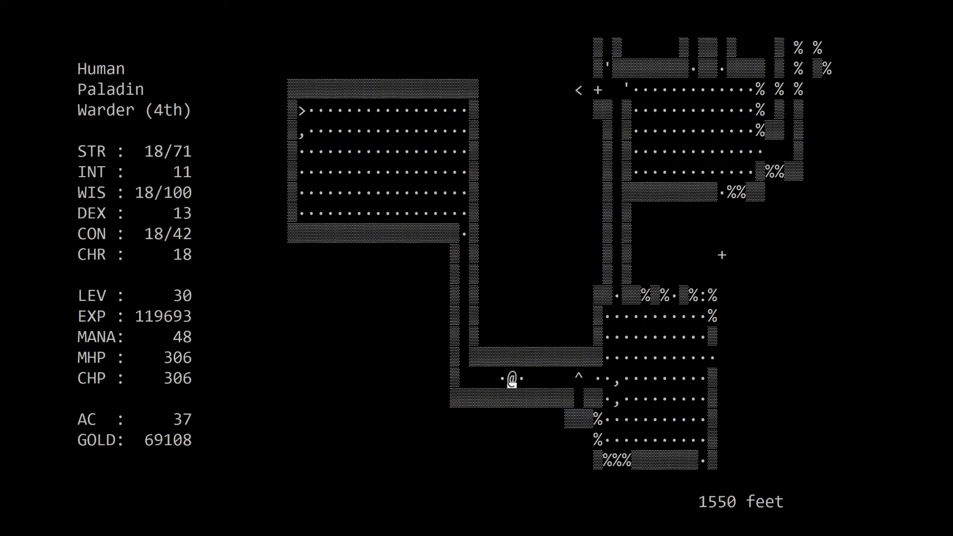
- Reach the passage north of the room, pick up the gold for 69160, and try tunnelling the rubble
key("Right")
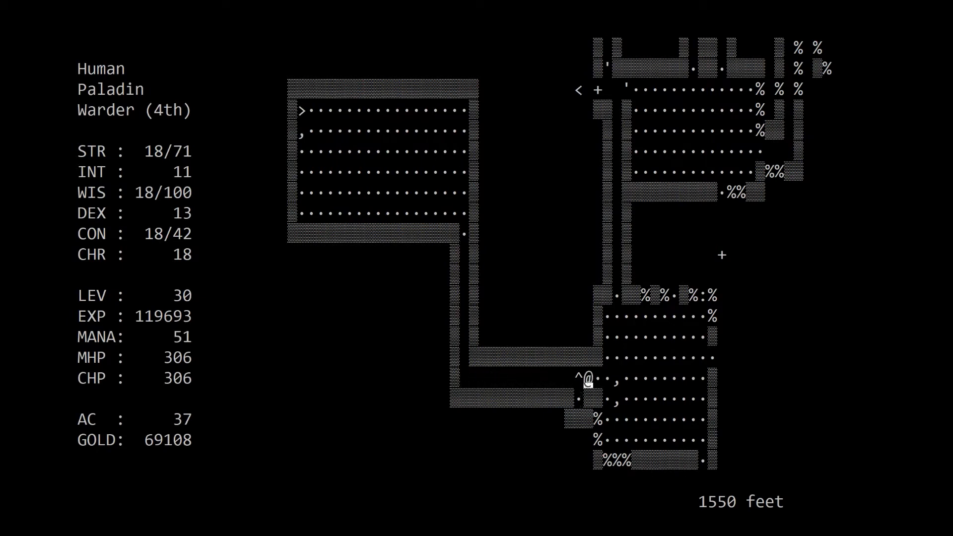
key("up")
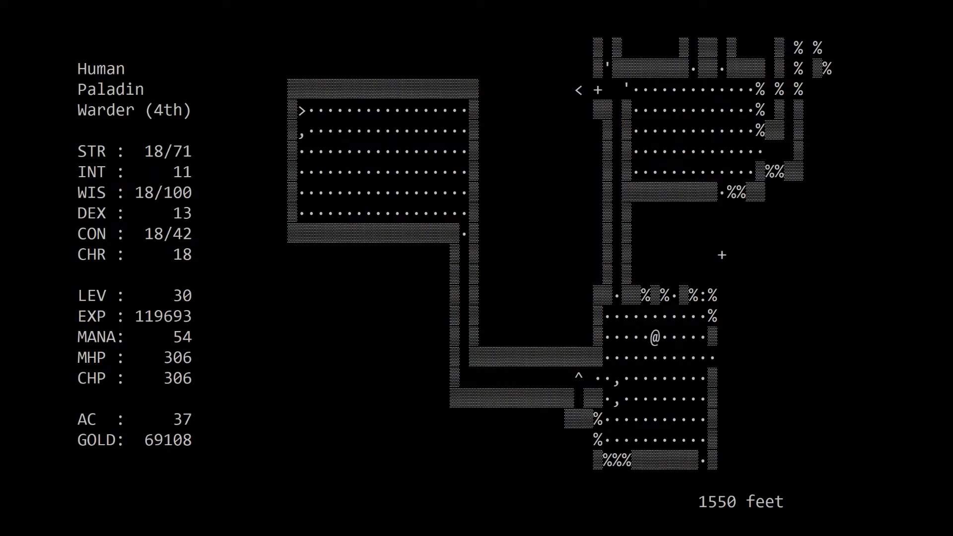
key("up")
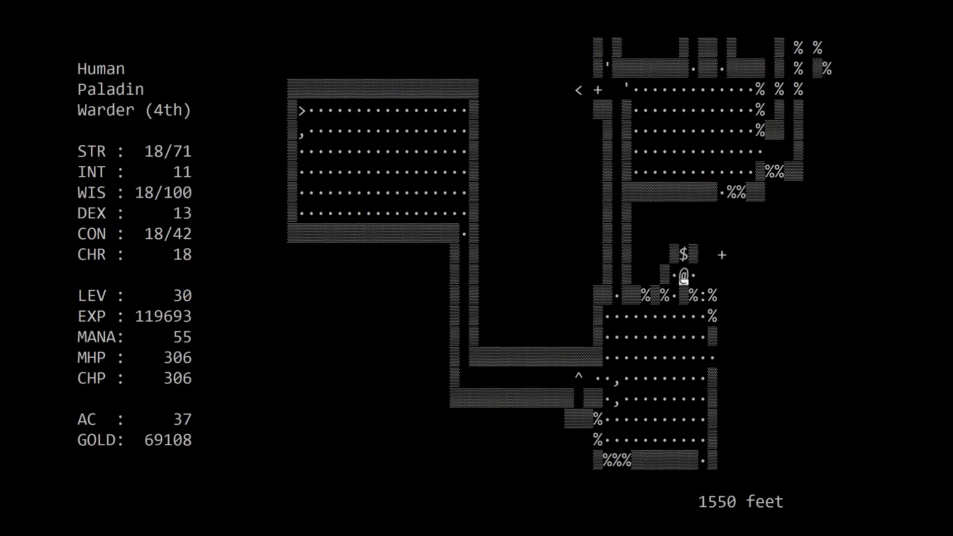
key("up")
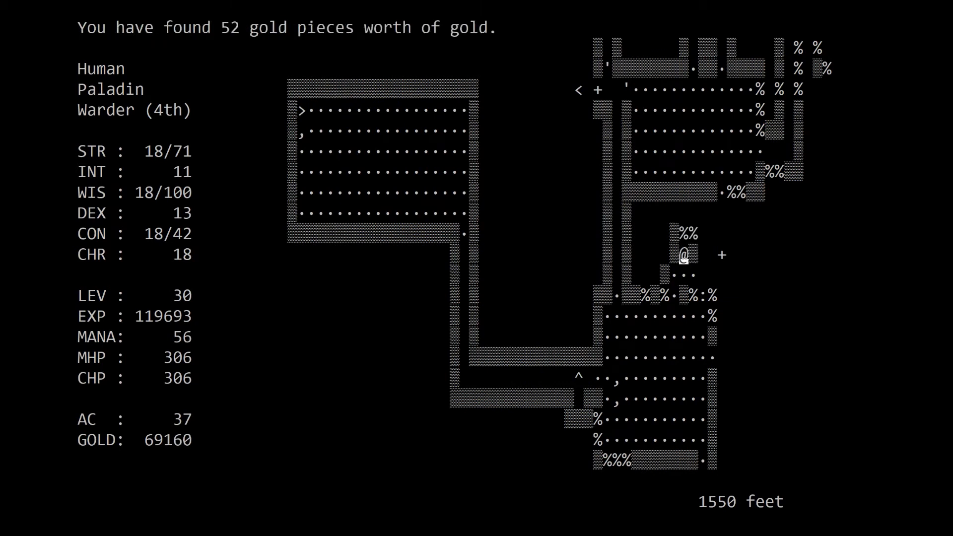
key("down")
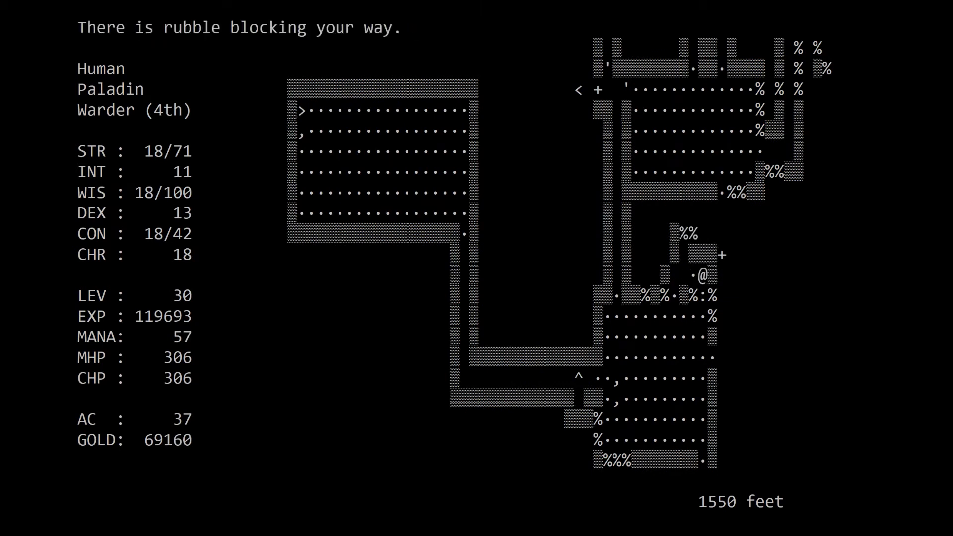
key("T")
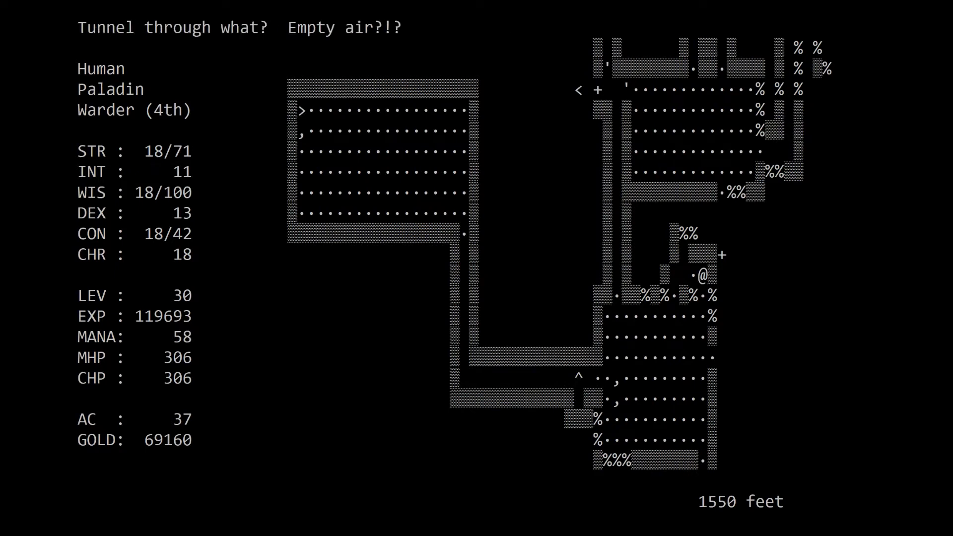
- Check the closed door on the east wall and sweep the room down to its south-east corner
key("Down")
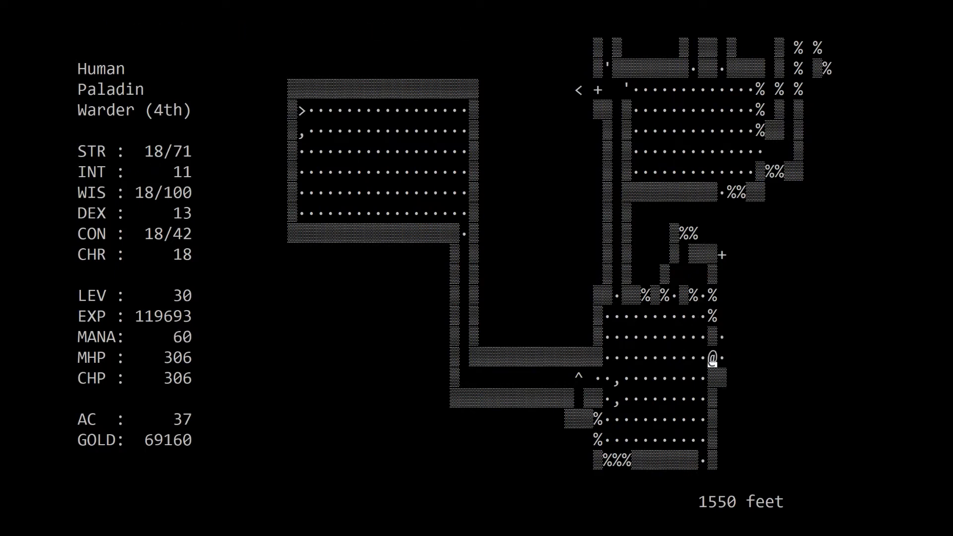
key("up")
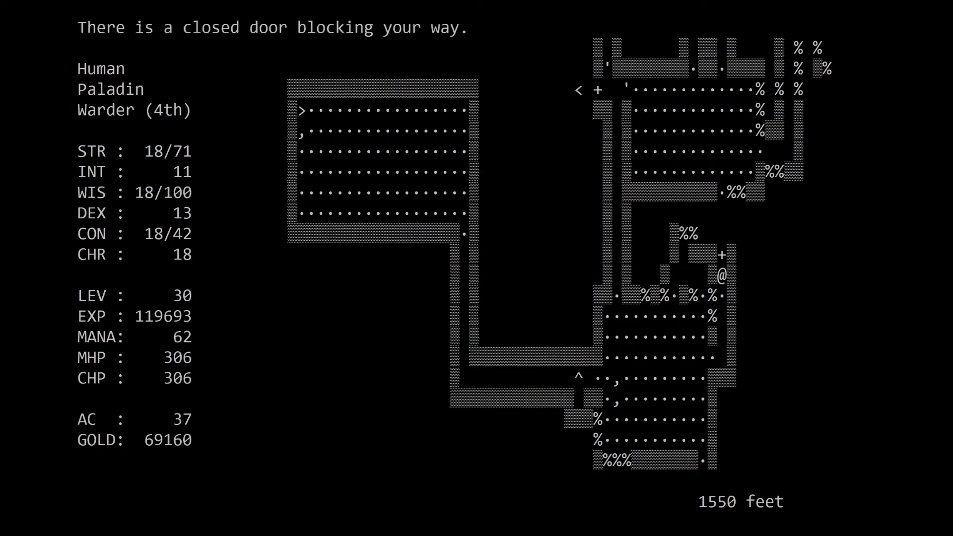
key("up")
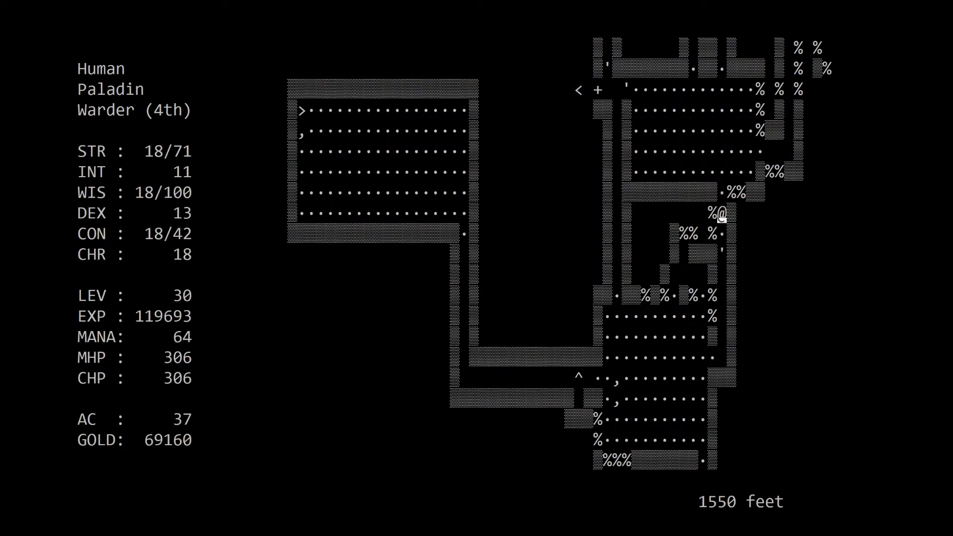
key("Down")
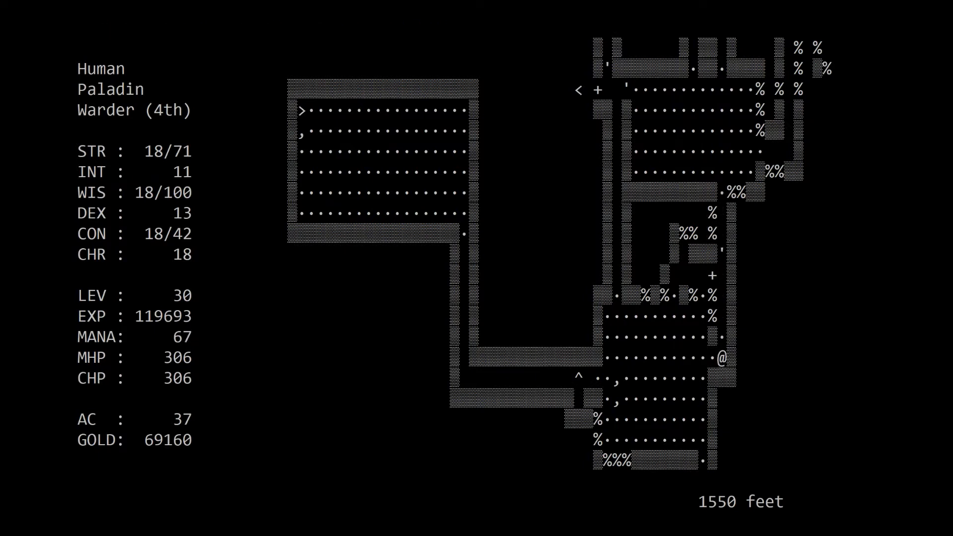
key("Left")
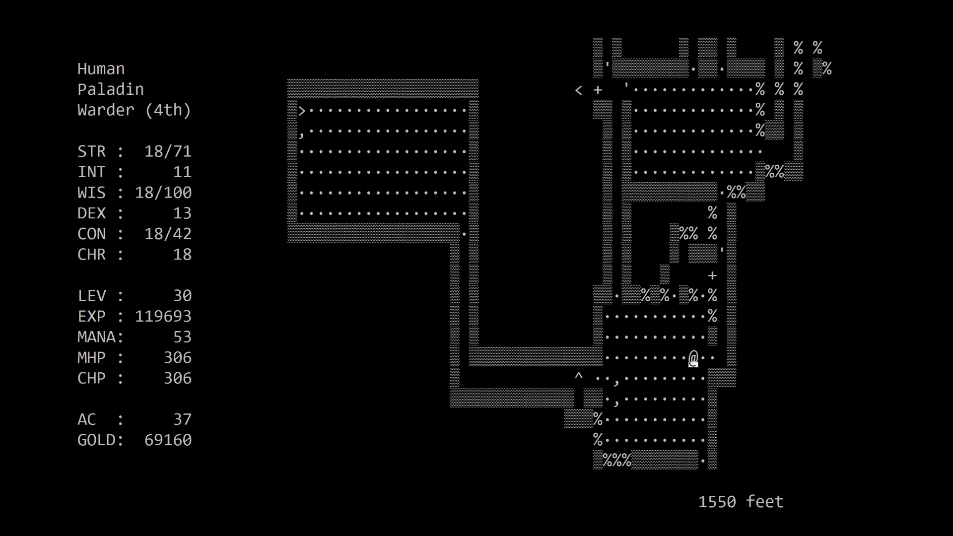
key("Down")
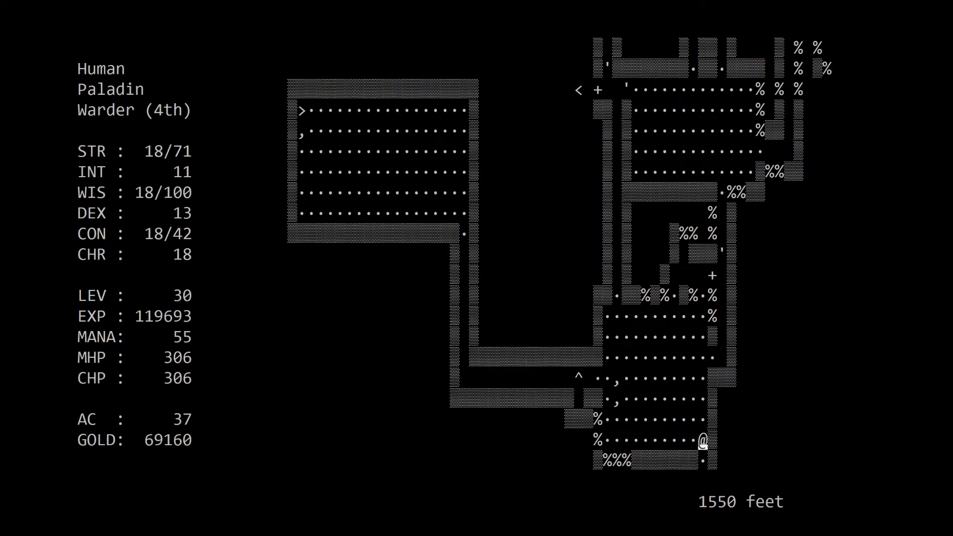
key("Left")
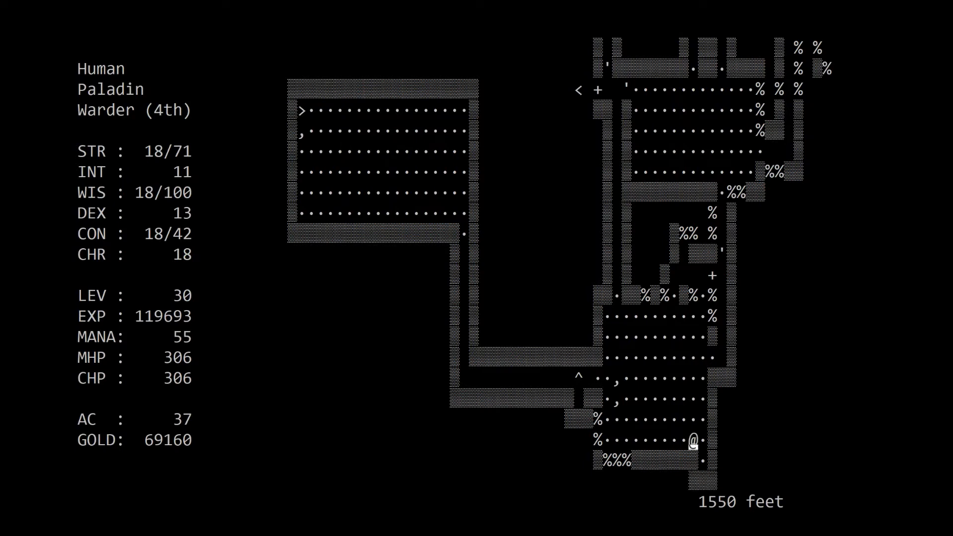
- Travel north past the up staircase into the upper passages
key("Up")
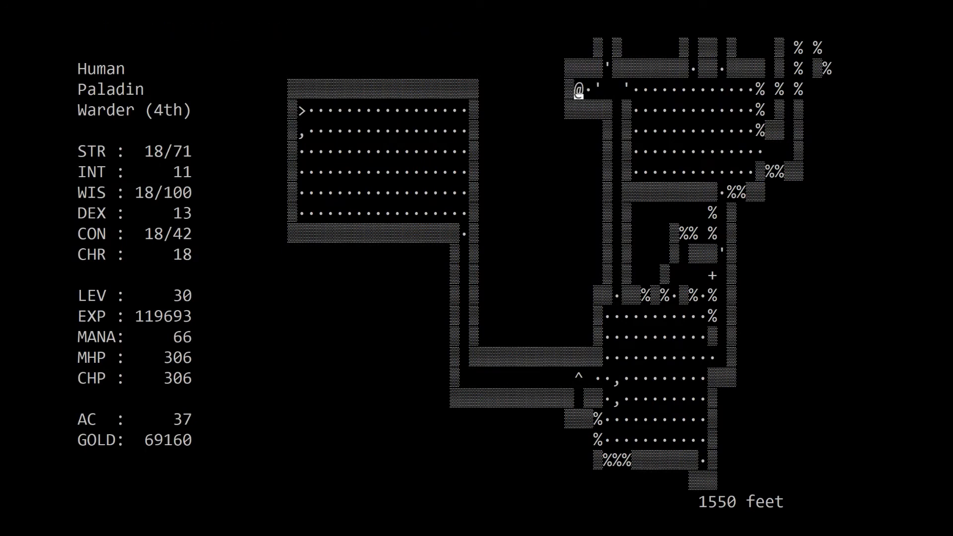
key("Right")
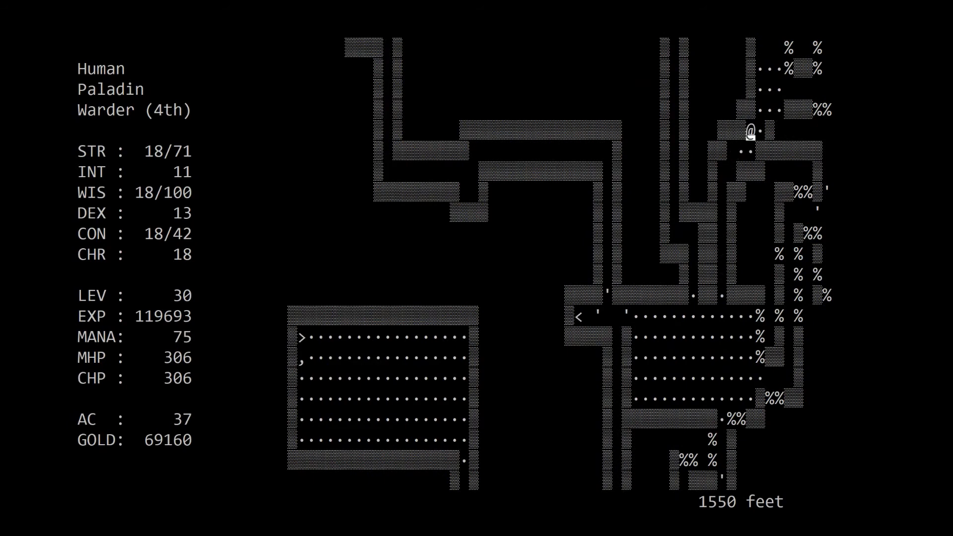
- Follow the east corridor south, fighting through to the lit room at its end
key("up")
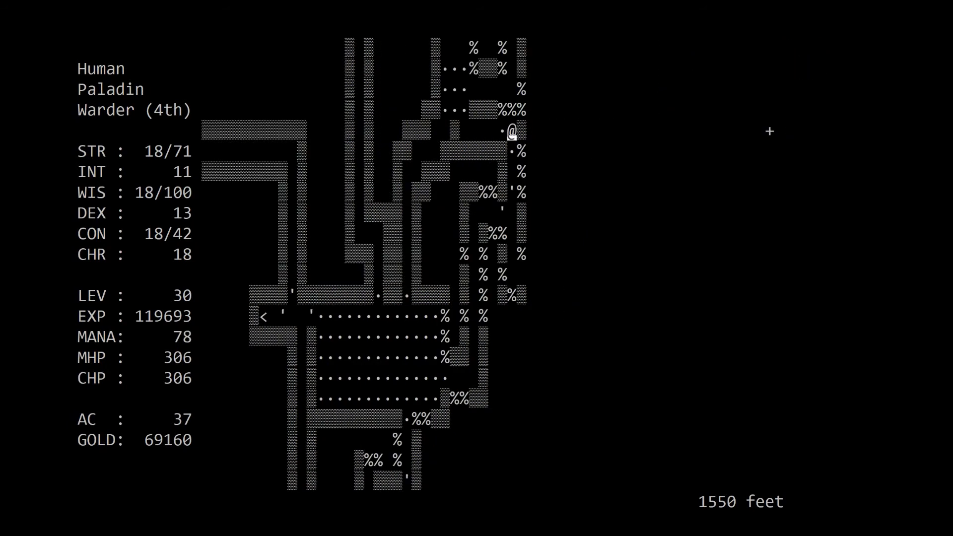
key("Down")
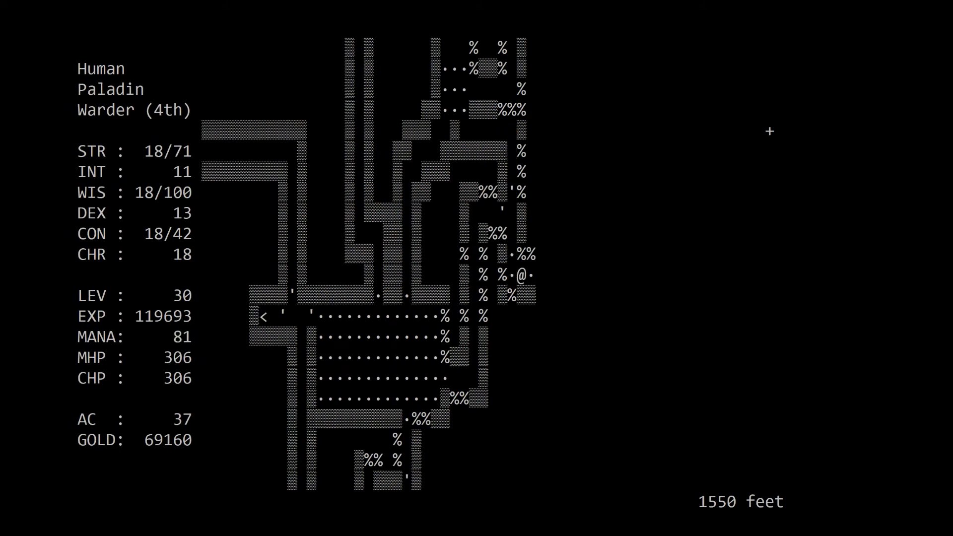
key("Right")
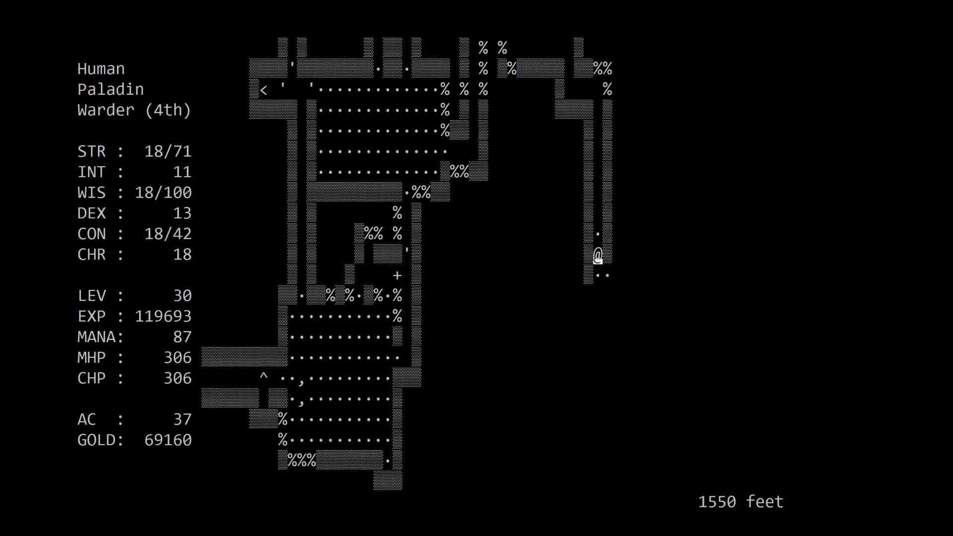
key("Down")
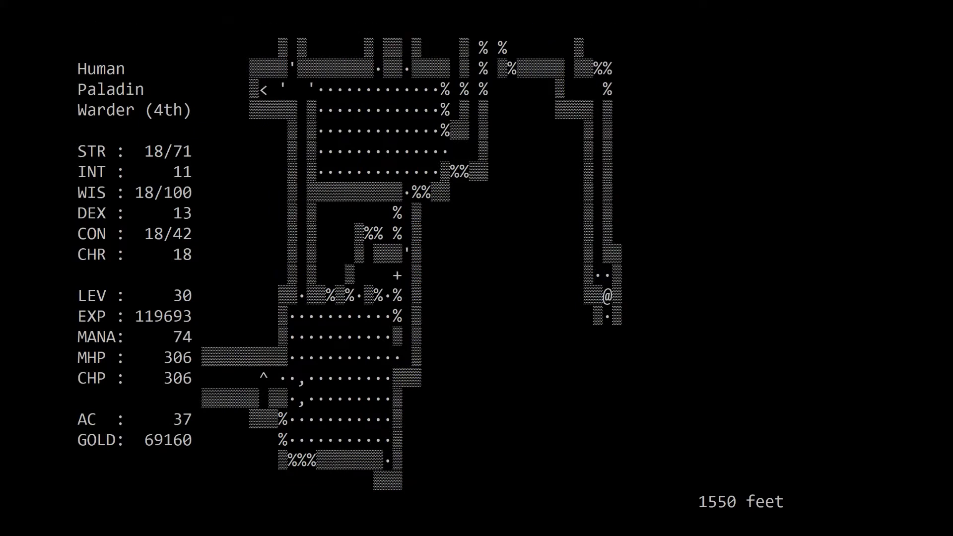
key("down")
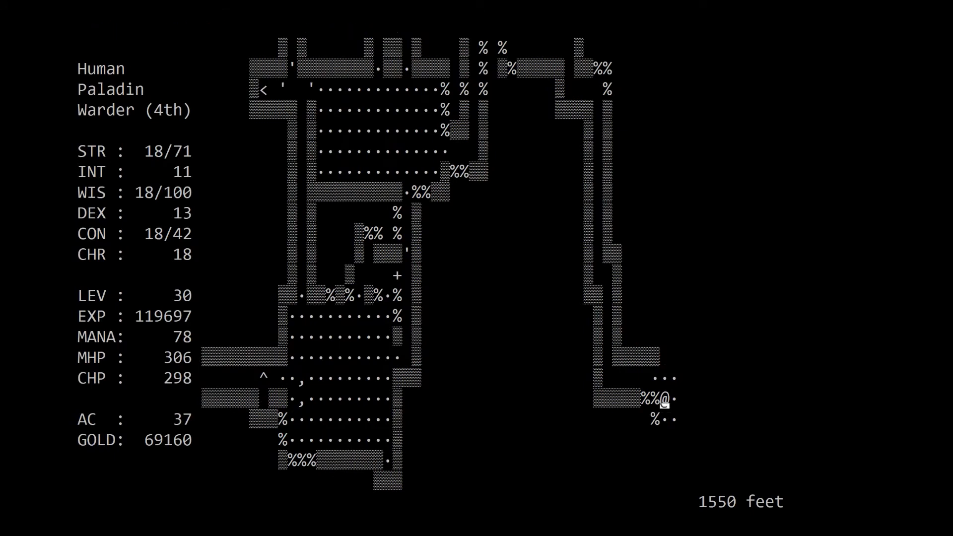
key("p")
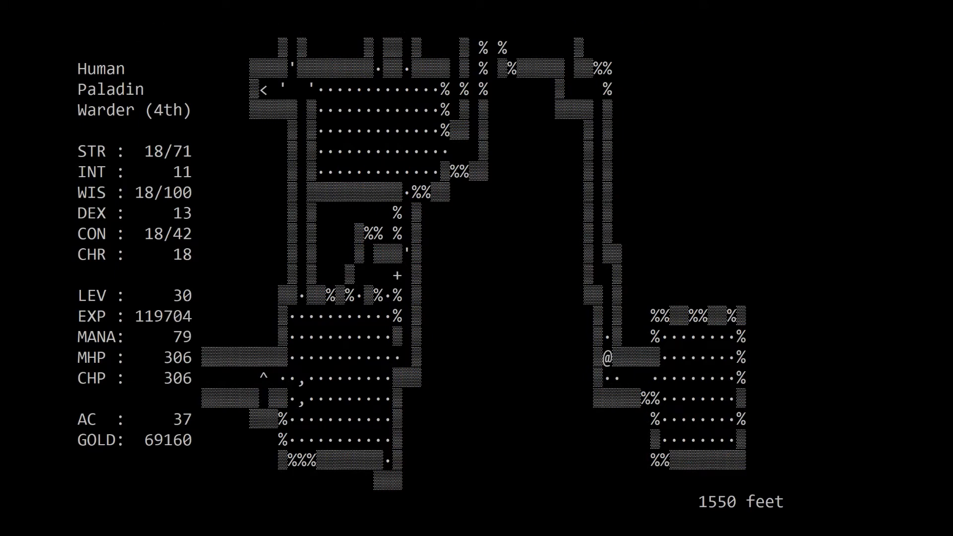
- Head back west and north into the central corridors
key("up")
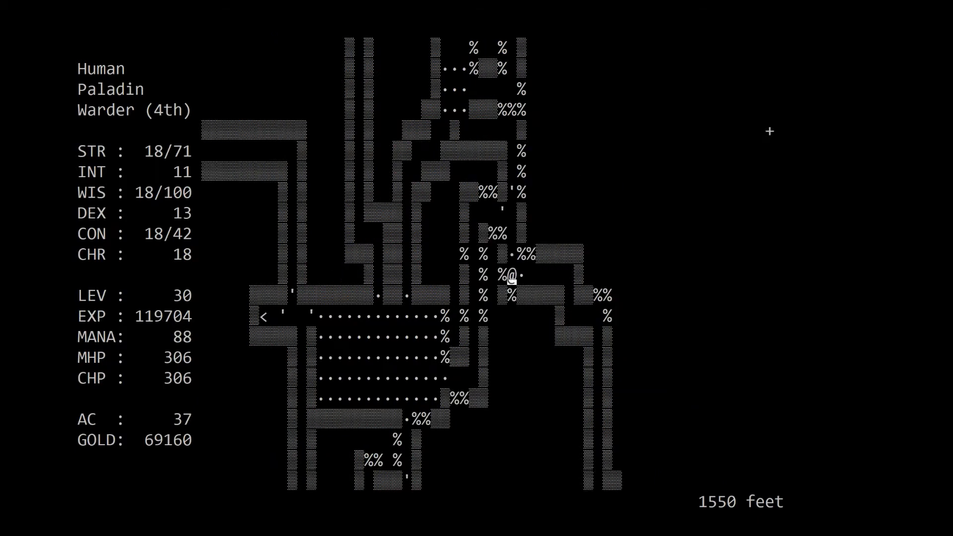
key("up")
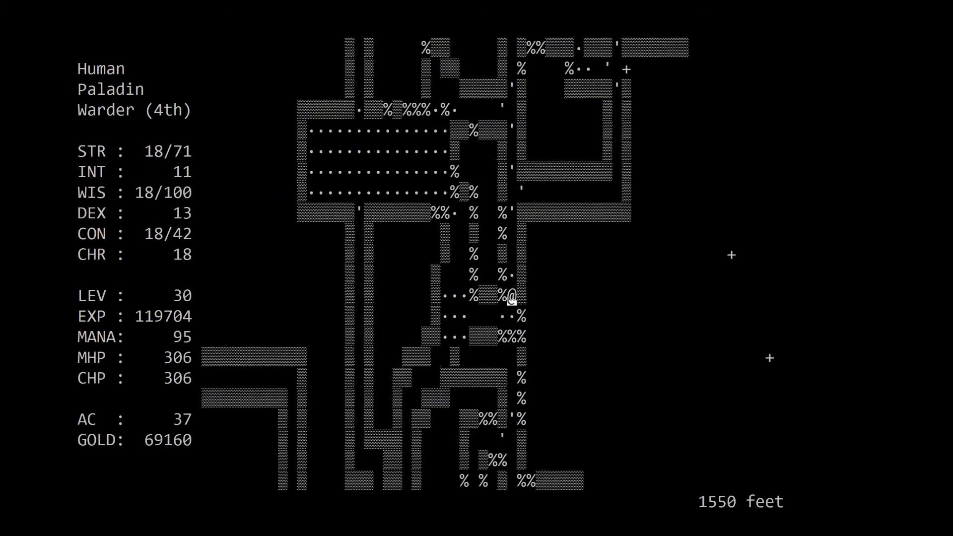
- Go east through the door, cross the large south-east room and pray to sense a down staircase
key("up")
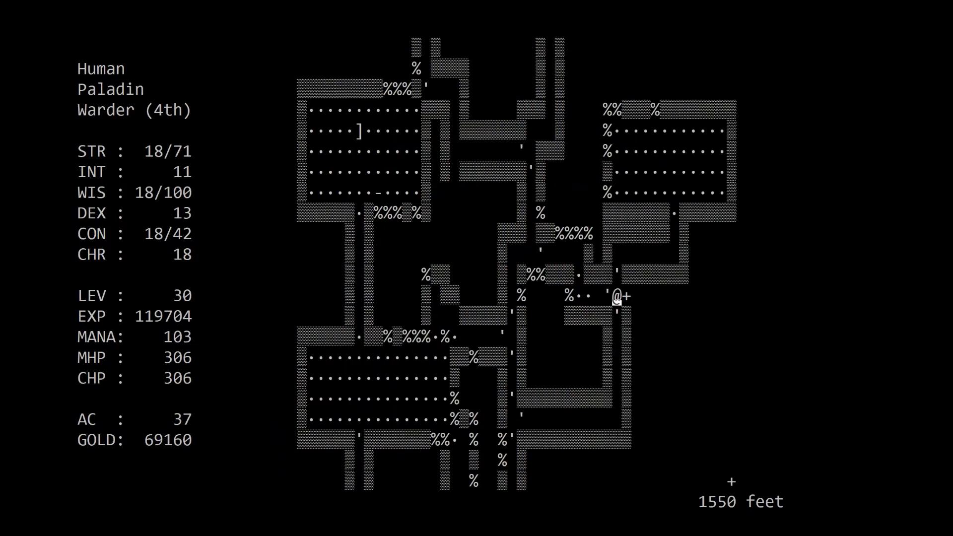
key("Right")
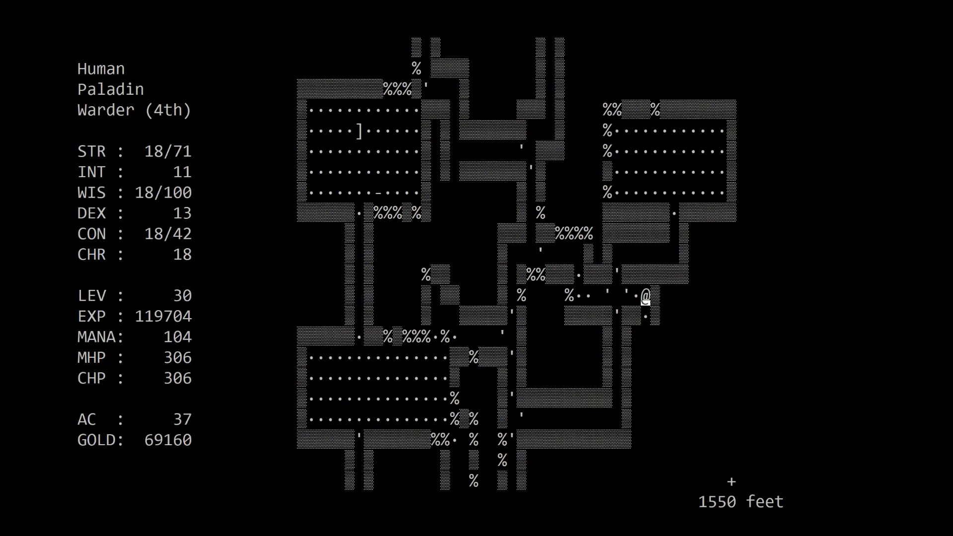
key("down")
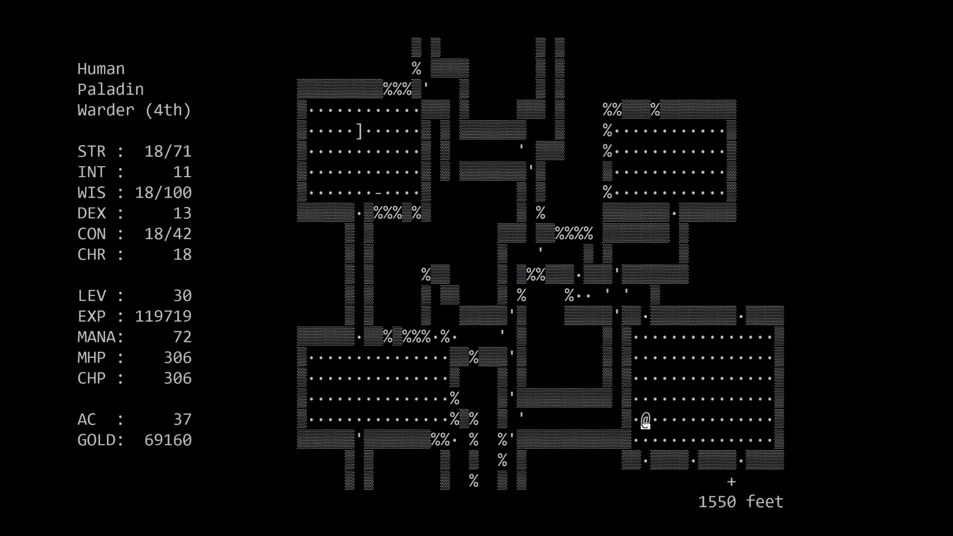
key("up")
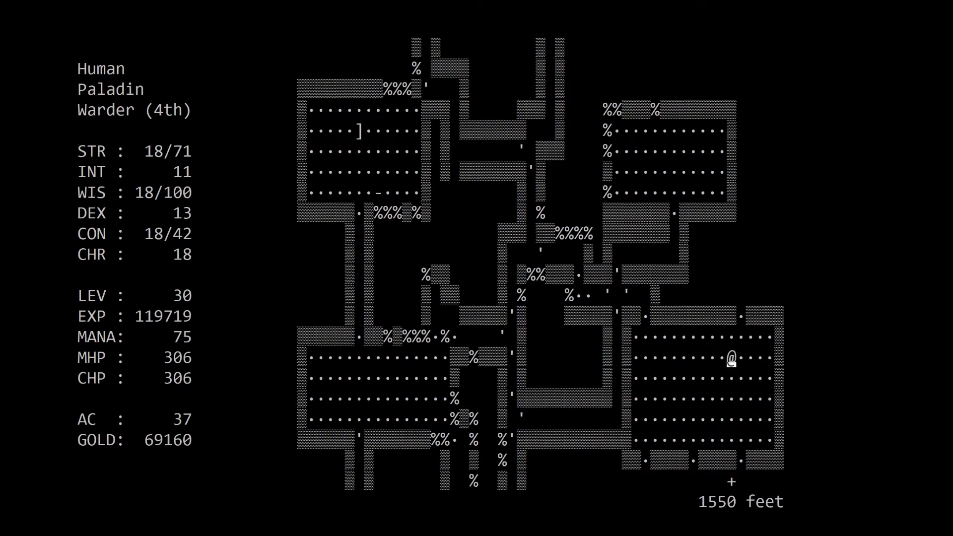
key("up")
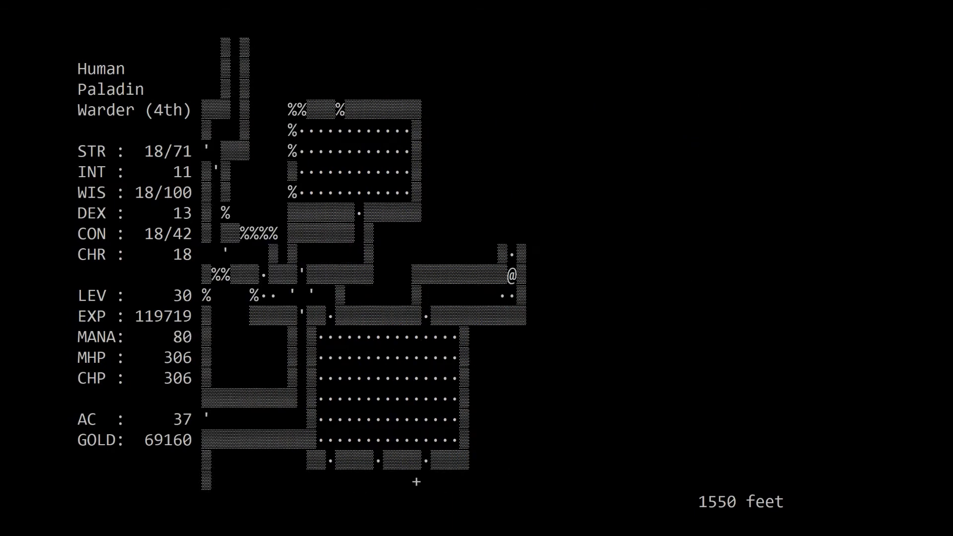
key("p")
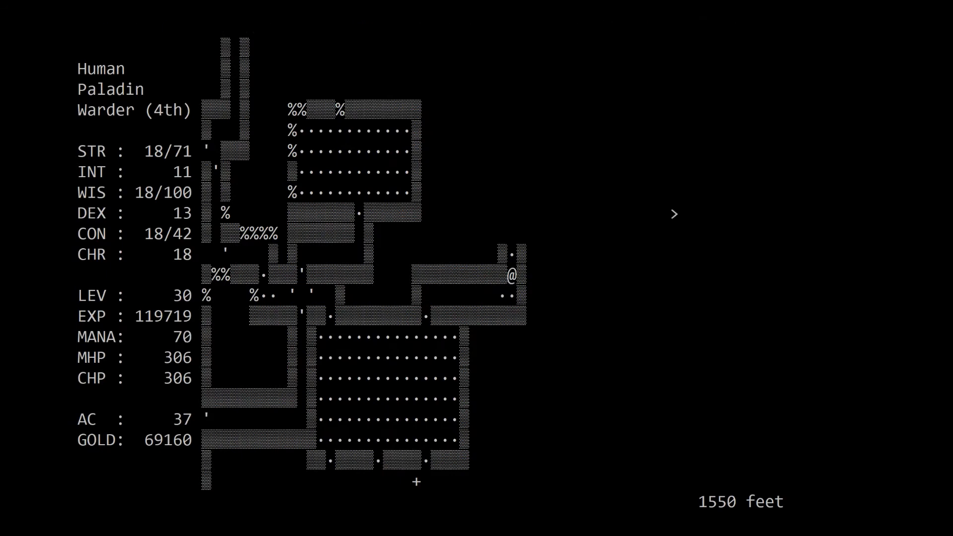
- Circle west via the junction and lower door into the narrow room, collecting the gold pile for 69200
key("up")
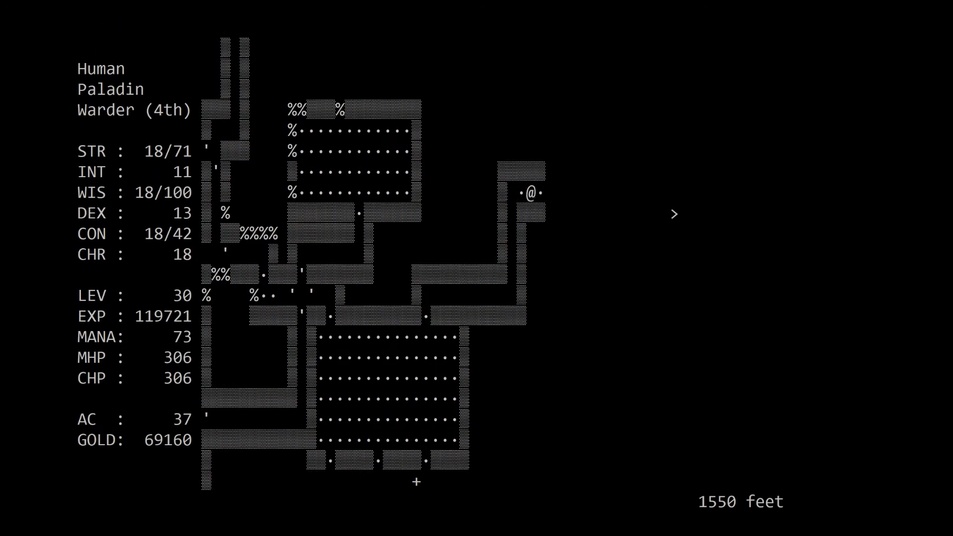
key("Right")
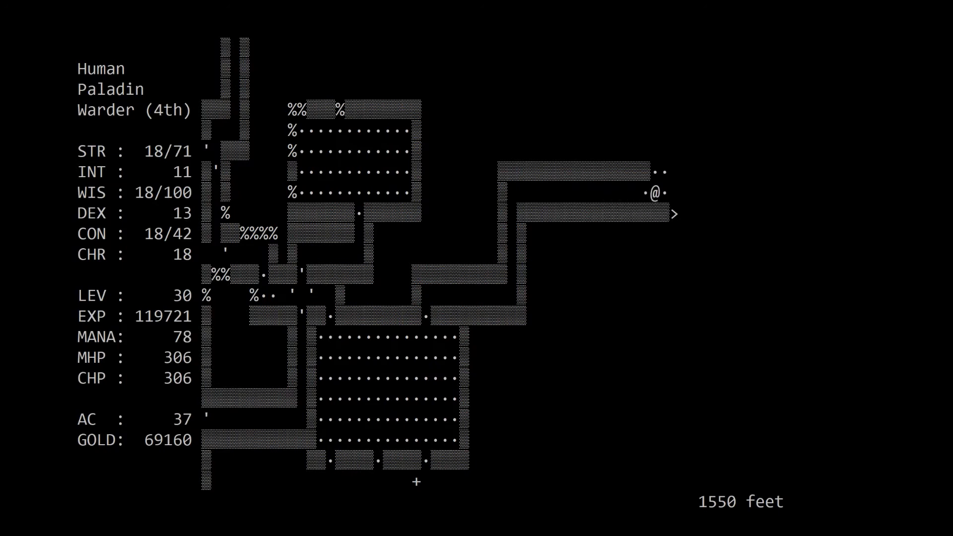
key("p")
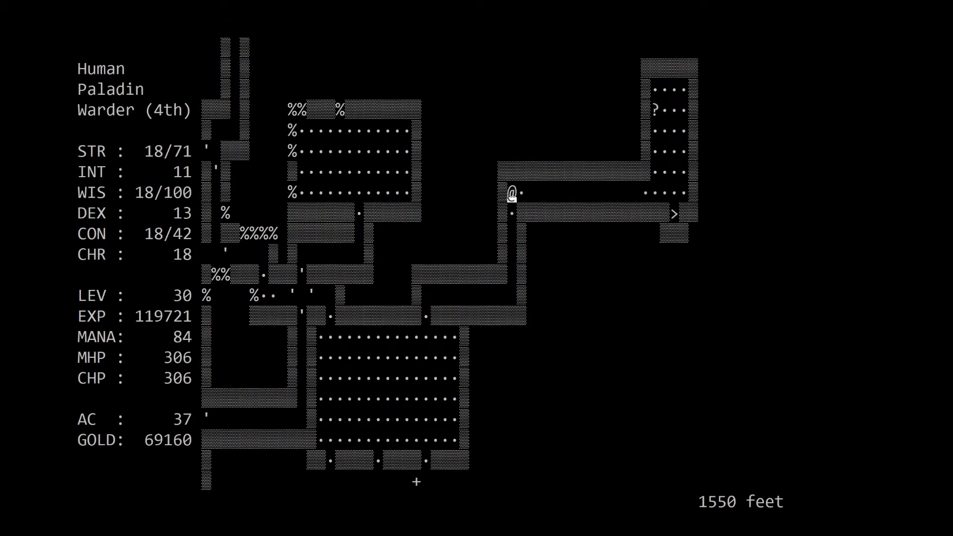
key("Down")
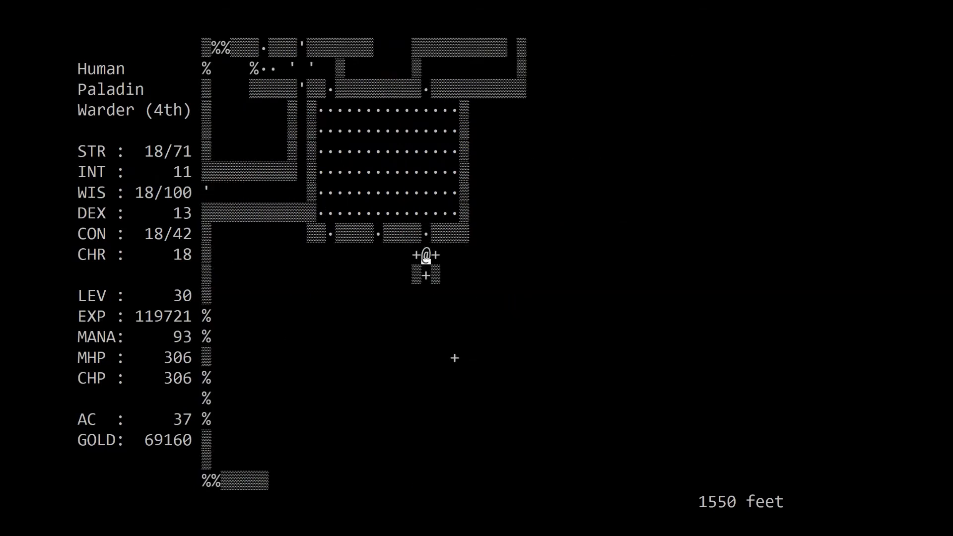
key("Left")
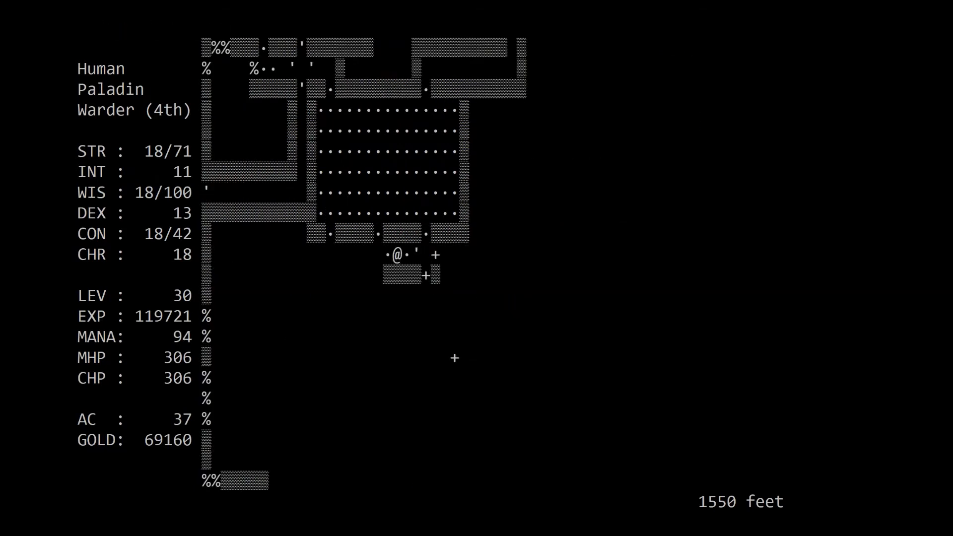
key("up")
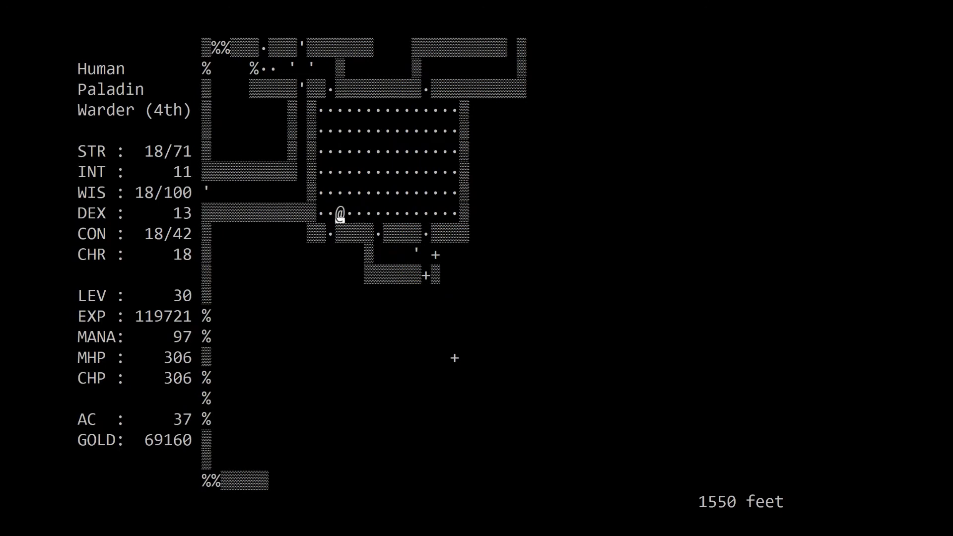
key("Down")
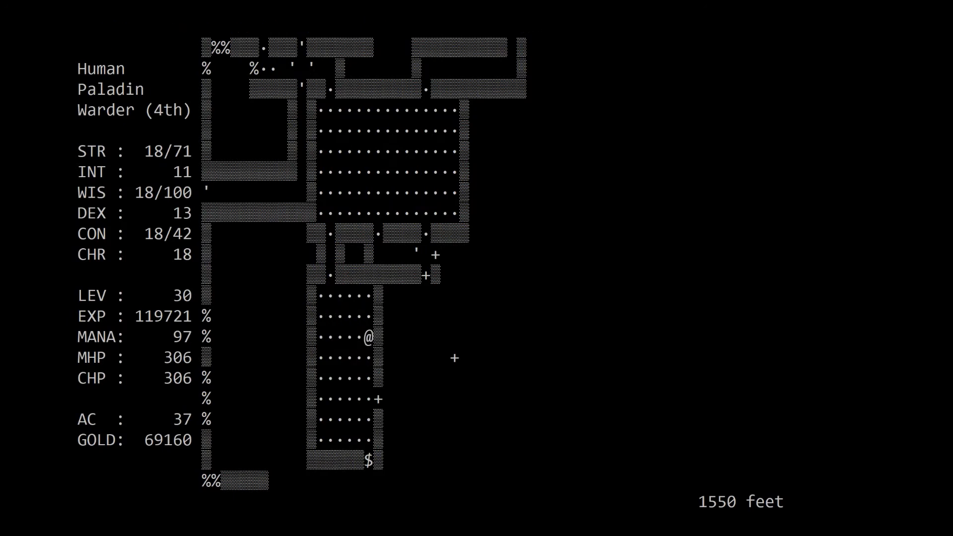
key("Down")
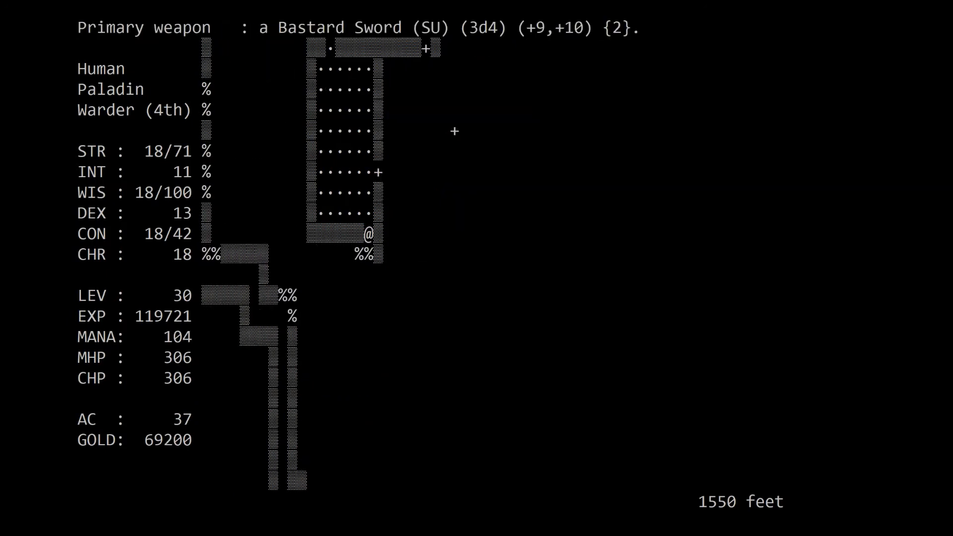
- Return to the side passage, wield the shovel, tunnel the rubble and re-wield the Bastard Sword
key("up")
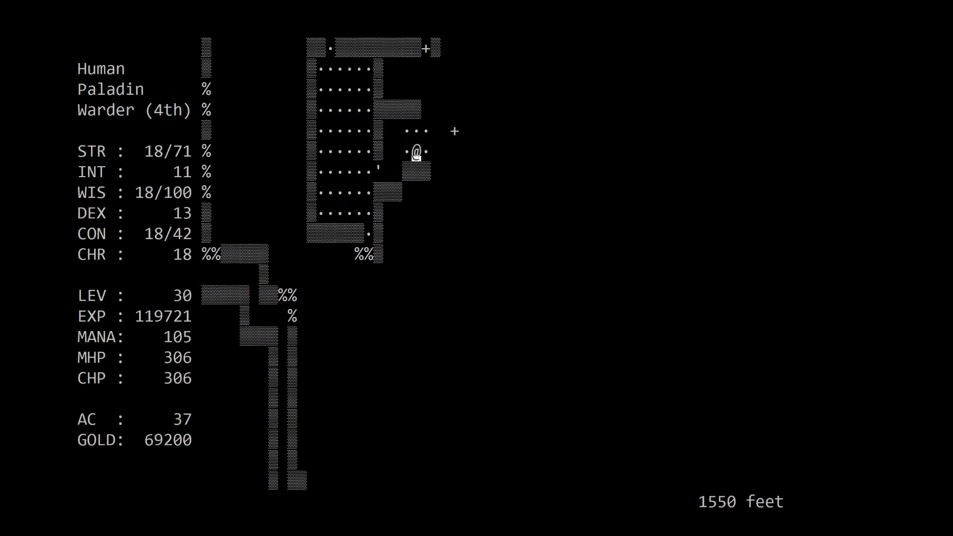
key("up")
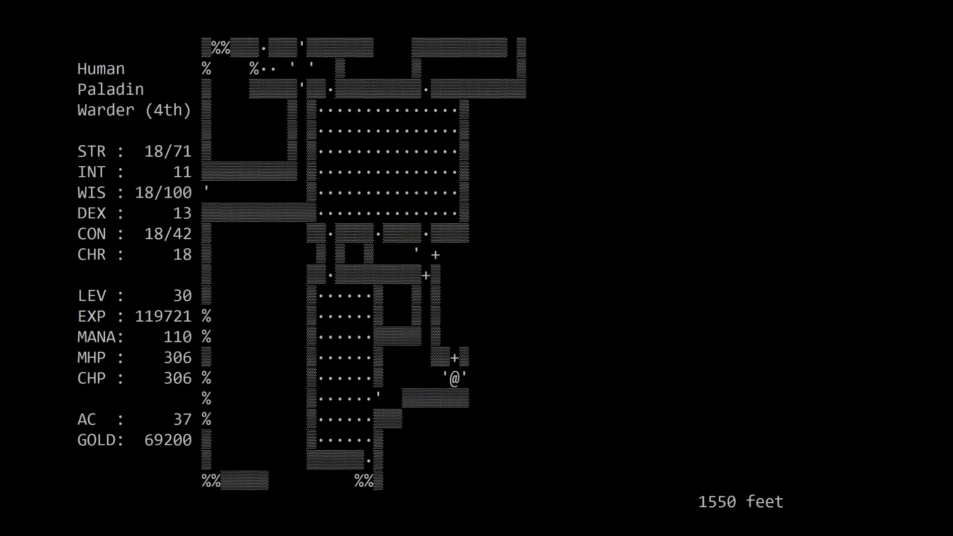
key("up")
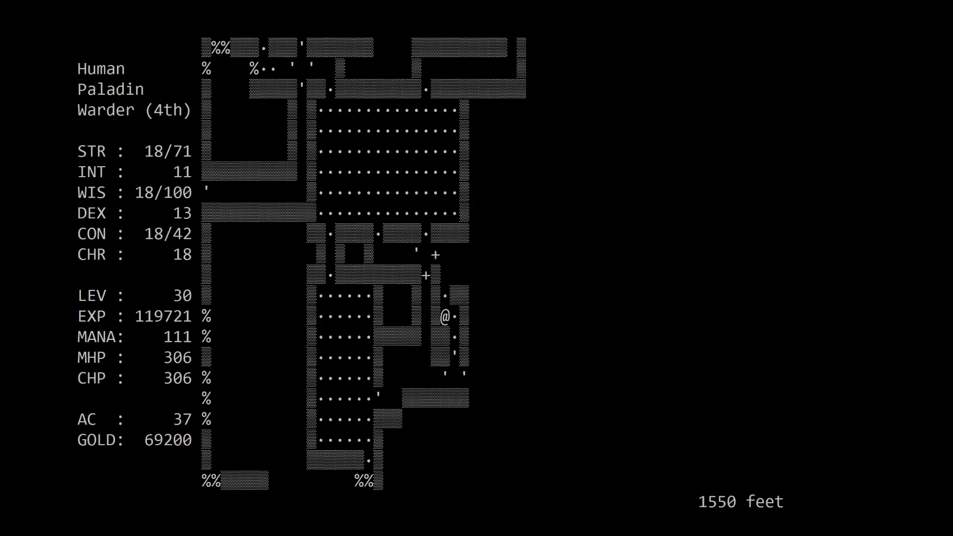
key("up")
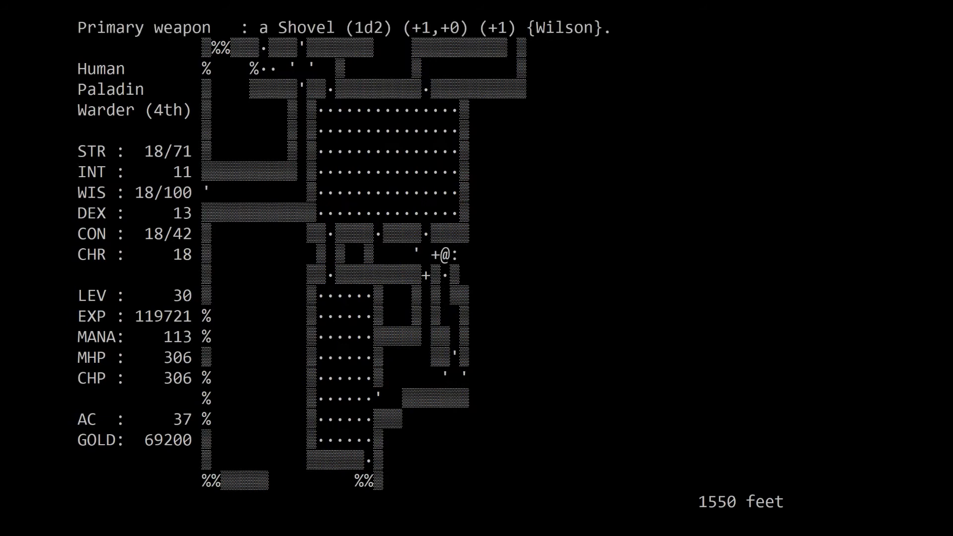
key("w")
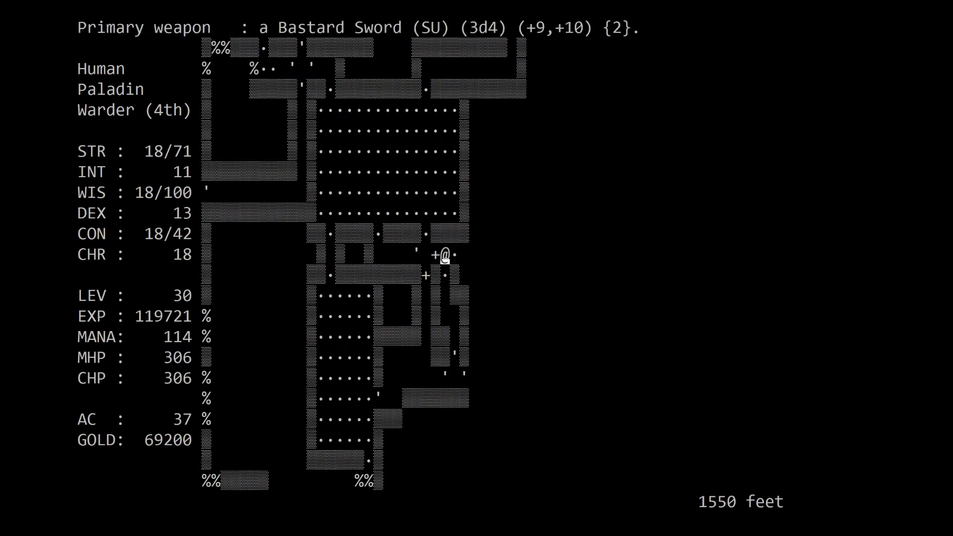
- Follow the new corridor southeast to the door and pray to light the dark room
key("Right")
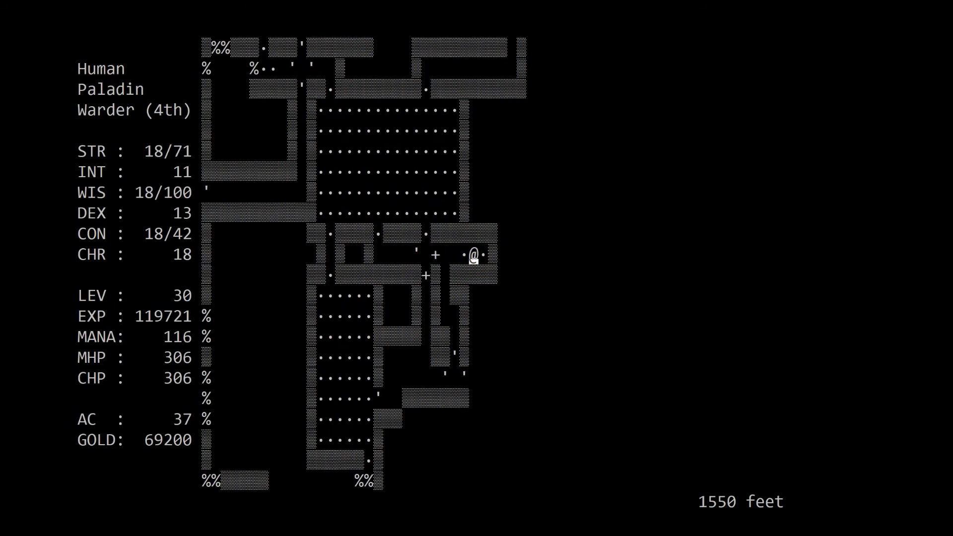
key("down")
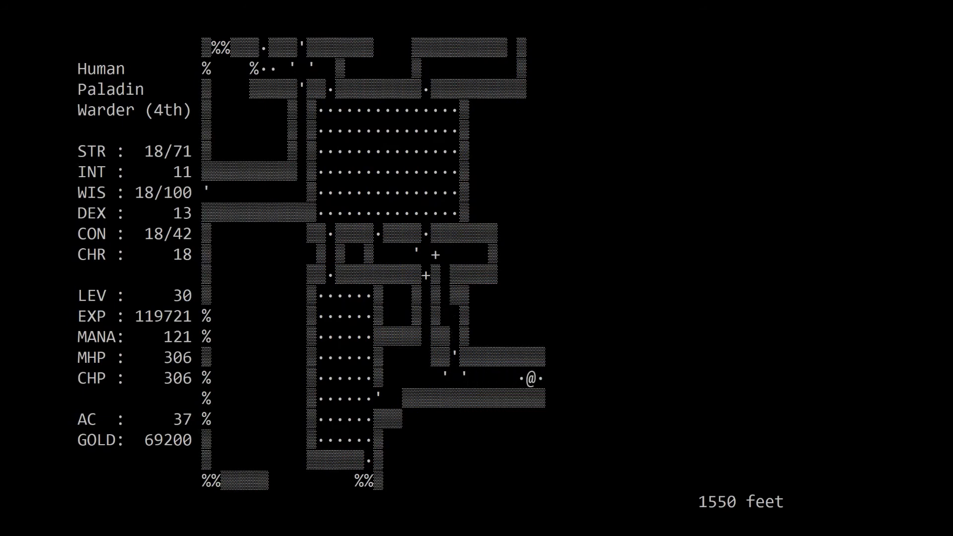
key("Right")
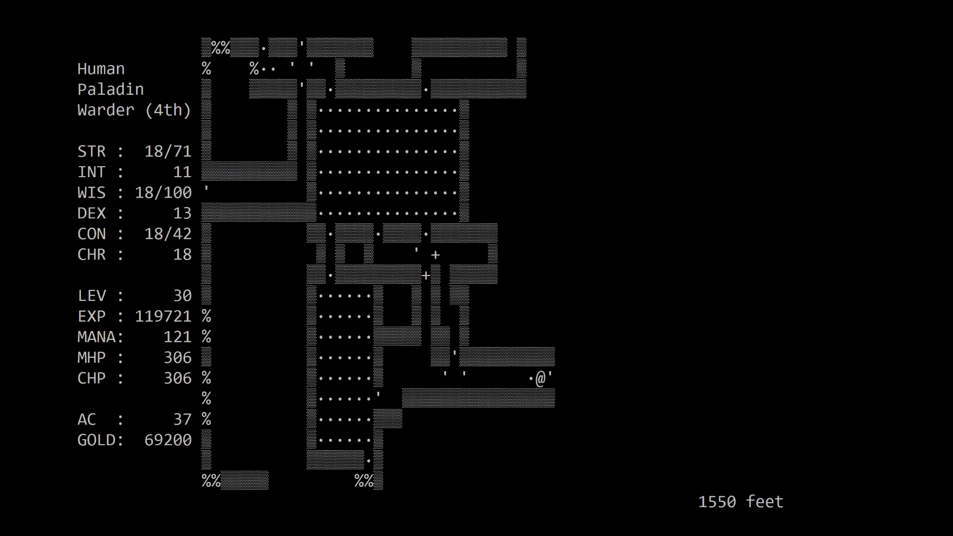
key("Right")
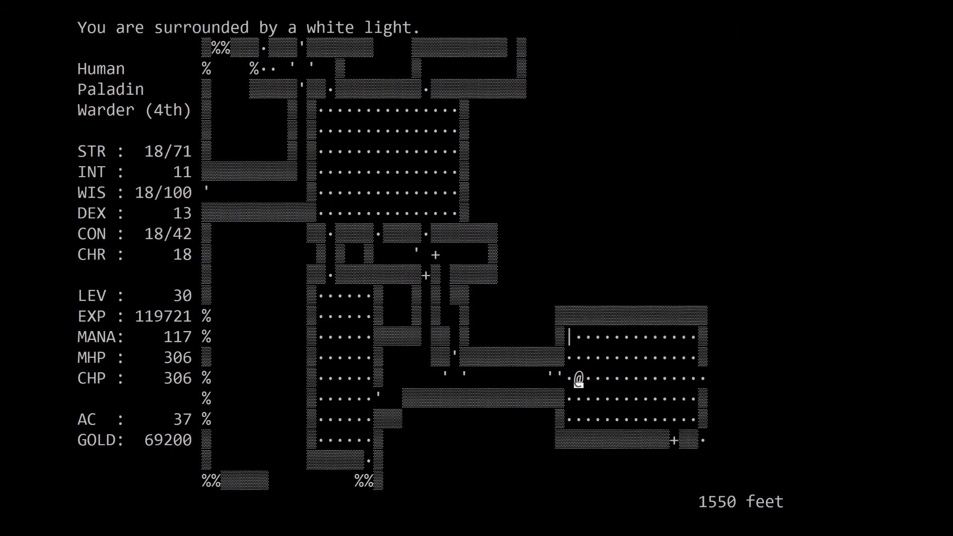
- Cross the lit room from its west wall to the east opening
key("up")
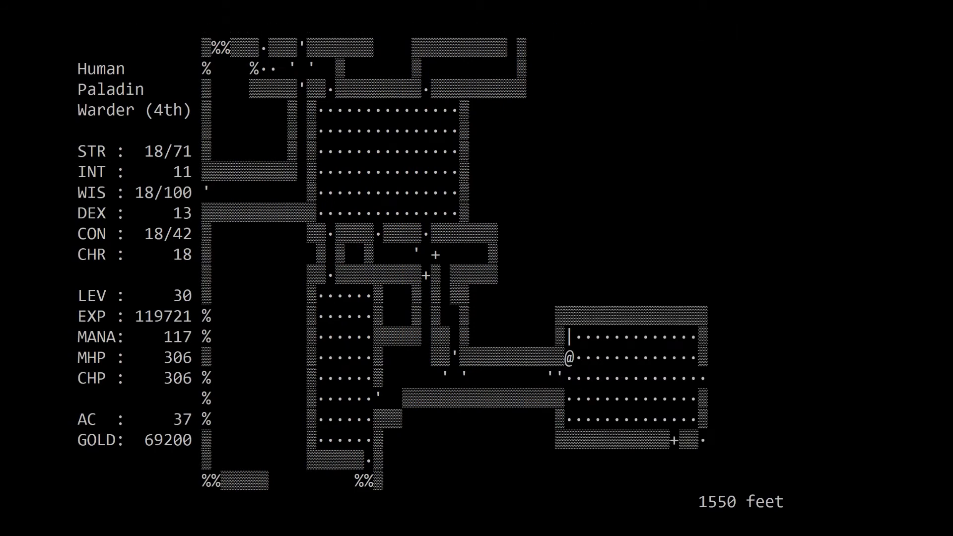
key("Down")
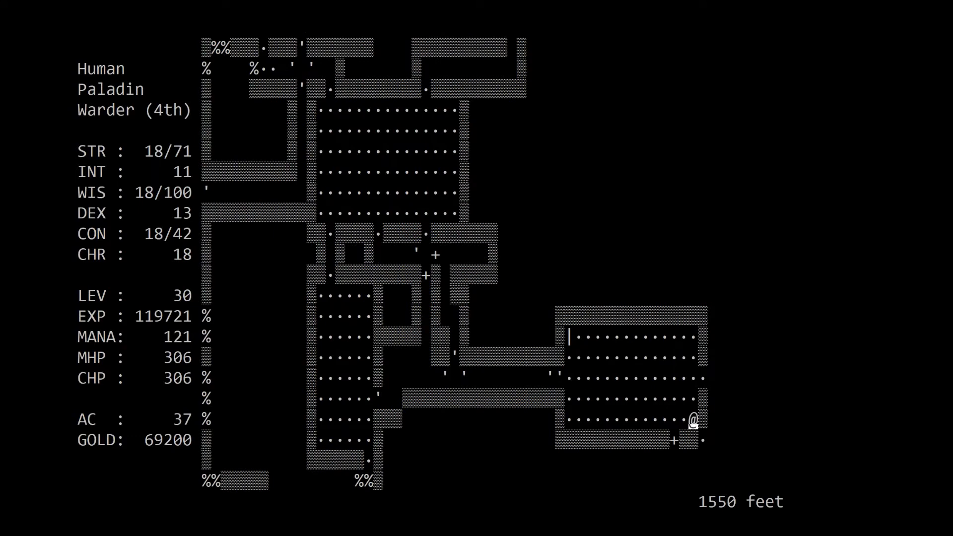
key("up")
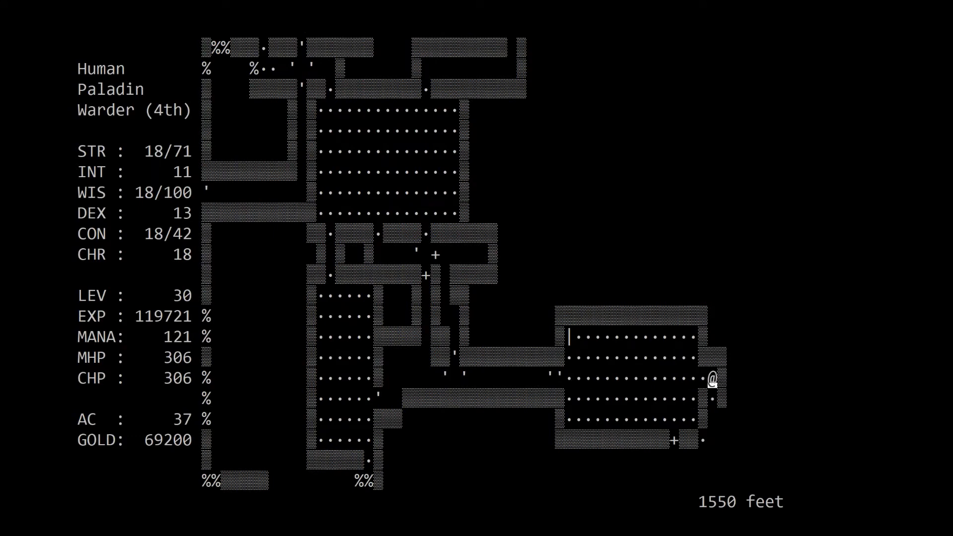
- Slay the Violet Mold beside the staircase and choose a holy book to pray from
key("down")
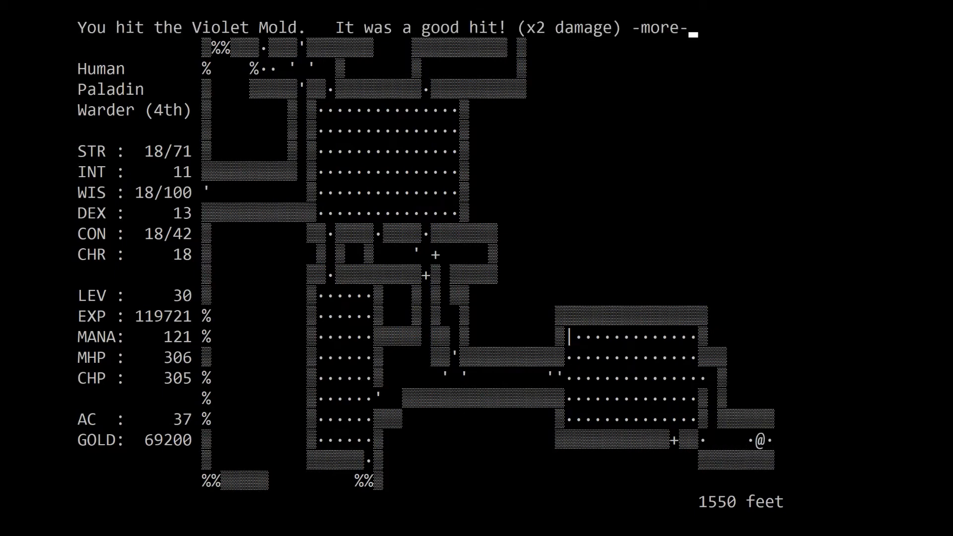
key("space")
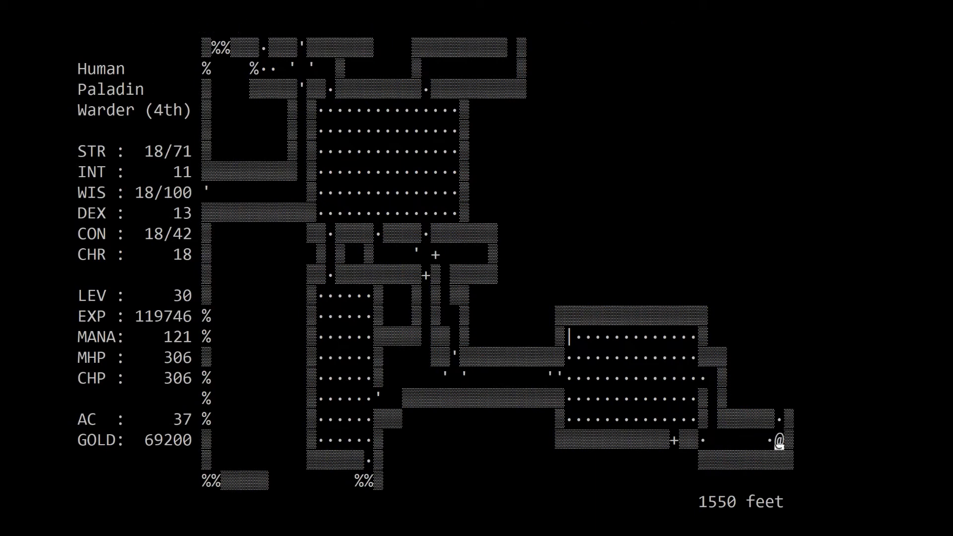
key("up")
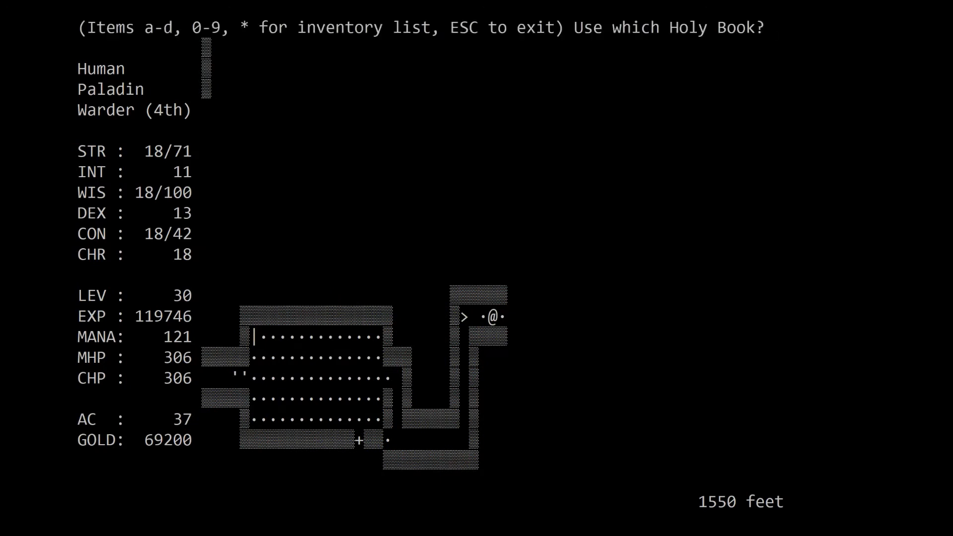
- Cast a detection prayer revealing doors and walk east along the upper corridor
key("d")
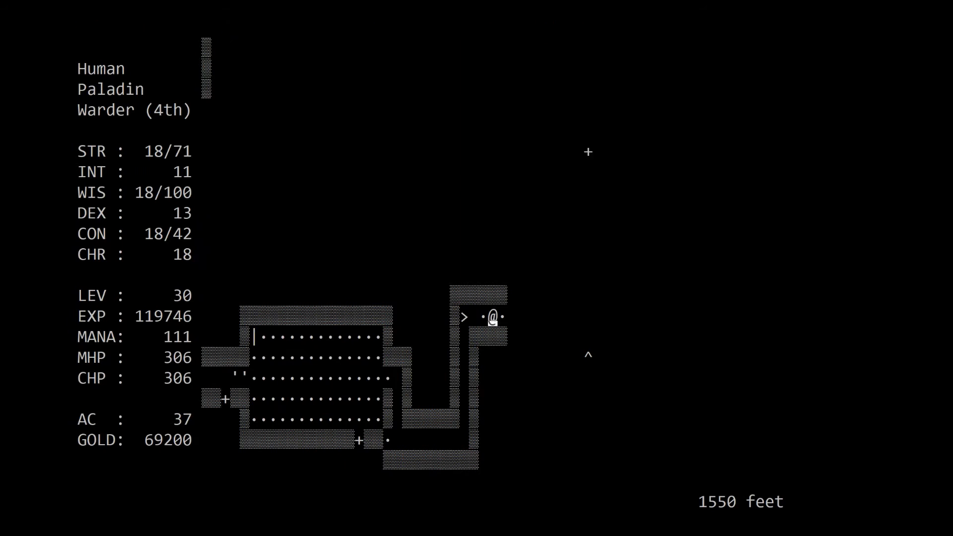
key("Right")
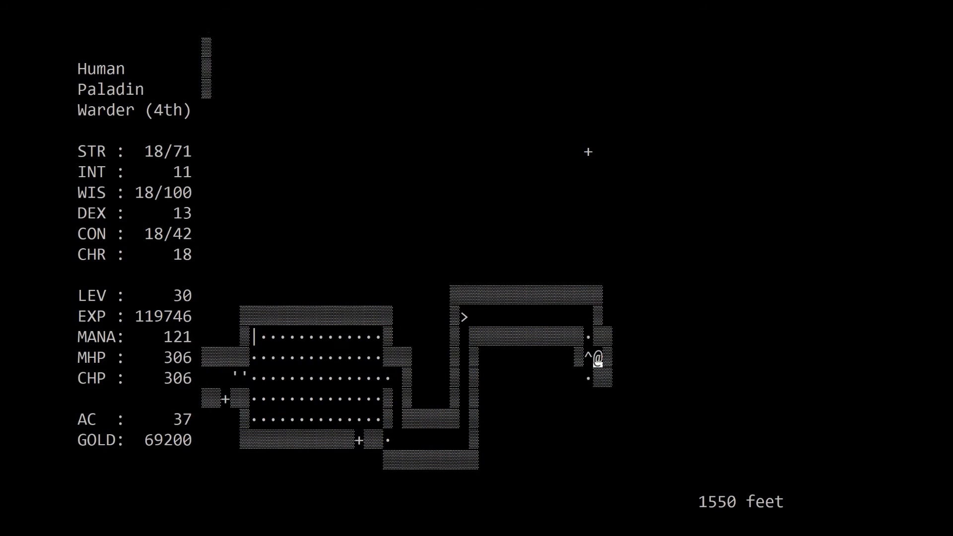
key("Down")
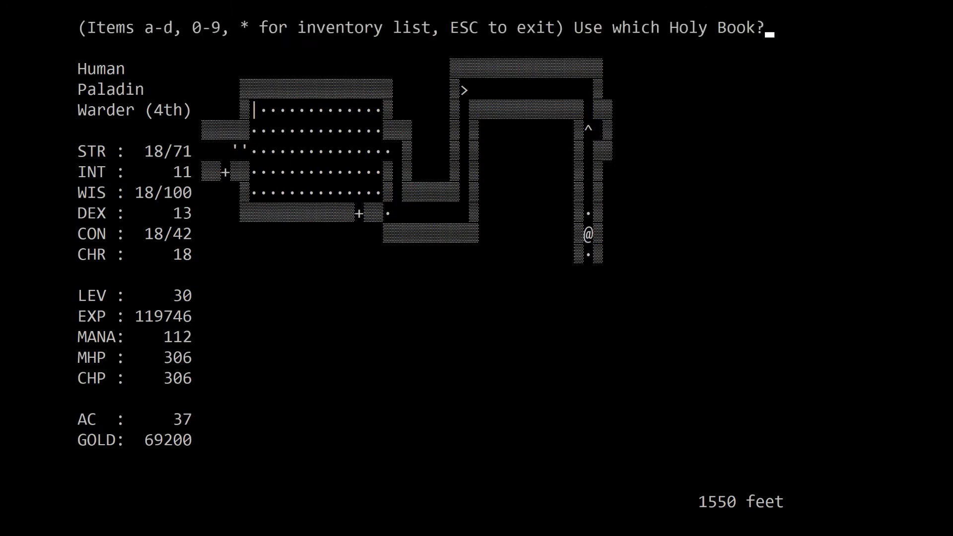
key("a")
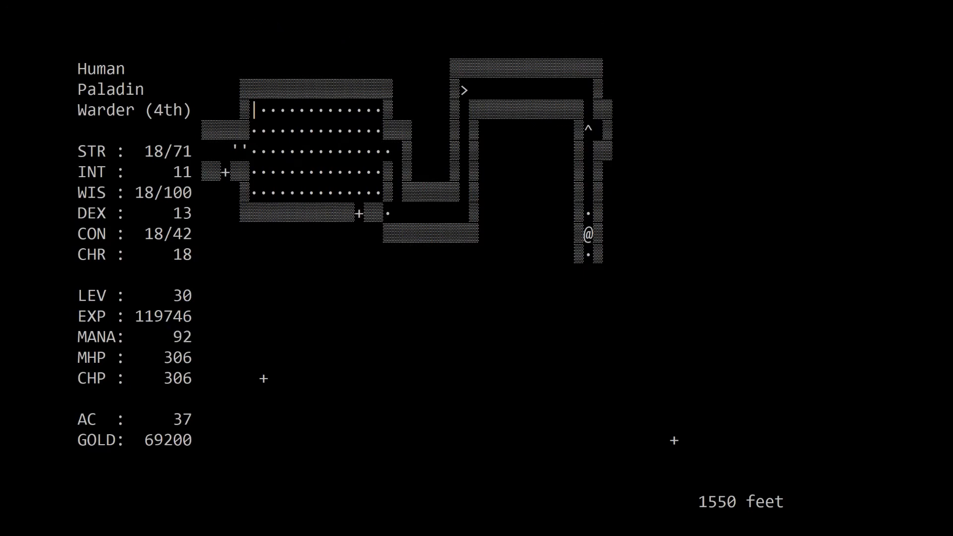
- Walk south down the long passage, picking up opals worth 149 gold (GOLD 69349), and head southeast
key("C")
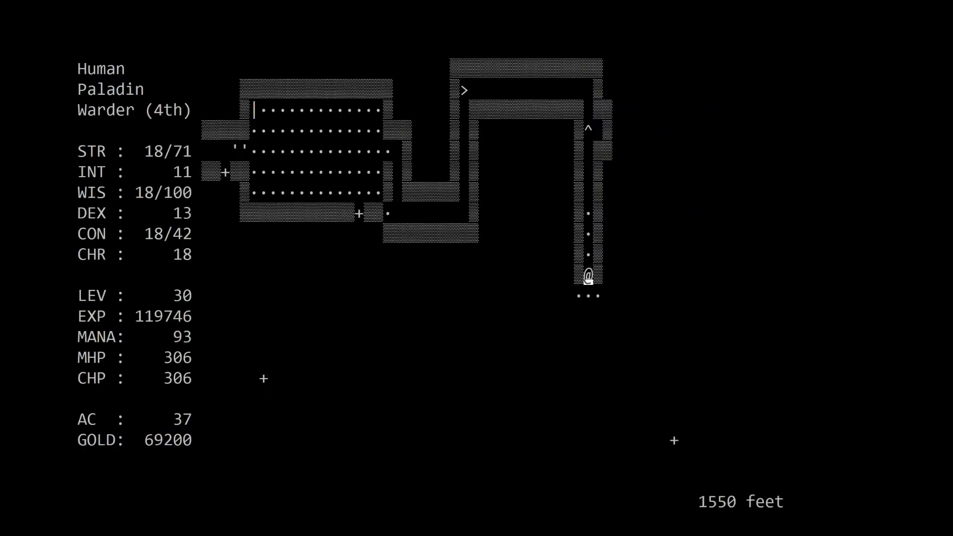
key("down")
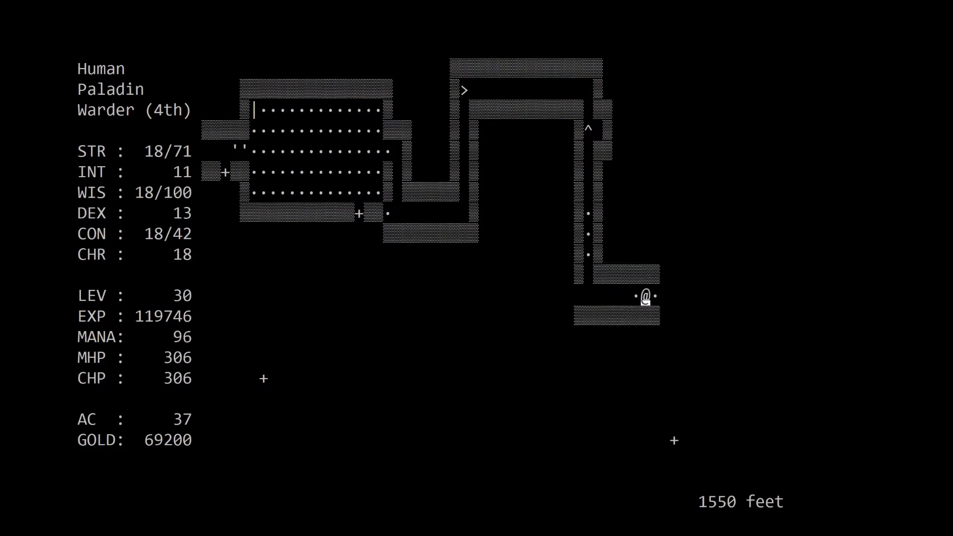
key("up")
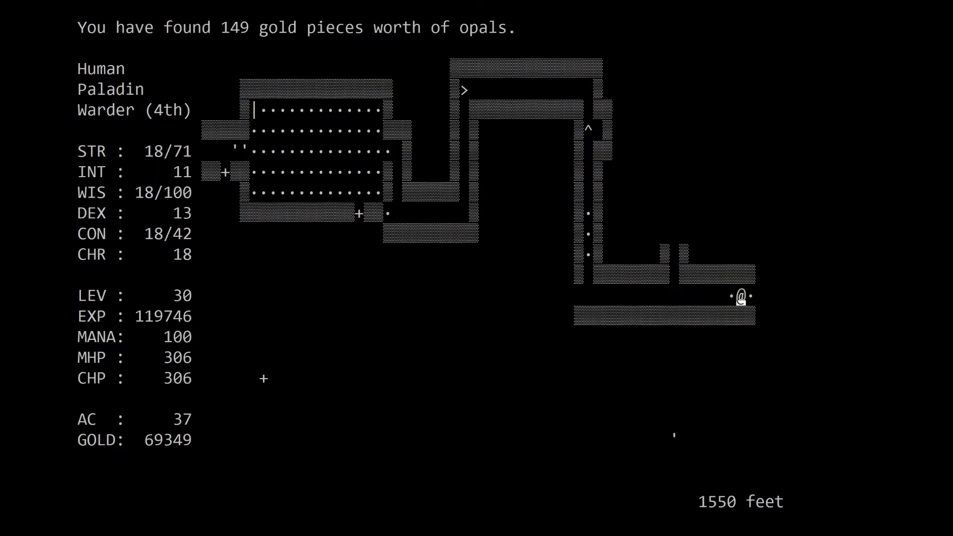
key("Right")
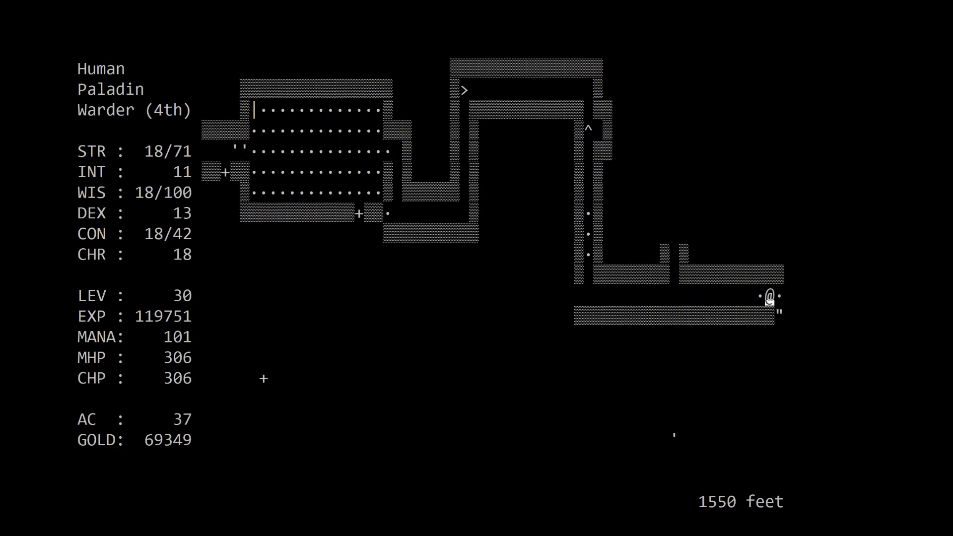
key("Down")
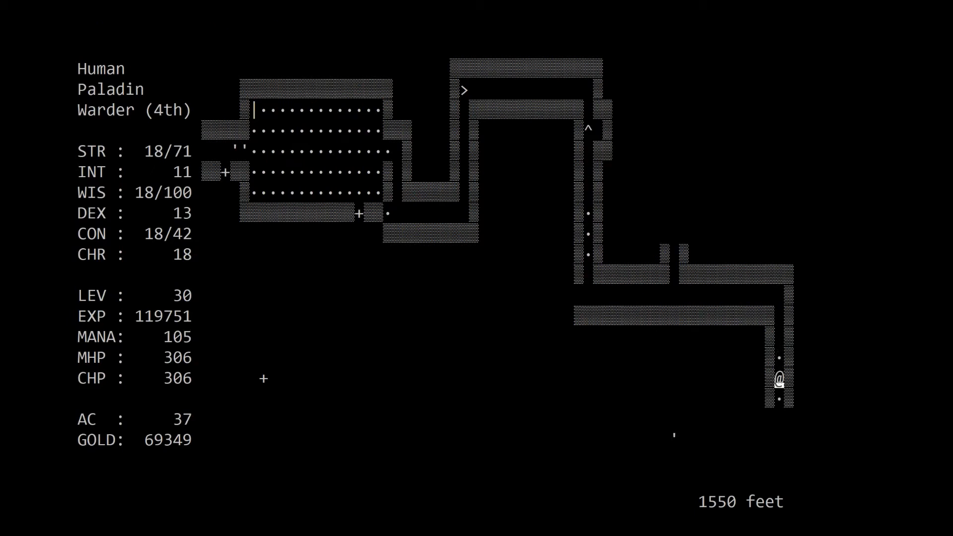
- Kill the Blue Yeek, cross the lit lower-right room and leave north, EXP 119809 and 69490 gold
key("up")
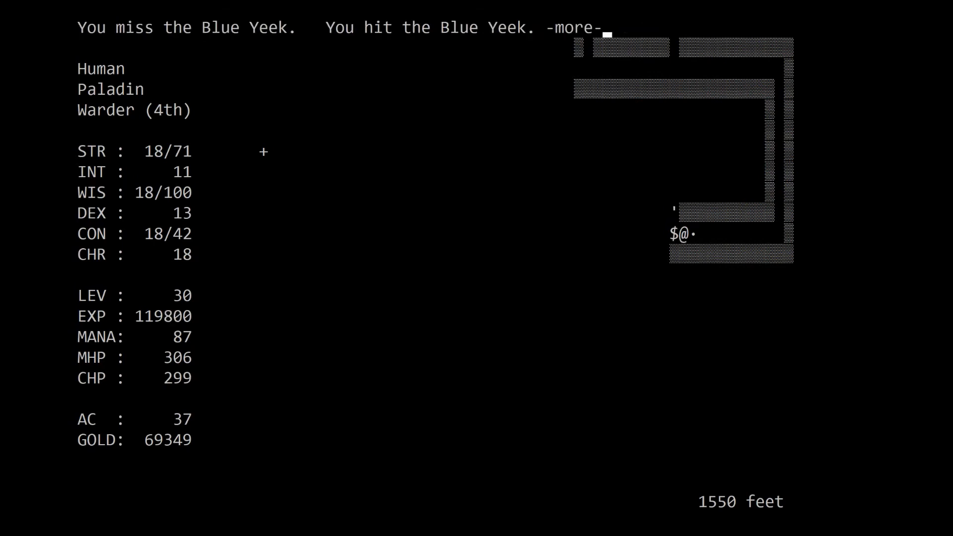
key("space")
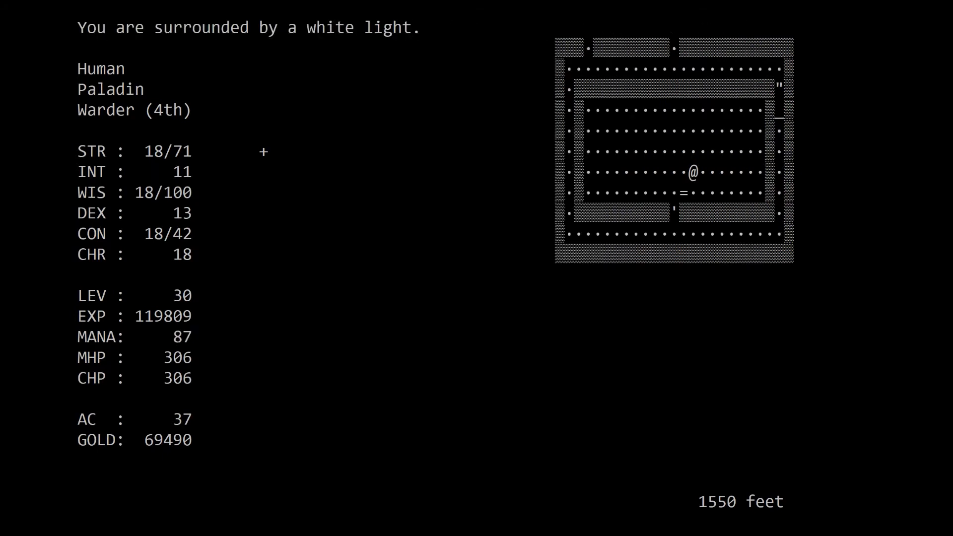
key("Down")
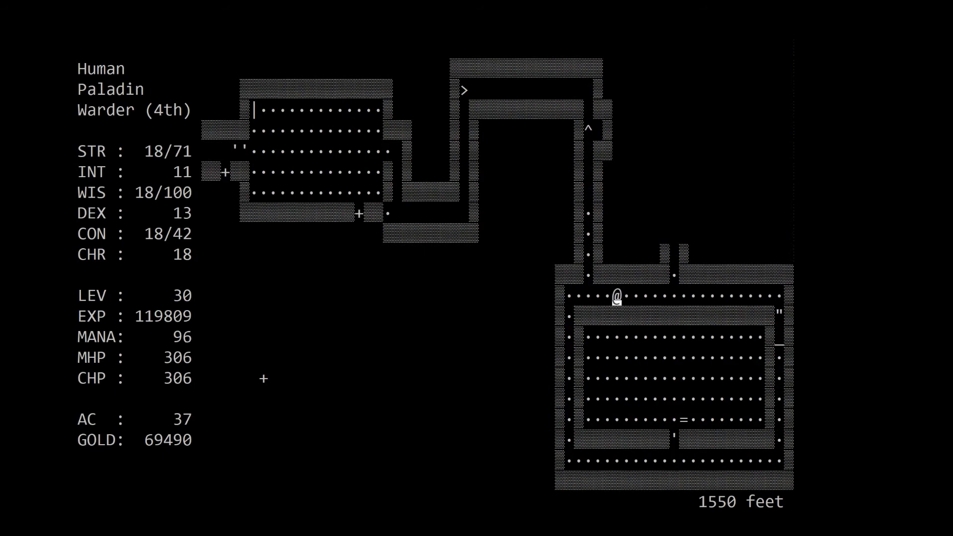
key("up")
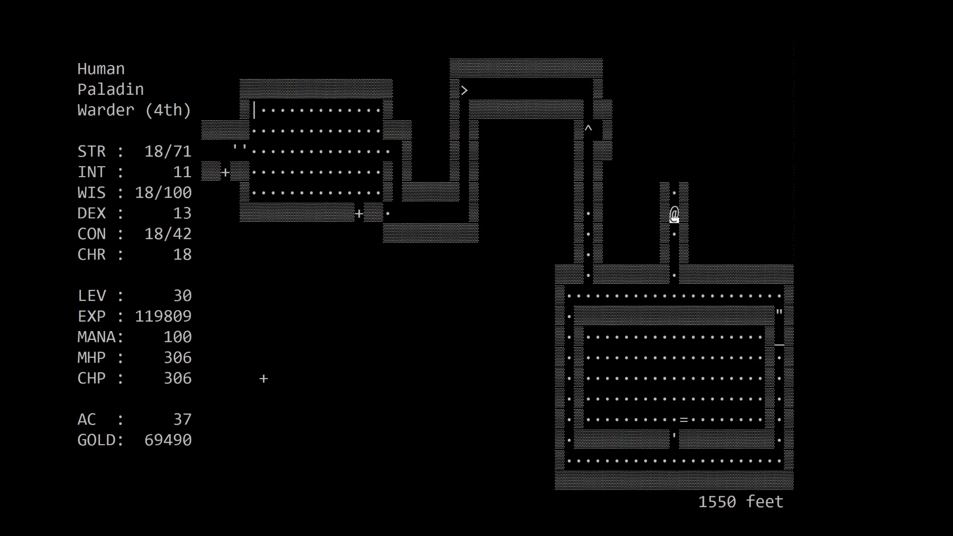
- Head north past the Young White Dragon and pick up the sapphires in the upper room
key("up")
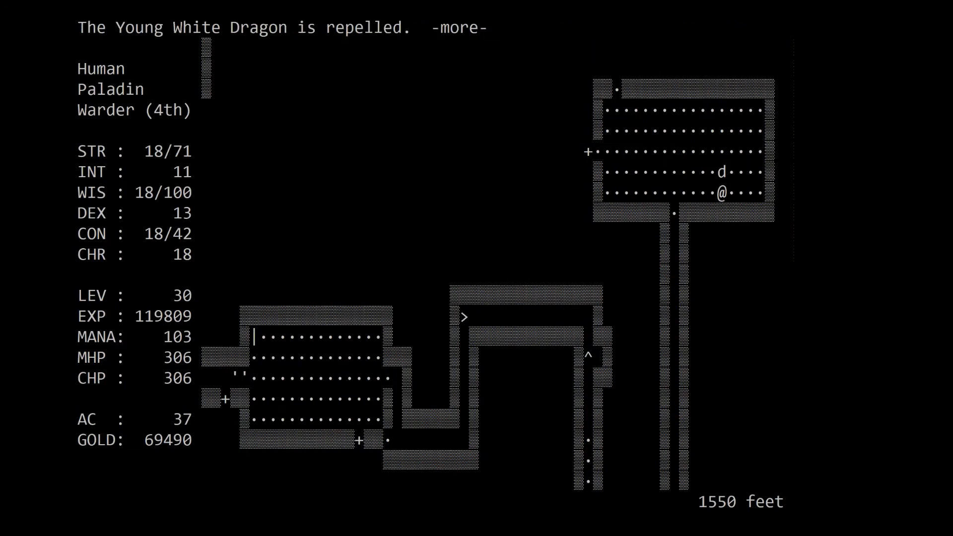
key("space")
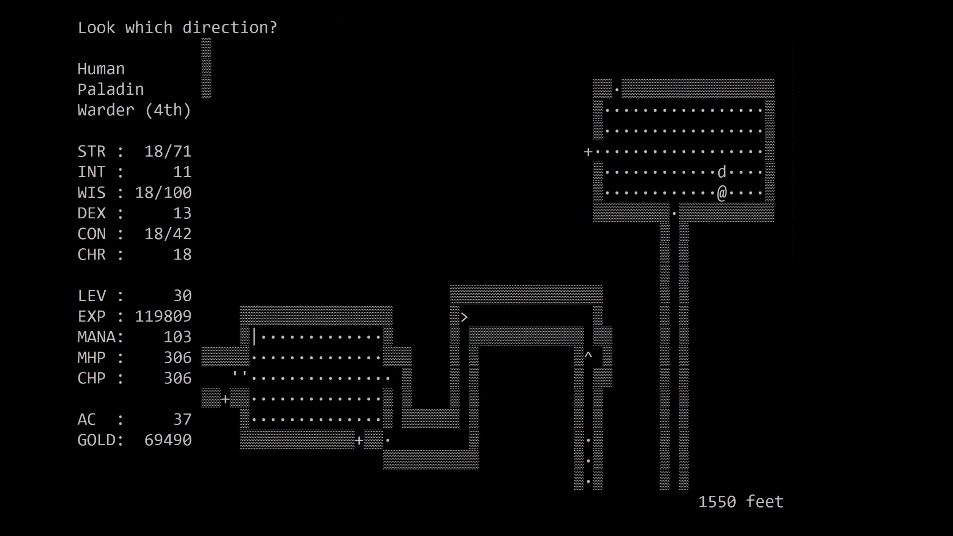
key("Escape")
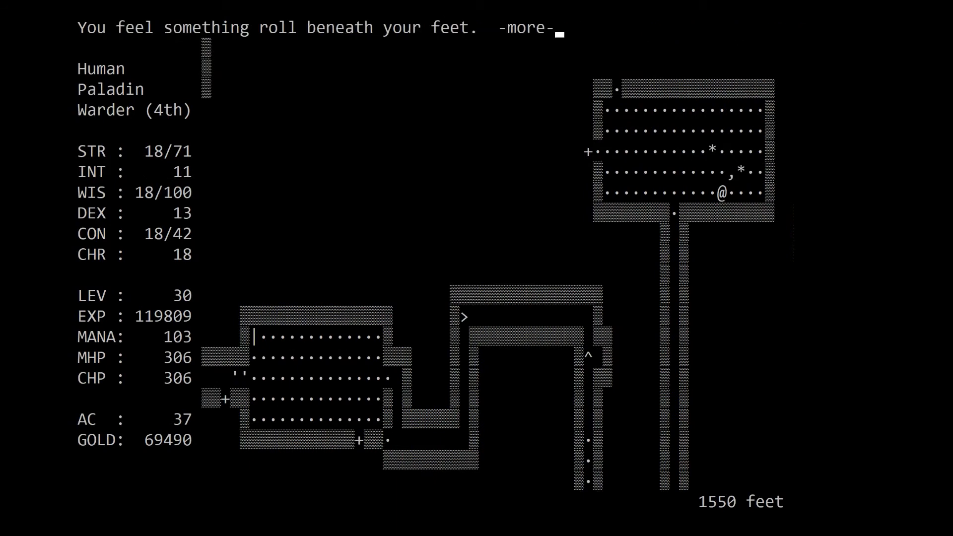
key("space")
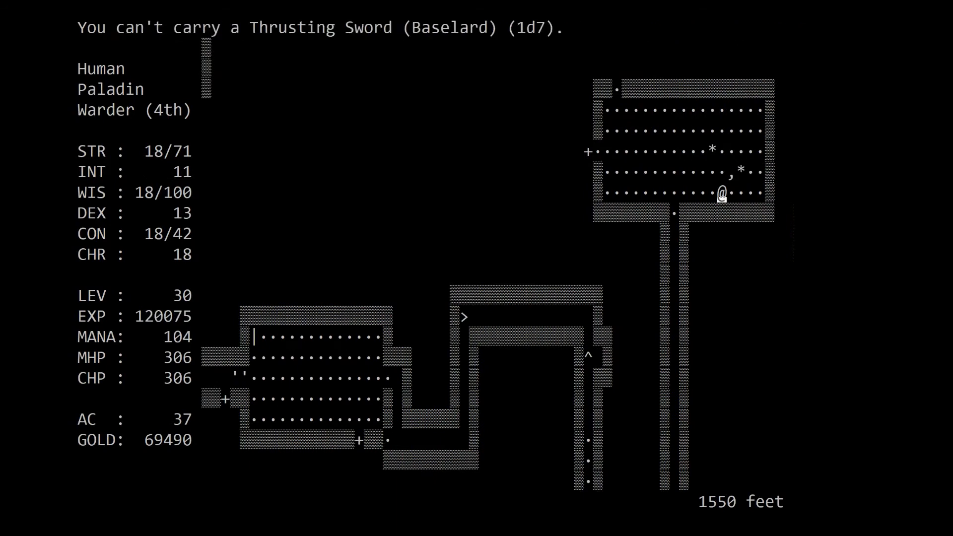
key("up")
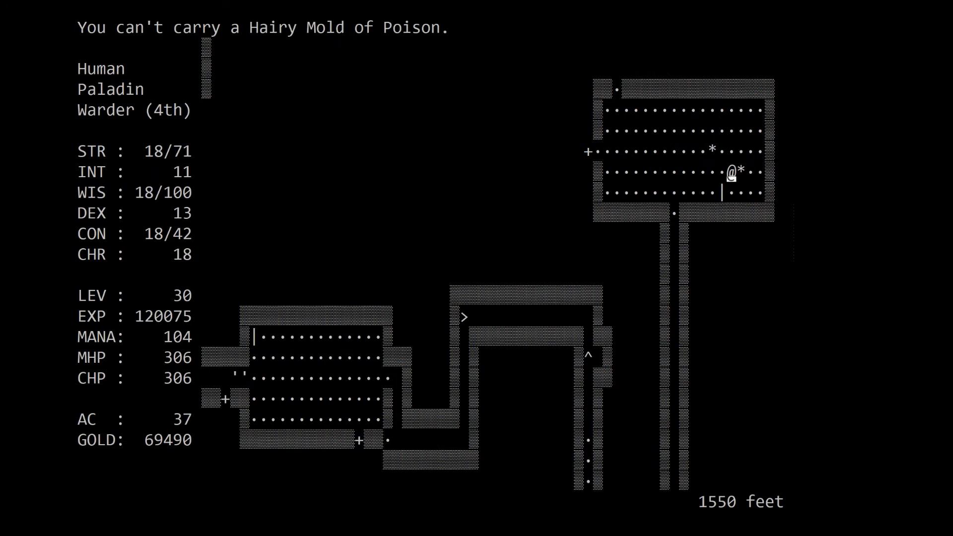
key("up")
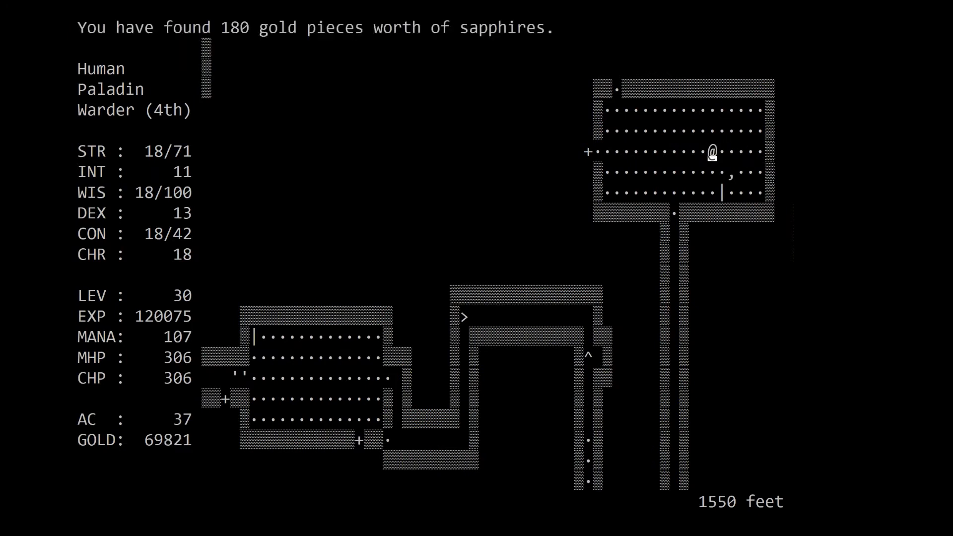
- Leave the room by the west door and follow the corridor west then north
key("Left")
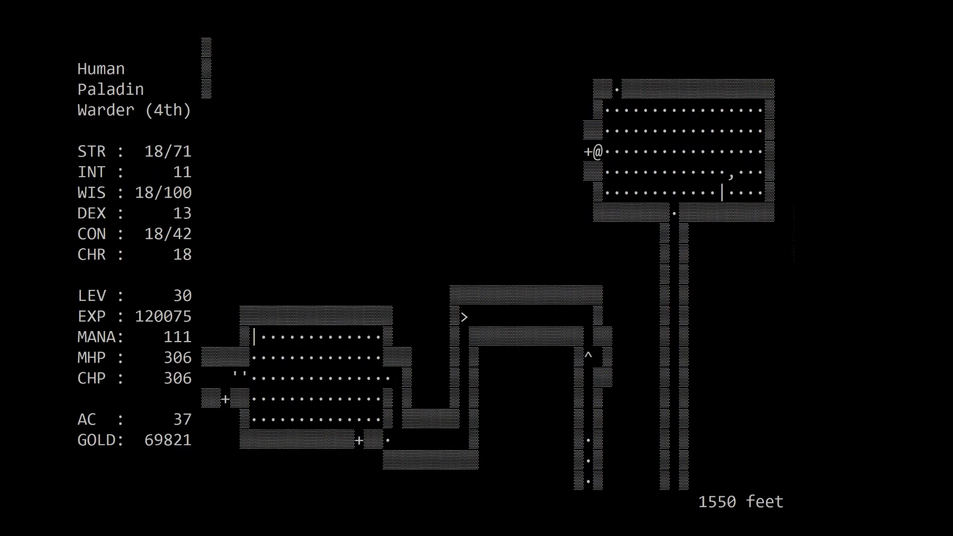
key("Left")
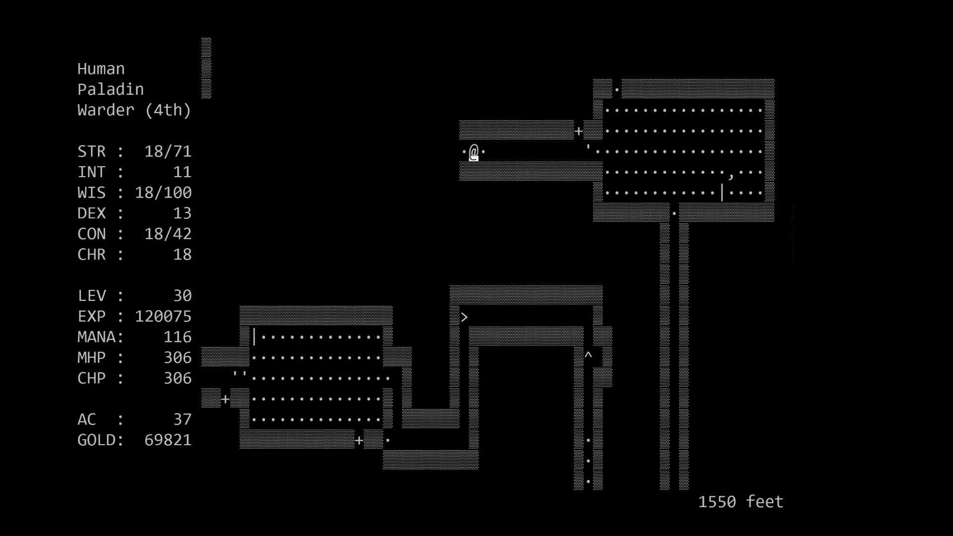
key("p")
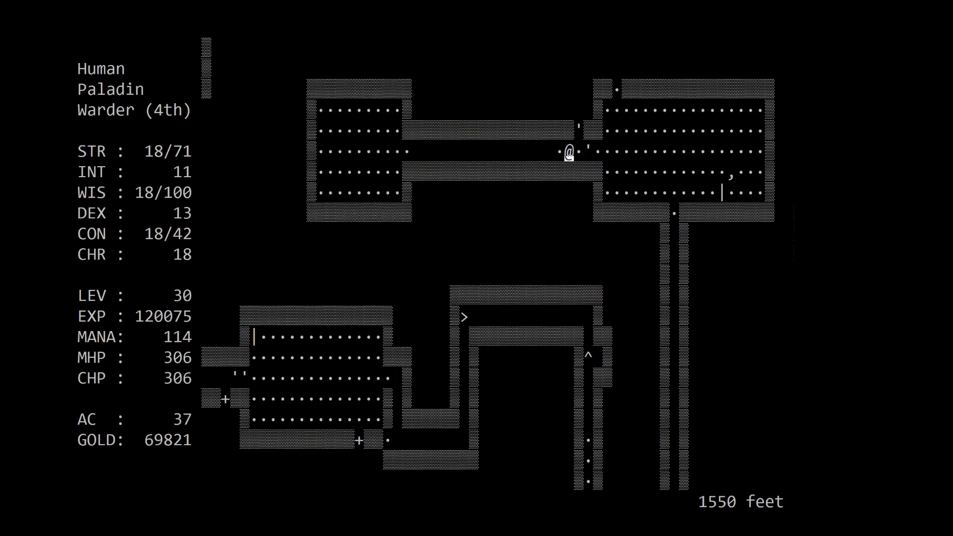
key("Up")
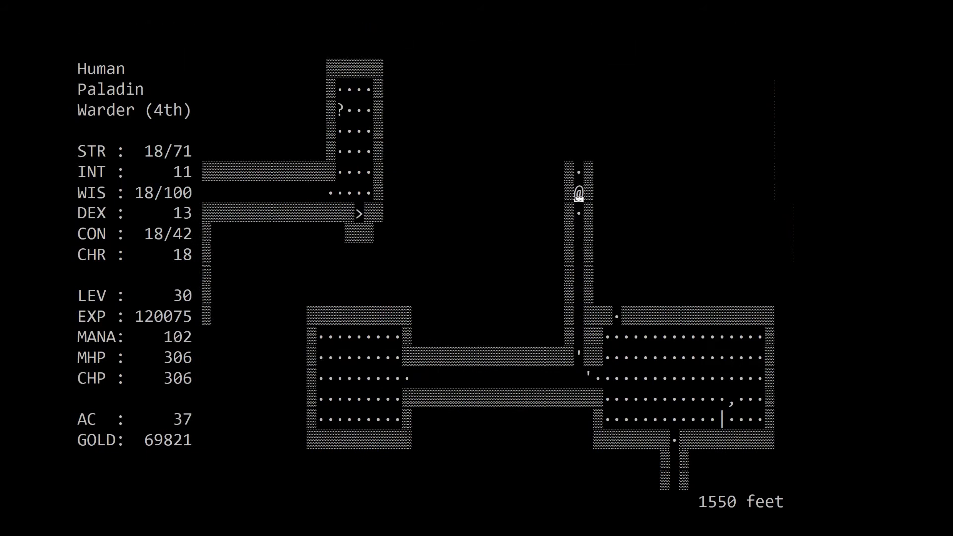
key("up")
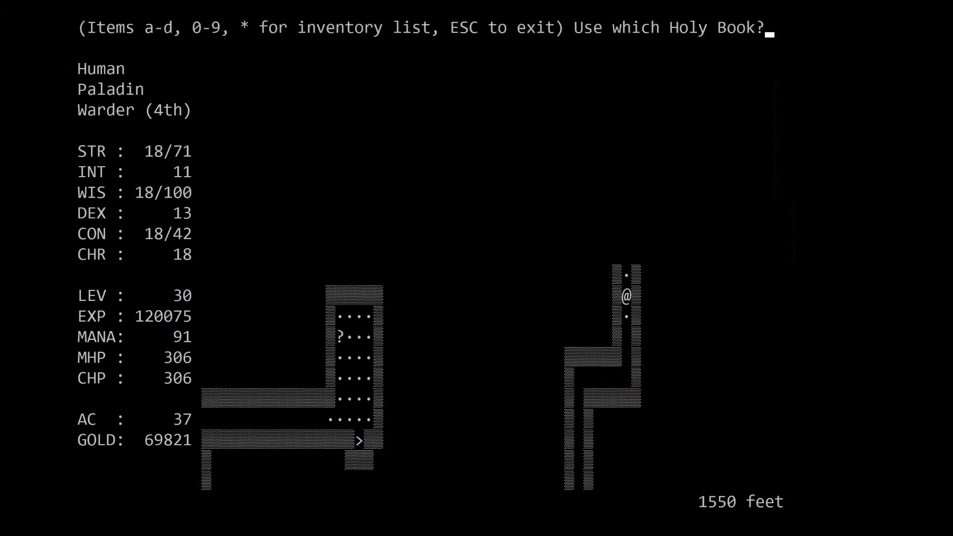
- Pray from the Holy Book, slay the Quasit, take its dropped scroll and attack the creature ahead
key("a")
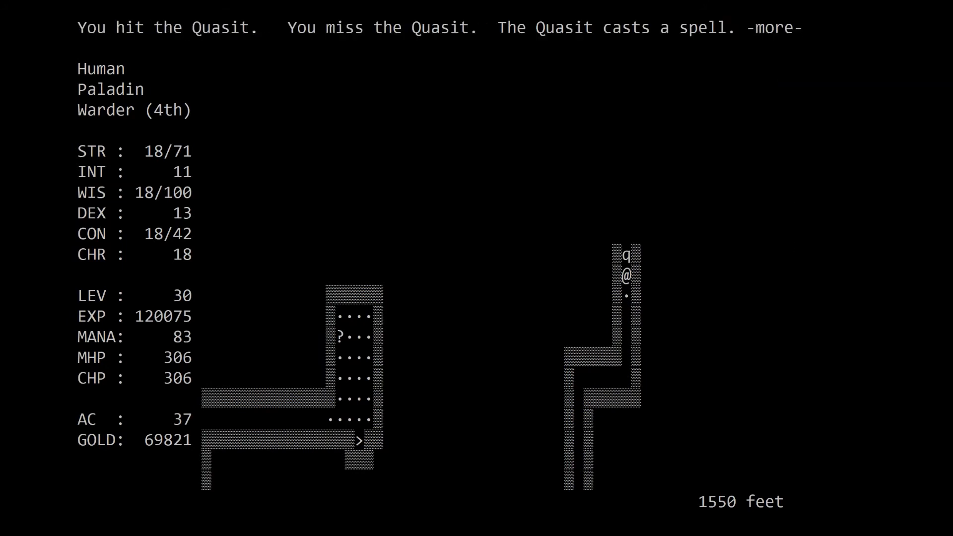
key("space")
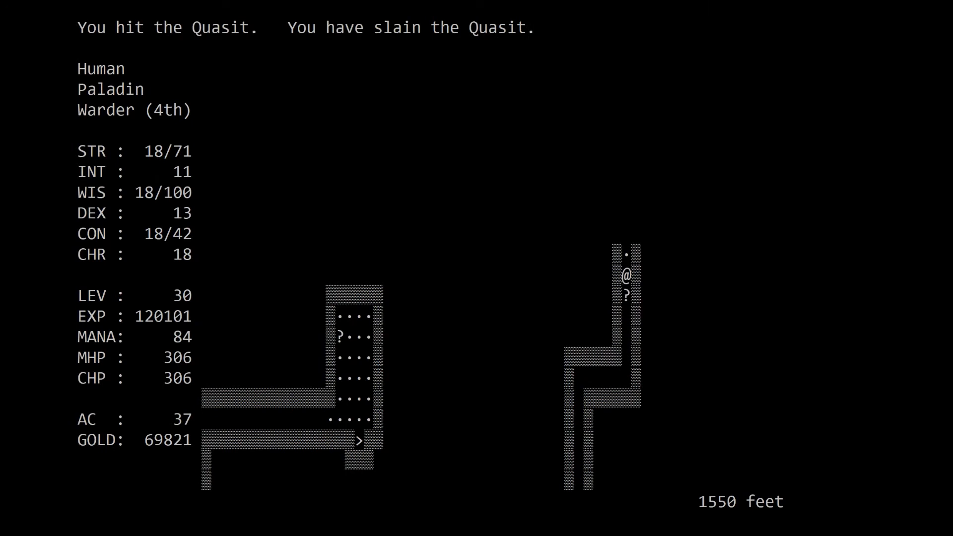
key("Up")
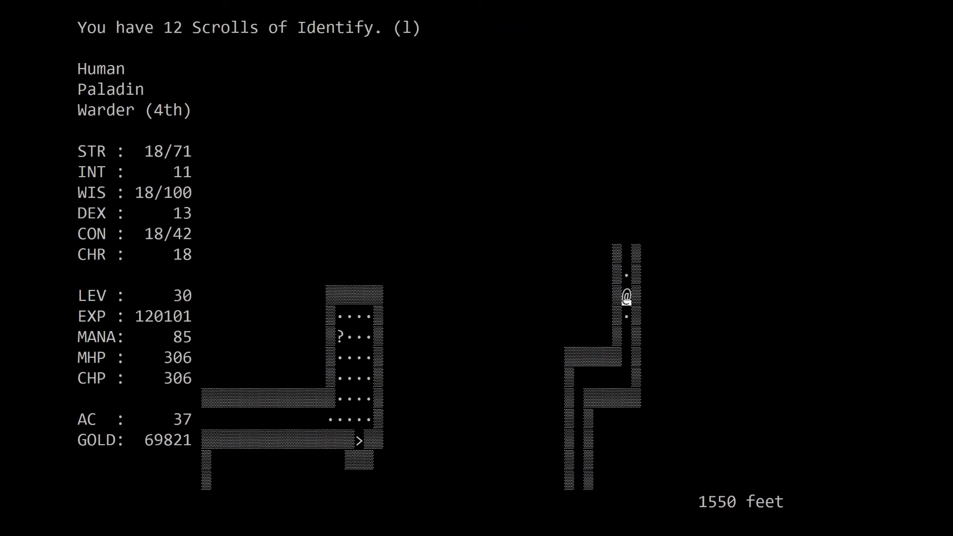
key("up")
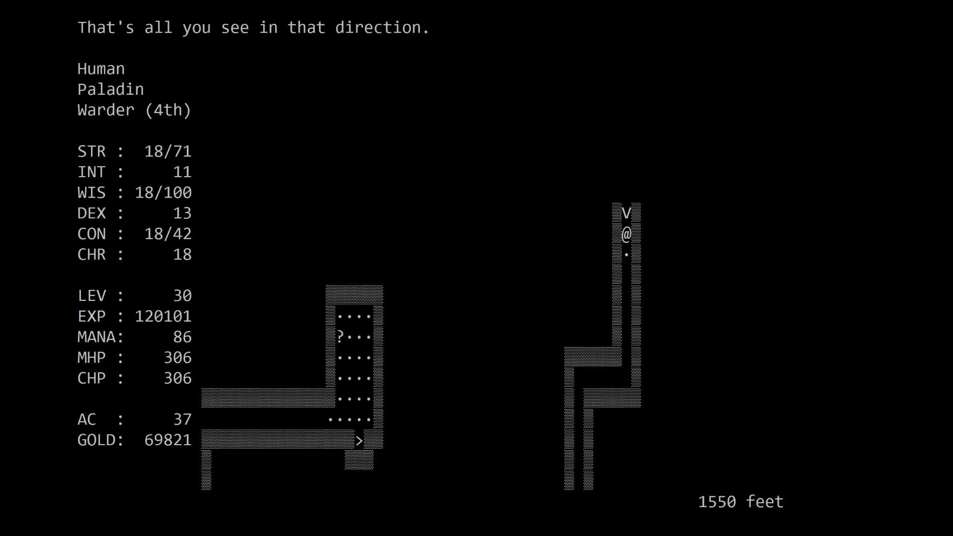
key("Up")
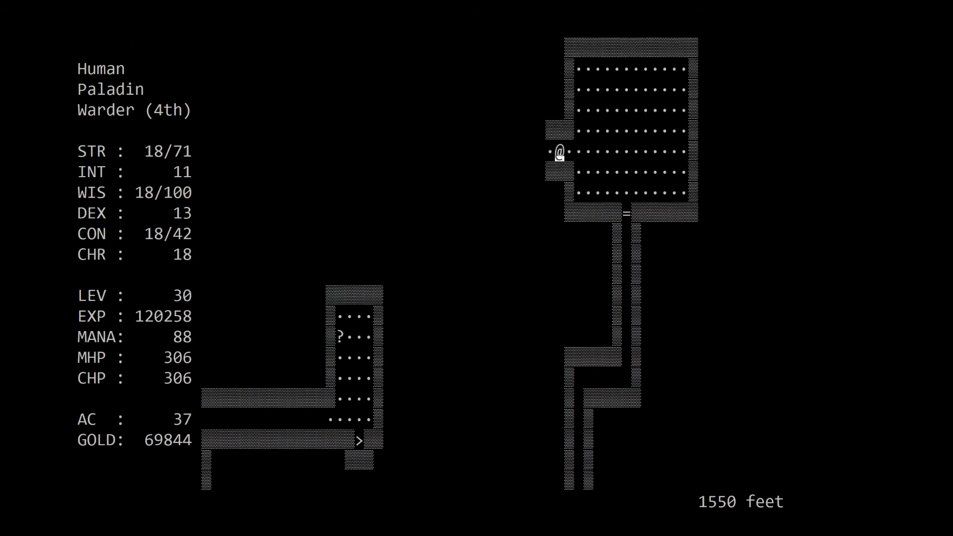
- Run west and fight the Giant Black Scorpion, ending poisoned at 275 HP with EXP 120332
key("Left")
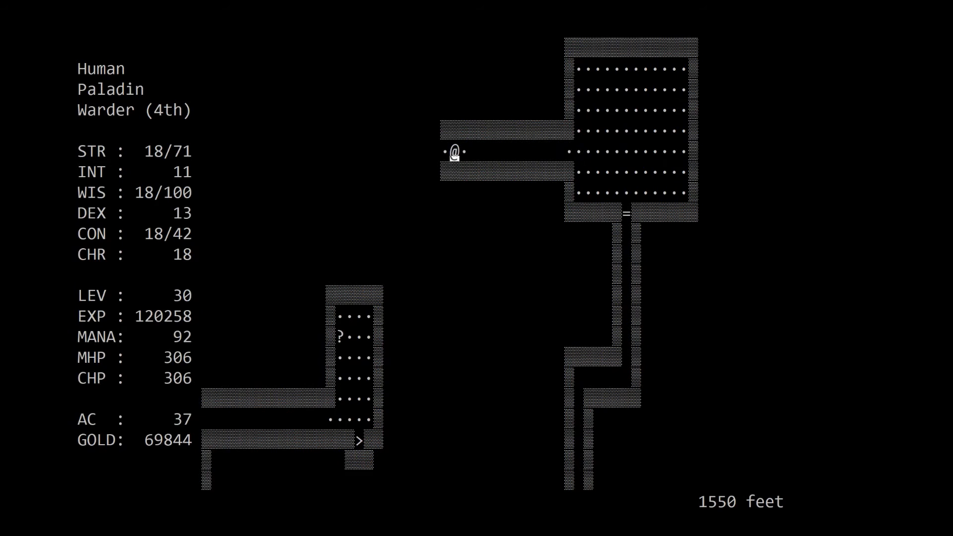
key("Left")
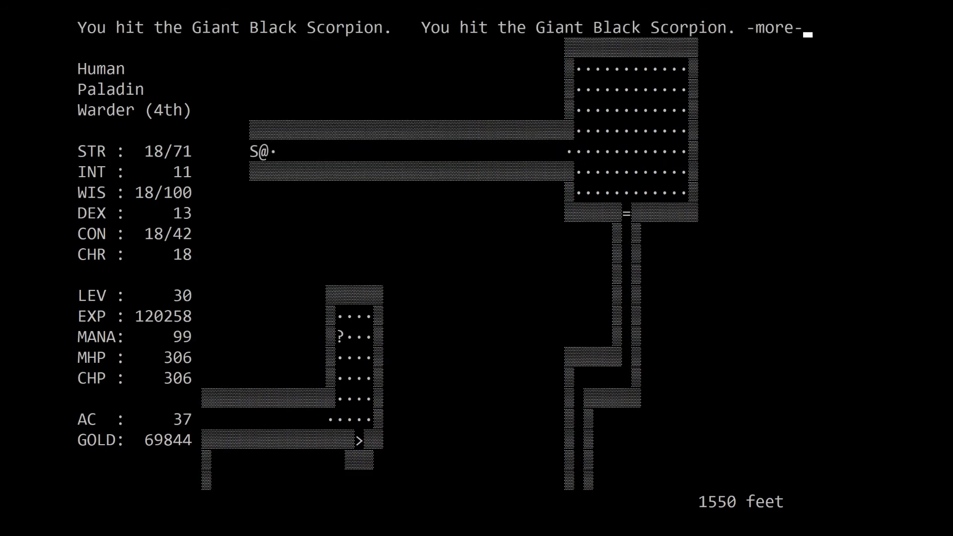
key("space")
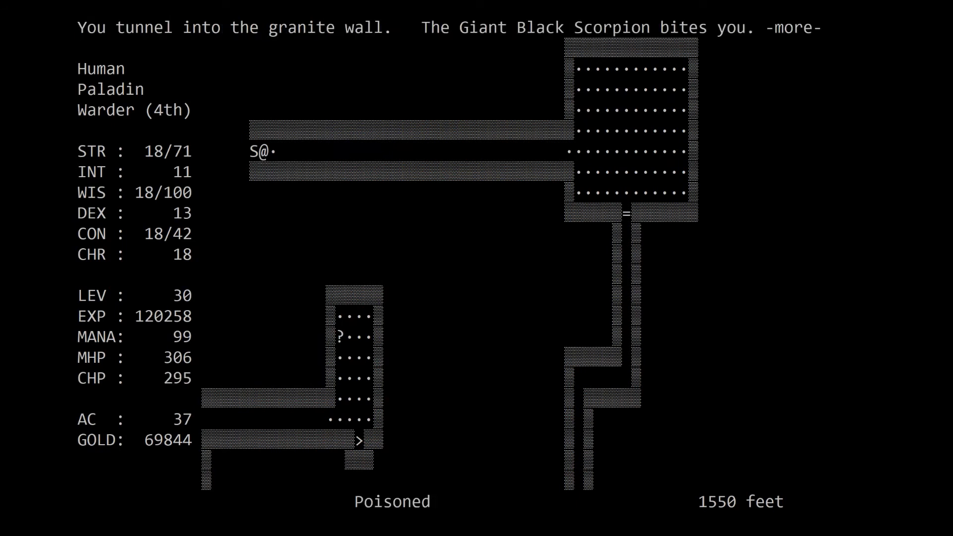
key("space")
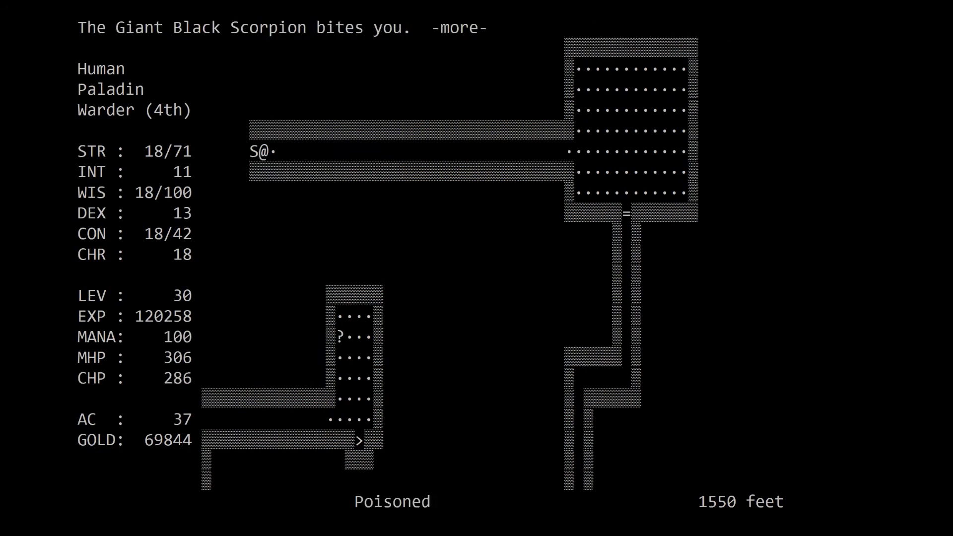
key("space")
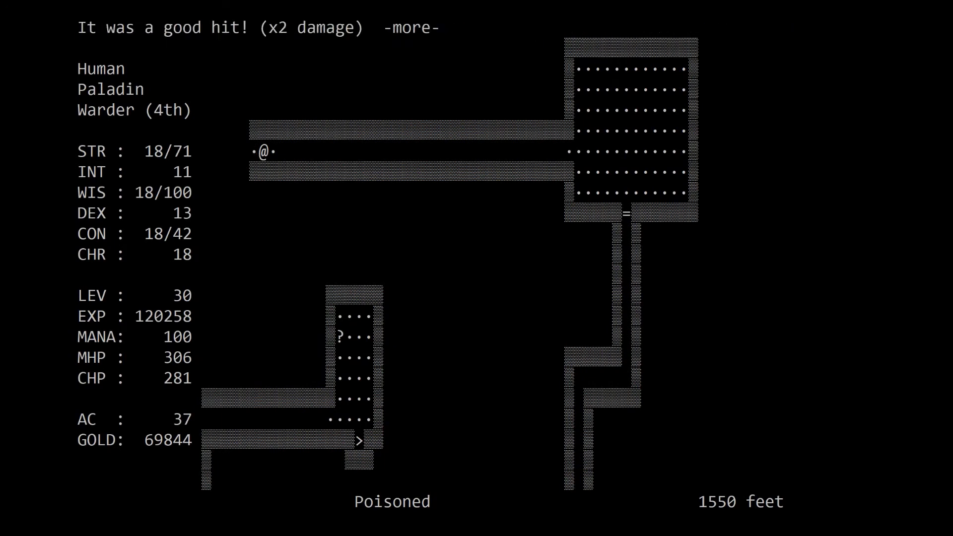
key("space")
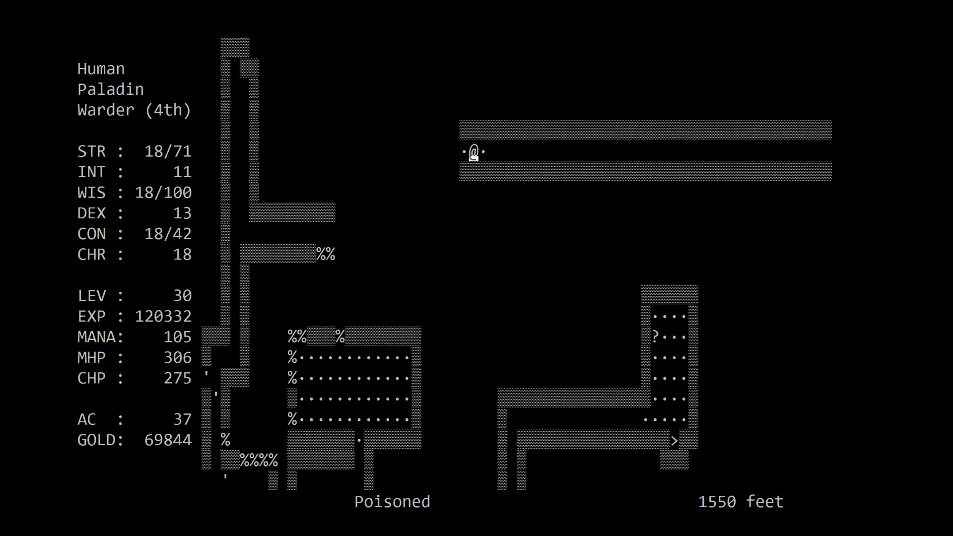
- Walk west and south through the corridors, reviewing the full level map, HP back to 306 and gold 70181
key("Left")
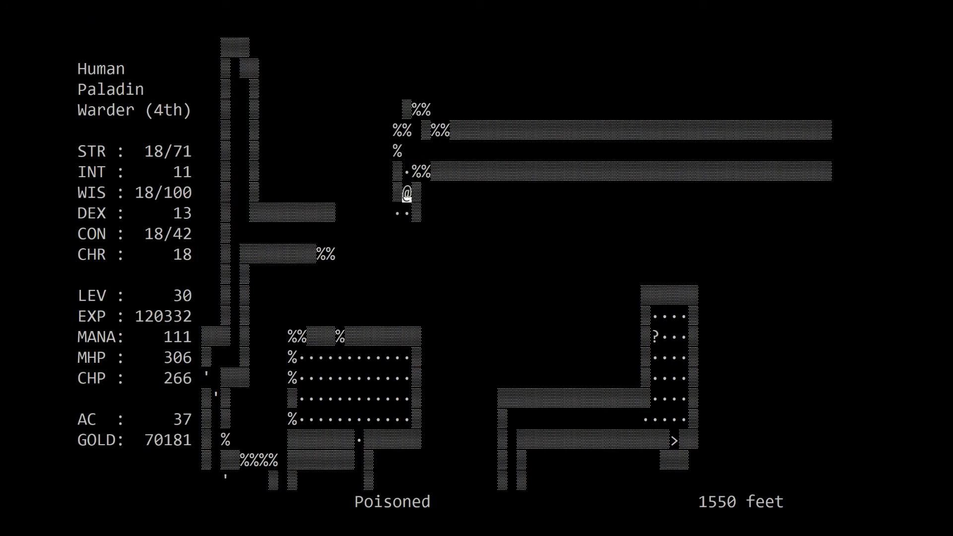
key("down")
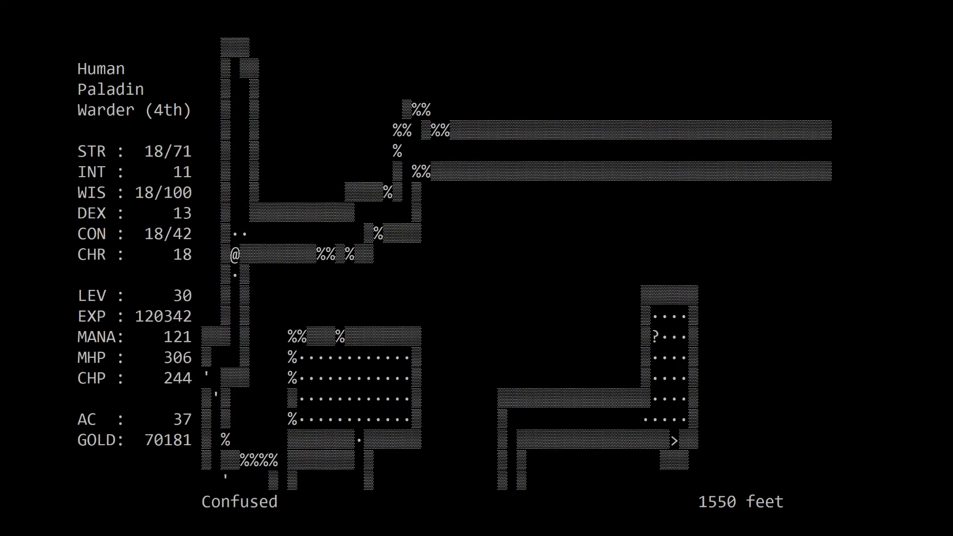
key("Down")
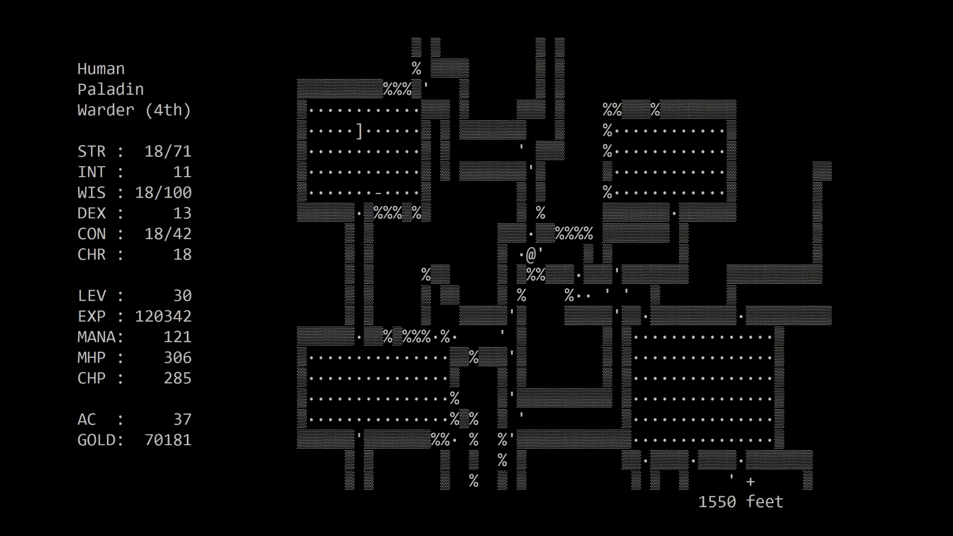
key("Down")
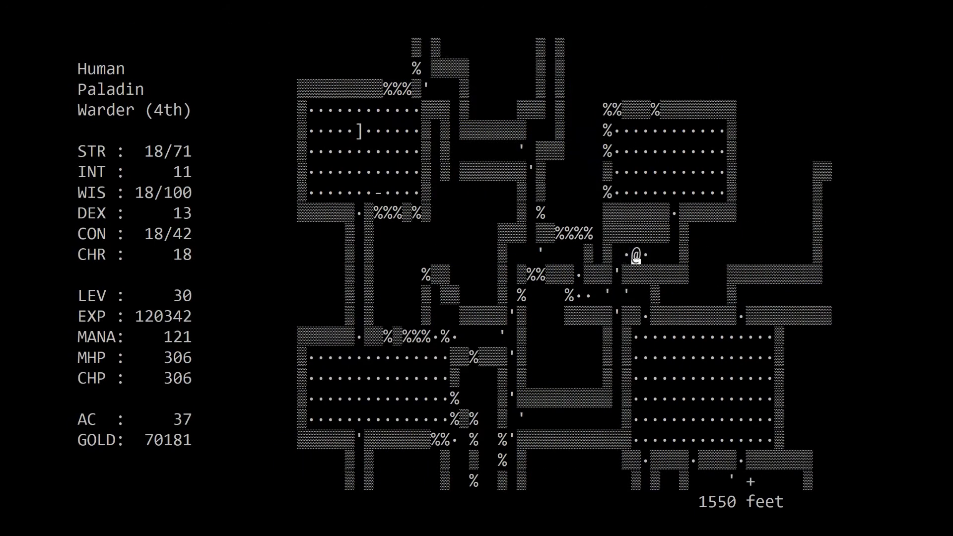
key("Down")
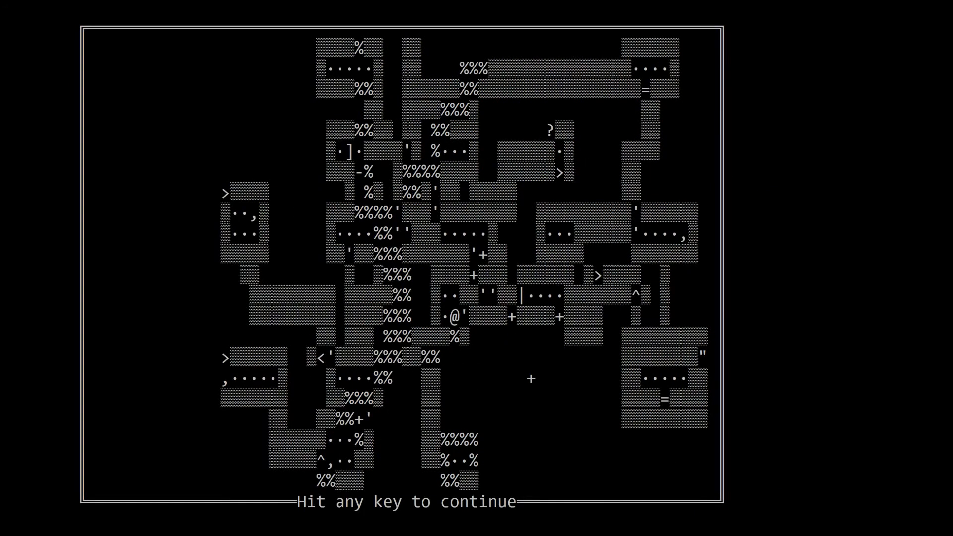
key("space")
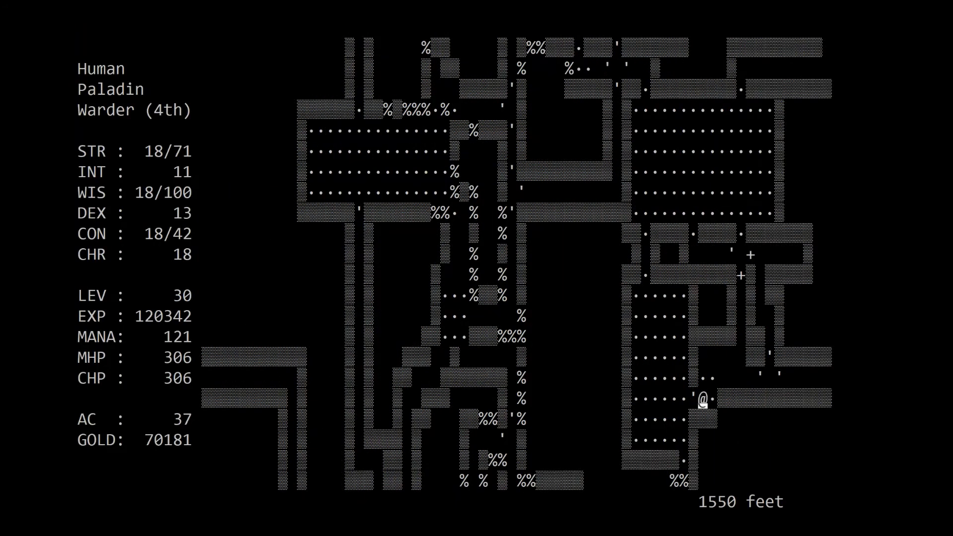
- Enter the south room, take the mithril and tunnel north through the rubble
key("Left")
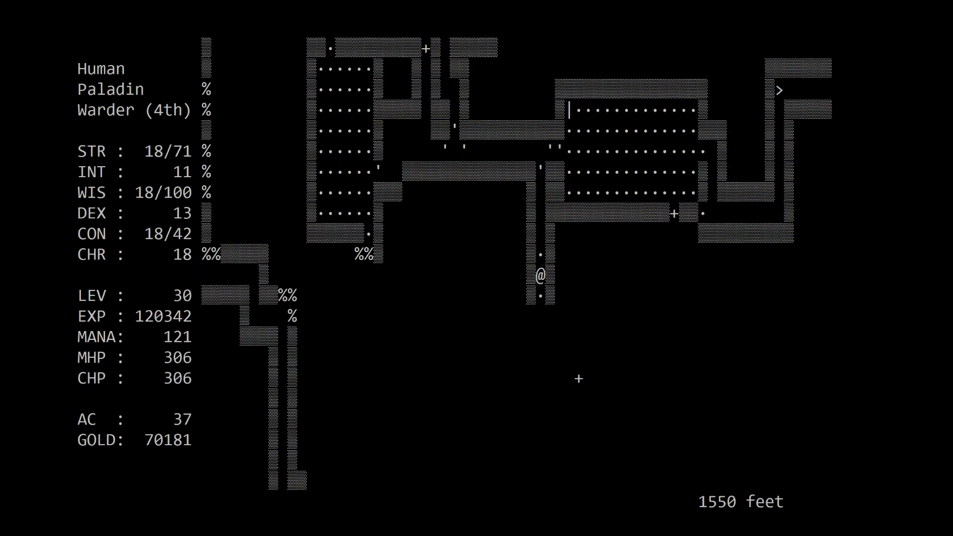
key("Down")
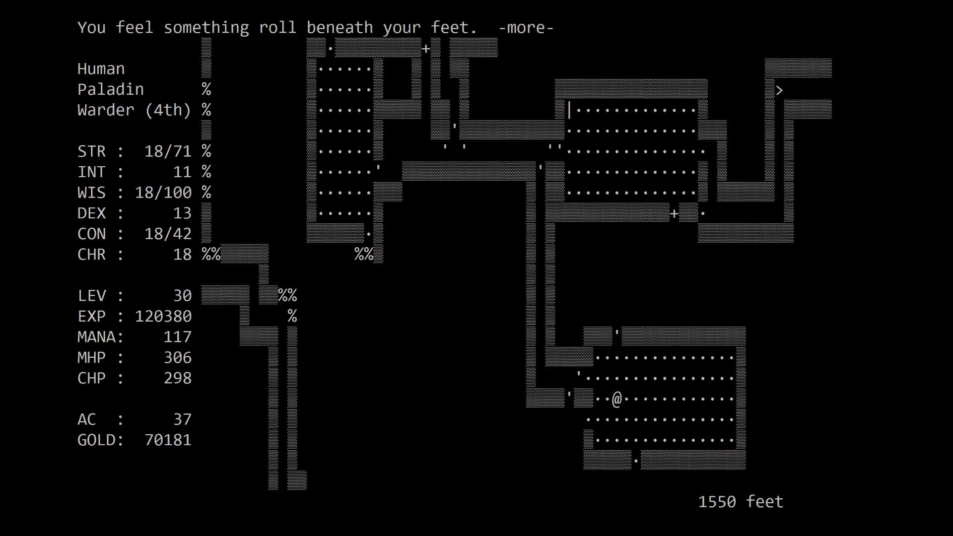
key("space")
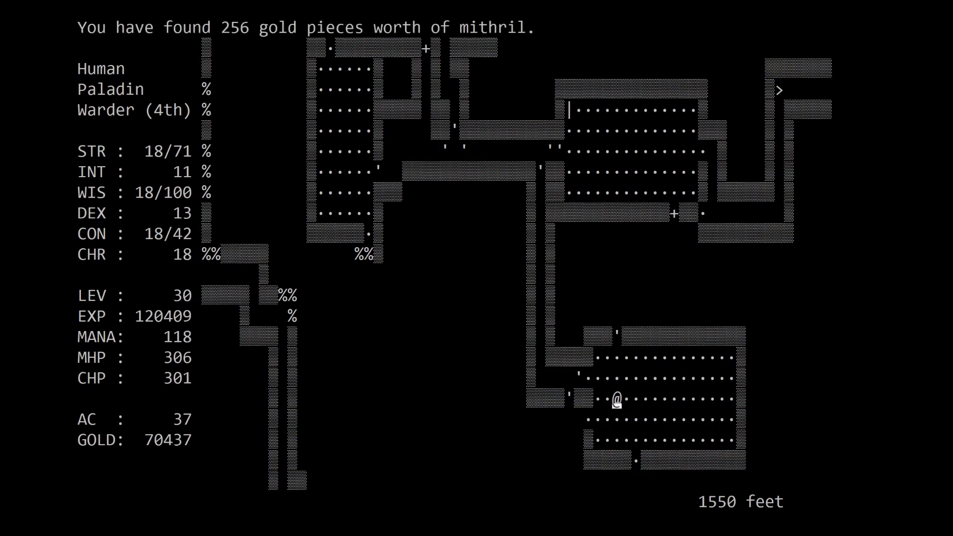
key("up")
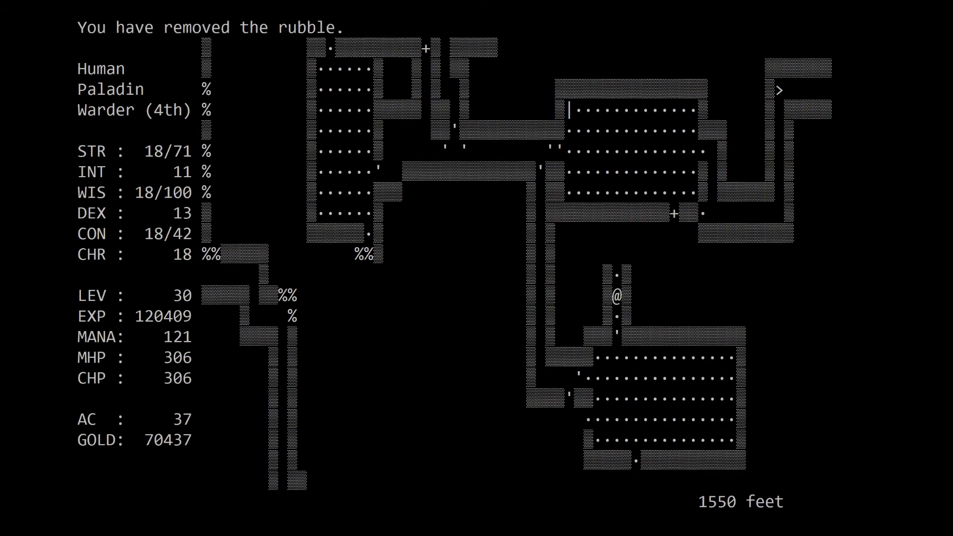
key("up")
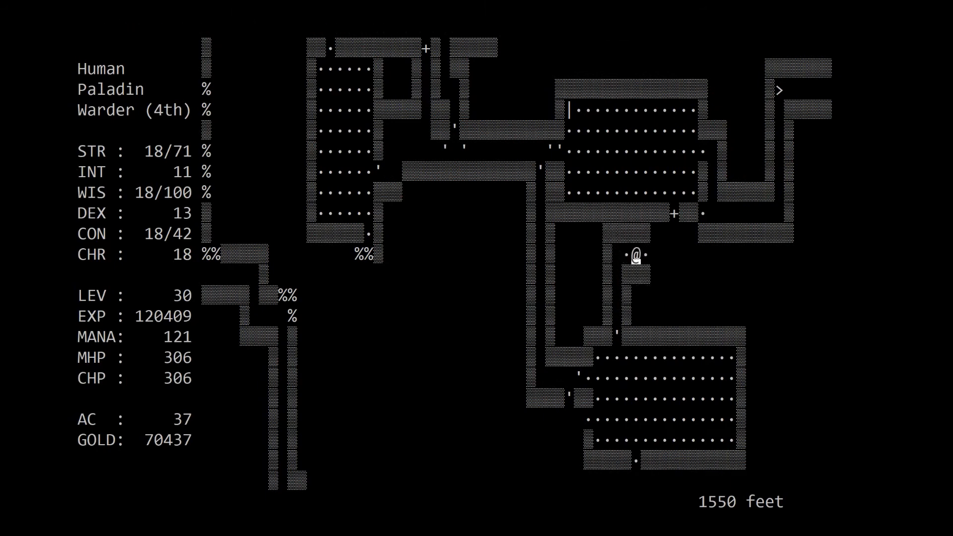
key("Right")
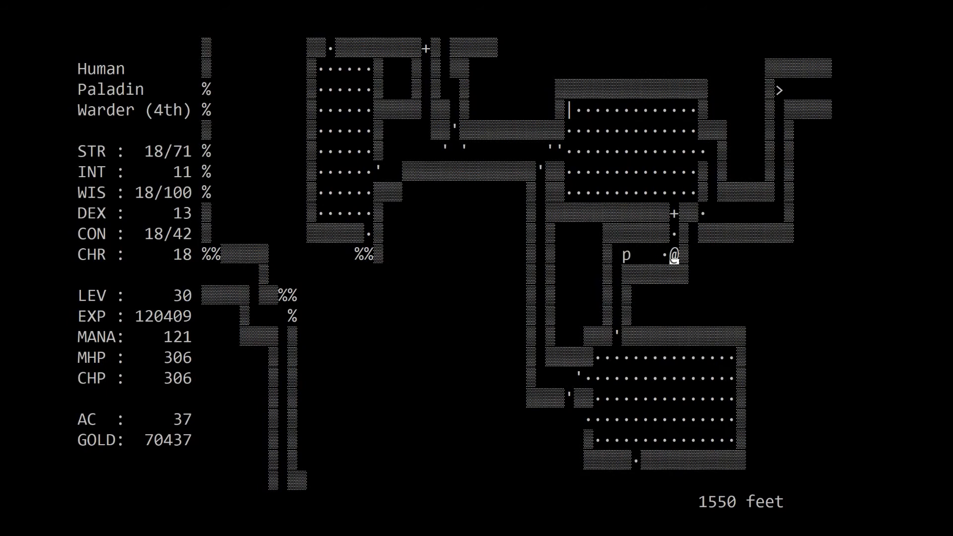
- Strike down the approaching Human Zombie and walk to the lower room's west side
key("Escape")
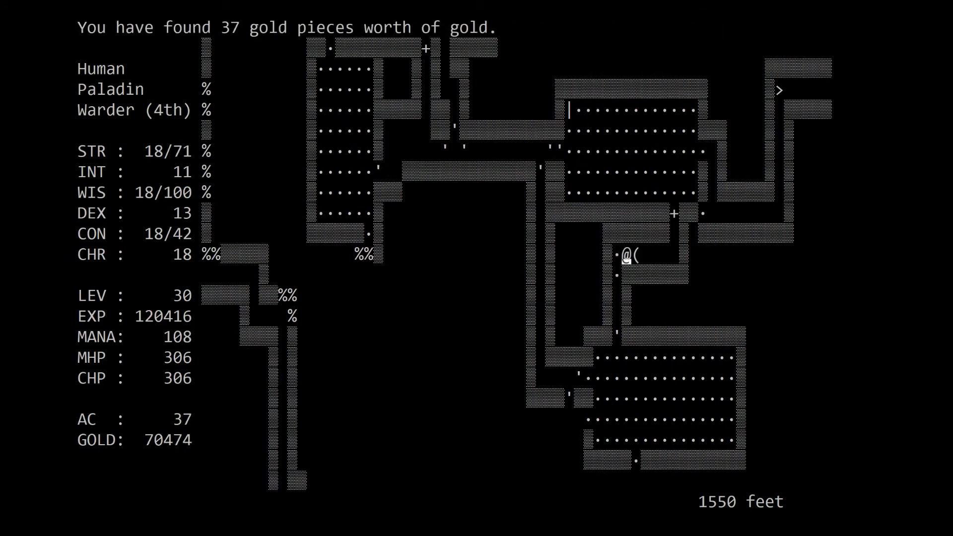
key("Down")
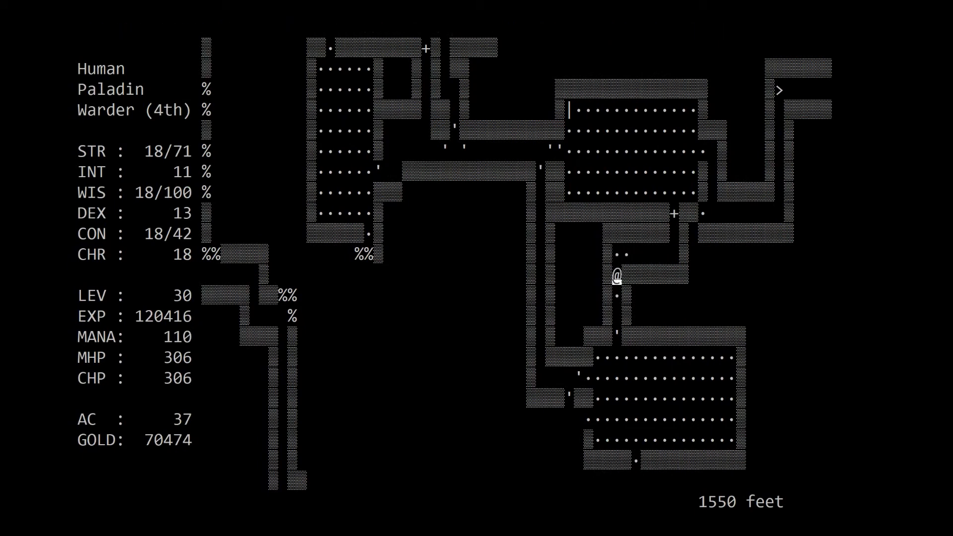
key("up")
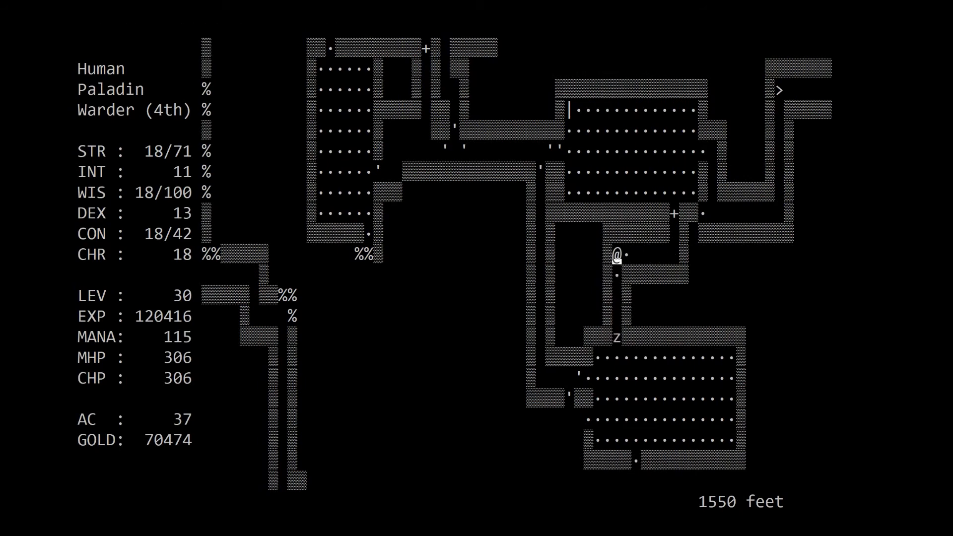
key("Down")
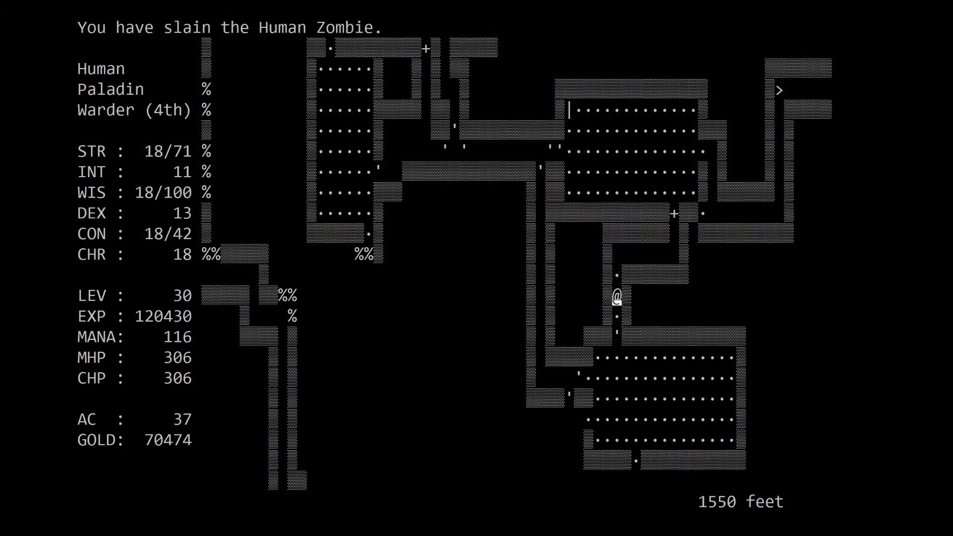
key("Down")
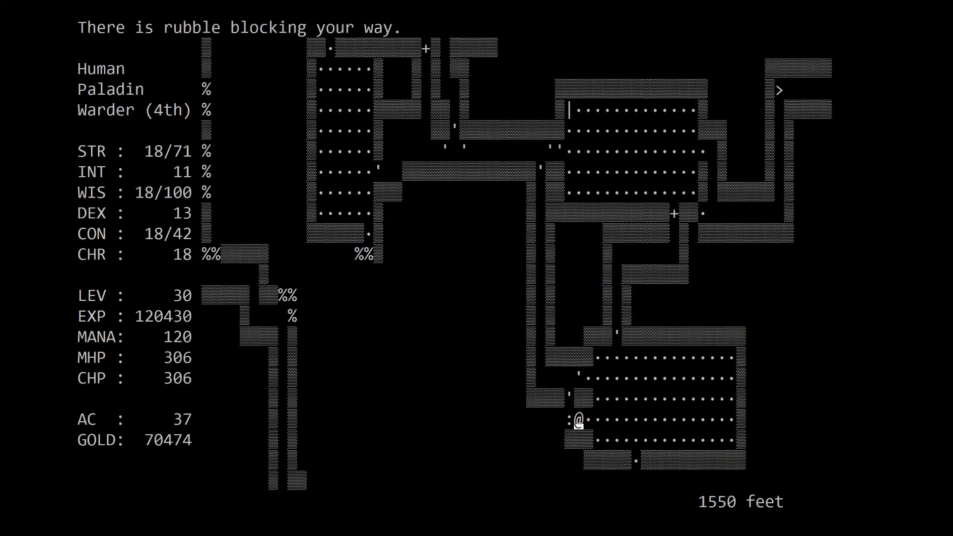
- Dig south through rubble, kill the Green Icky-Thing, eat the last Ration of Food and leave north, gold 70474
key("T")
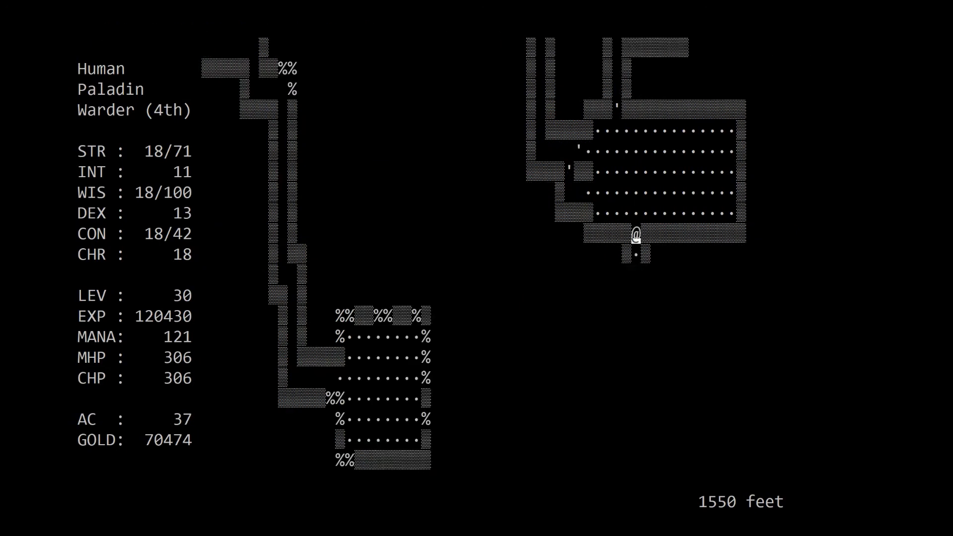
key("Down")
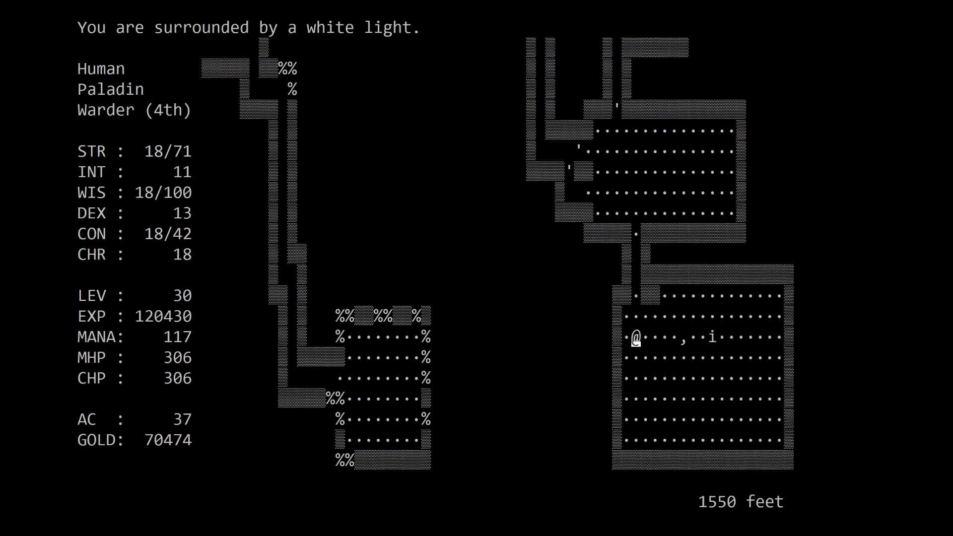
key("Right")
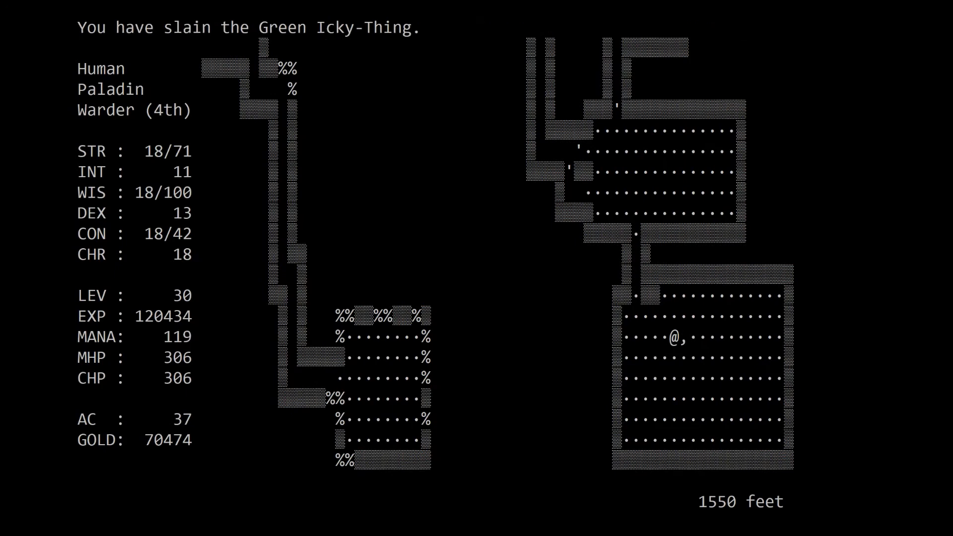
key("d")
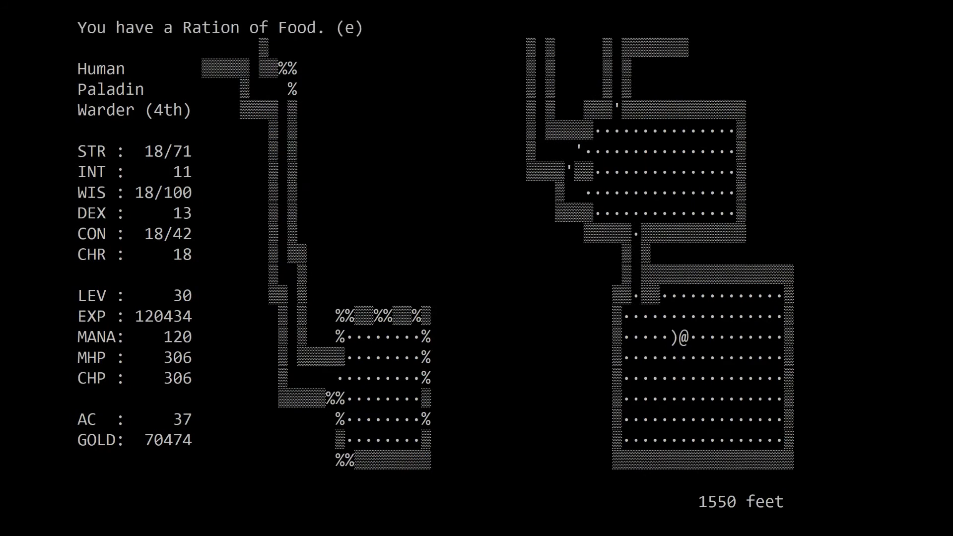
key("e")
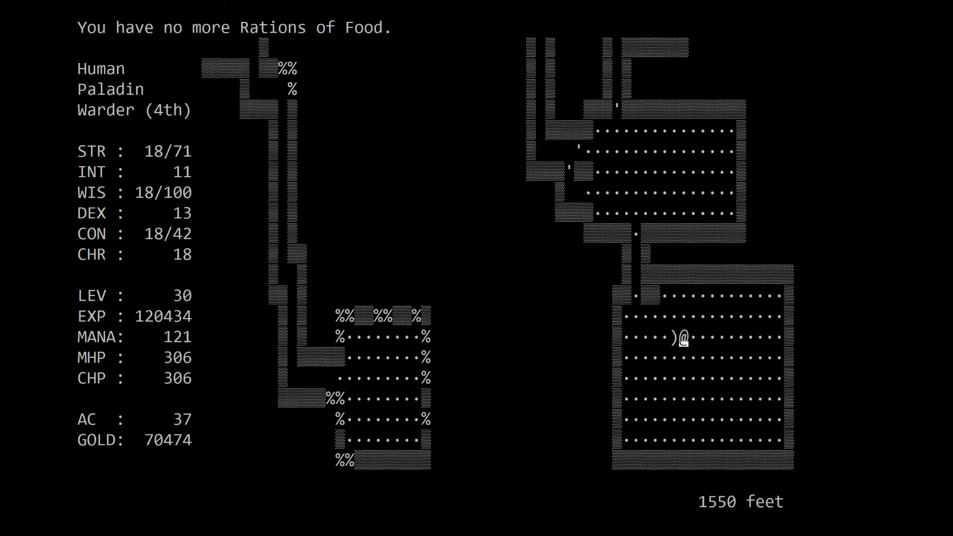
key("up")
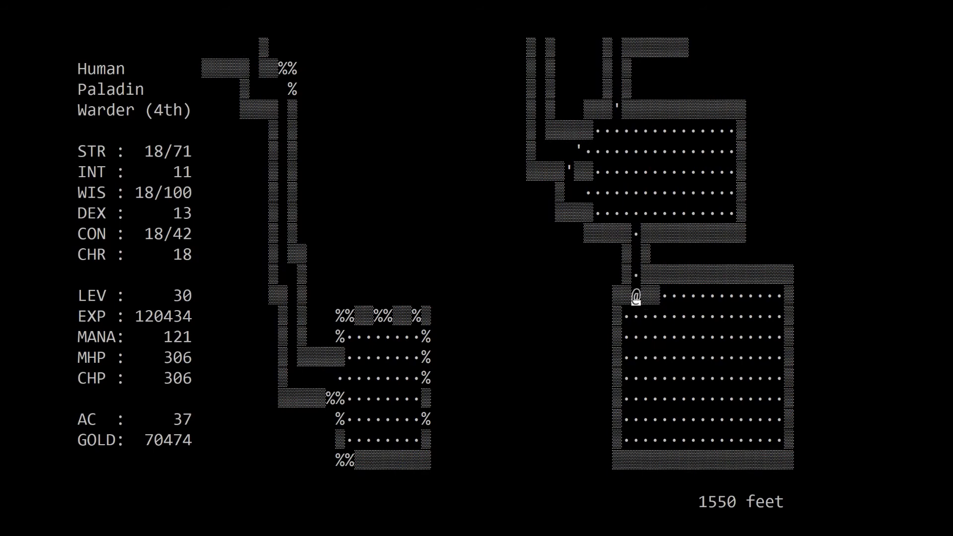
- Fail to lift the too-heavy Soft Leather Ring Mail and set off southwest through the corridors
key("up")
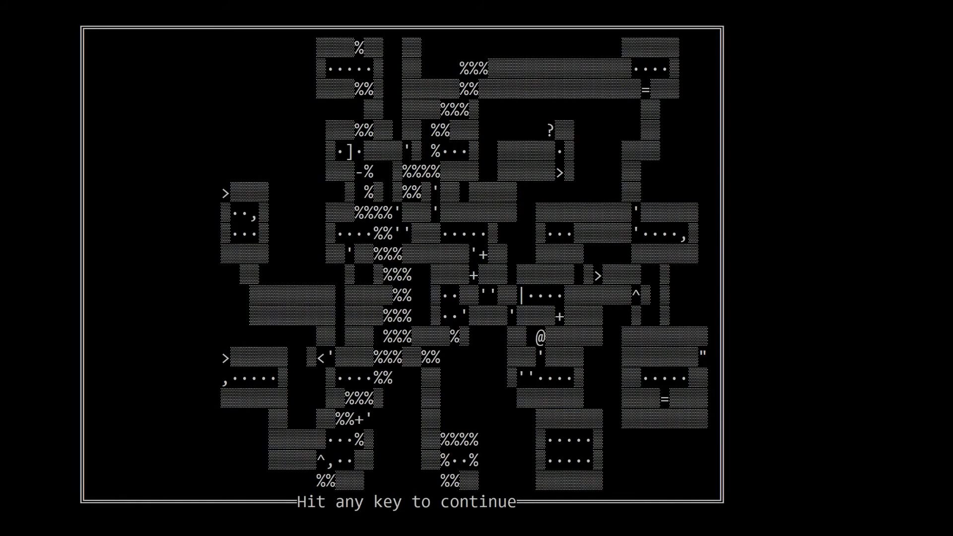
key("space")
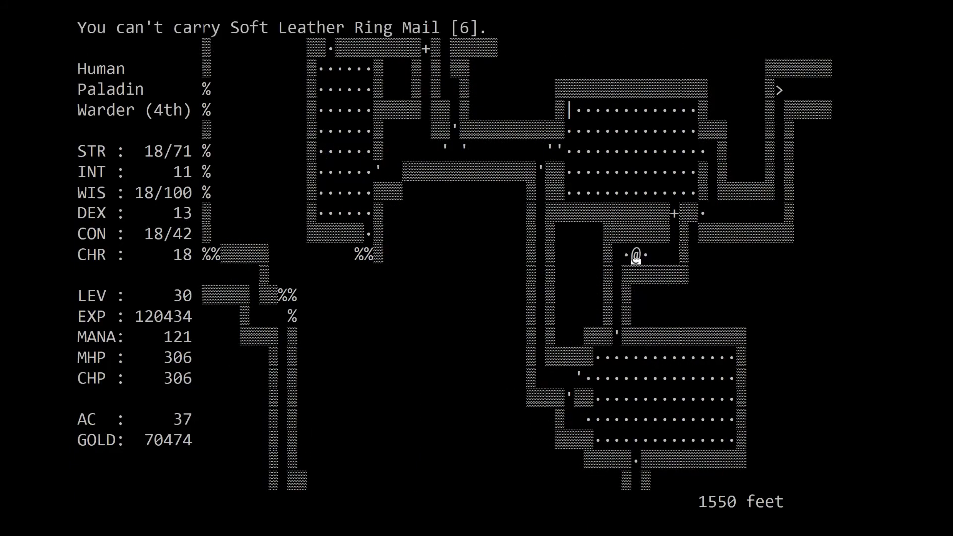
key("Down")
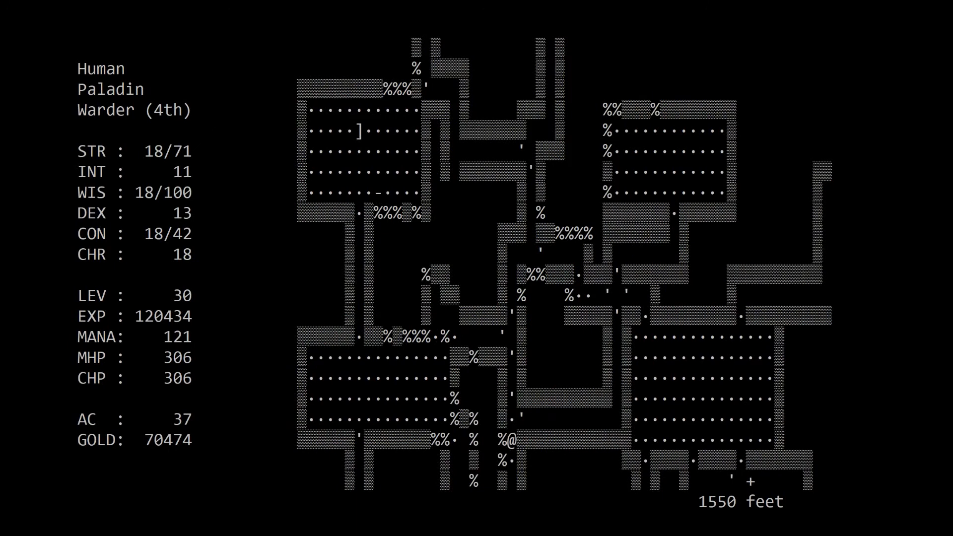
key("C")
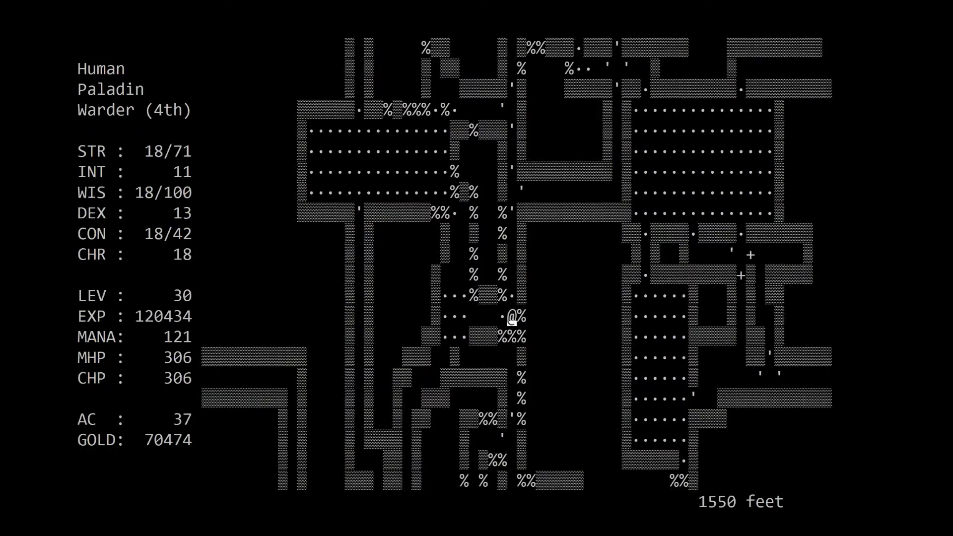
- Check the level map again and follow the long corridor toward the western stair room
key("Left")
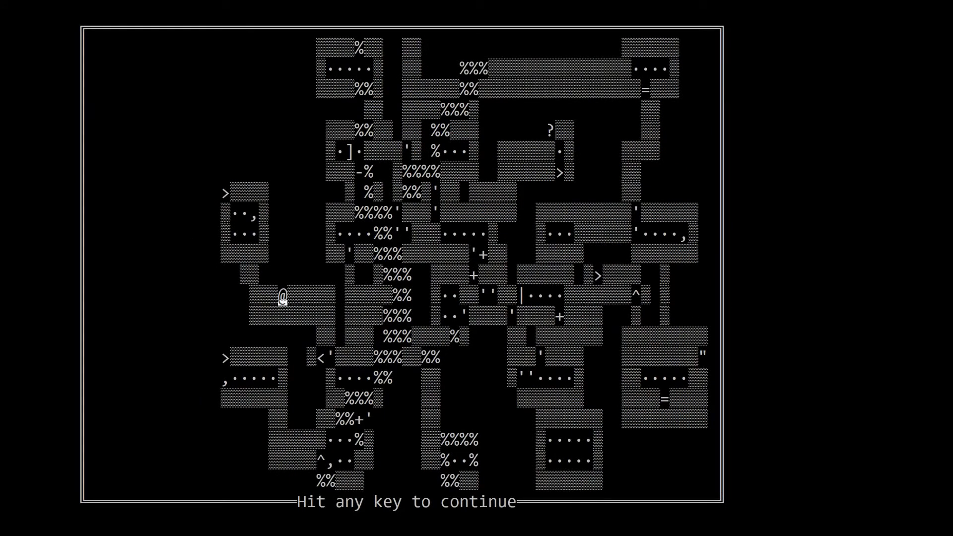
key("space")
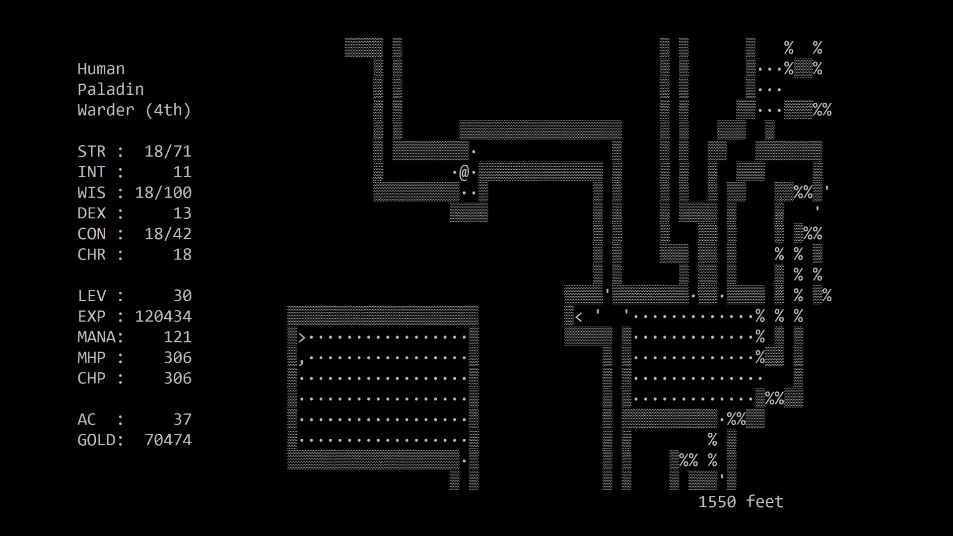
key("p")
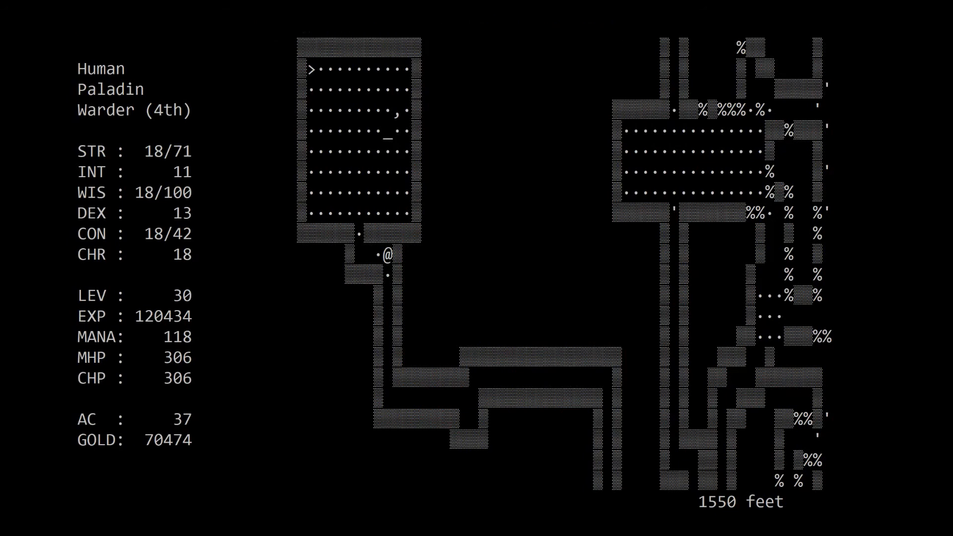
key("Down")
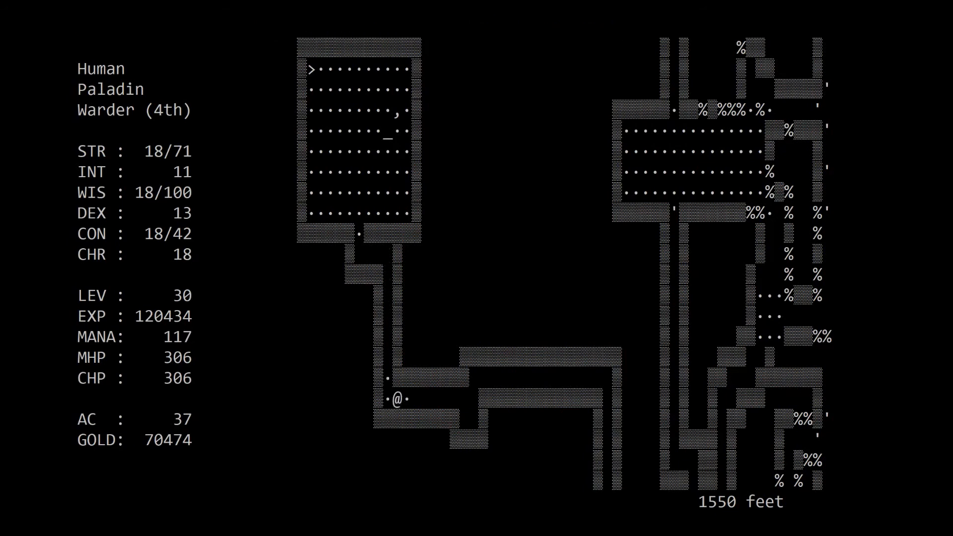
- Cast a door-and-stair detection spell and check the pack inventory
key("Right")
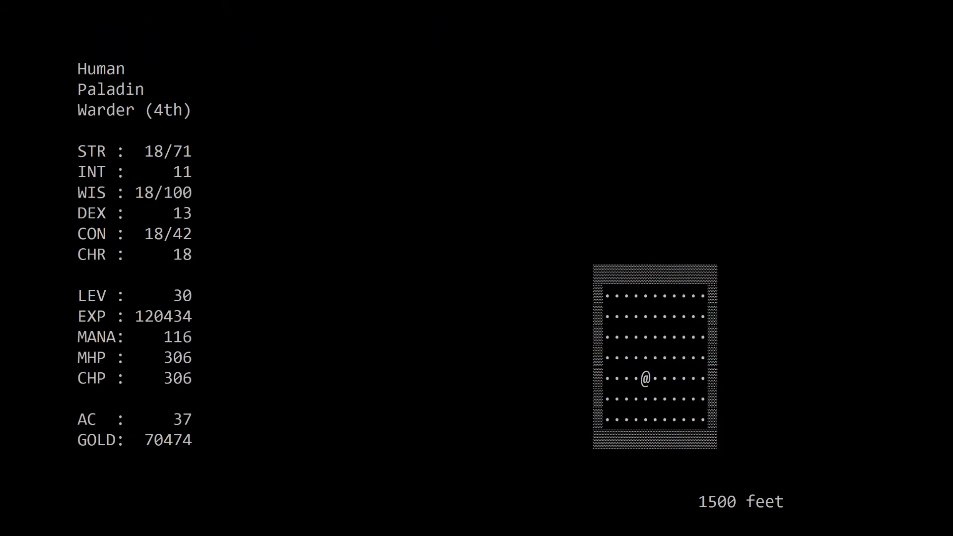
key("p")
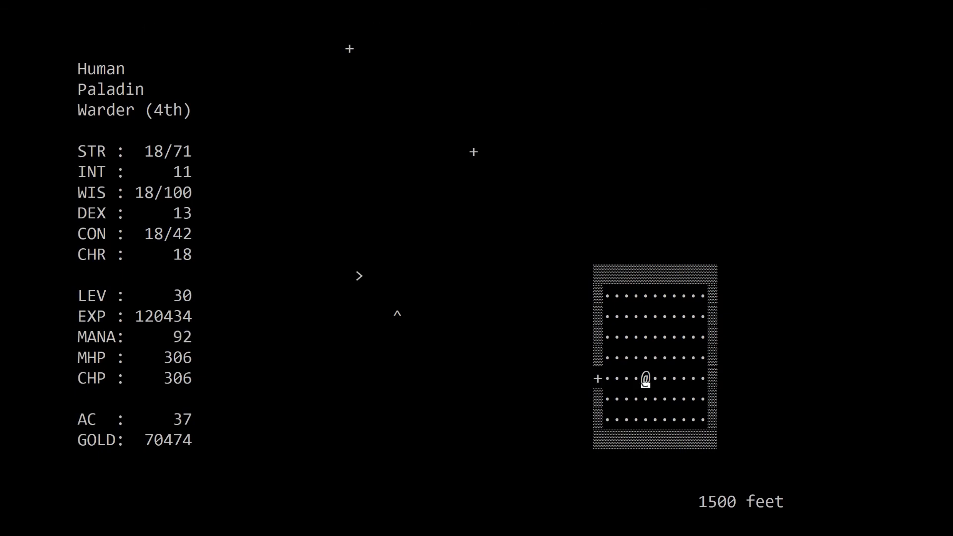
key("i")
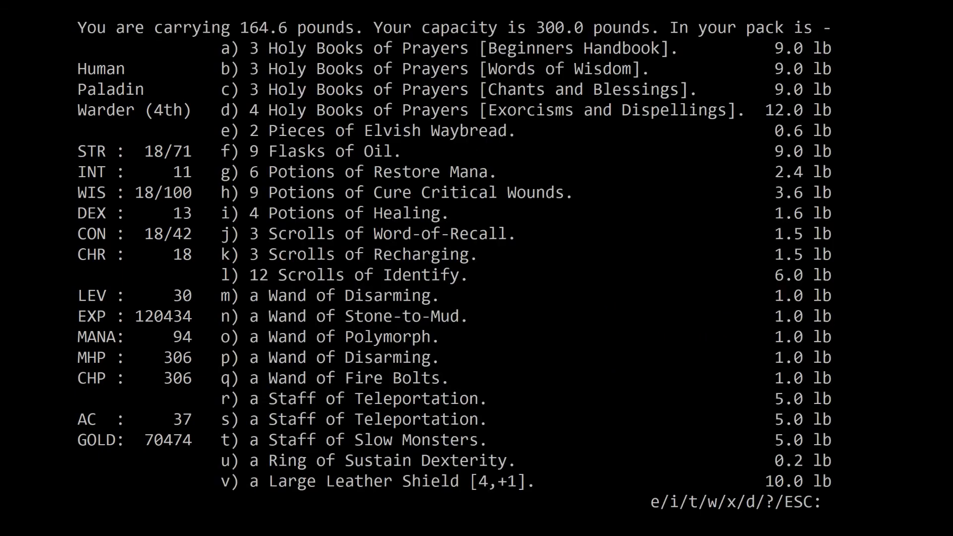
key("Escape")
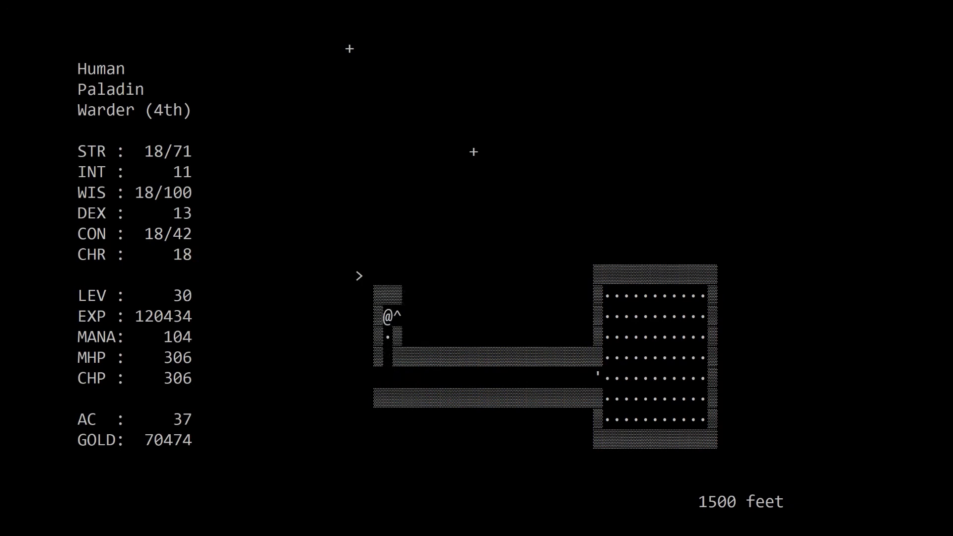
- Head west then north up the rubble passage, slay the Master Yeek and enter the room above, gold 70914
key("Down")
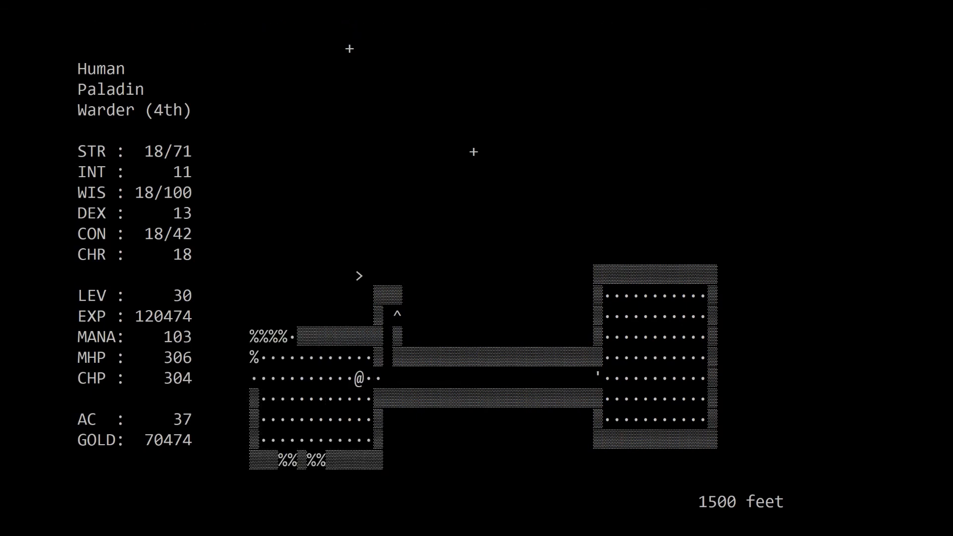
key("up")
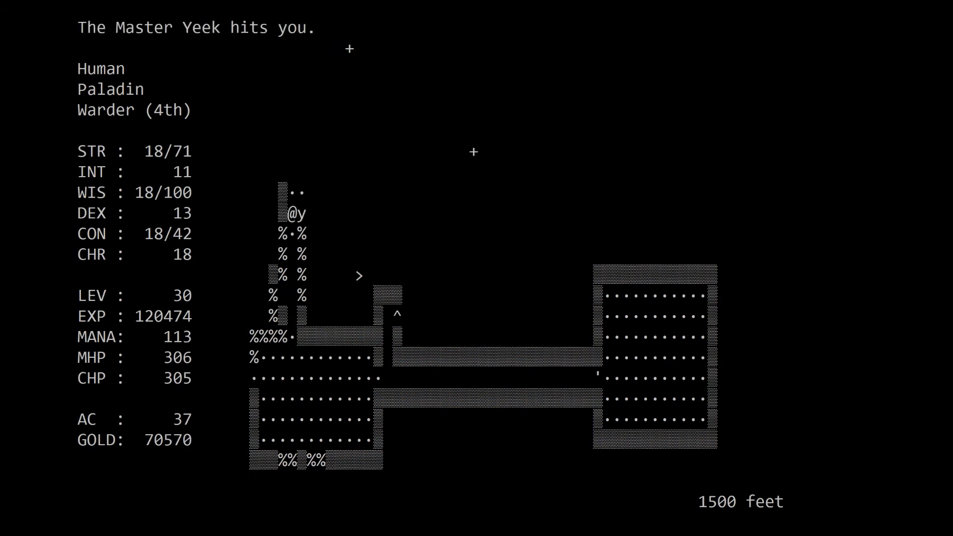
key("Up")
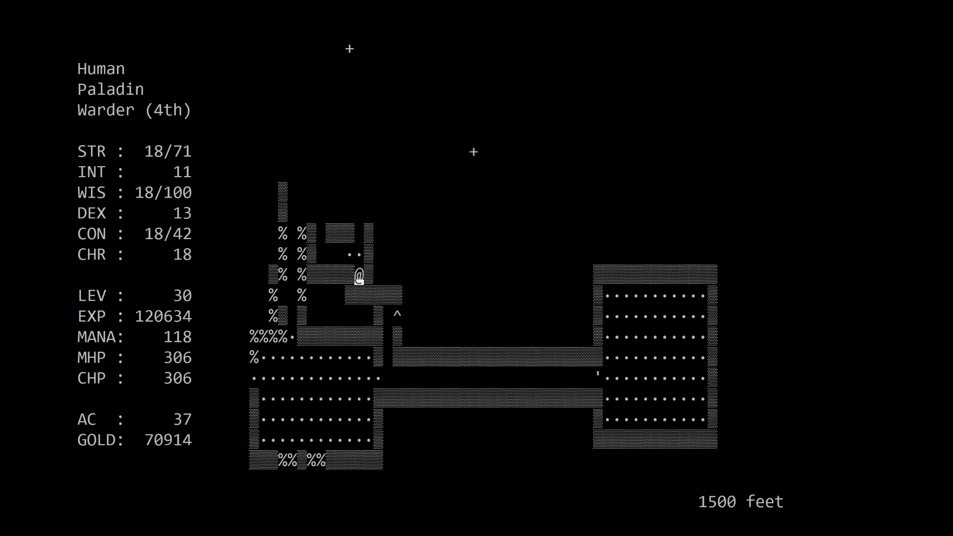
key("p")
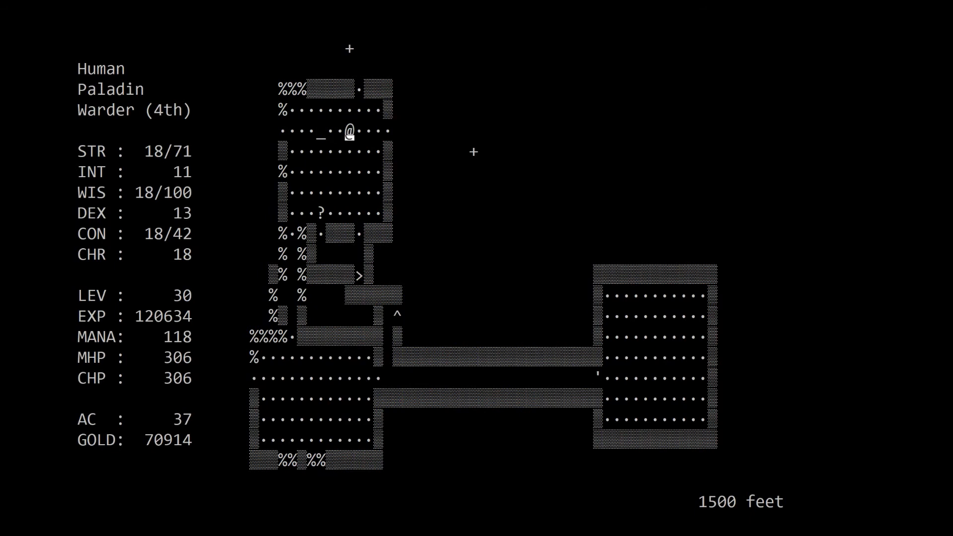
key("Left")
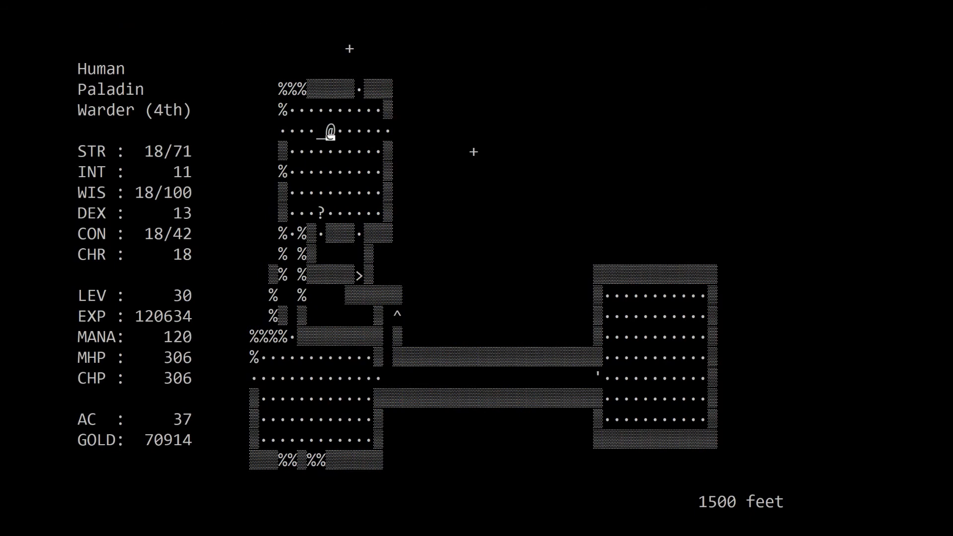
- Drop the Wand of Stone-to-Mud and confirm it is gone from the pack
key("d")
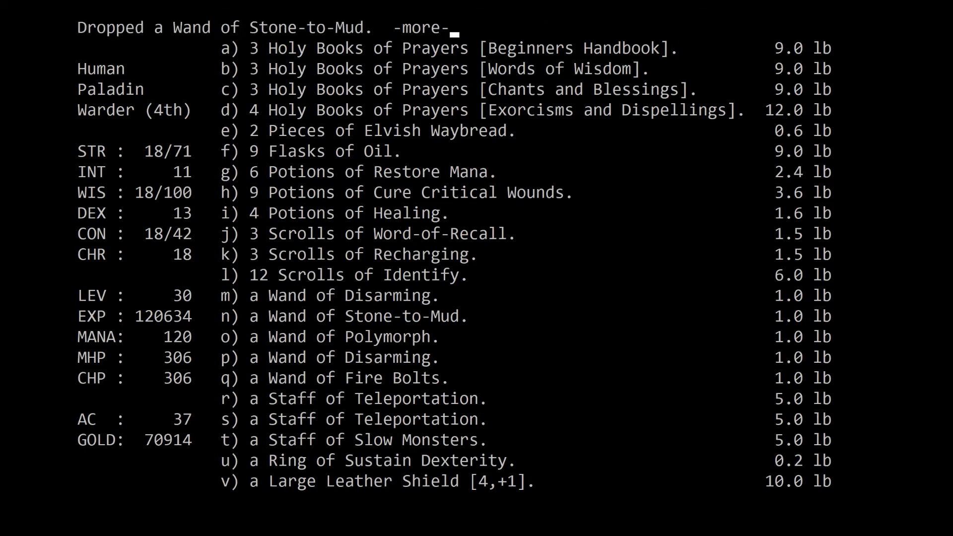
key("space")
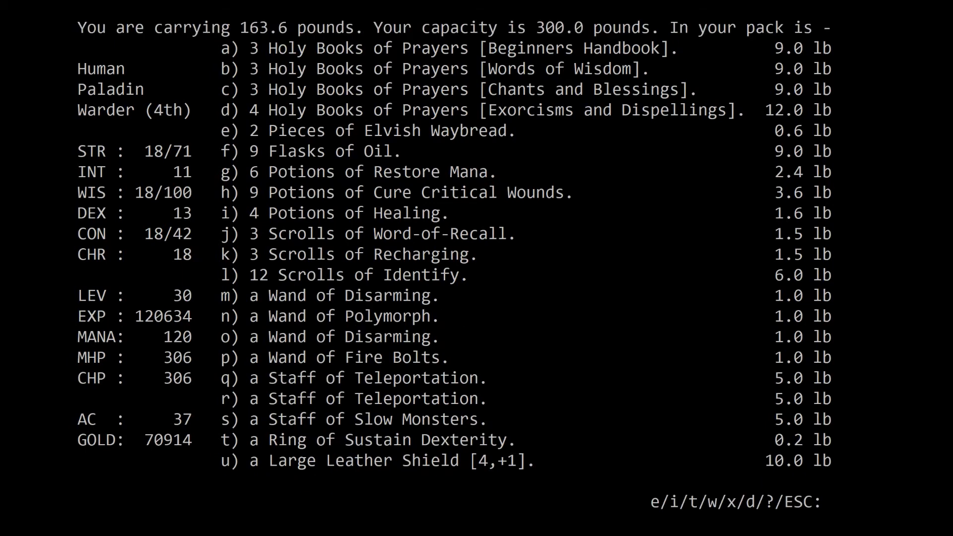
key("t")
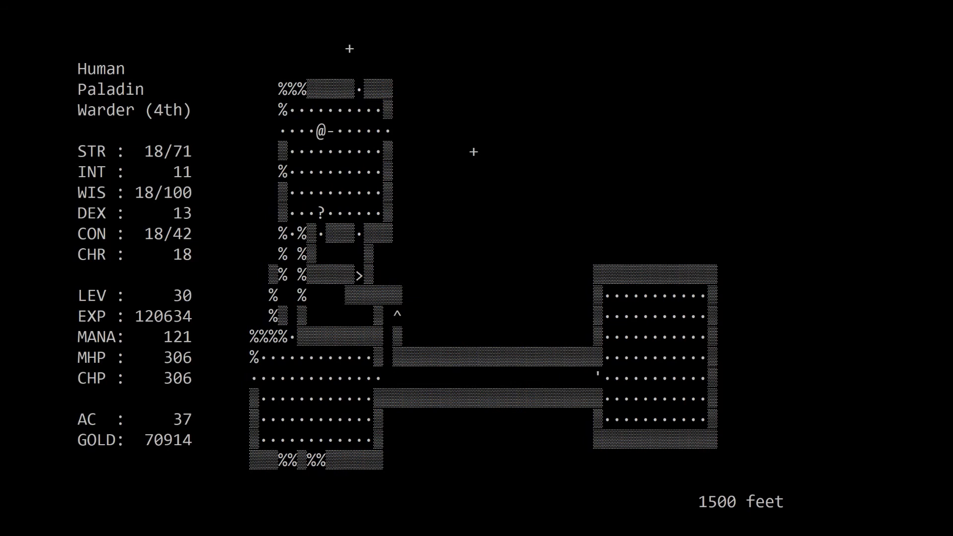
- Leave the room east and explore the corridors south and back north on 1500 feet
key("Right")
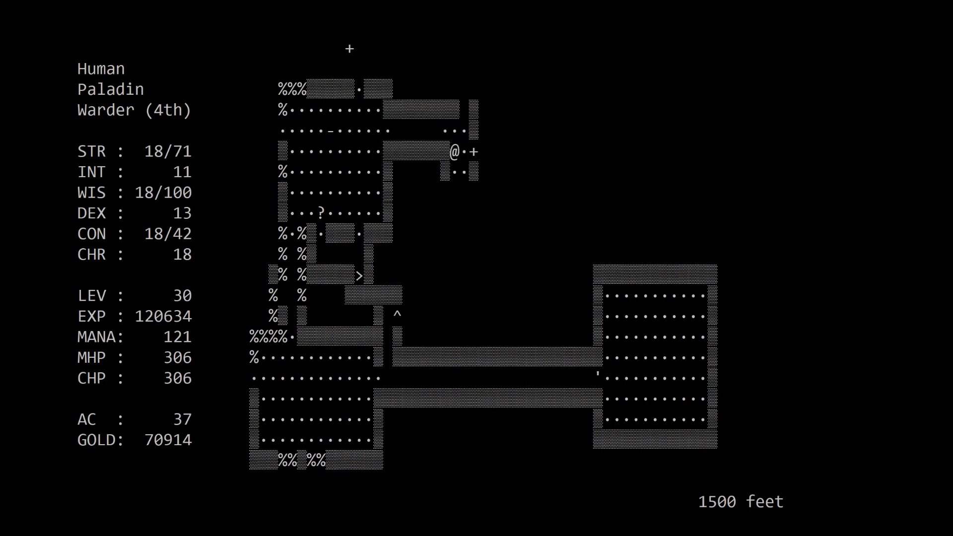
key("down")
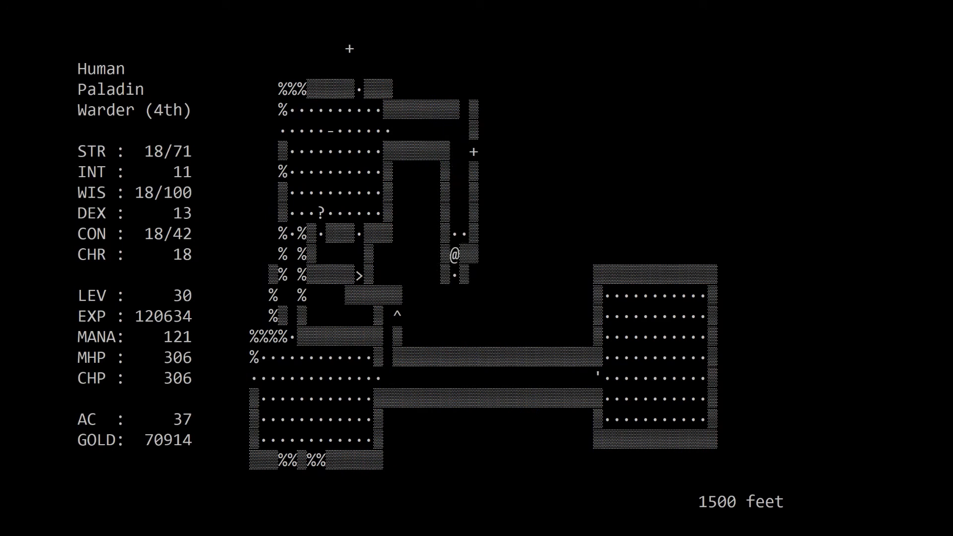
key("Down")
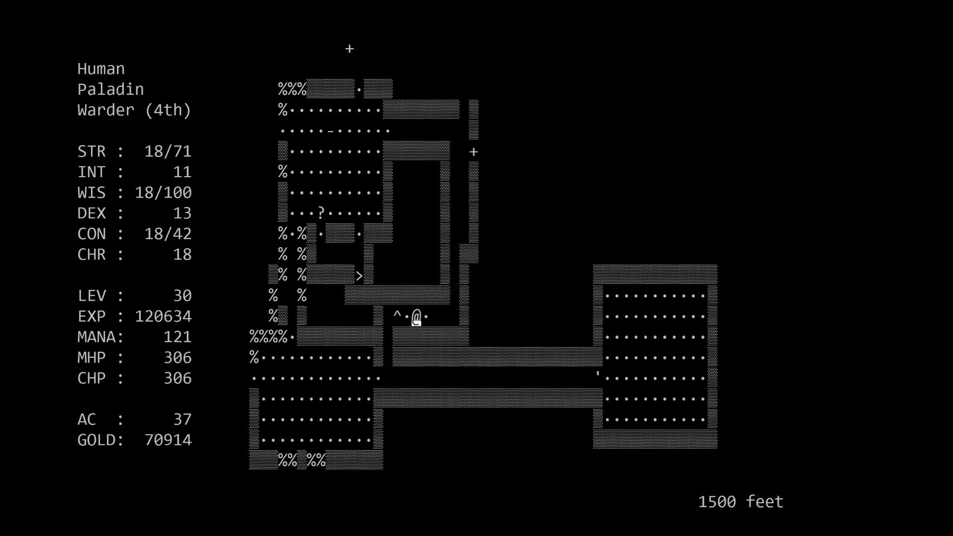
key("up")
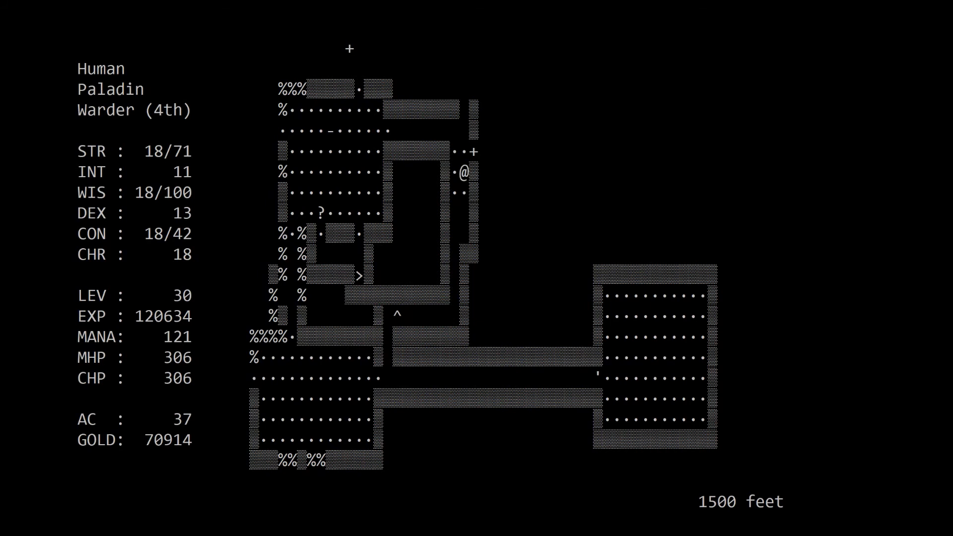
key("up")
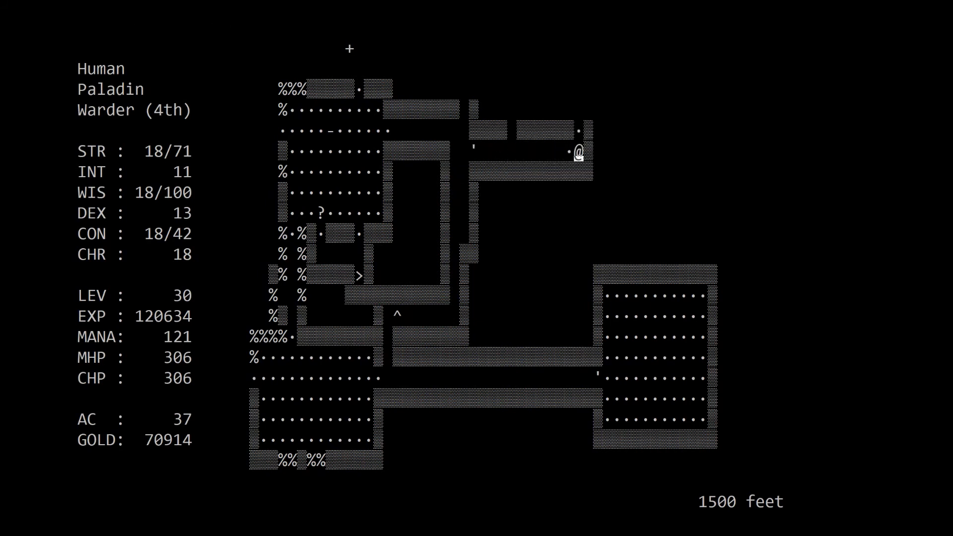
- Slay the Giant Mottled Ant Lion with two Black Sphere prayers (EXP 121054), recall it, and rest to 306 HP
key("up")
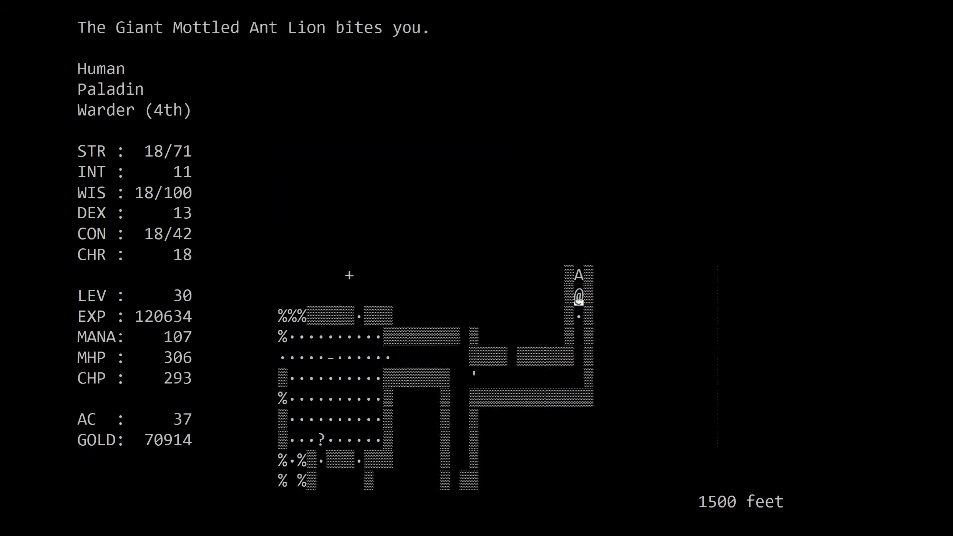
key("l")
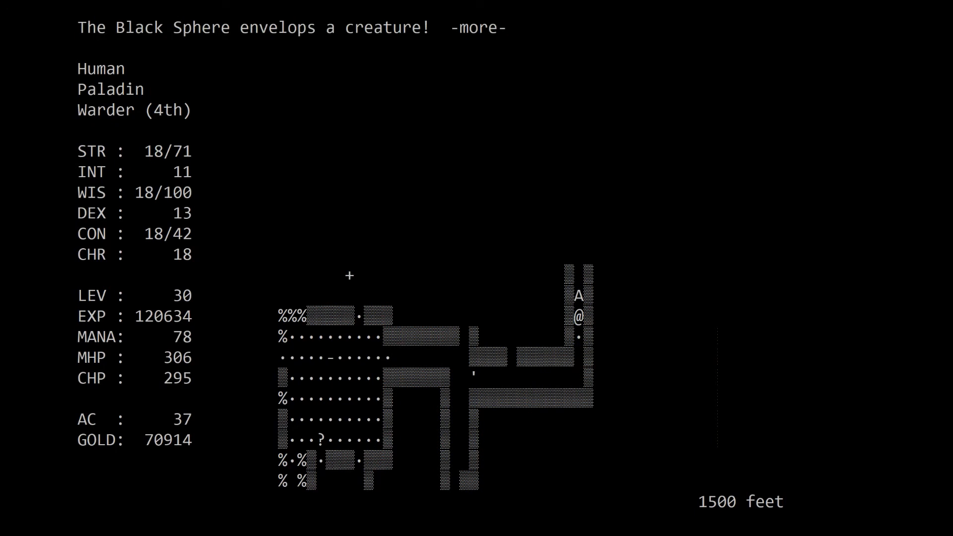
key("space")
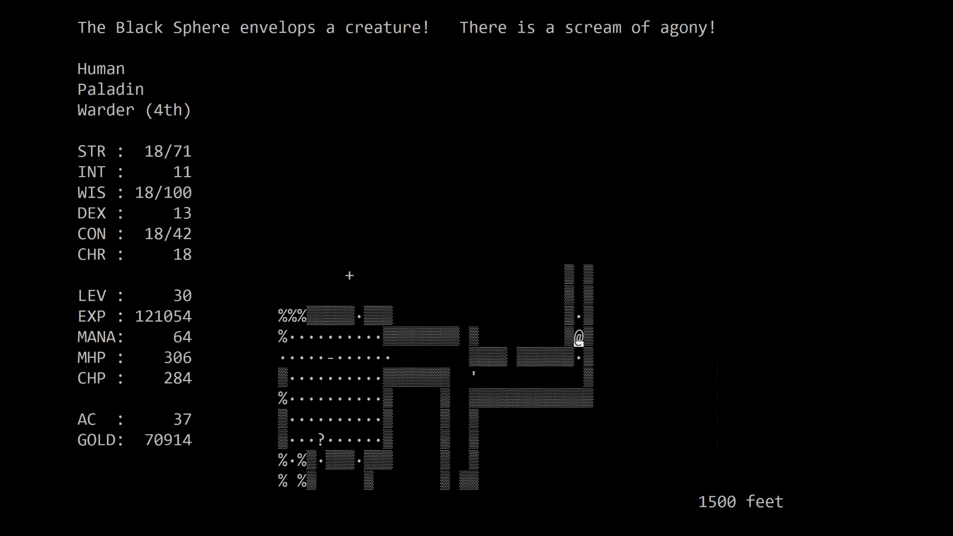
key("up")
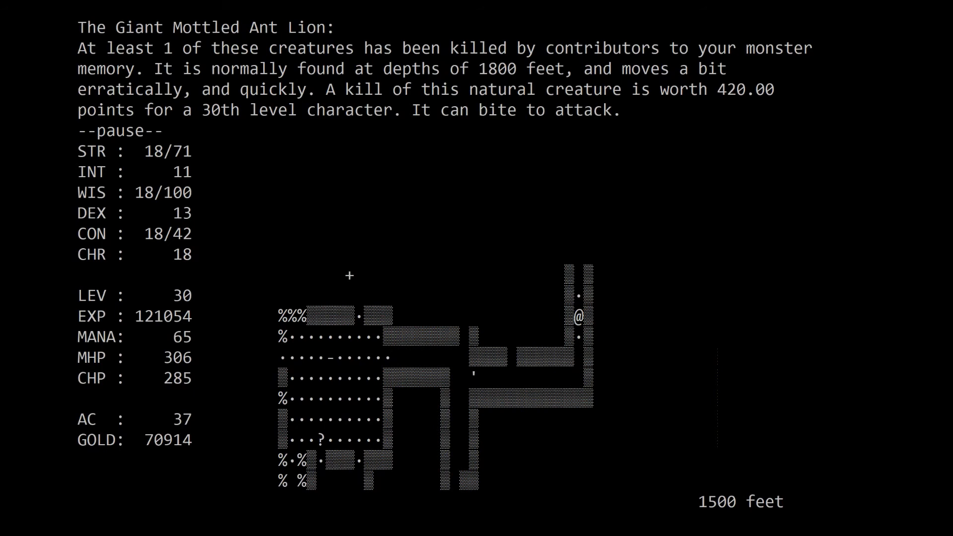
key("space")
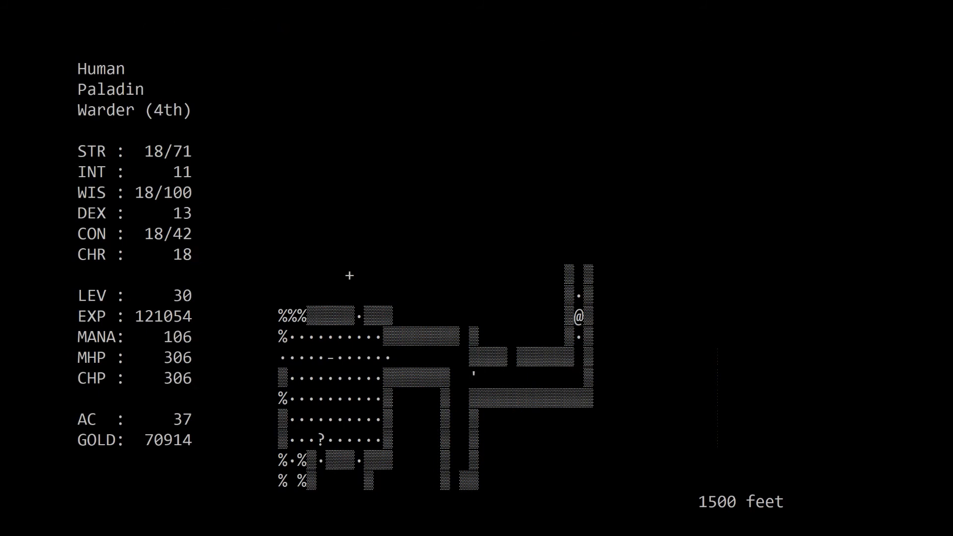
- Walk onto the Augmented Chain Mail in the west room and drop the Large Leather Shield
key("up")
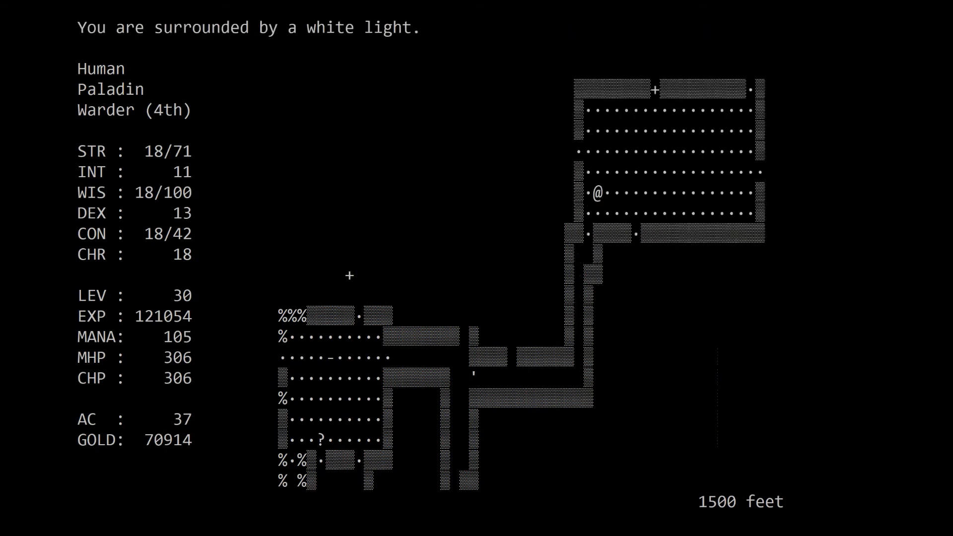
key("up")
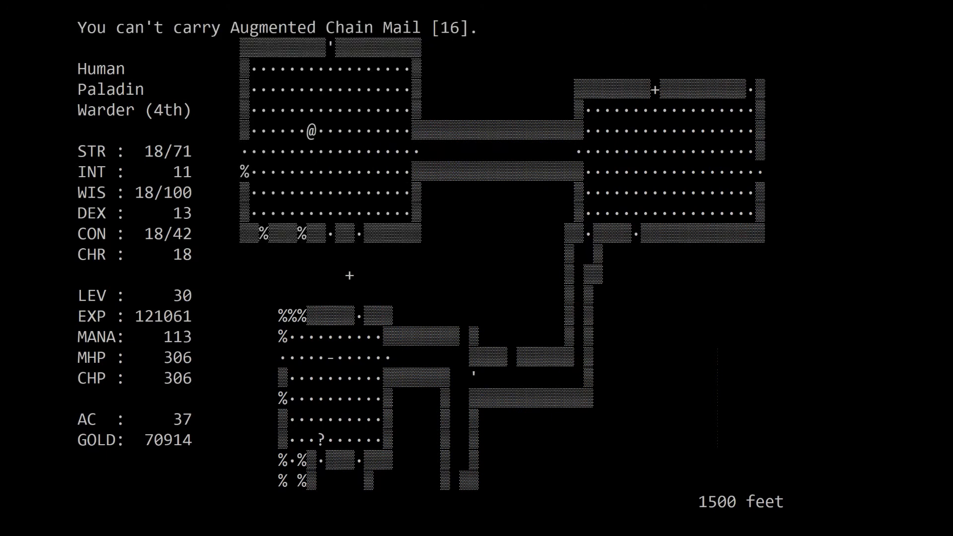
key("Down")
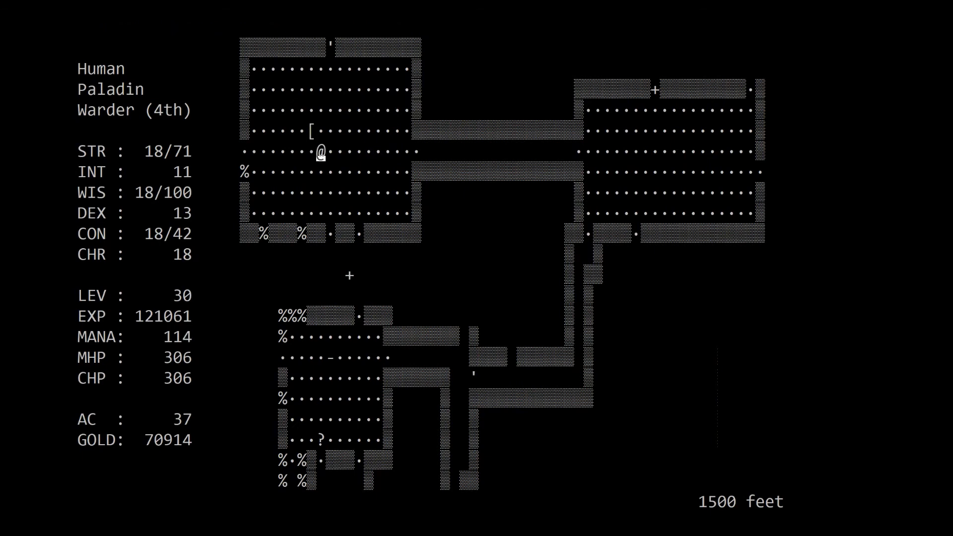
key("d")
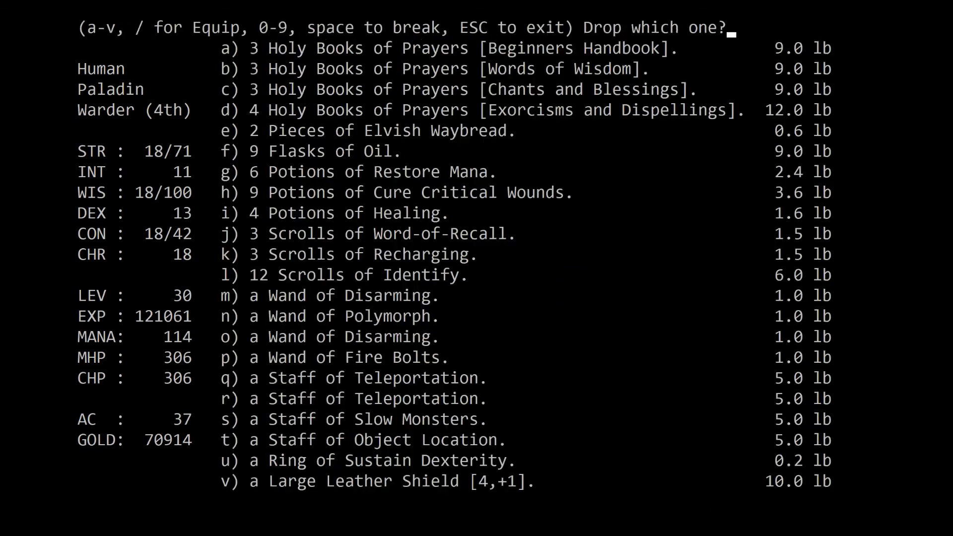
key("Escape")
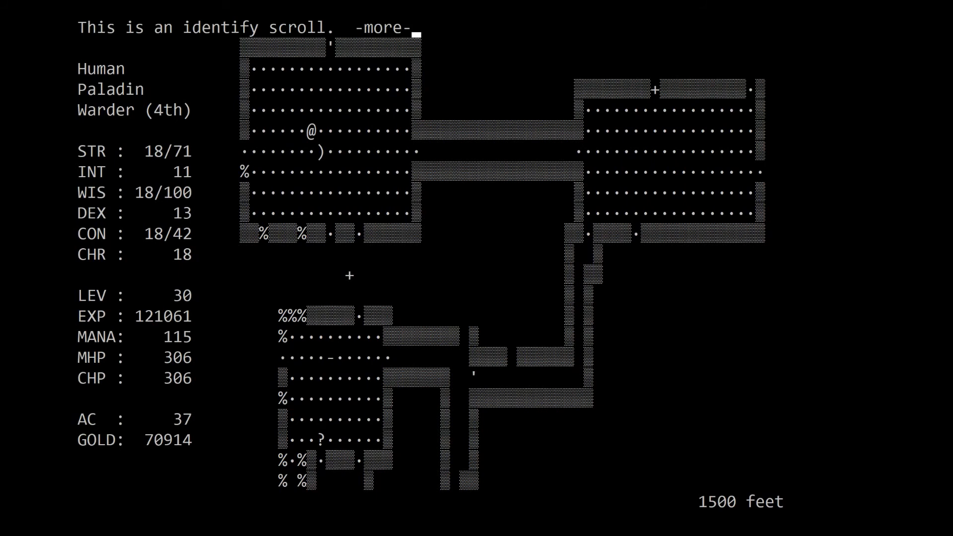
- Pick up the mail and identify it as (-2) [16,+1], then head south out of the room
key("space")
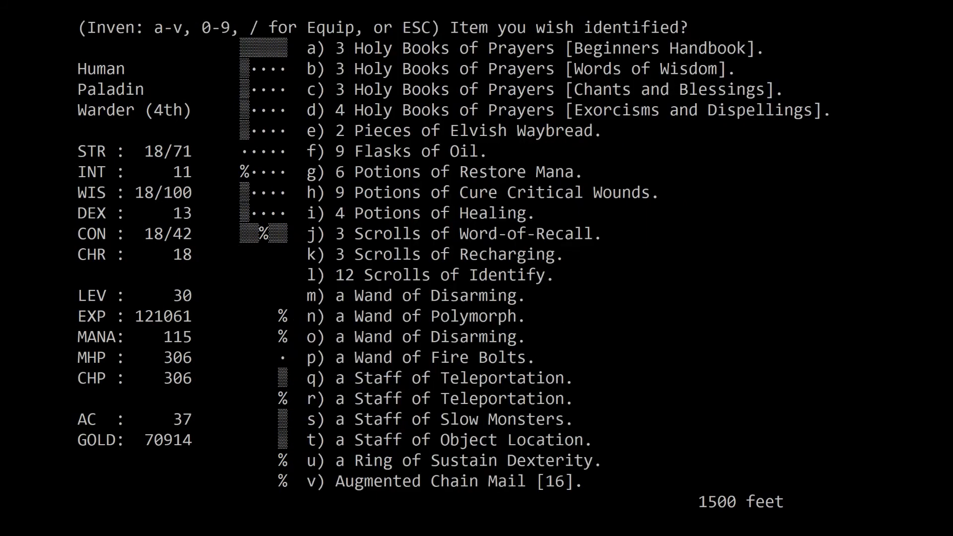
key("v")
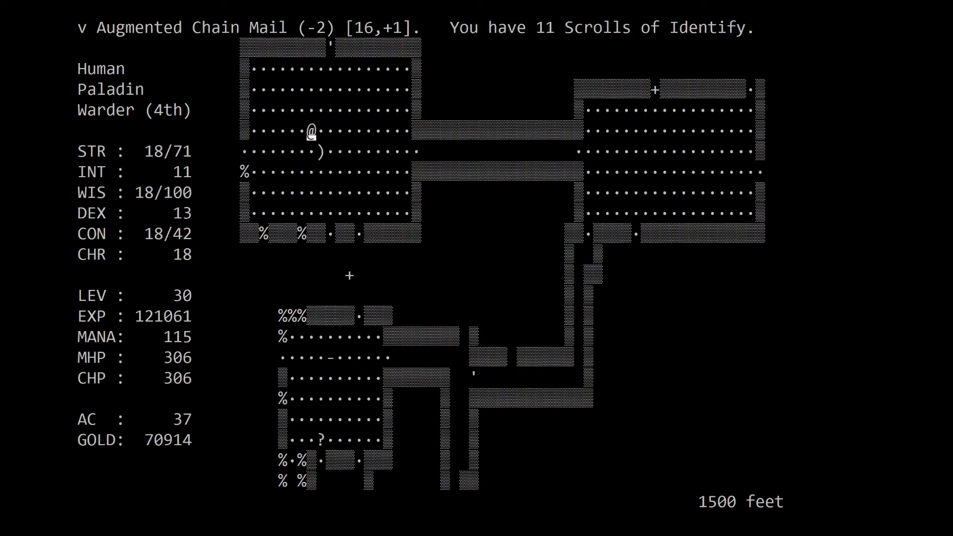
key("Down")
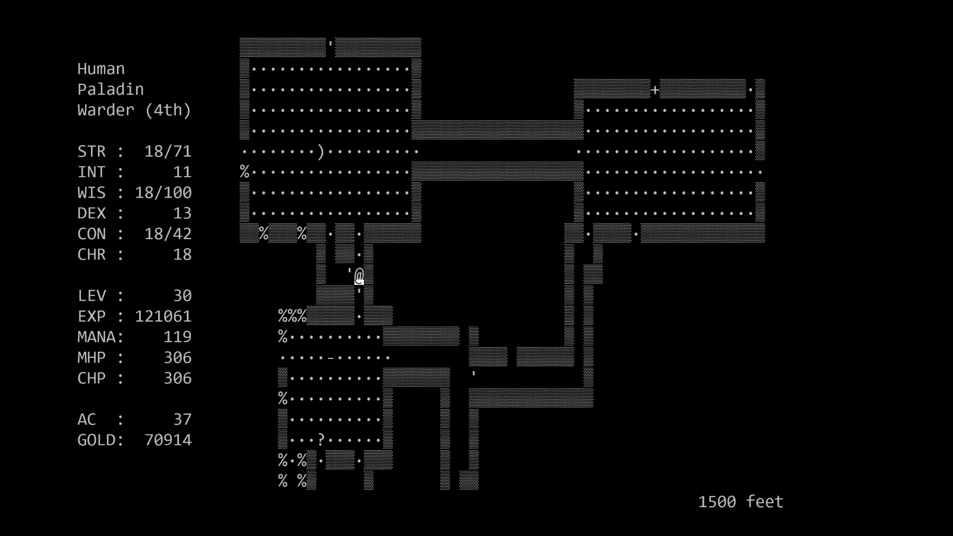
- Recite a prayer and use a staff before leaving the room
key("up")
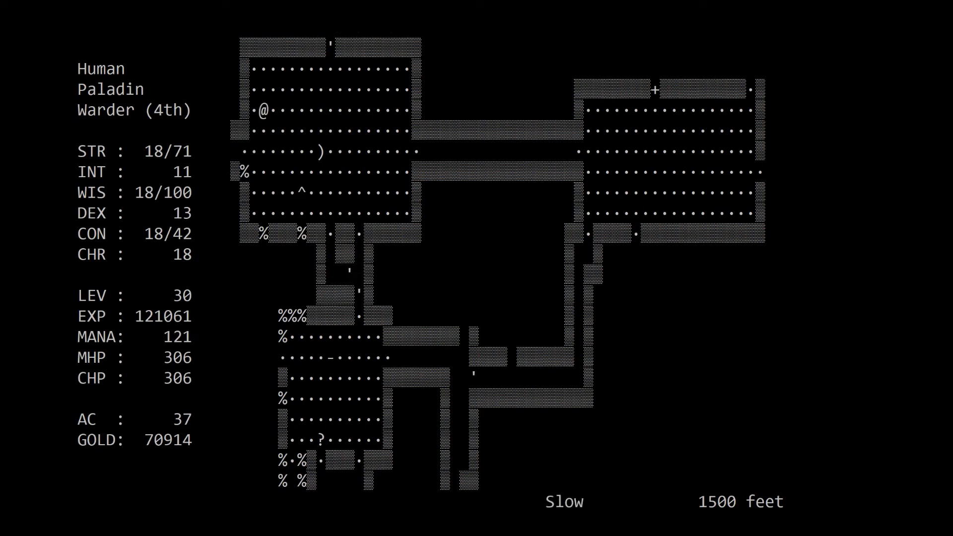
key("Down")
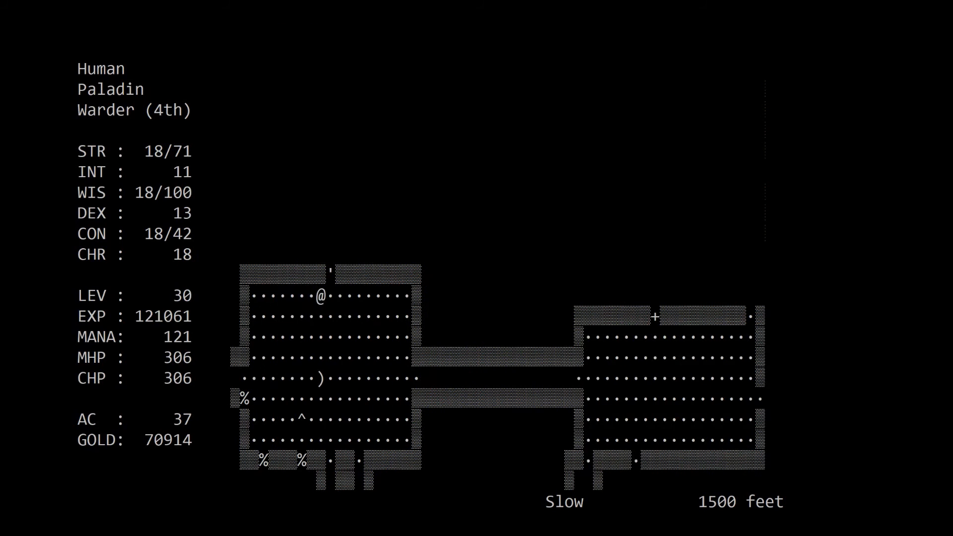
key("p")
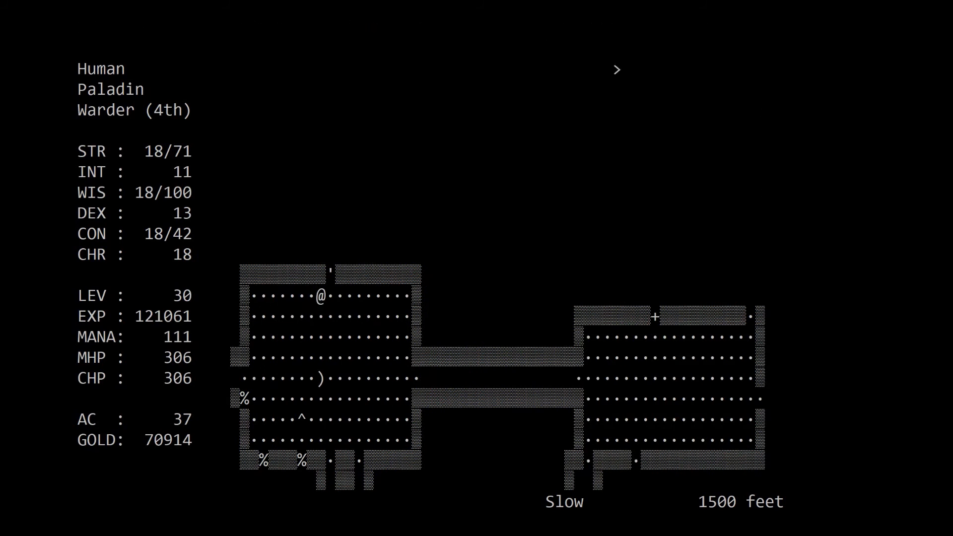
key("u")
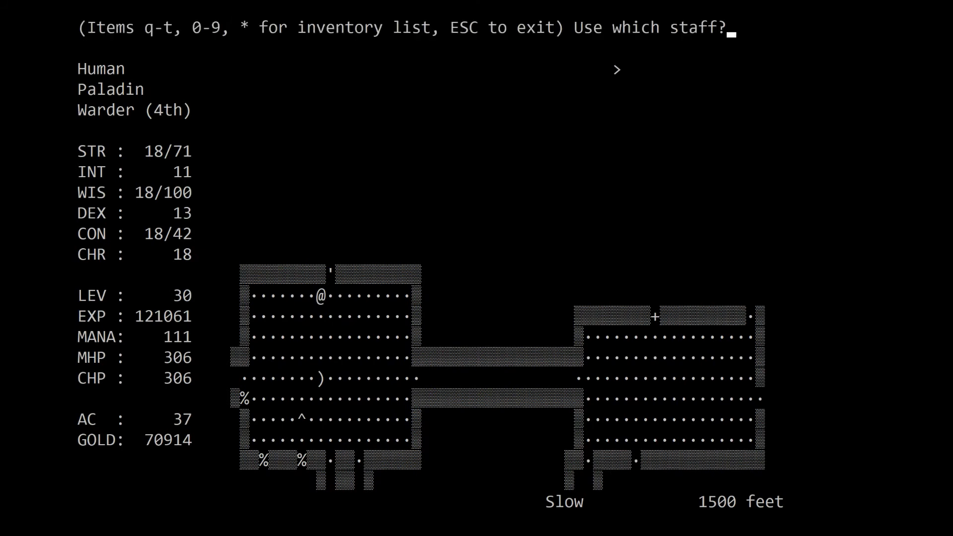
key("Escape")
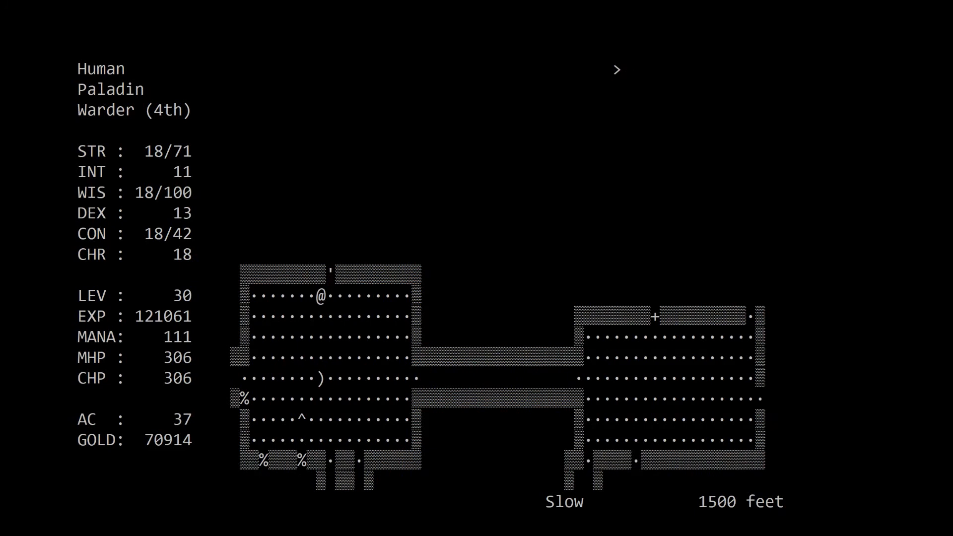
- Walk north out through the door and follow the corridor as it turns west
key("up")
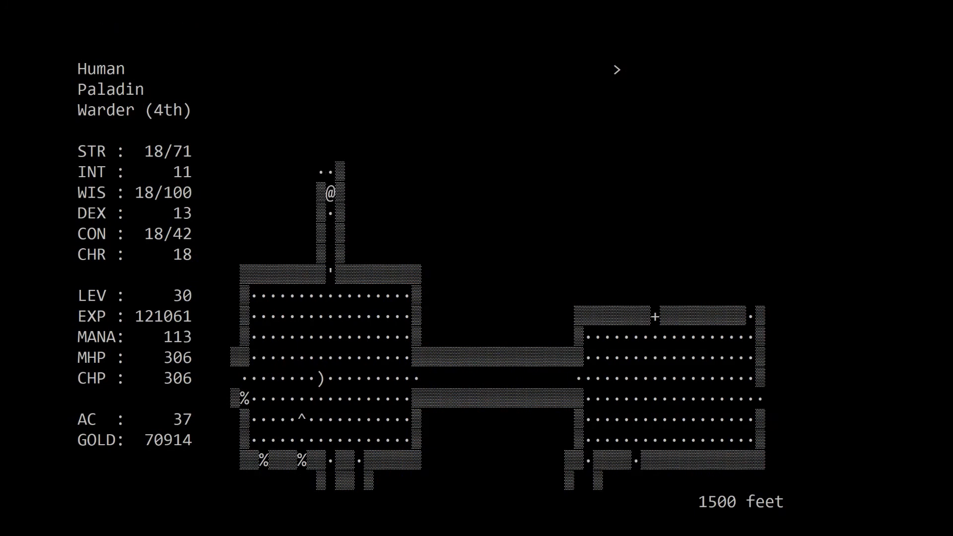
key("up")
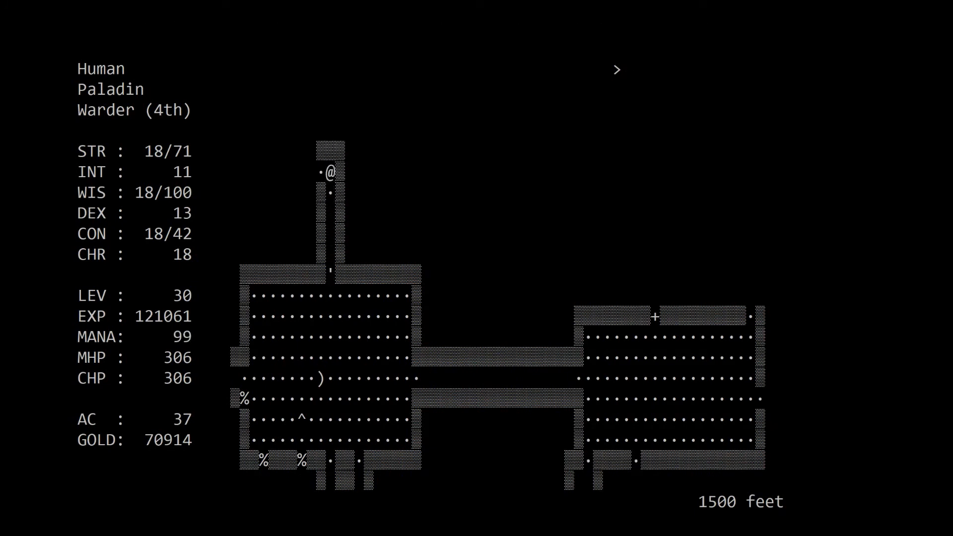
key("up")
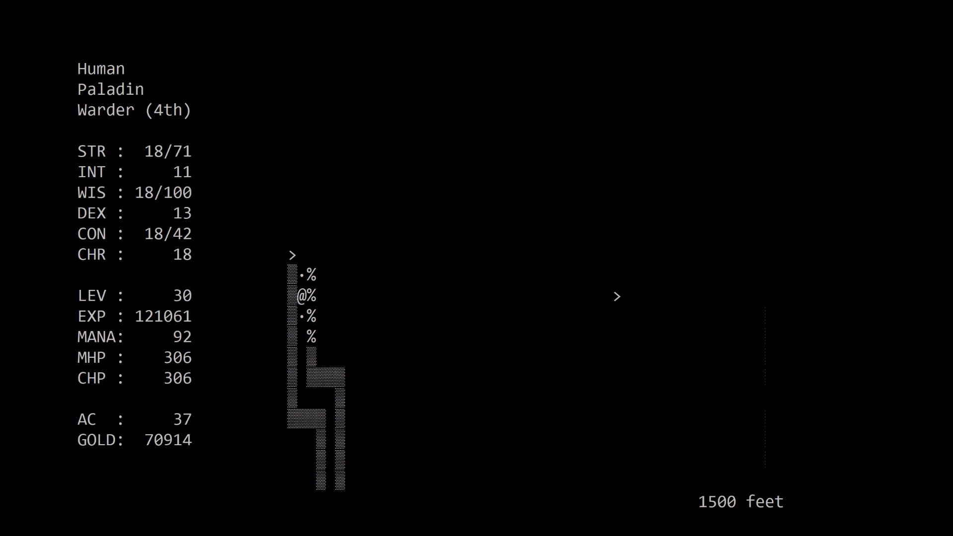
key("up")
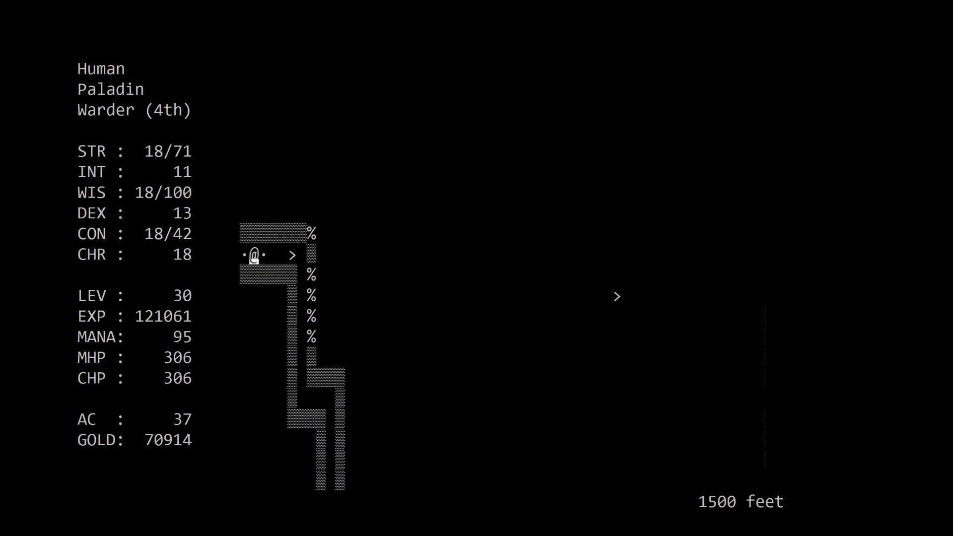
key("p")
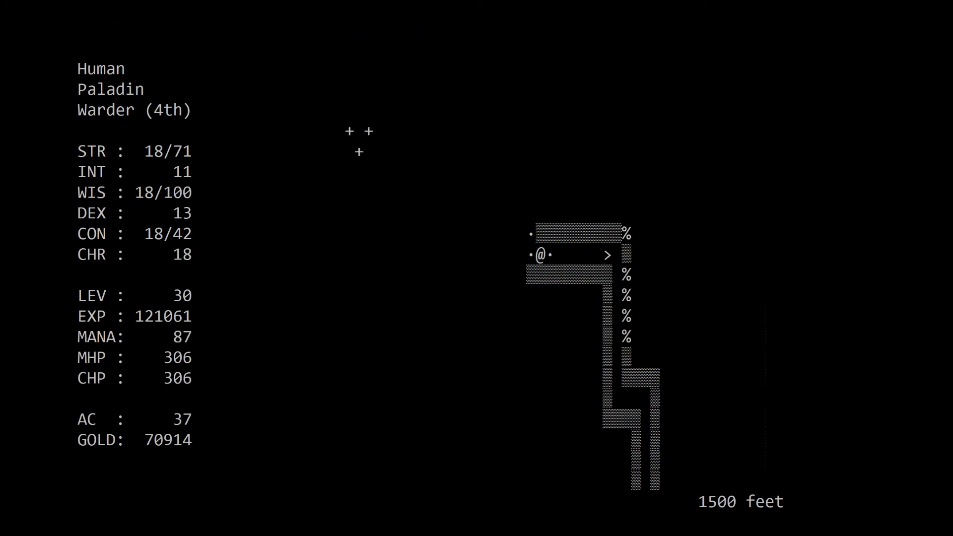
- Take the side passage to its end door and continue south to the next room
key("up")
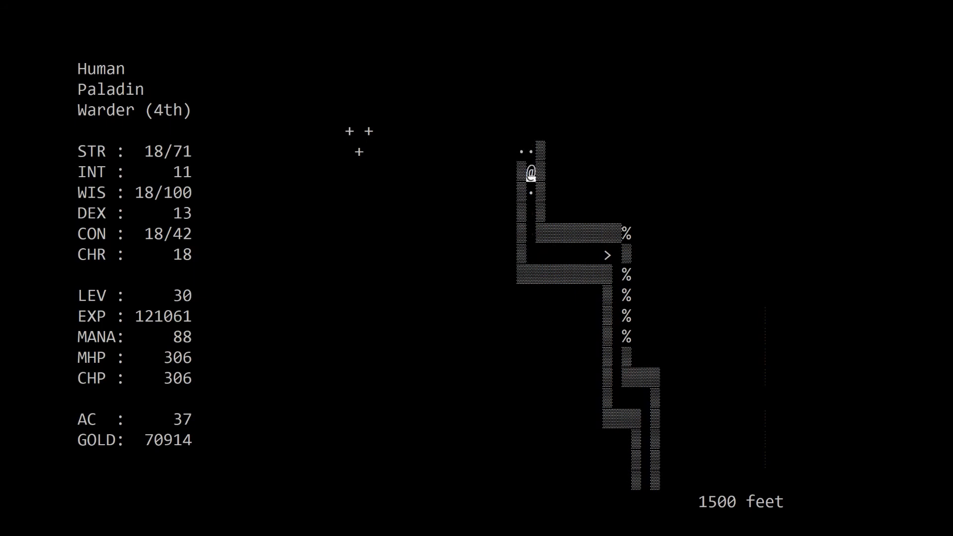
key("up")
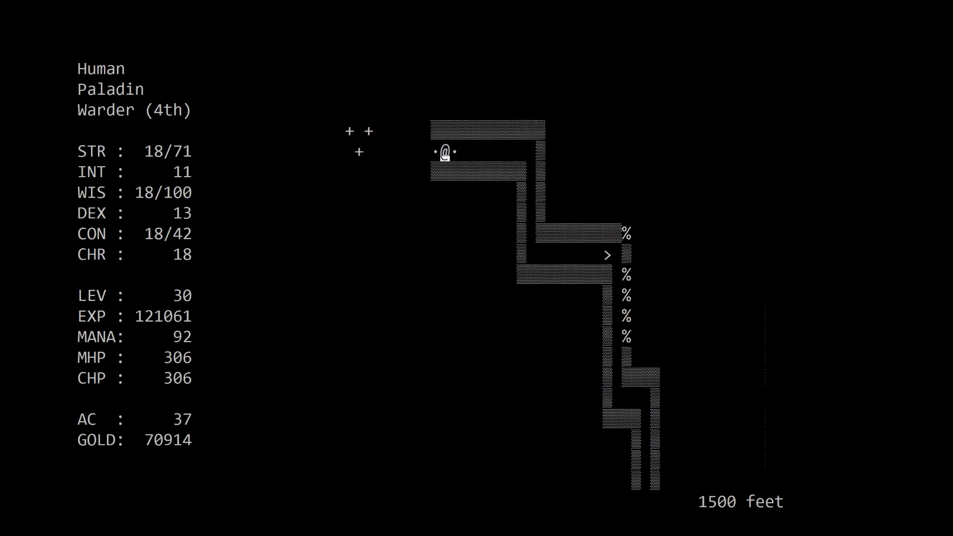
key("up")
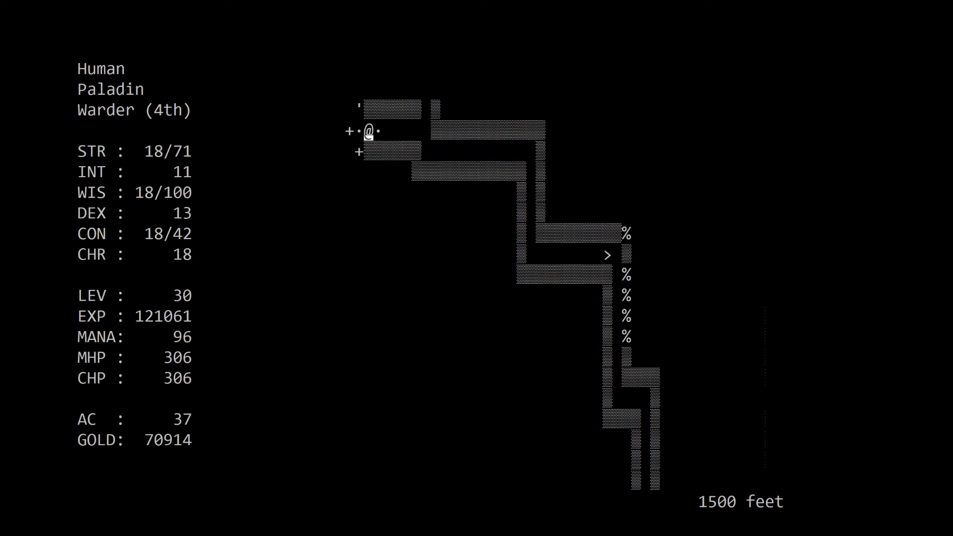
key("Down")
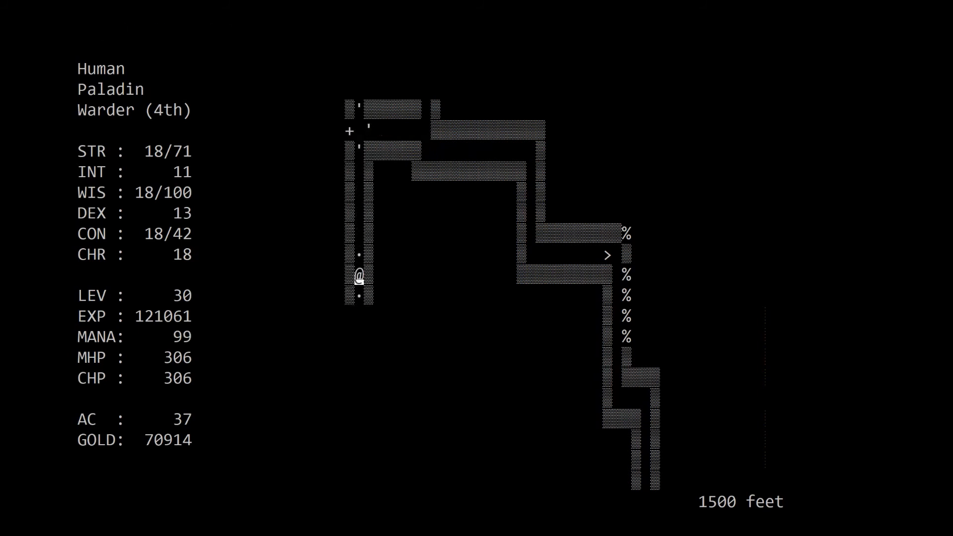
key("down")
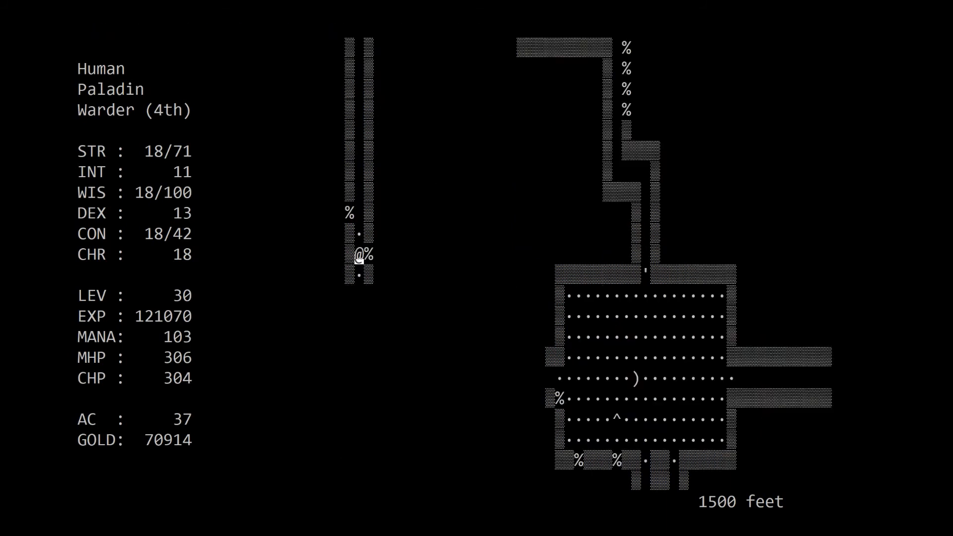
key("Down")
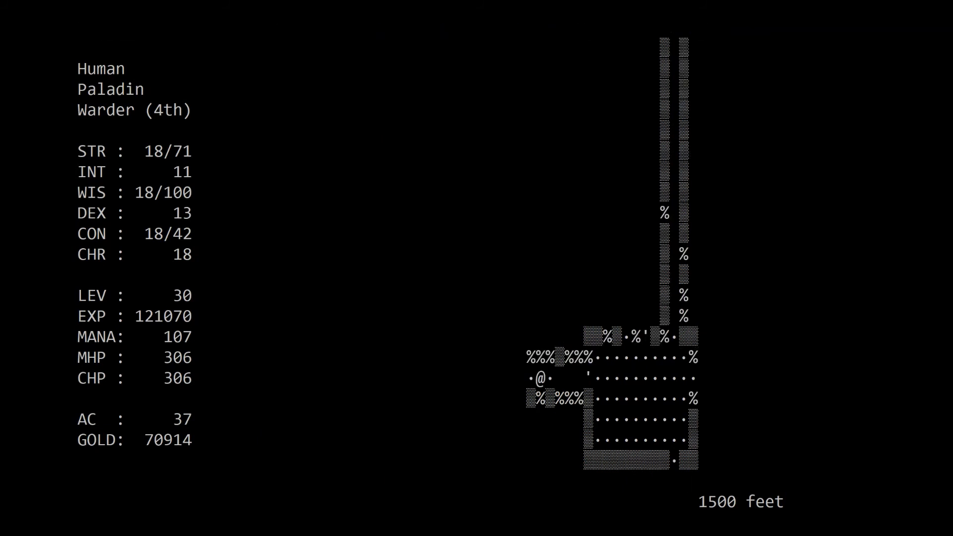
- Reveal nearby doors and stairs with a staff, then explore the lower corridors eastward
key("p")
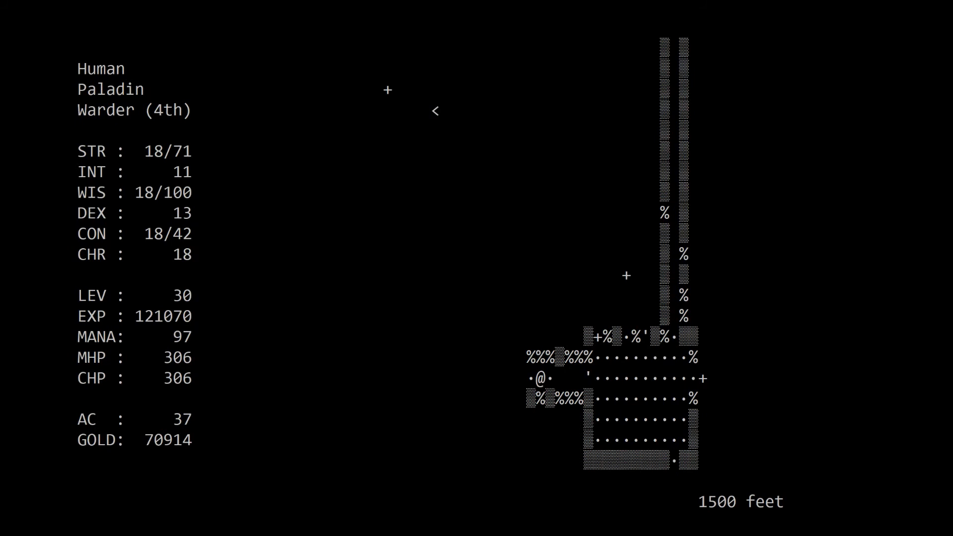
key("u")
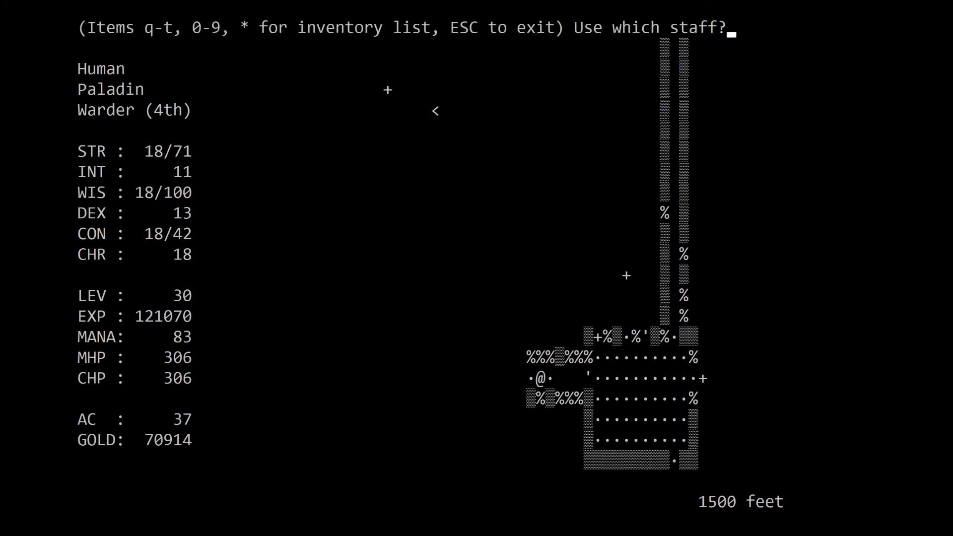
key("q")
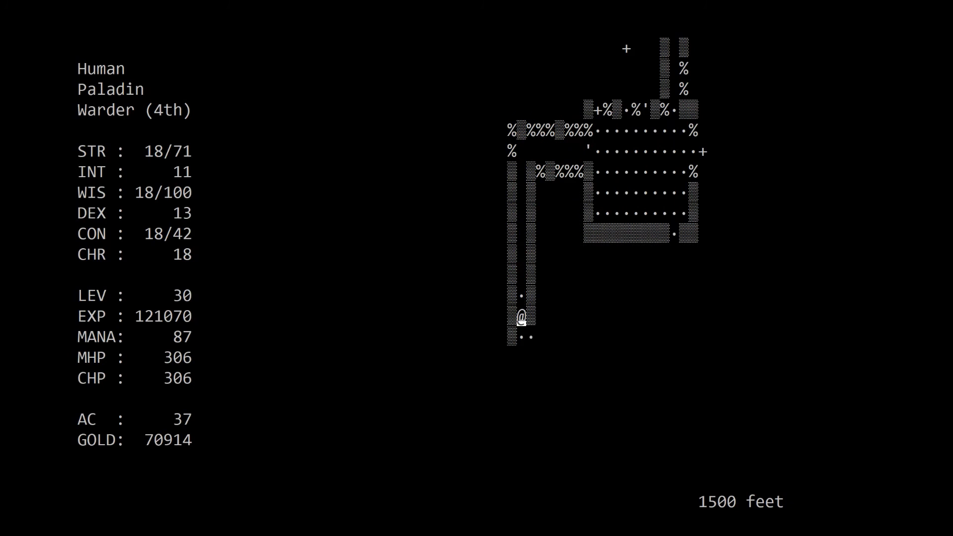
key("Right")
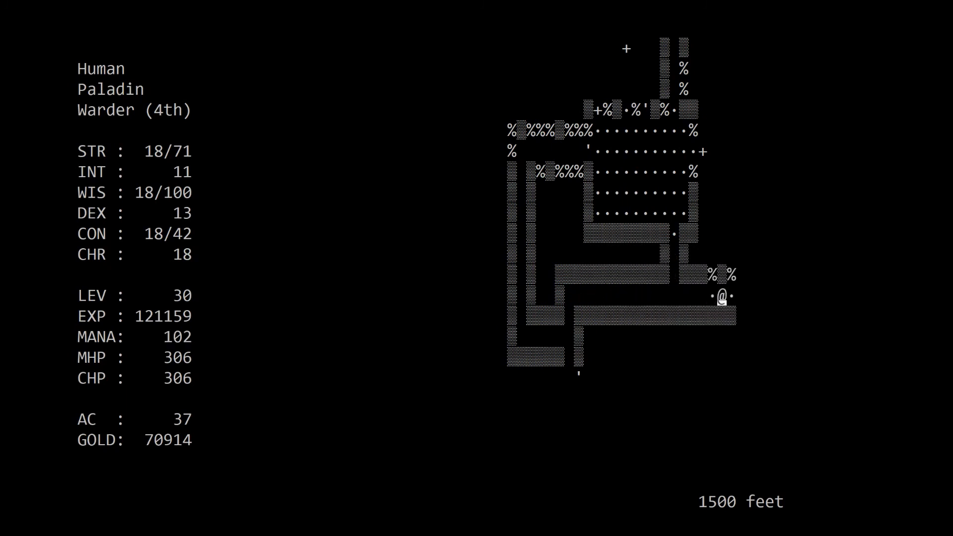
key("Right")
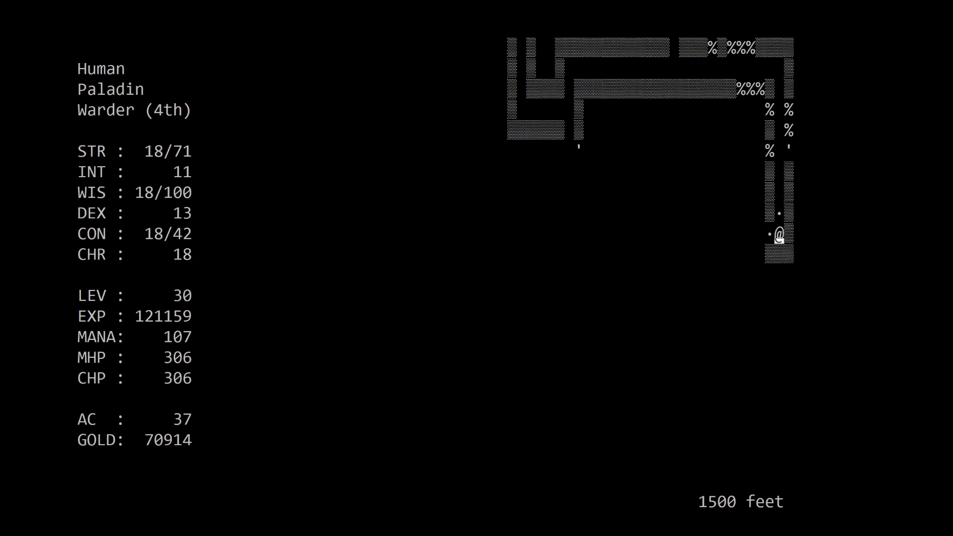
- Collect the silver in the room and slay the Shimmering Mold with blows and an attack prayer
key("Left")
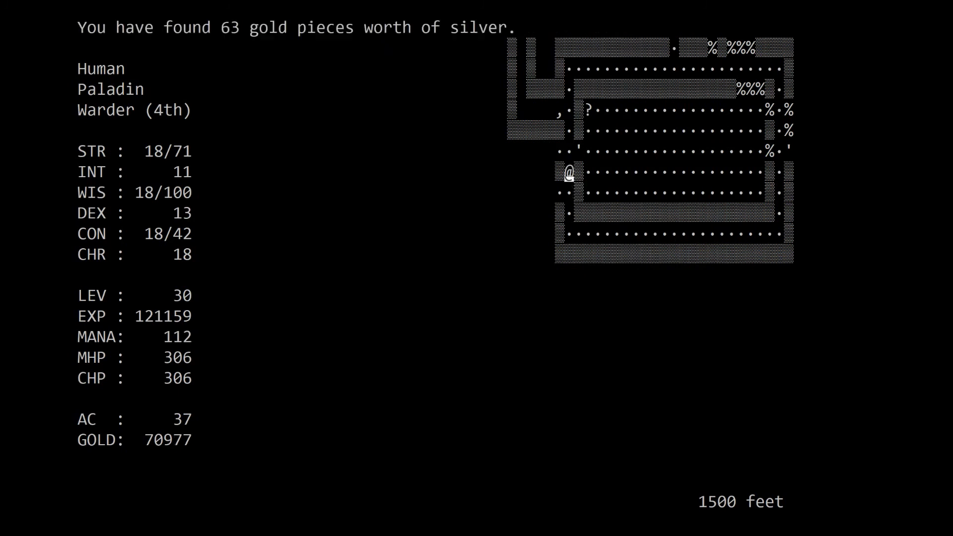
key("up")
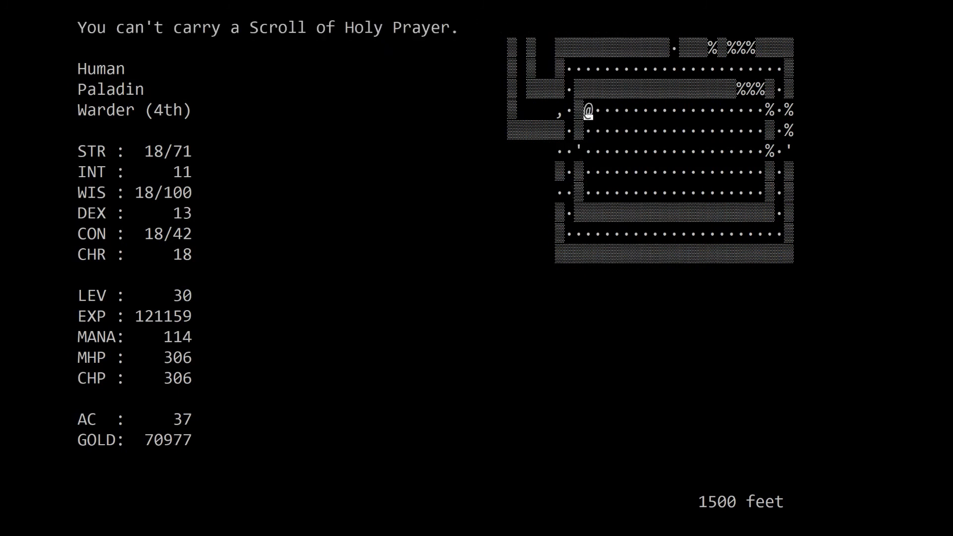
key("Down")
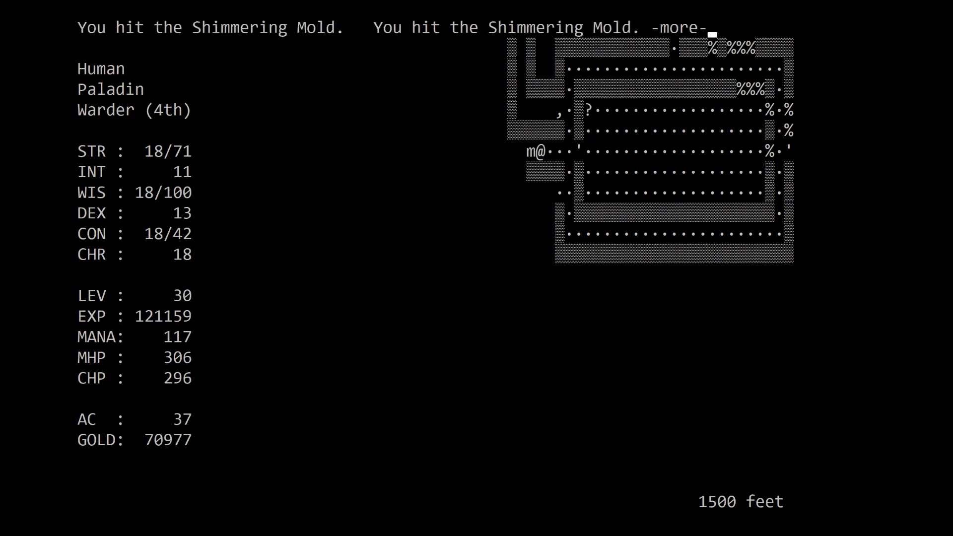
key("space")
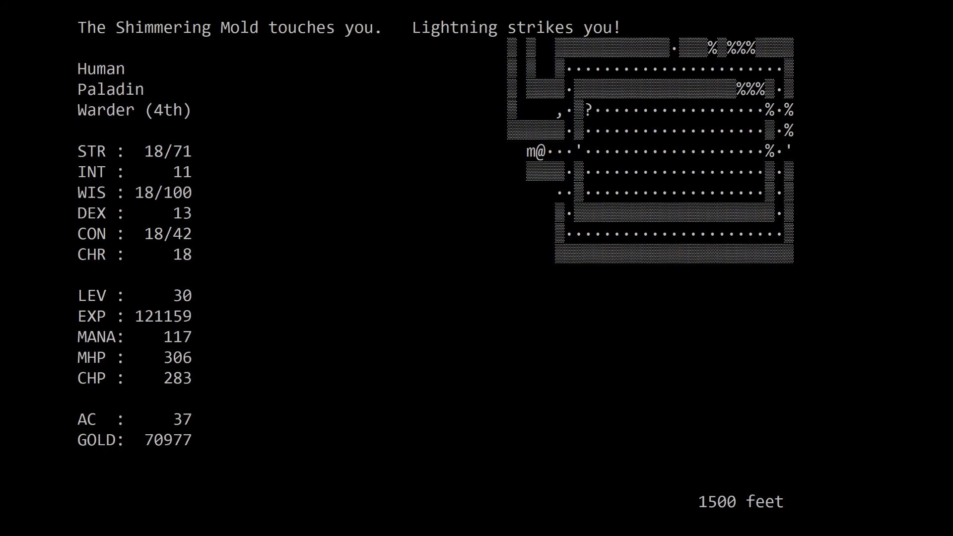
key("p")
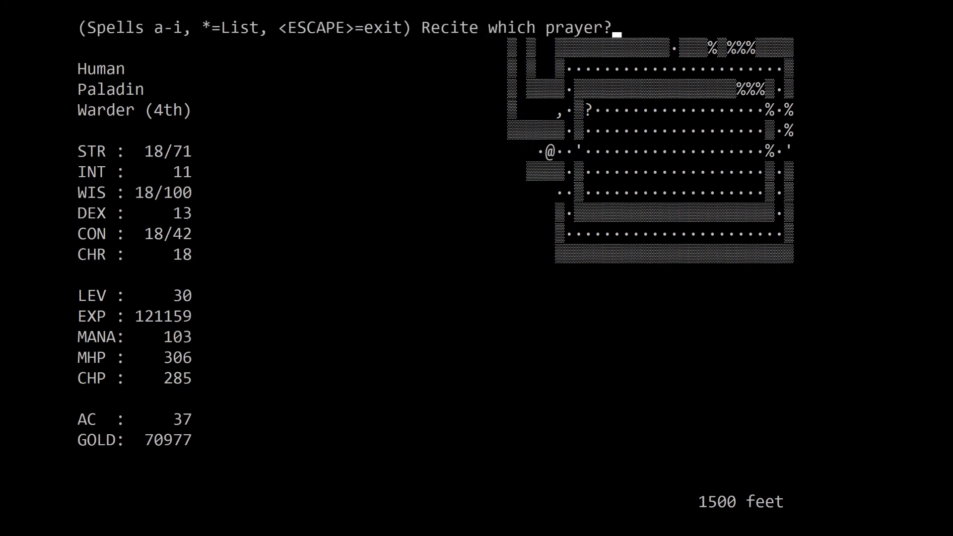
key("a")
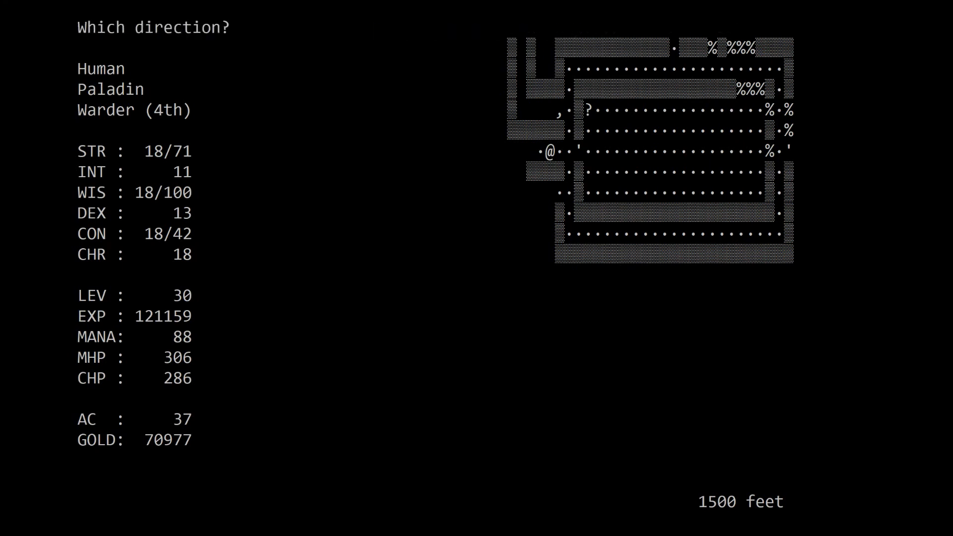
- Rest, then head west and kill the Giant Black Louse
key("R")
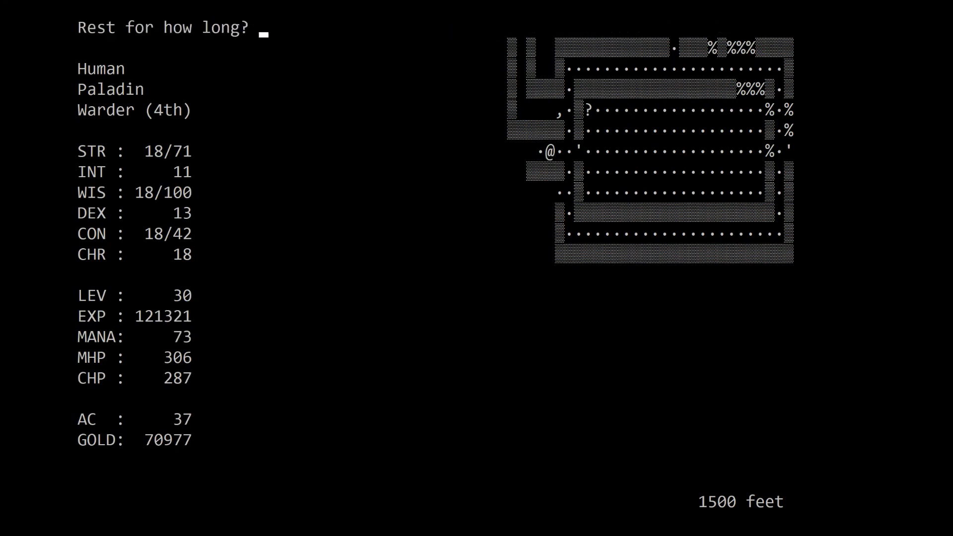
key("Return")
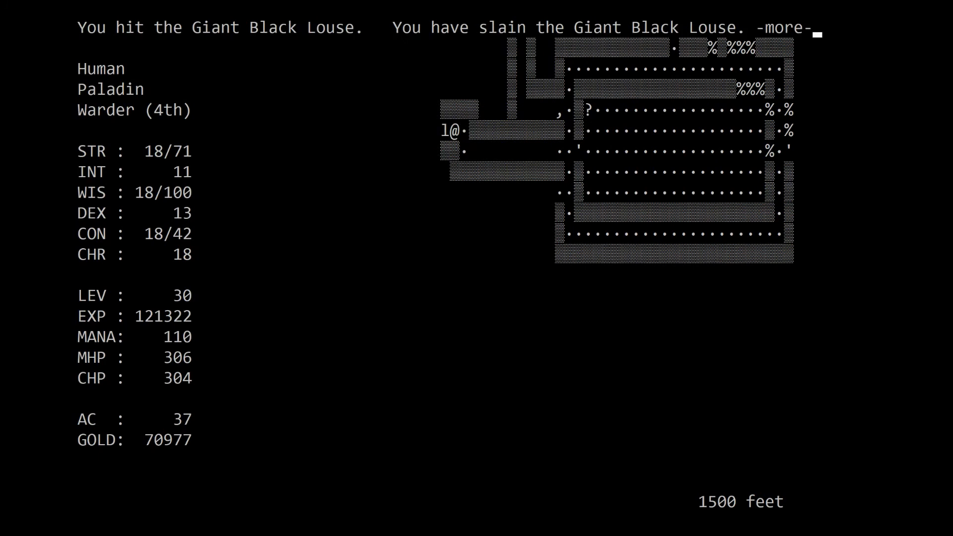
key("space")
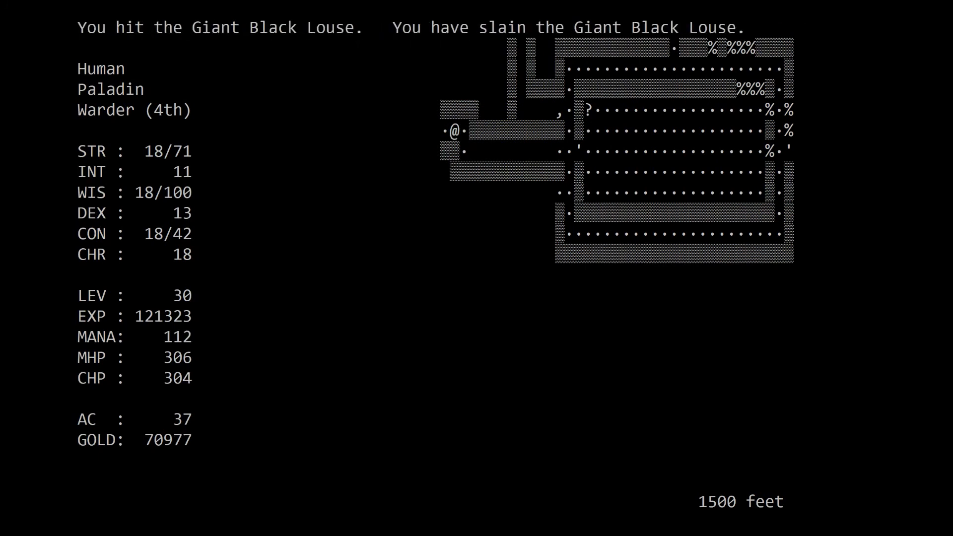
key("Left")
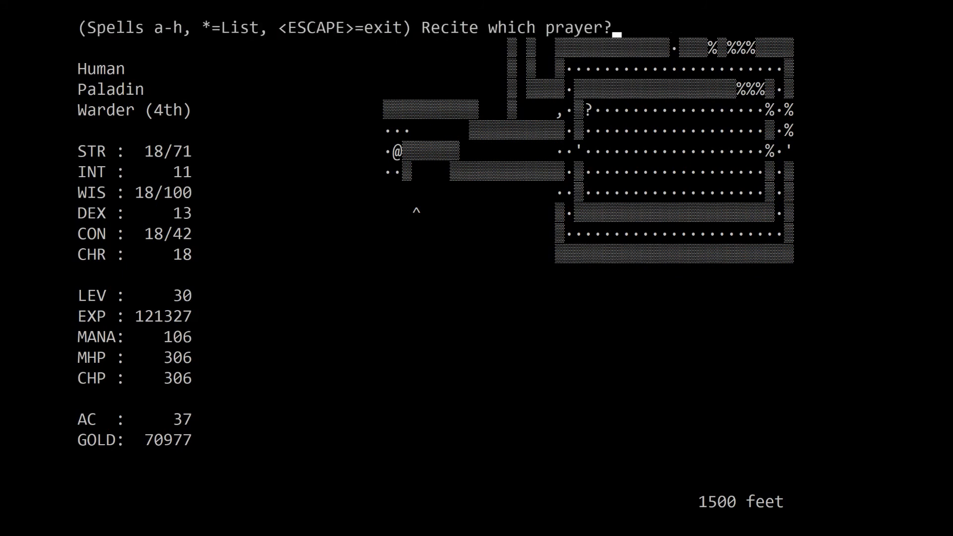
- Explore west along the corridor, collecting the gold to reach 71011
key("Escape")
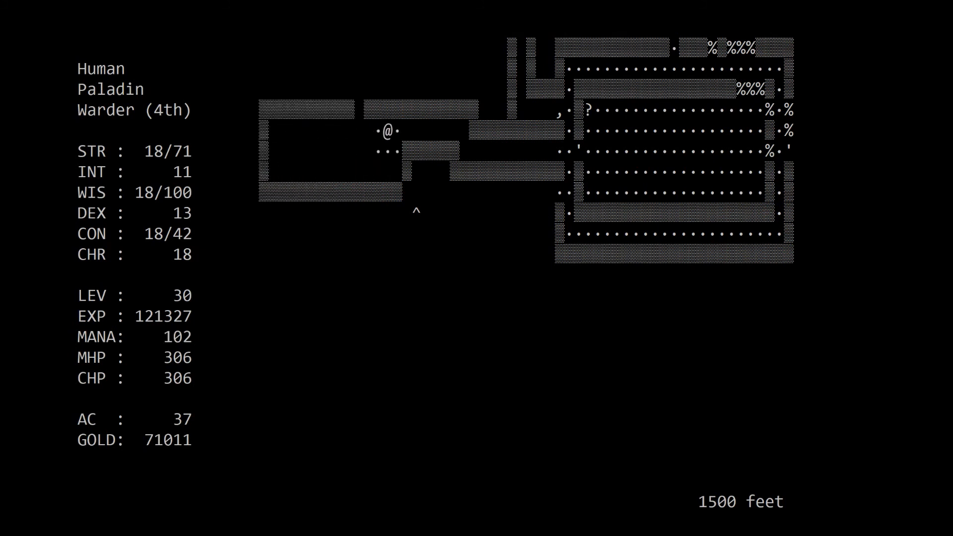
key("Down")
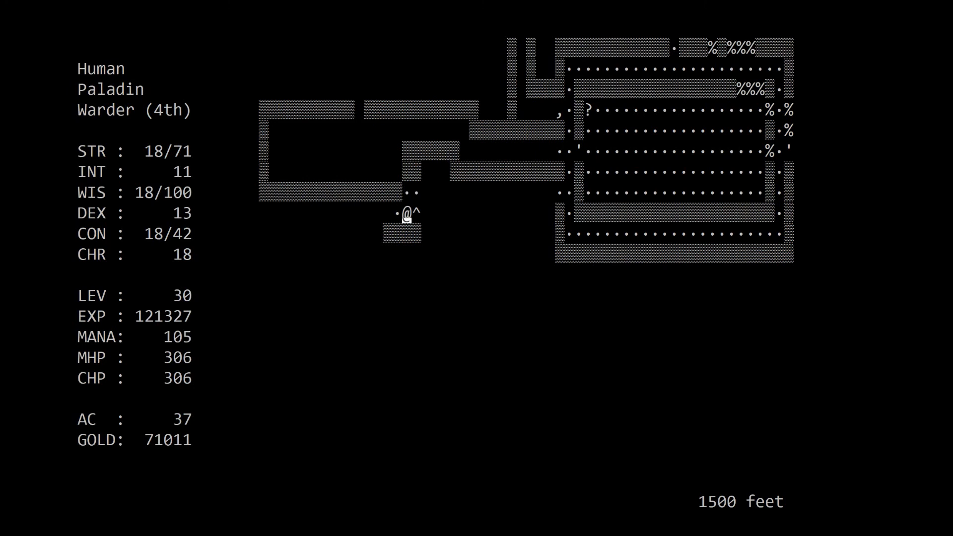
key("Left")
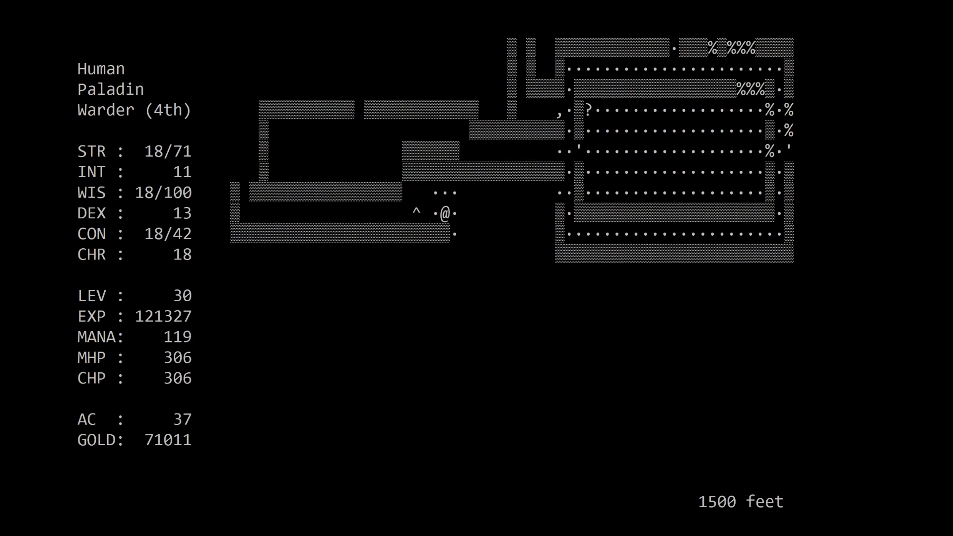
- Walk south to the passage's end room and ready a wand against the creature there
key("down")
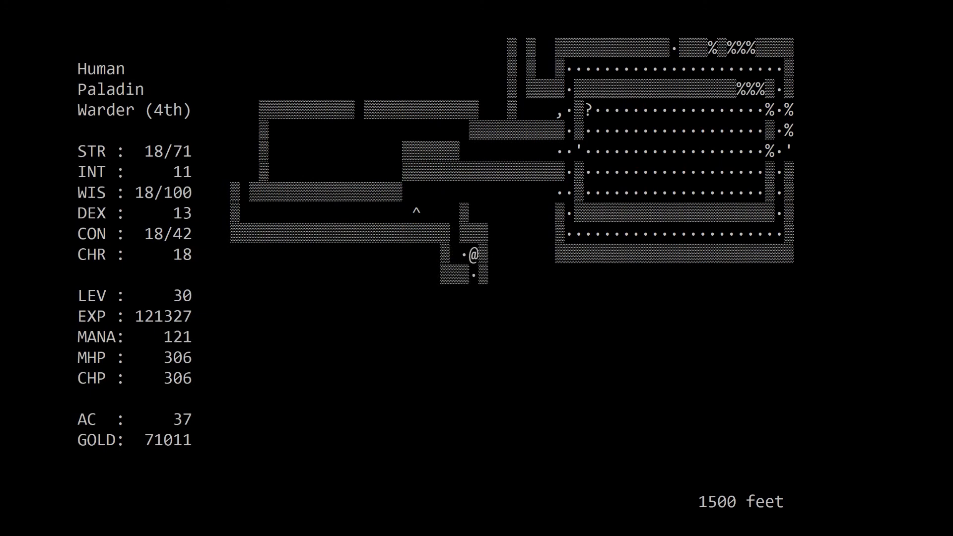
key("Down")
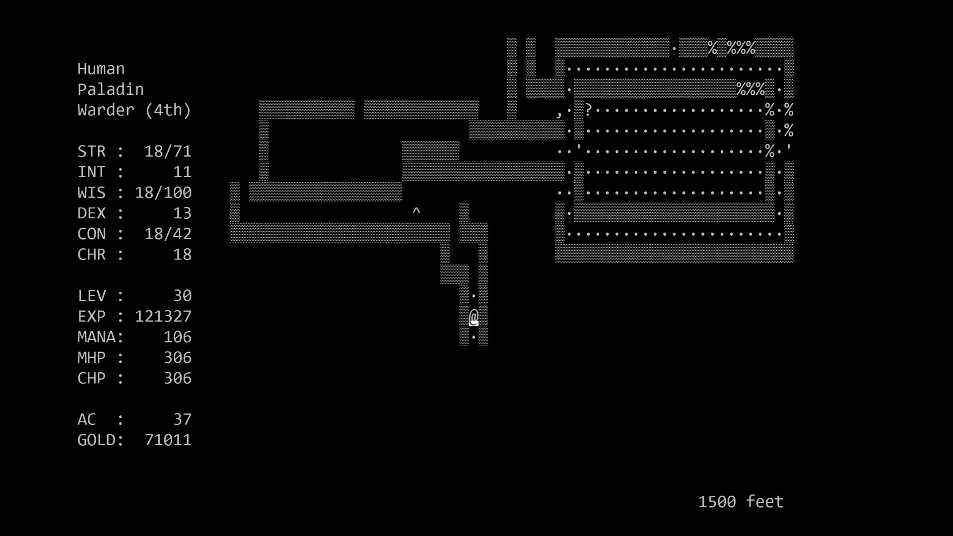
key("down")
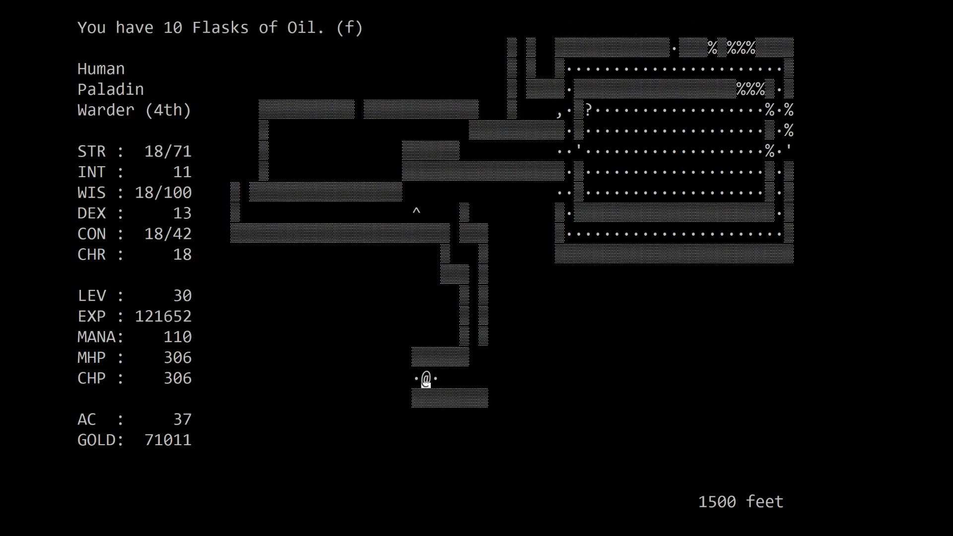
key("Left")
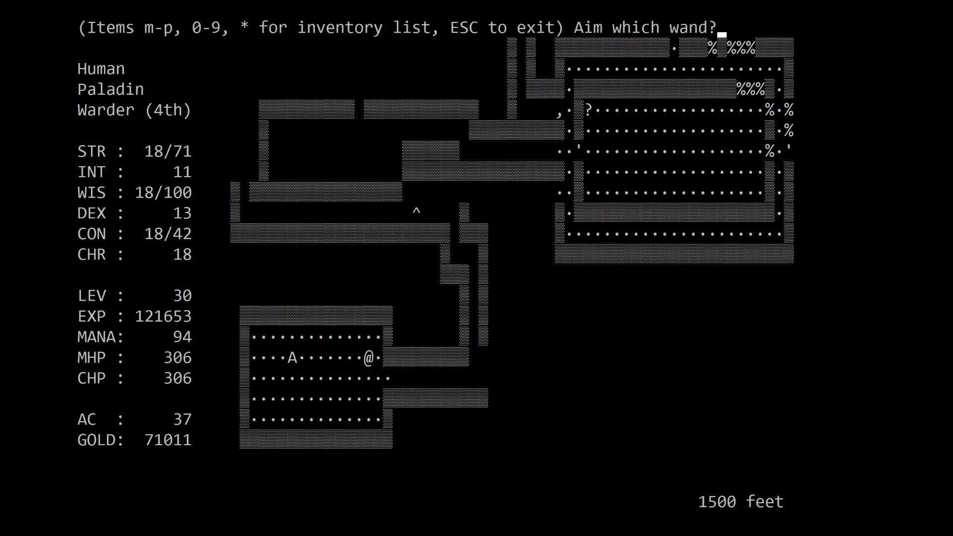
- Fire the wand west to kill the creature, then leave east and follow the passage north
key("Escape")
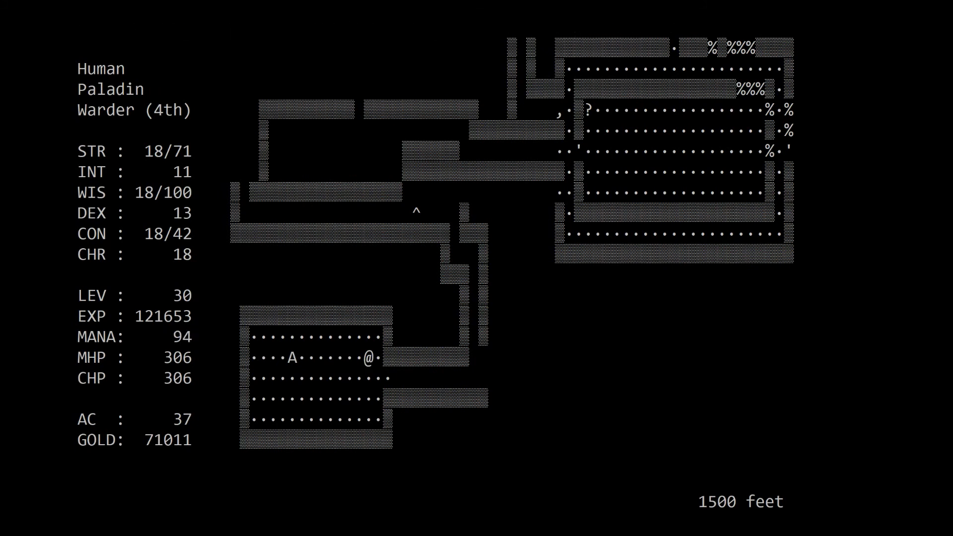
key("Escape")
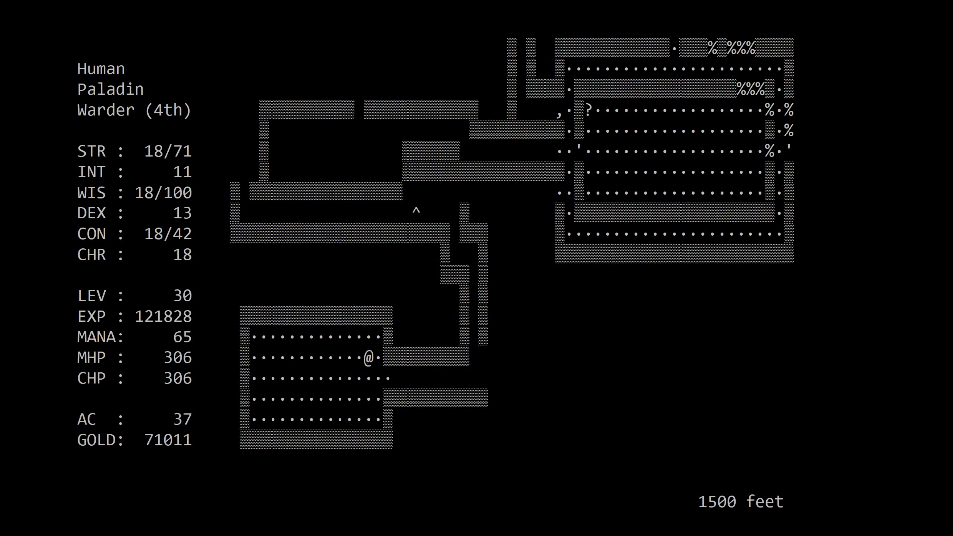
key("down")
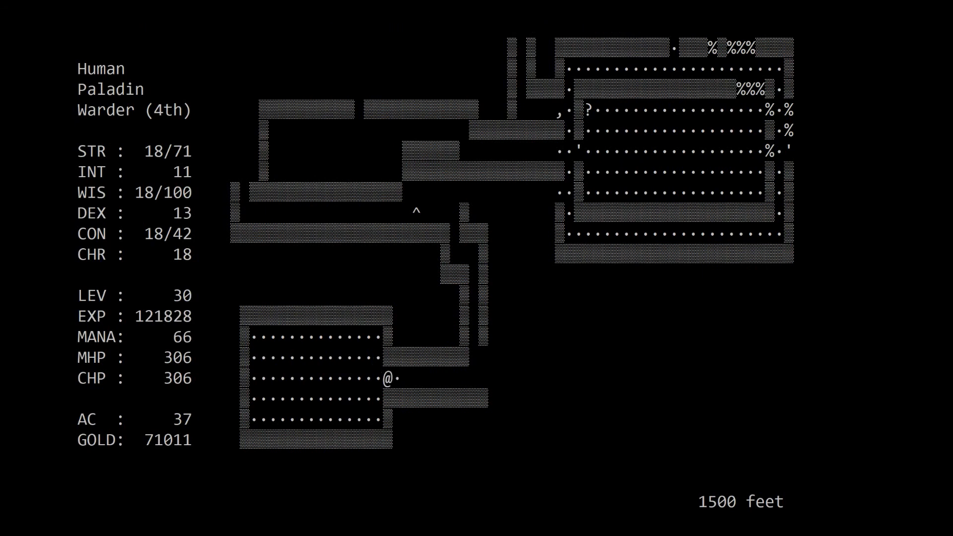
key("Right")
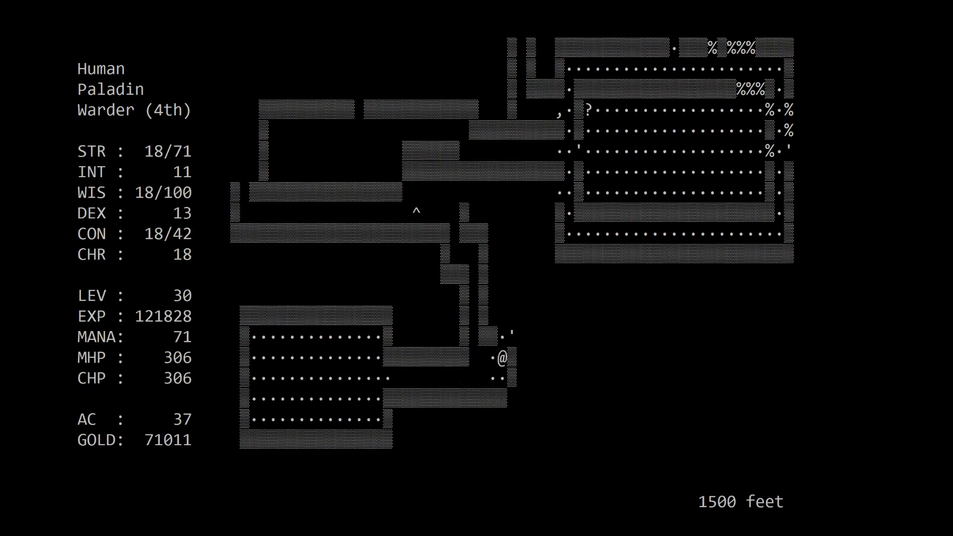
key("up")
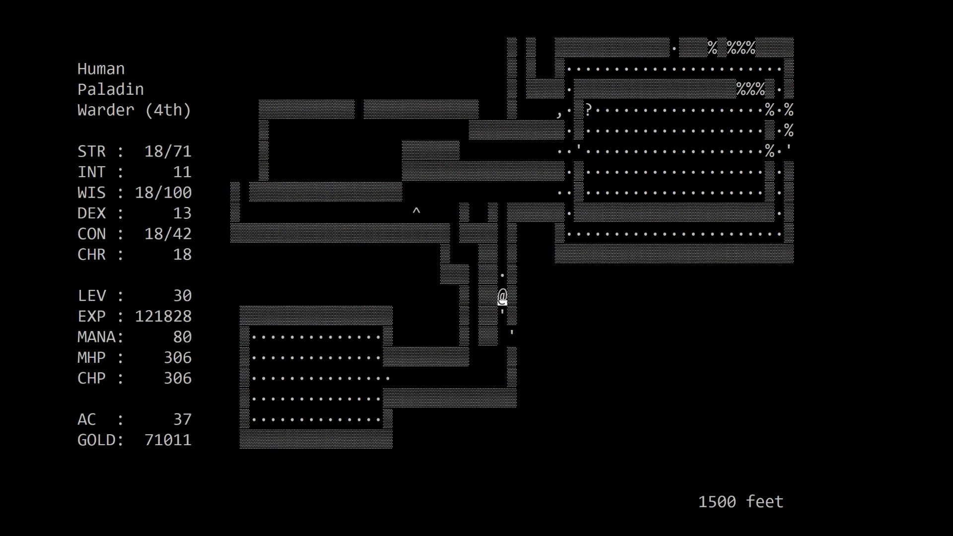
key("Up")
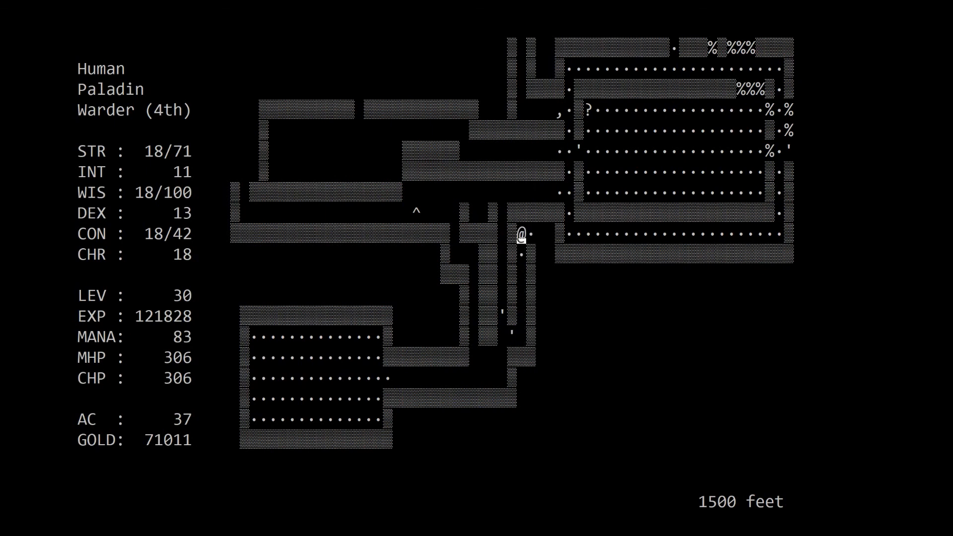
- Follow the southern branch and the far passage north-east
key("down")
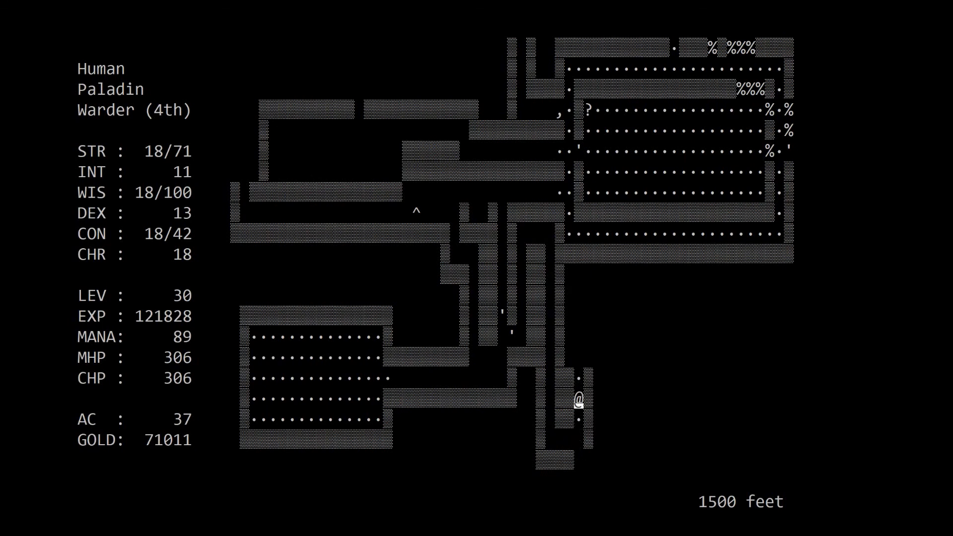
key("Down")
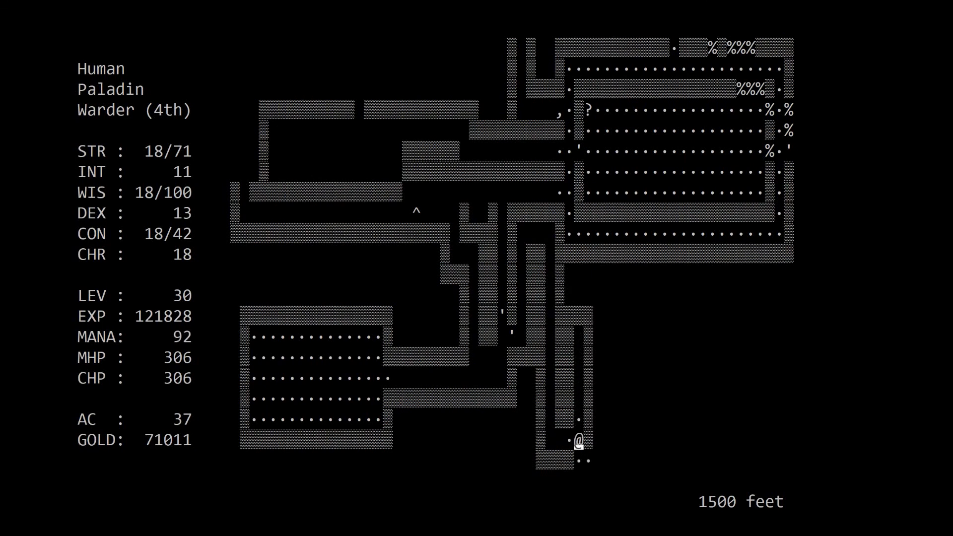
key("Right")
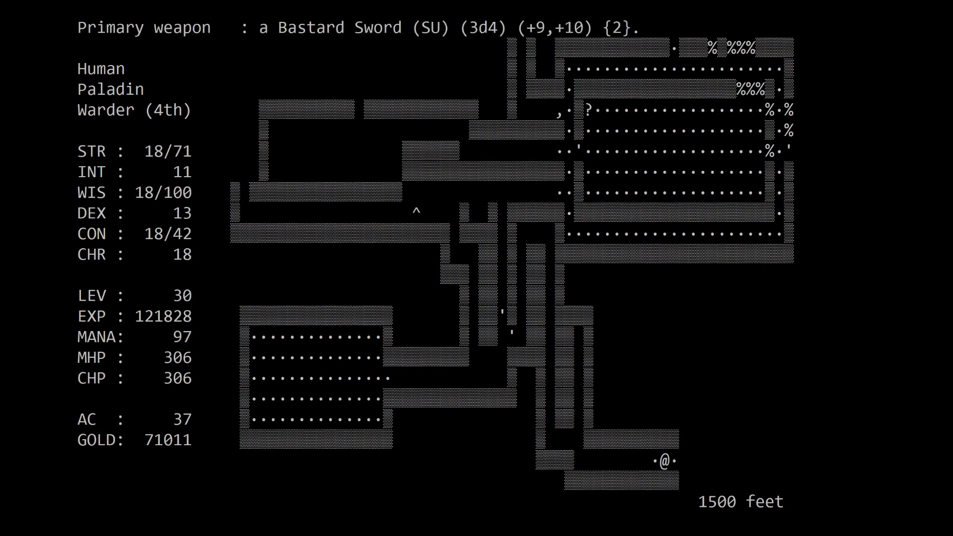
key("up")
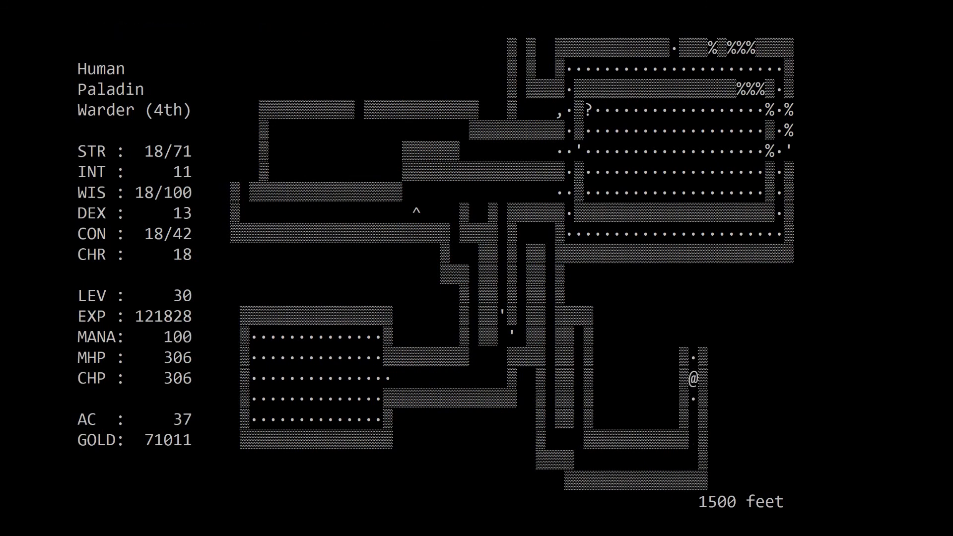
key("up")
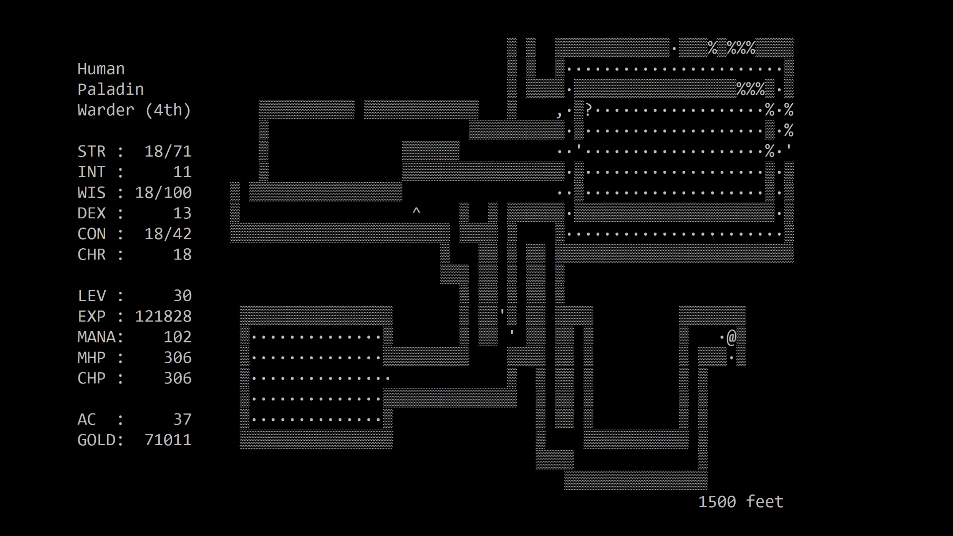
- Cross into the next map section and enter the eastern room with the Large Leather Shield
key("Down")
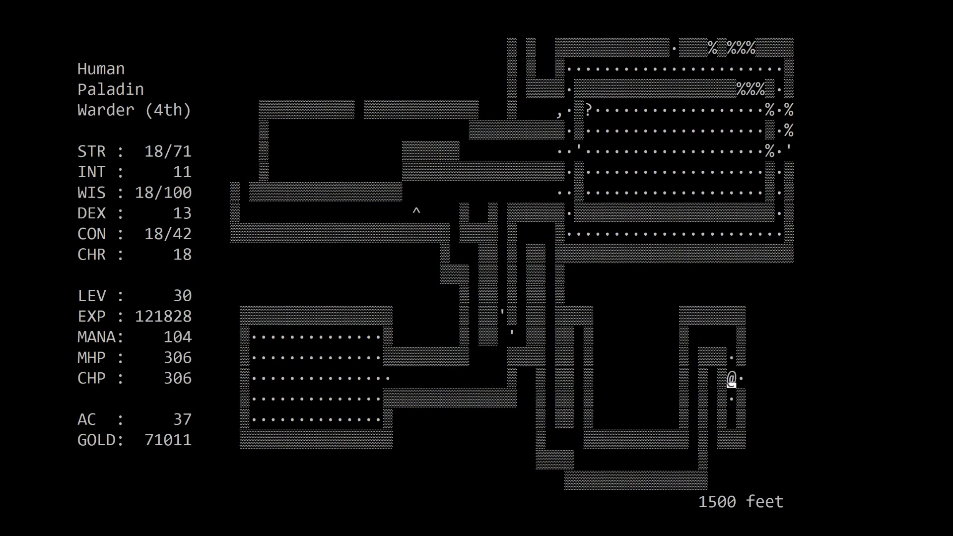
key("Left")
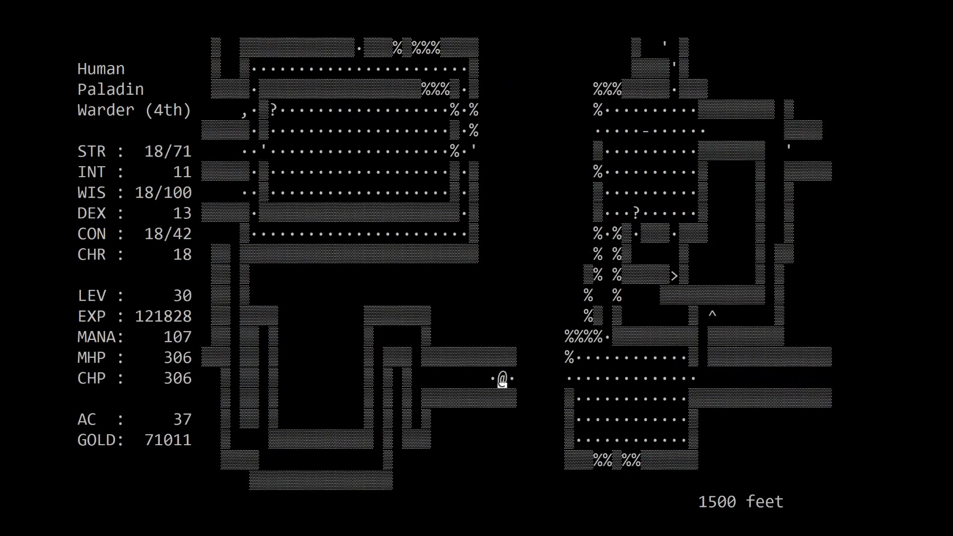
key("Right")
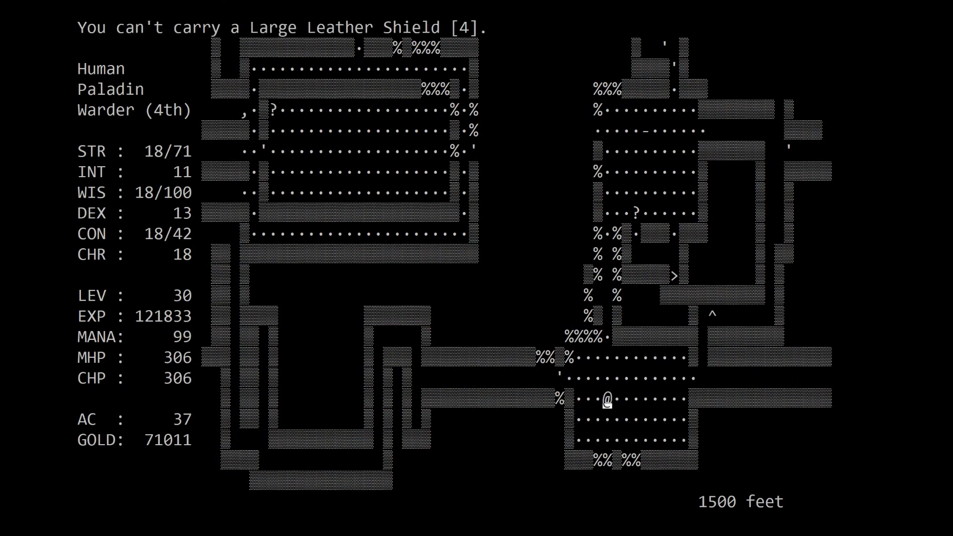
- Leave the shield, head north through the rubble passage and run east along the upper corridor
key("Up")
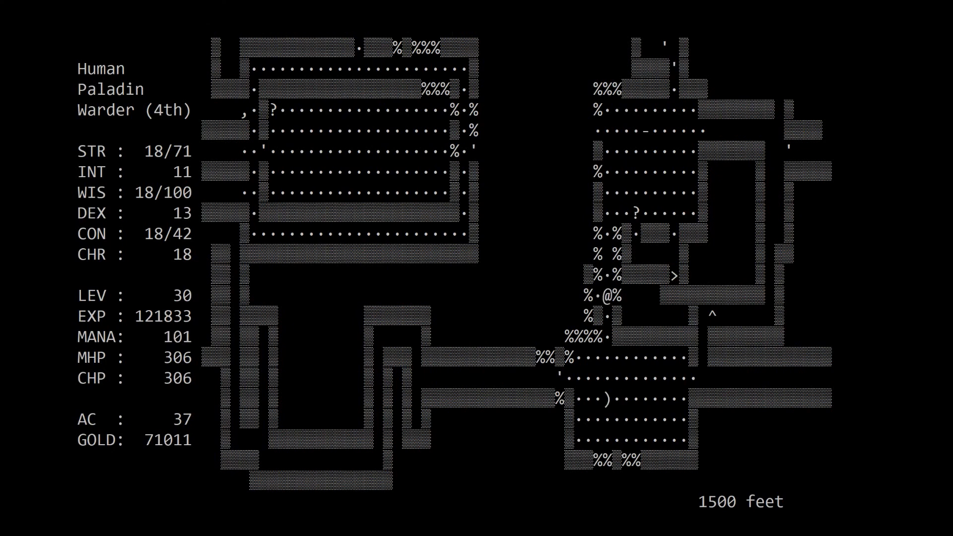
key("up")
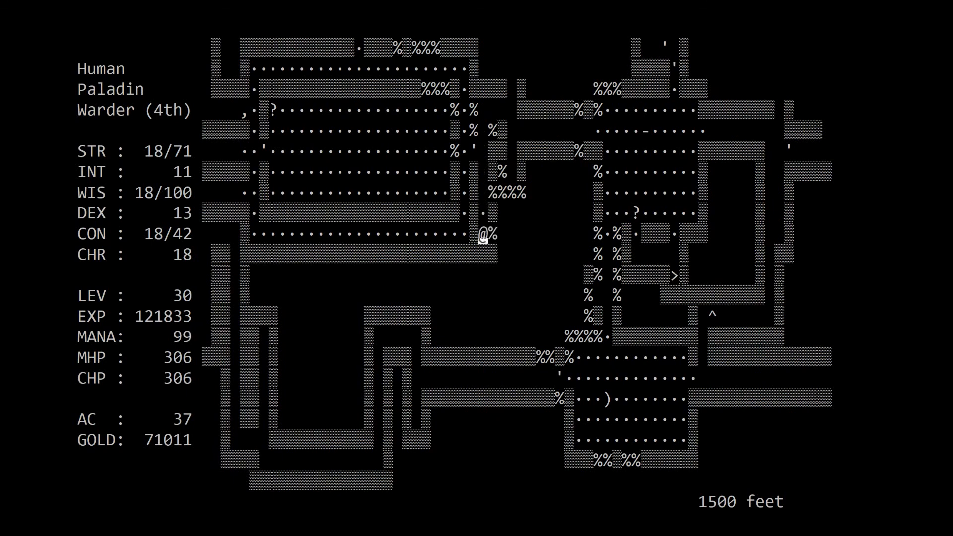
key("up")
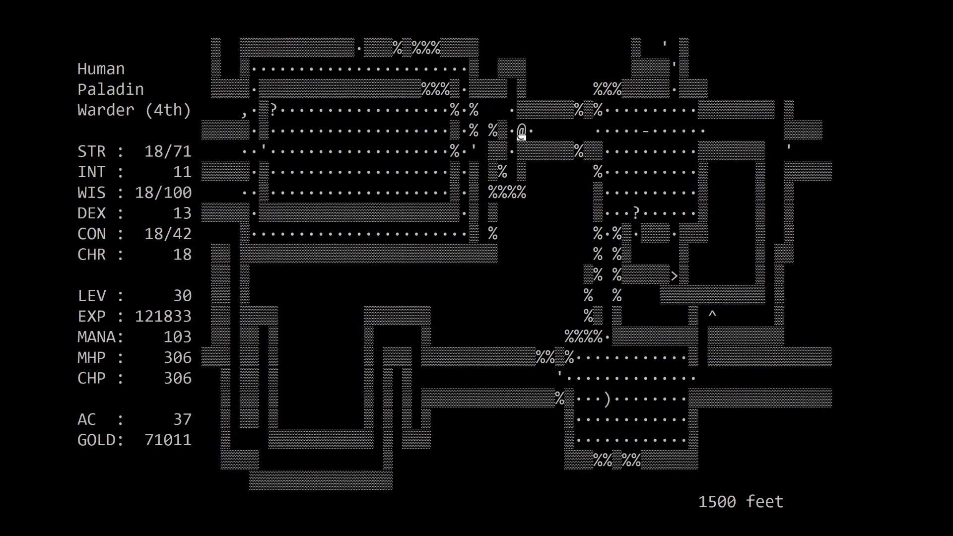
key("Right")
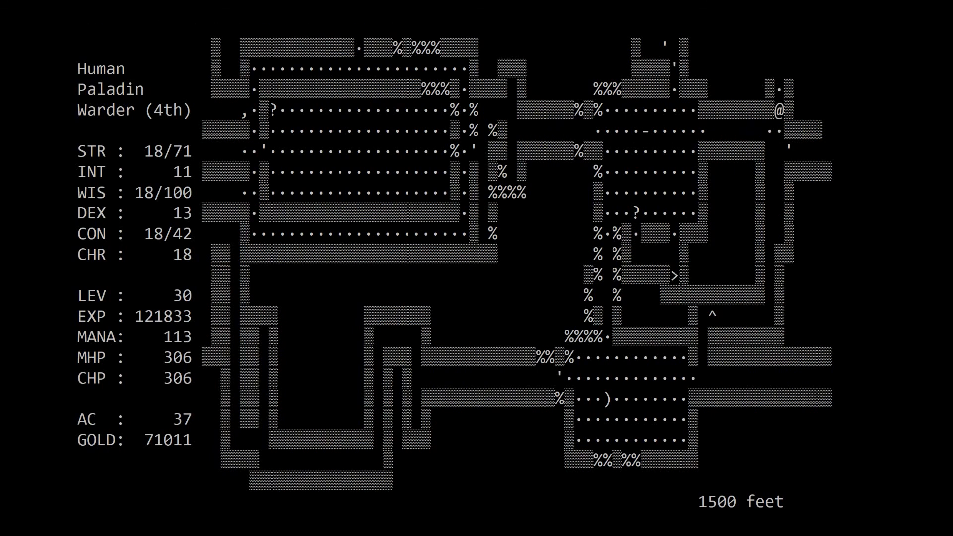
key("Down")
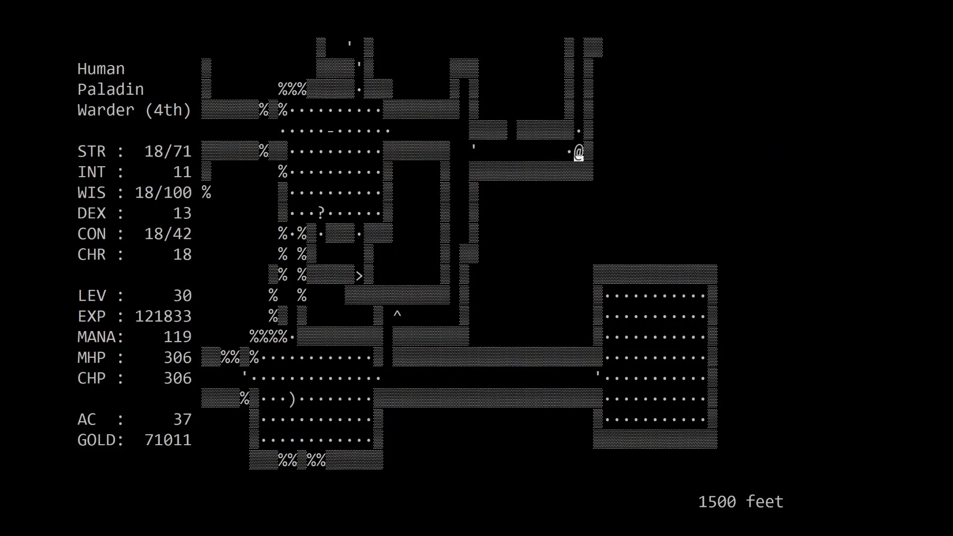
- Follow the long corridor east to its dead end and step back west
key("up")
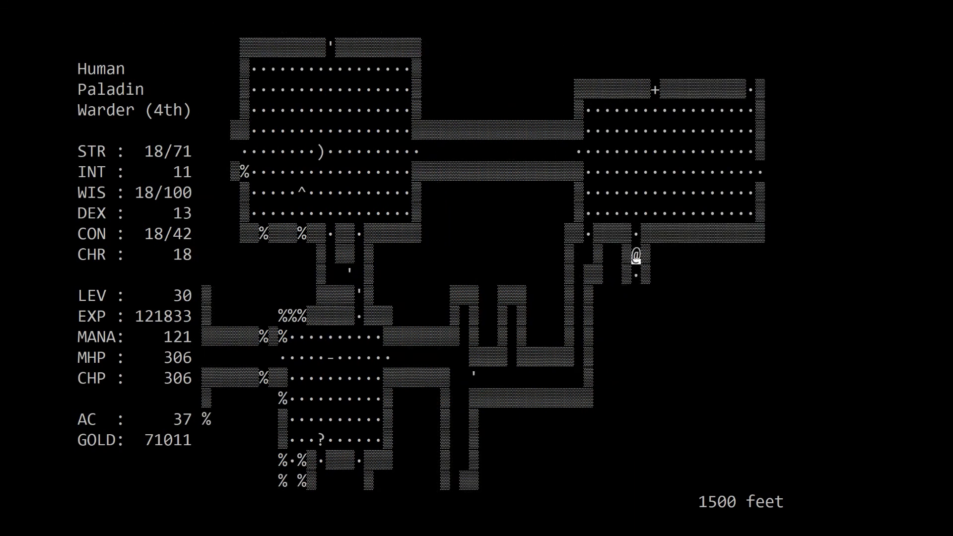
key("down")
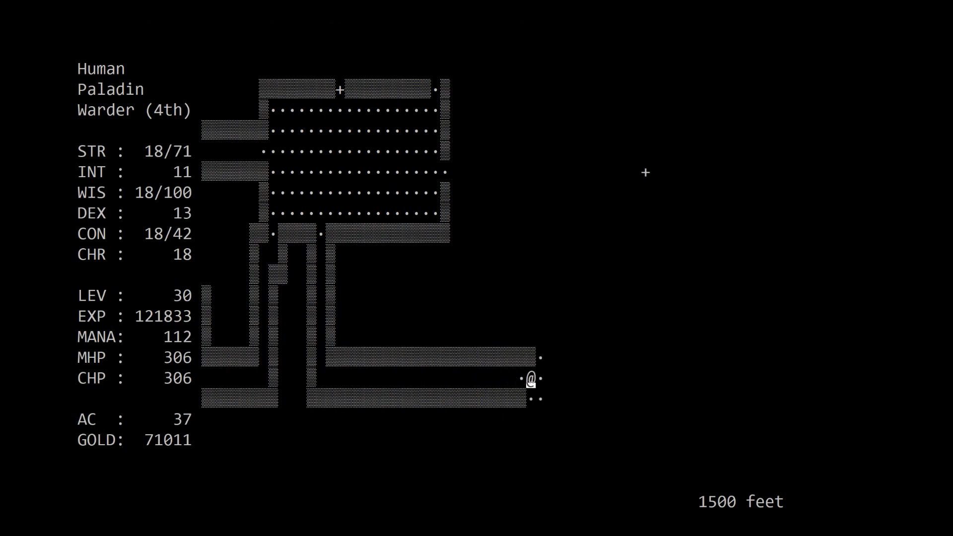
key("down")
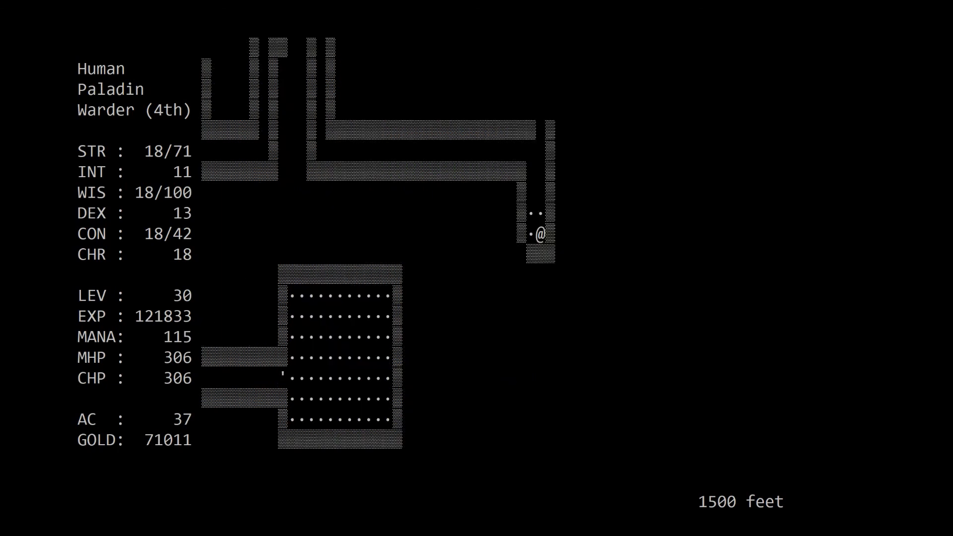
key("Left")
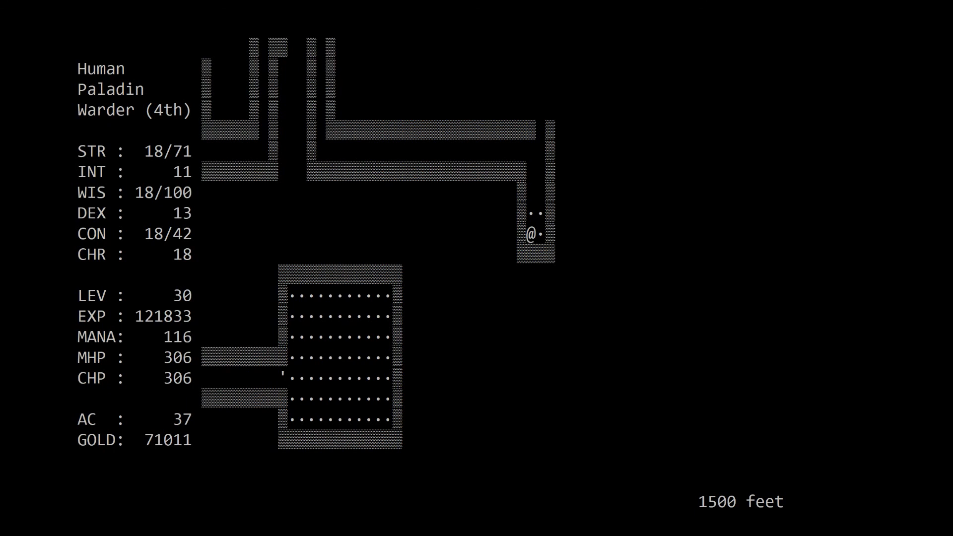